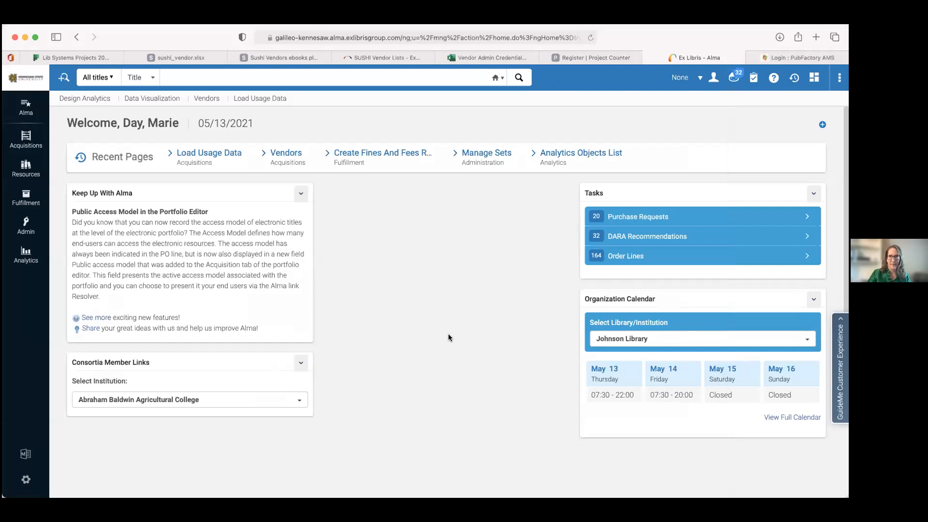
{"action": "mouse_move", "coordinate": [264, 160]}
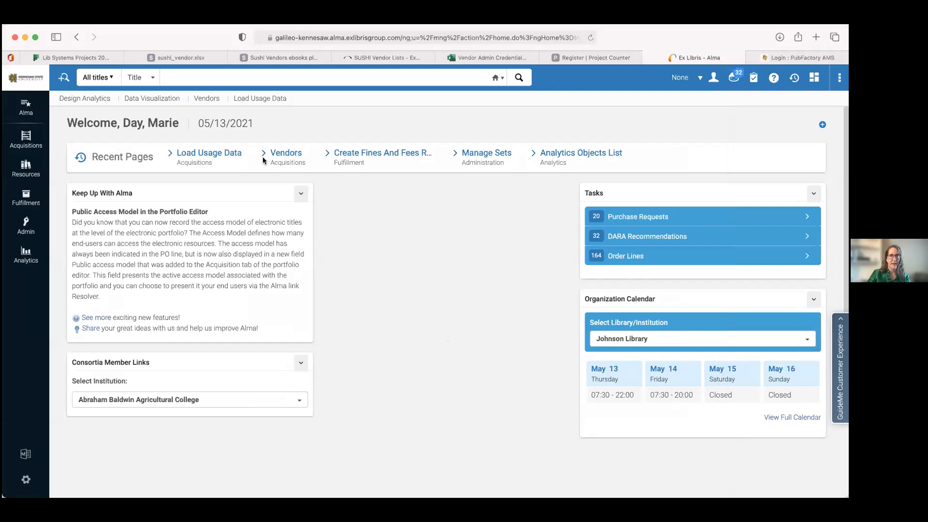
{"action": "mouse_move", "coordinate": [166, 43]}
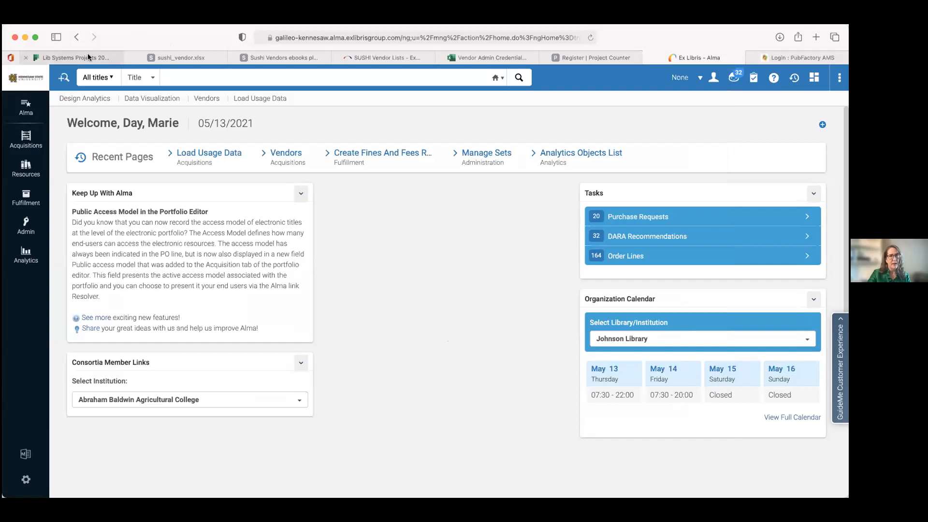
Open the Planner task 'Ejournal Sushi count 5' and review its checklist and attachments
{"action": "left_click", "coordinate": [74, 57]}
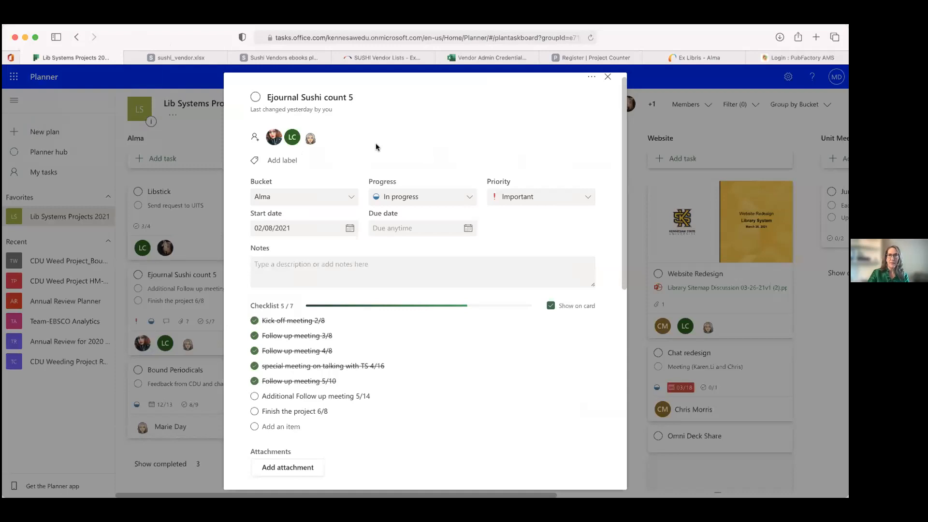
{"action": "mouse_move", "coordinate": [384, 89]}
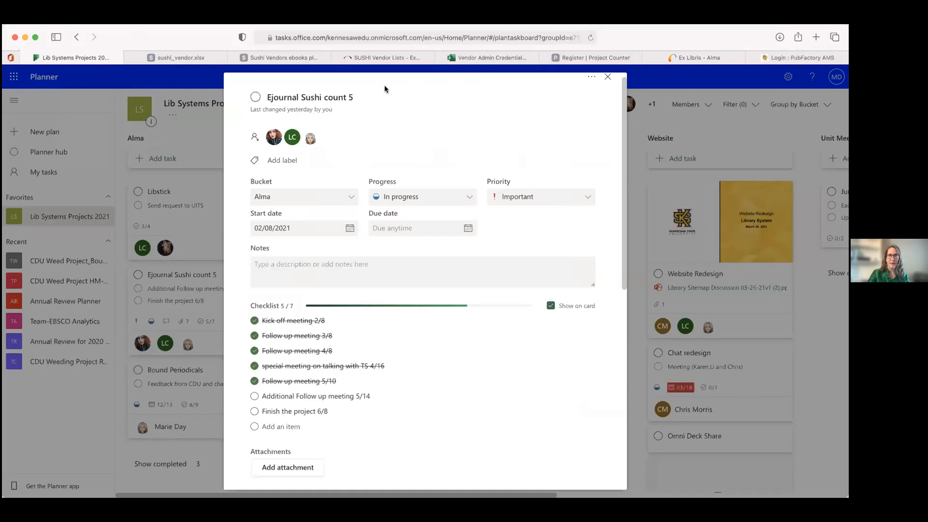
{"action": "mouse_move", "coordinate": [305, 107]}
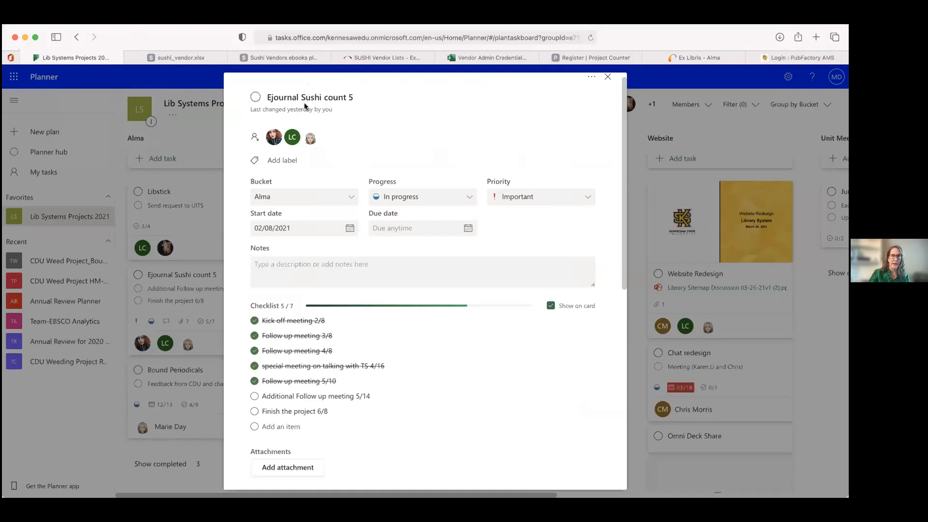
{"action": "mouse_move", "coordinate": [343, 285]}
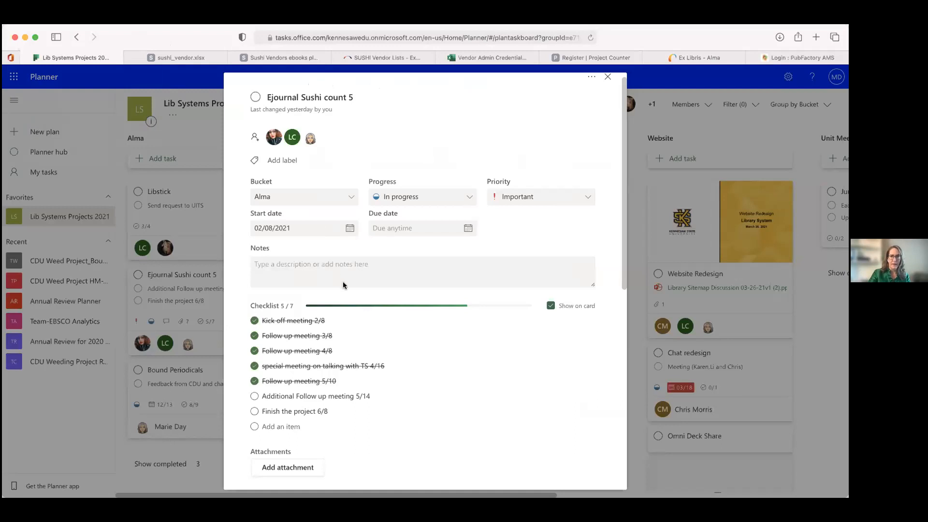
{"action": "mouse_move", "coordinate": [420, 129]}
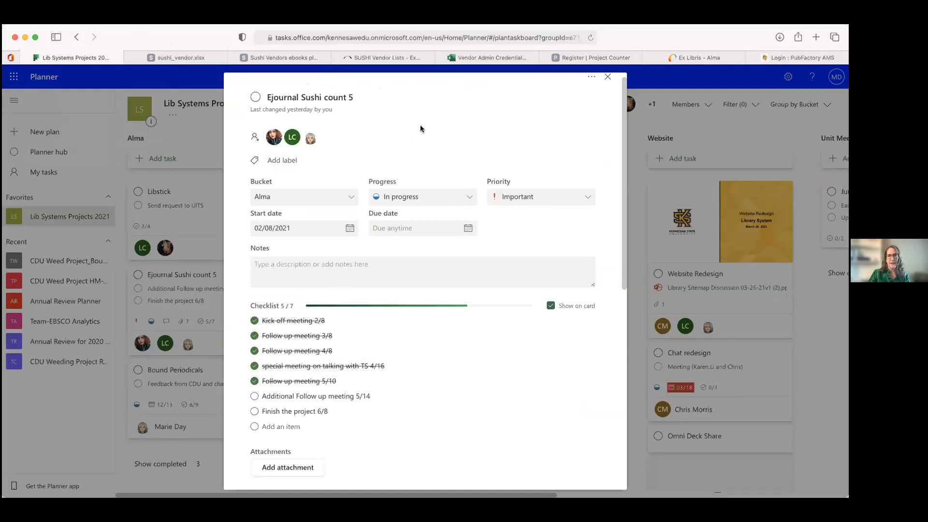
{"action": "scroll", "scroll_direction": "down", "scroll_amount": 3}
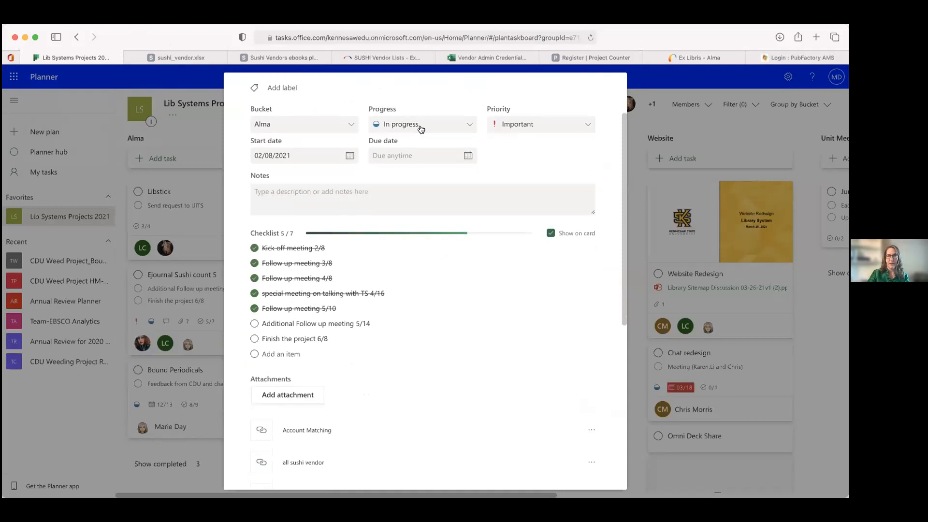
{"action": "scroll", "scroll_direction": "down", "scroll_amount": 3}
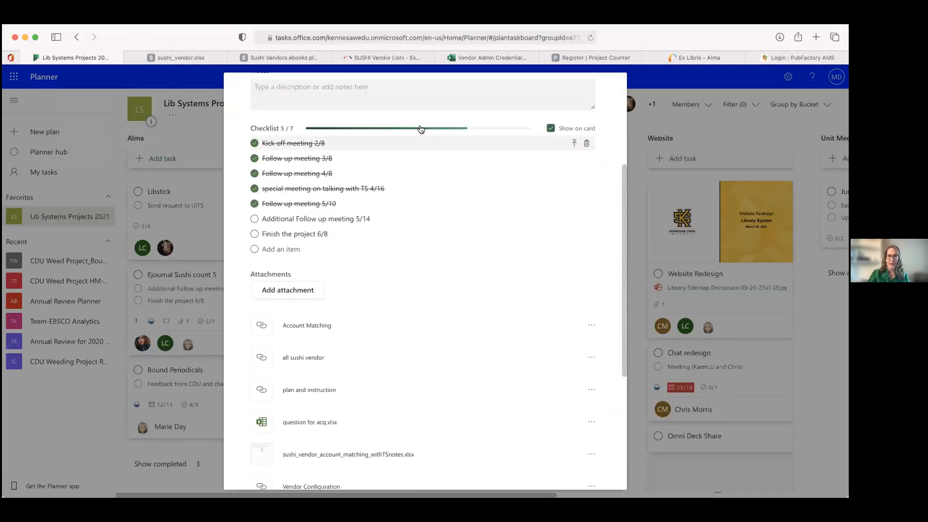
{"action": "scroll", "scroll_direction": "up", "scroll_amount": 3}
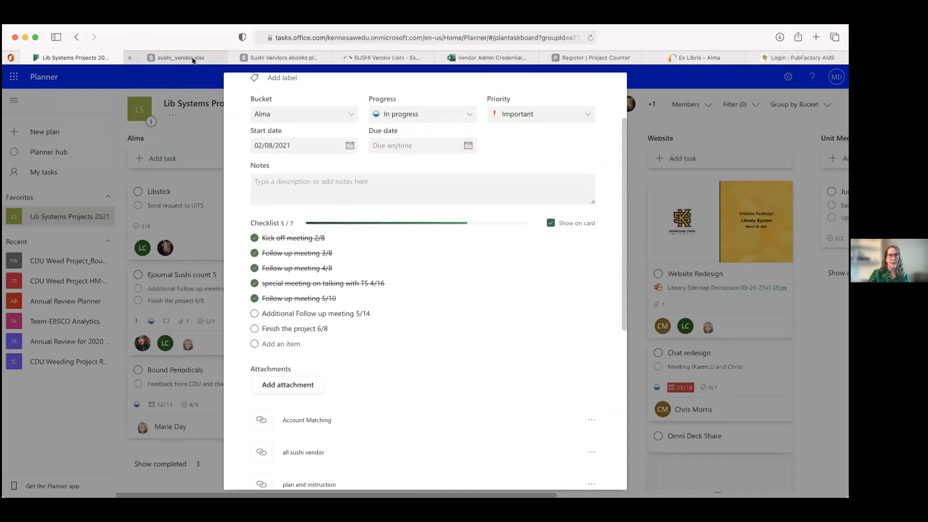
Review the sushi_vendor workbook's SUSHI sheet down past the Harvard University Press rows
{"action": "left_click", "coordinate": [178, 58]}
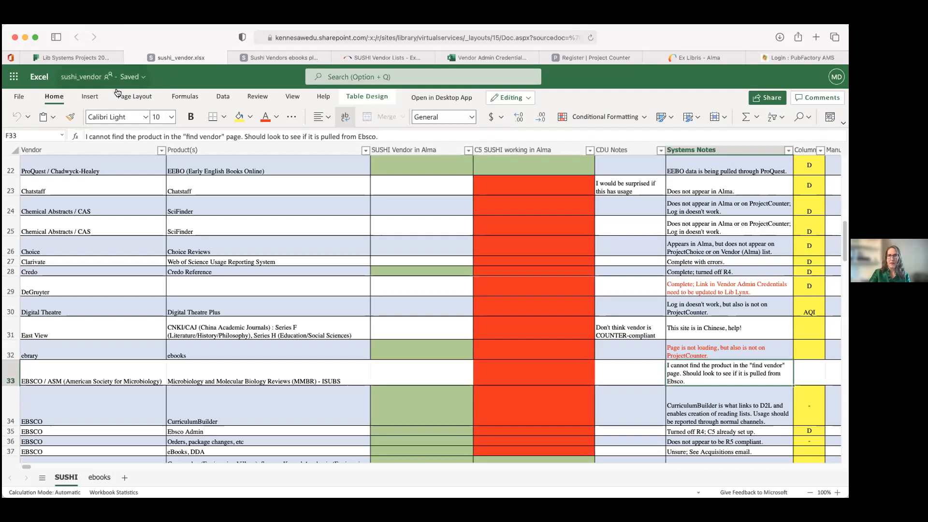
{"action": "scroll", "scroll_direction": "down", "scroll_amount": 3}
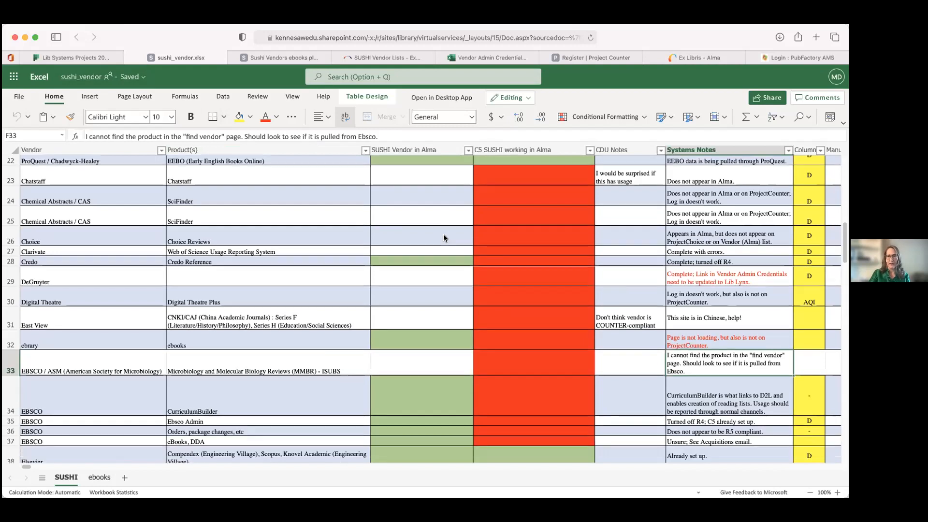
{"action": "scroll", "scroll_direction": "down", "scroll_amount": 3}
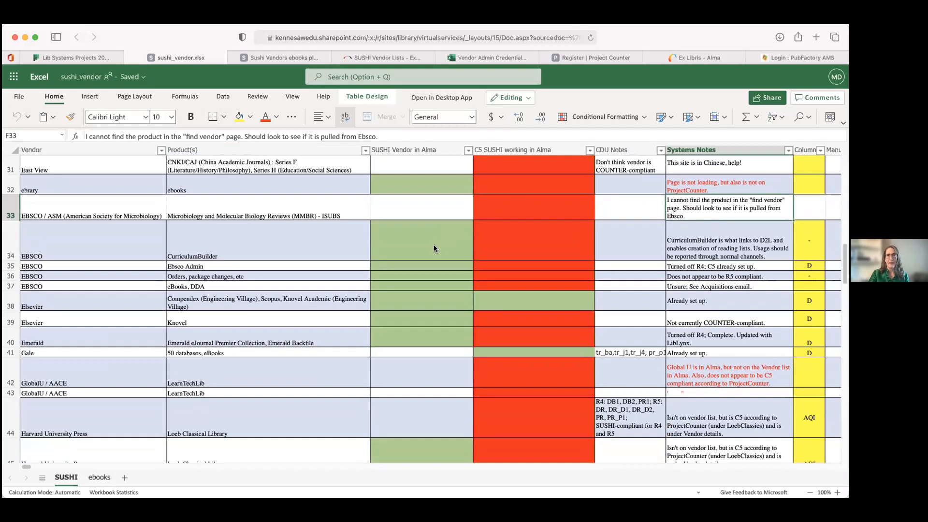
{"action": "mouse_move", "coordinate": [451, 300]}
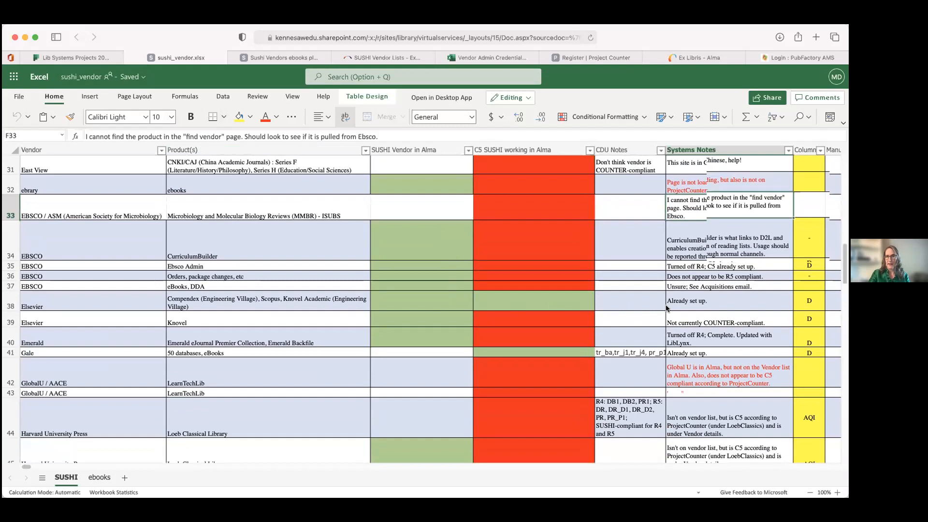
{"action": "scroll", "scroll_direction": "down", "scroll_amount": 3}
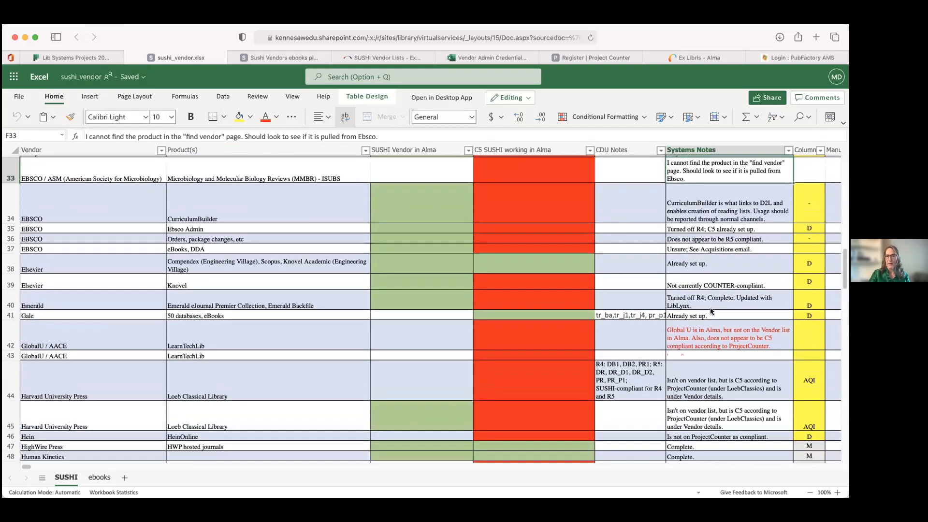
{"action": "scroll", "scroll_direction": "down", "scroll_amount": 3}
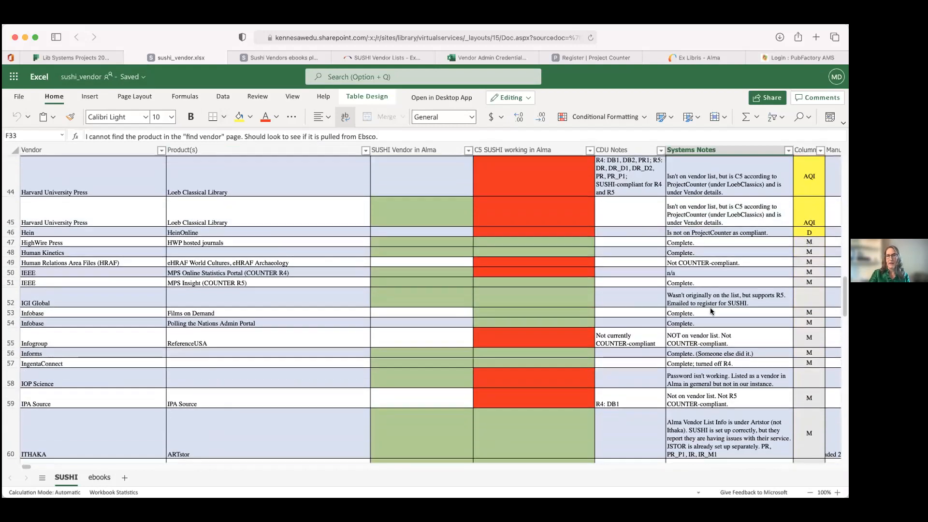
{"action": "mouse_move", "coordinate": [357, 199]}
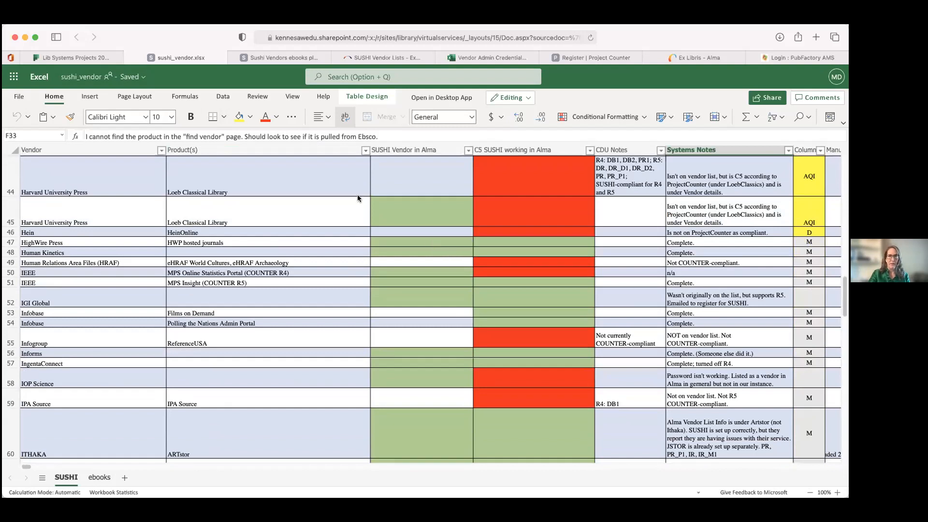
{"action": "mouse_move", "coordinate": [278, 58]}
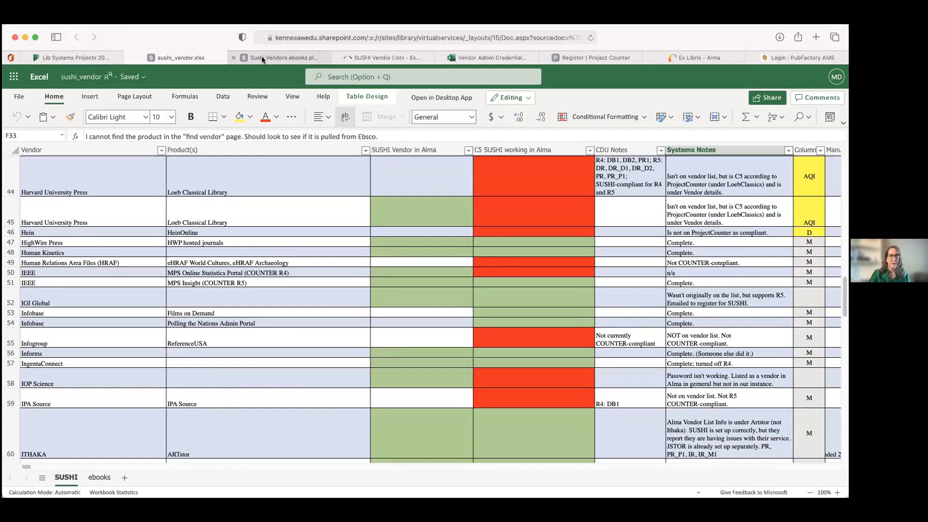
Read the 'Ebook and Ejournal Sushi Project 2020' plan down to its usage-data viewing instructions
{"action": "left_click", "coordinate": [281, 58]}
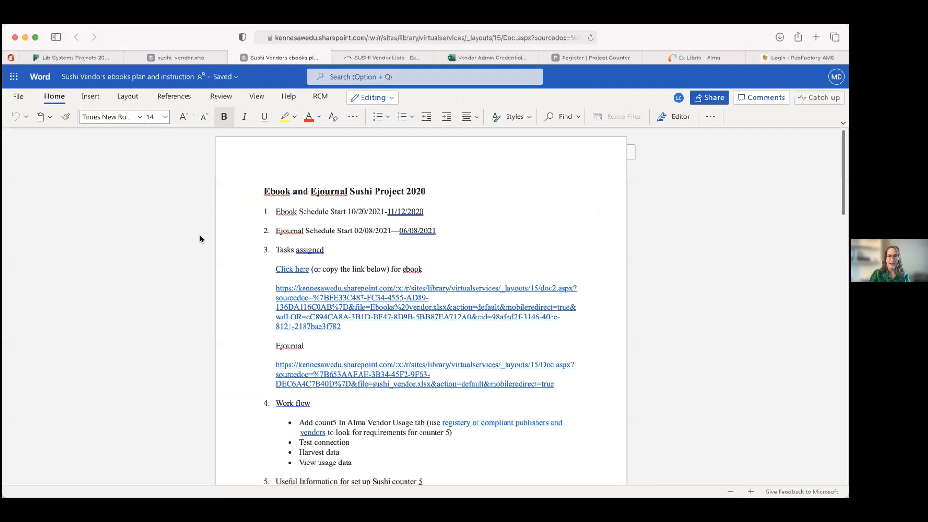
{"action": "scroll", "scroll_direction": "down", "scroll_amount": 3}
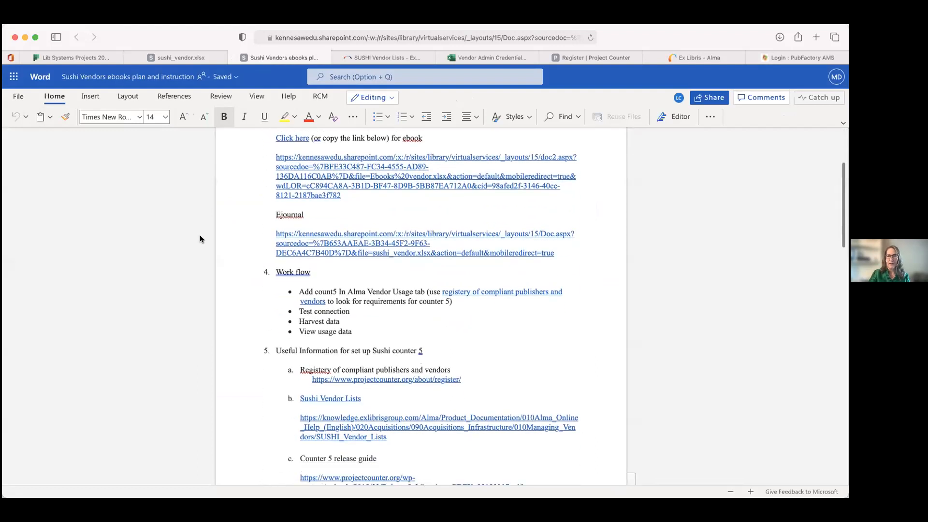
{"action": "scroll", "scroll_direction": "down", "scroll_amount": 3}
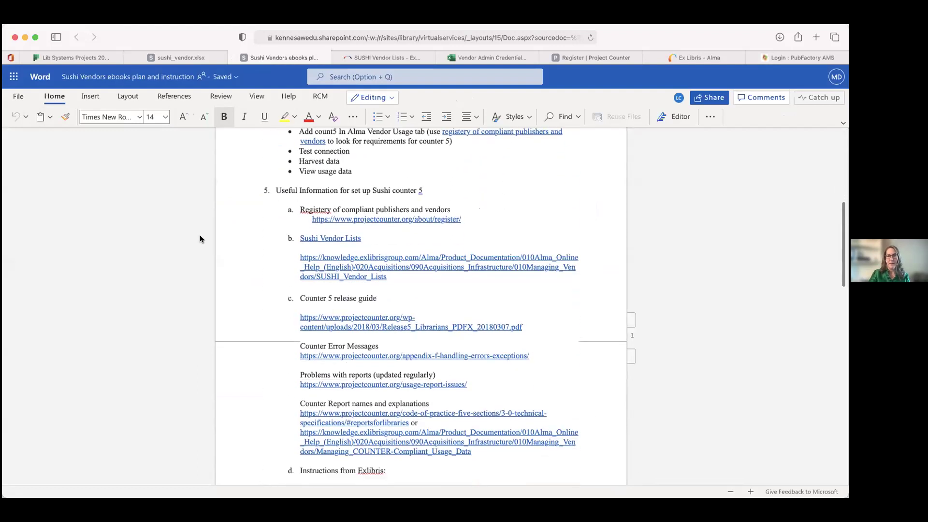
{"action": "scroll", "scroll_direction": "down", "scroll_amount": 3}
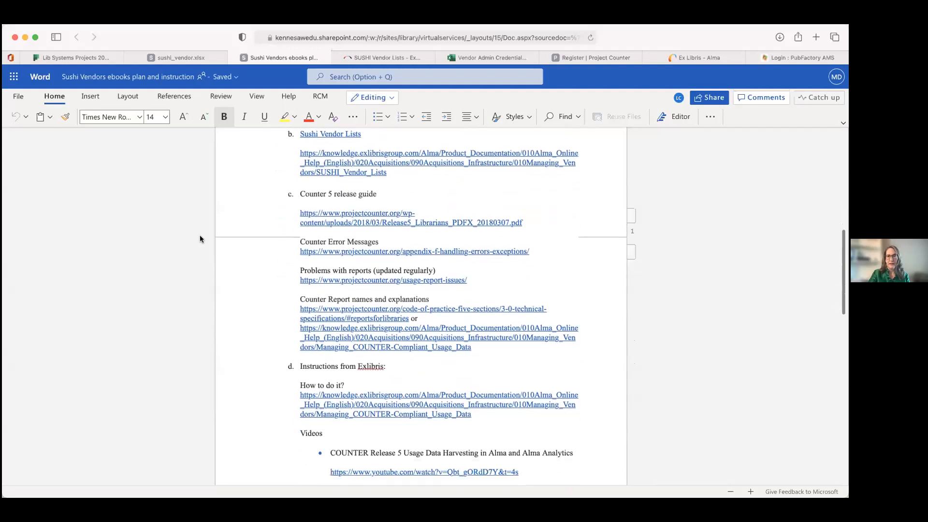
{"action": "scroll", "scroll_direction": "down", "scroll_amount": 3}
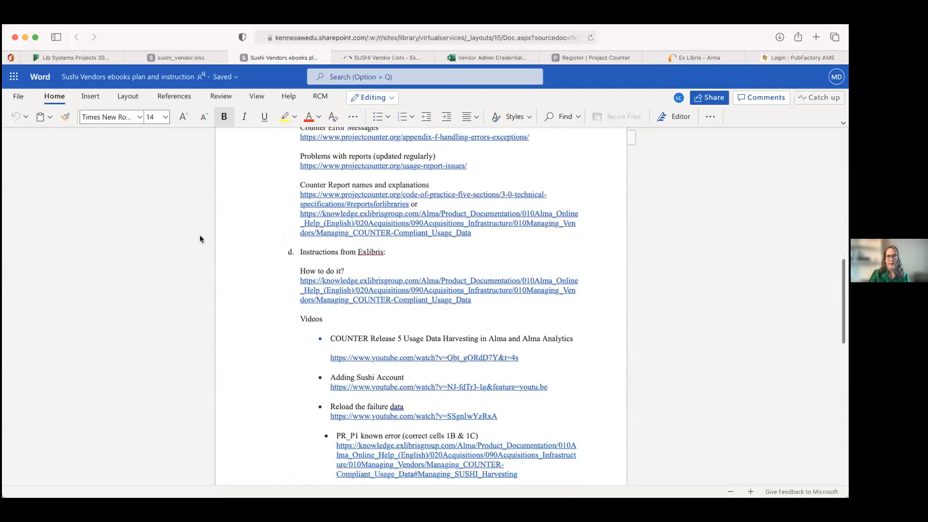
{"action": "scroll", "scroll_direction": "down", "scroll_amount": 3}
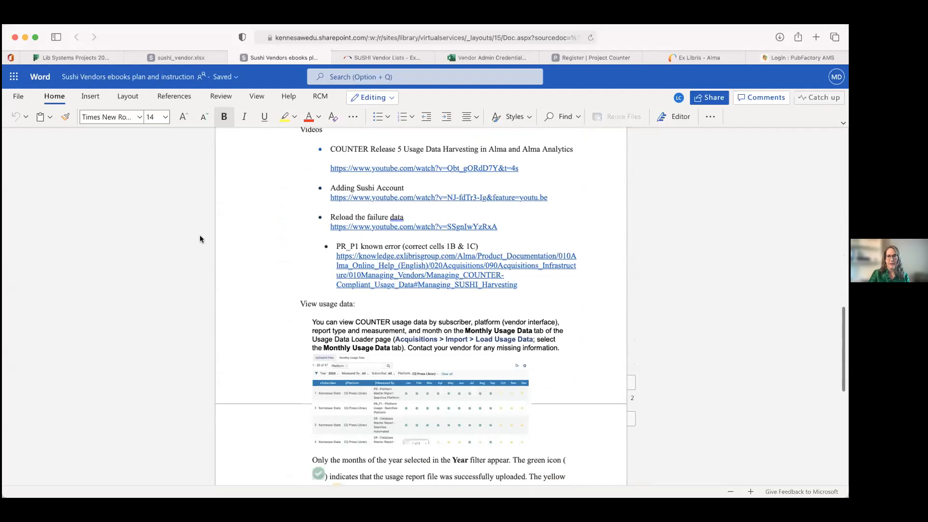
{"action": "scroll", "scroll_direction": "down", "scroll_amount": 3}
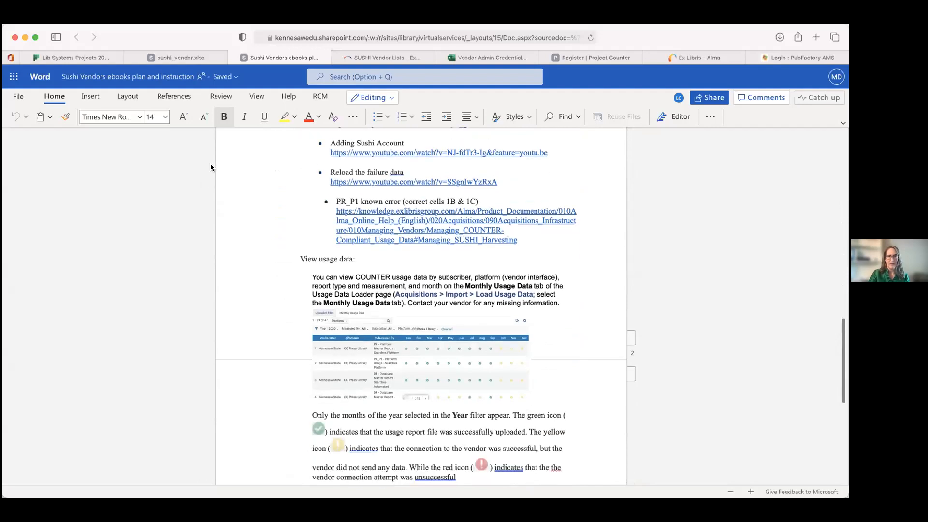
Browse the SUSHI-Certified Vendors Release 5 list, then bring up the Vendor Admin Credentials workbook
{"action": "left_click", "coordinate": [383, 58]}
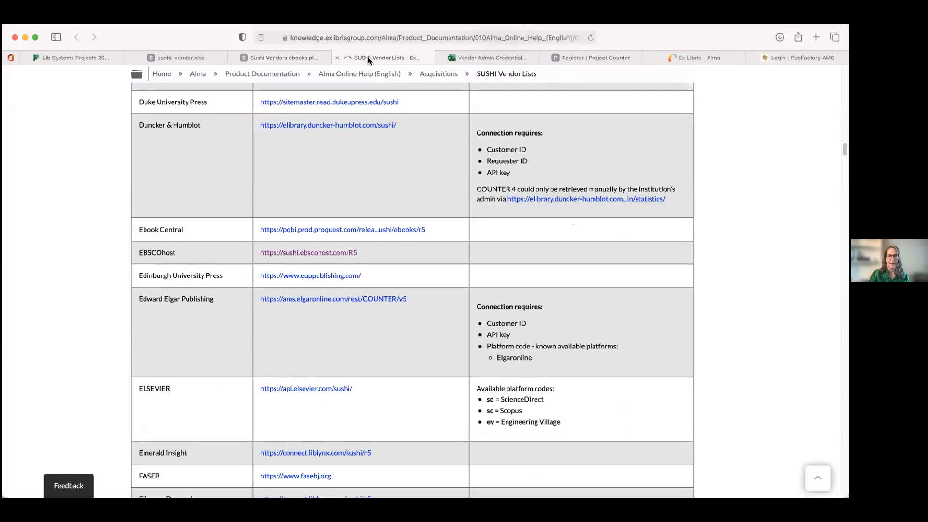
{"action": "mouse_move", "coordinate": [31, 216]}
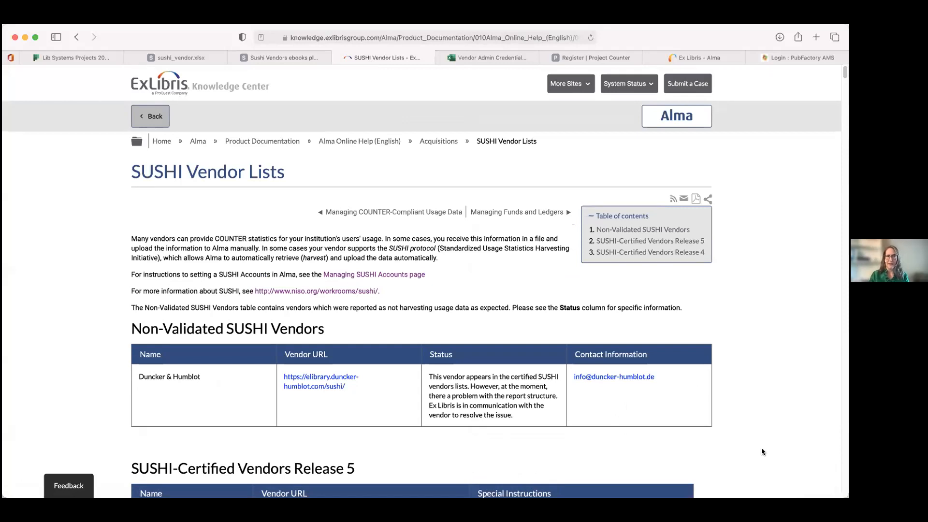
{"action": "scroll", "scroll_direction": "down", "scroll_amount": 3}
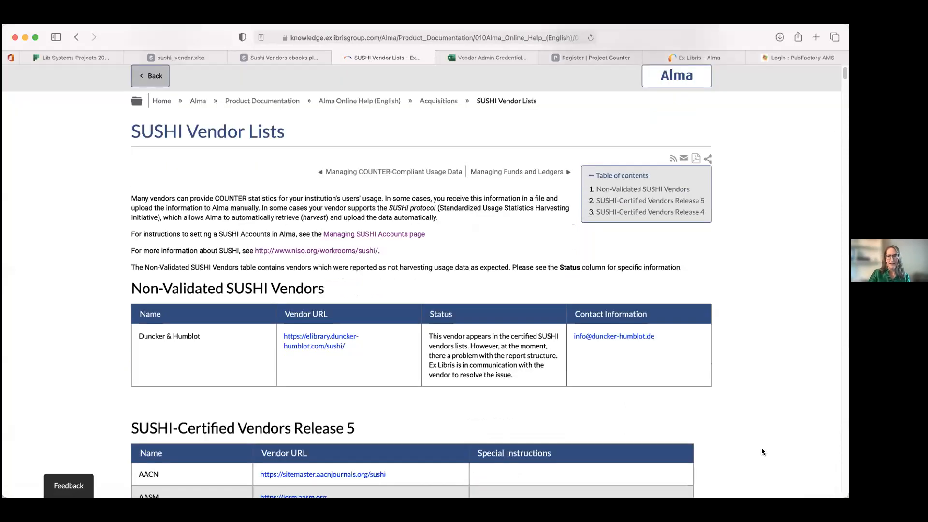
{"action": "scroll", "scroll_direction": "down", "scroll_amount": 3}
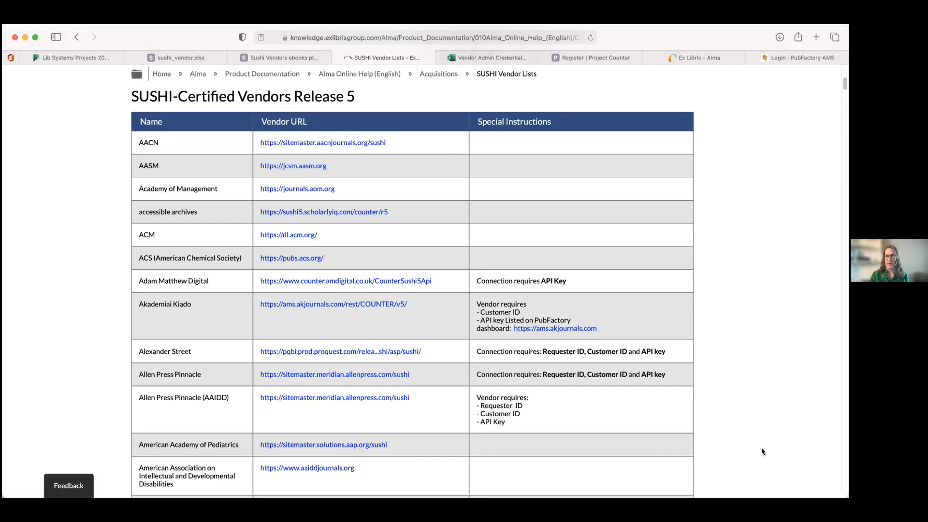
{"action": "mouse_move", "coordinate": [530, 235]}
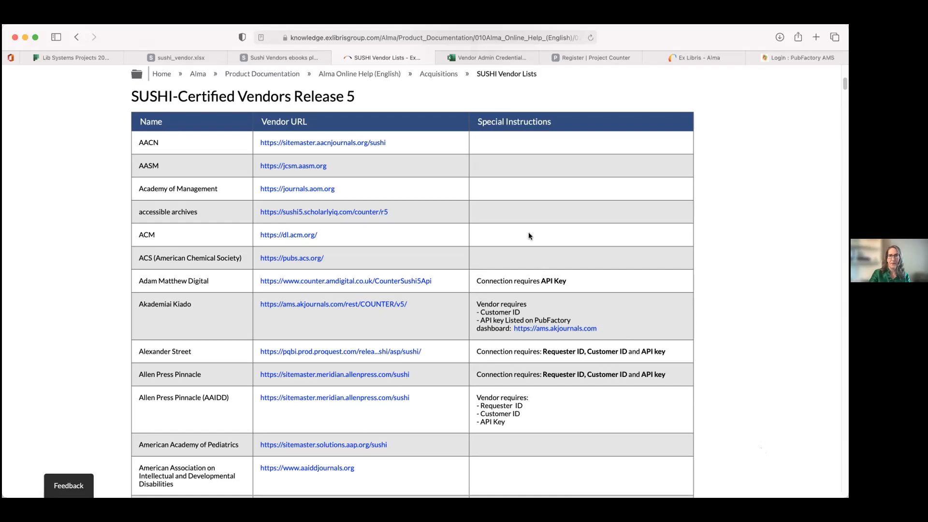
{"action": "mouse_move", "coordinate": [488, 57]}
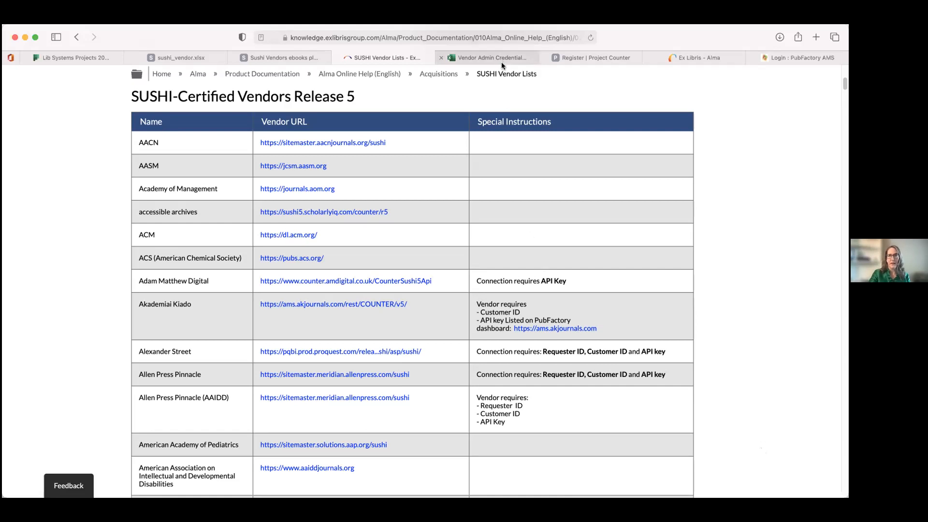
{"action": "left_click", "coordinate": [488, 57]}
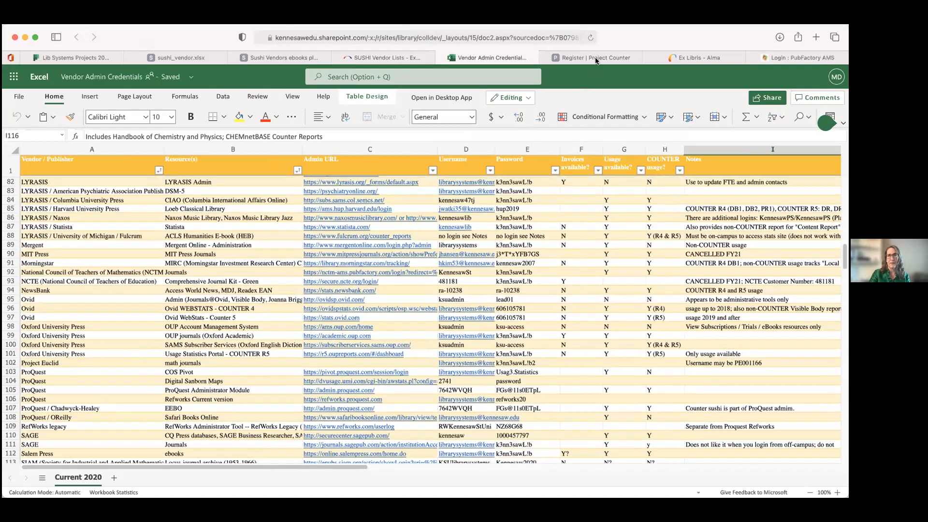
Browse the COUNTER registry's Audited Entity and Supported Platform lists to find Harvard University Press
{"action": "left_click", "coordinate": [589, 58]}
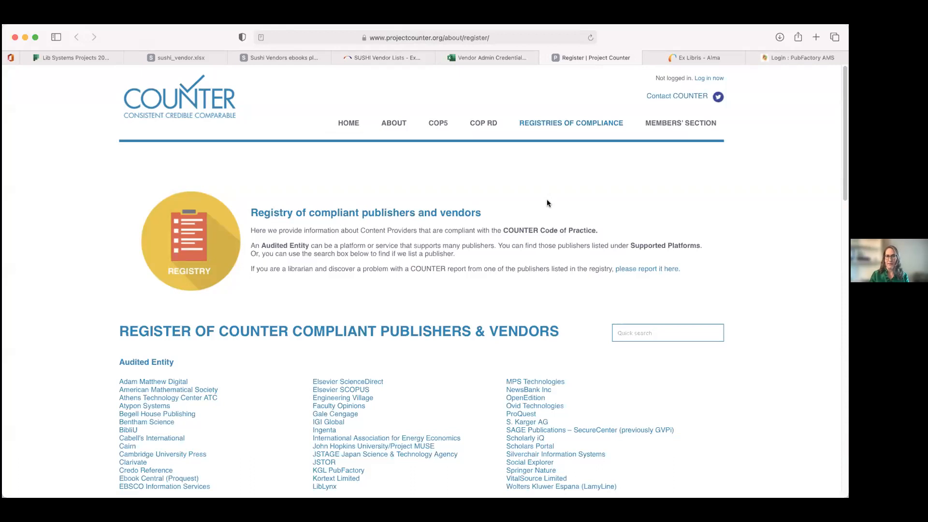
{"action": "scroll", "scroll_direction": "down", "scroll_amount": 3}
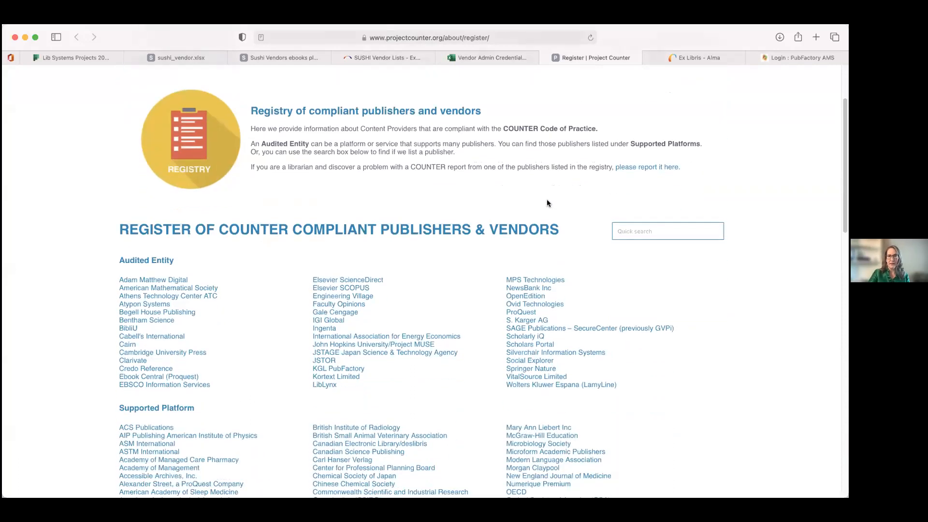
{"action": "scroll", "scroll_direction": "down", "scroll_amount": 3}
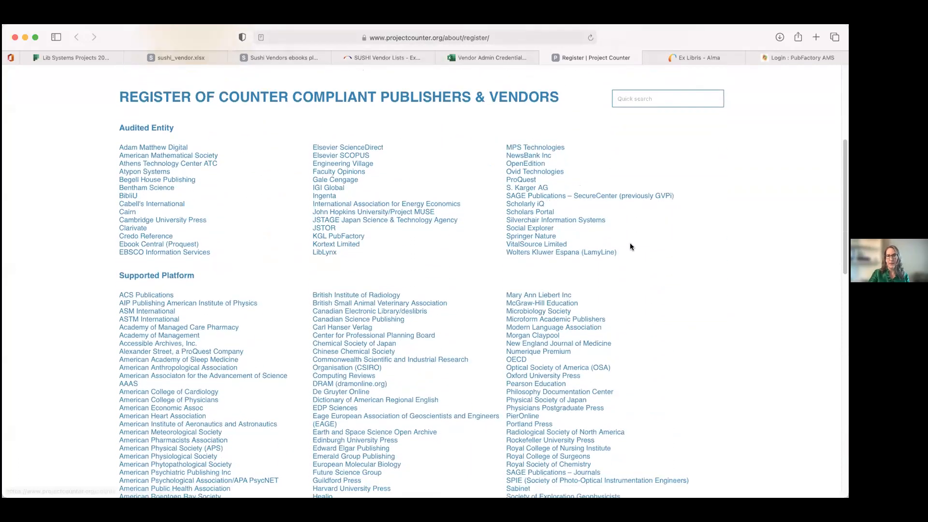
{"action": "left_click", "coordinate": [667, 98]}
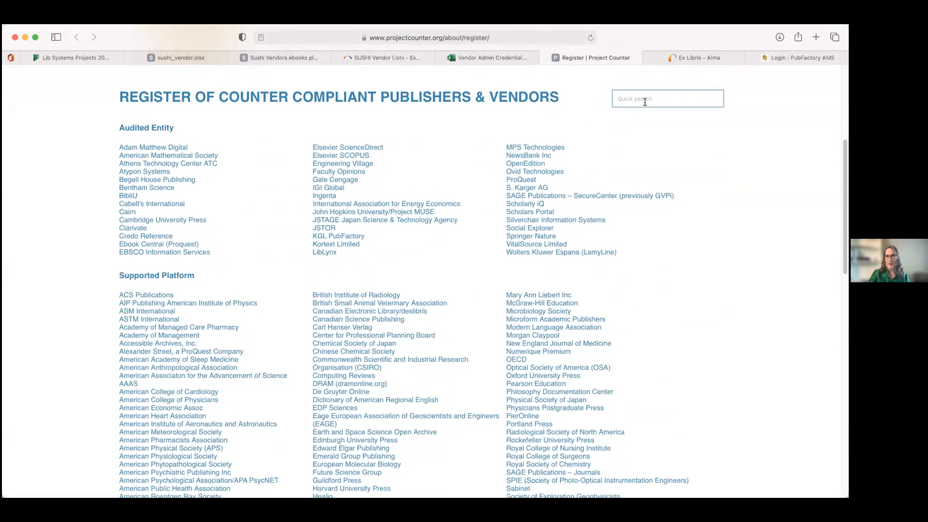
{"action": "mouse_move", "coordinate": [622, 216]}
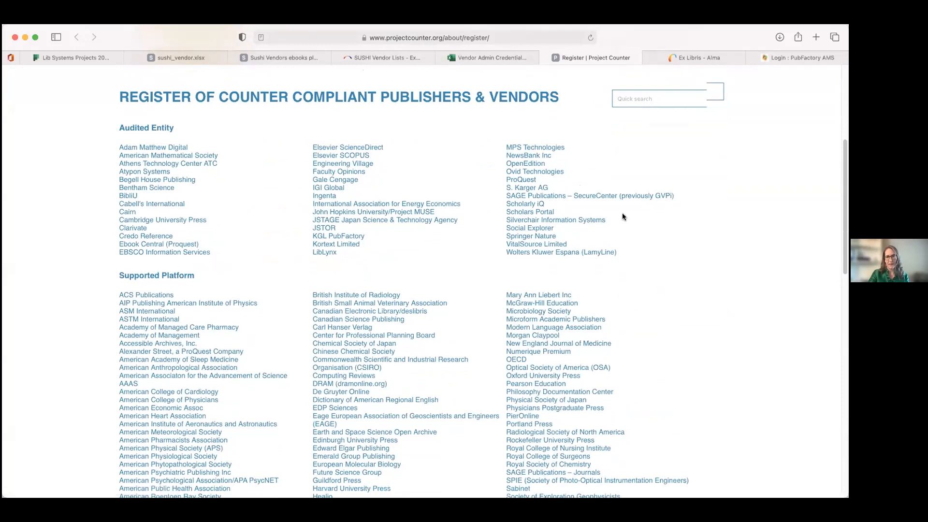
{"action": "scroll", "scroll_direction": "down", "scroll_amount": 3}
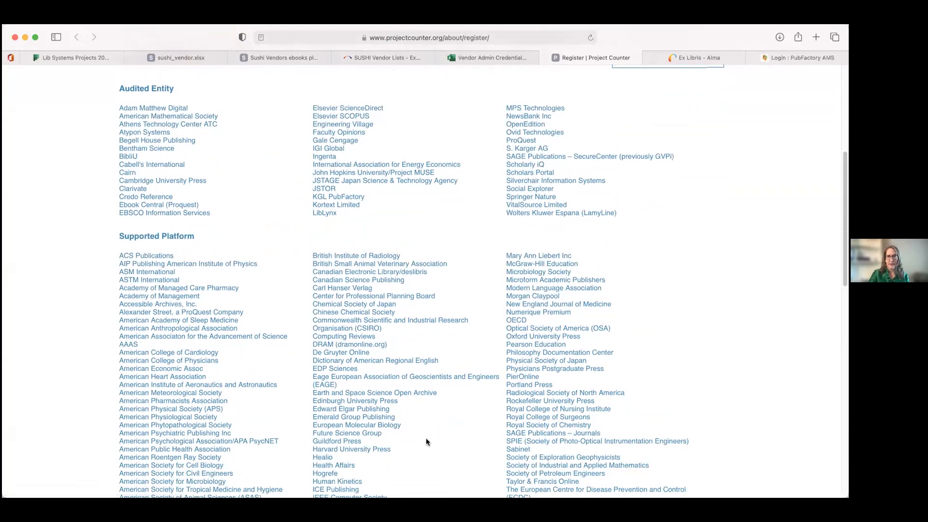
{"action": "scroll", "scroll_direction": "down", "scroll_amount": 3}
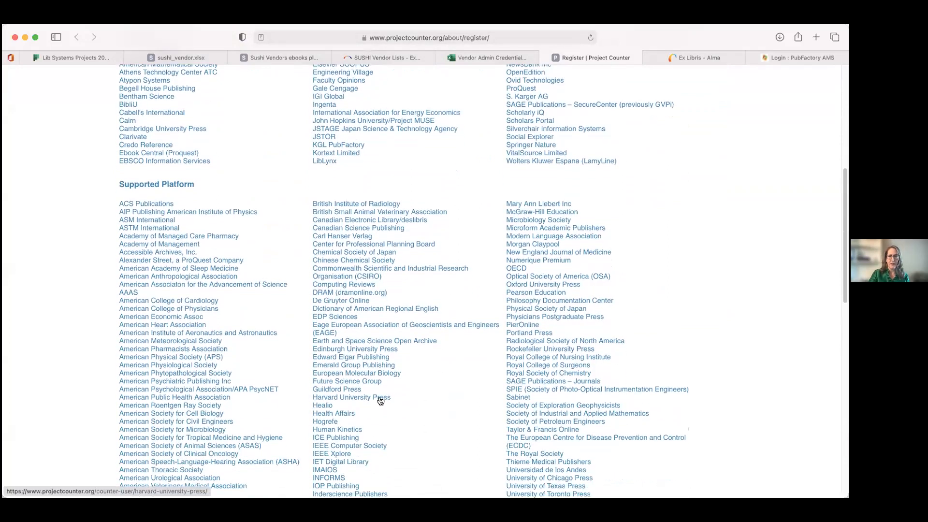
Open the Harvard University Press registry entry and scroll through its details
{"action": "left_click", "coordinate": [351, 397]}
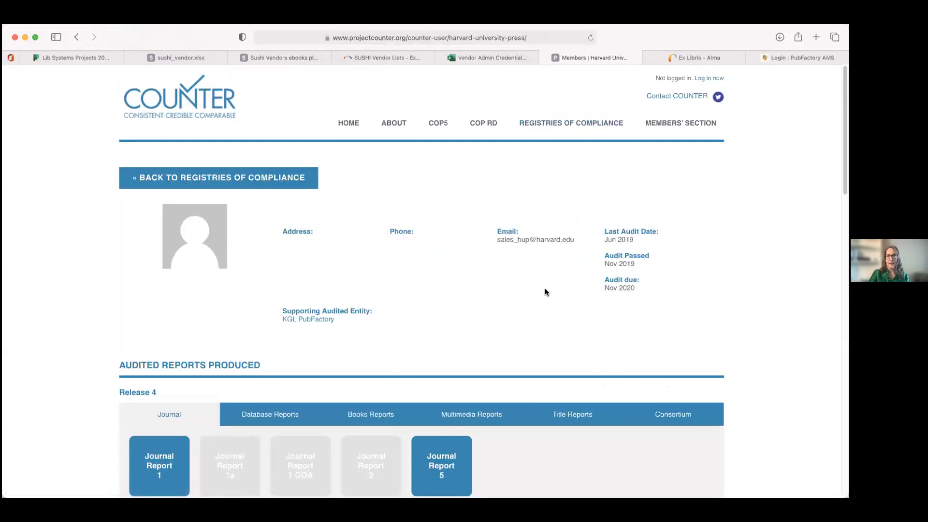
{"action": "scroll", "scroll_direction": "down", "scroll_amount": 3}
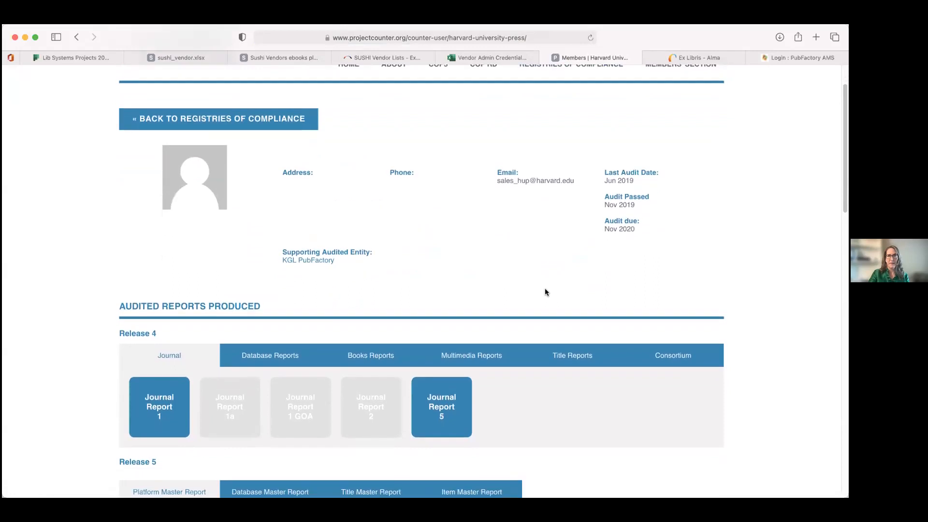
{"action": "scroll", "scroll_direction": "down", "scroll_amount": 3}
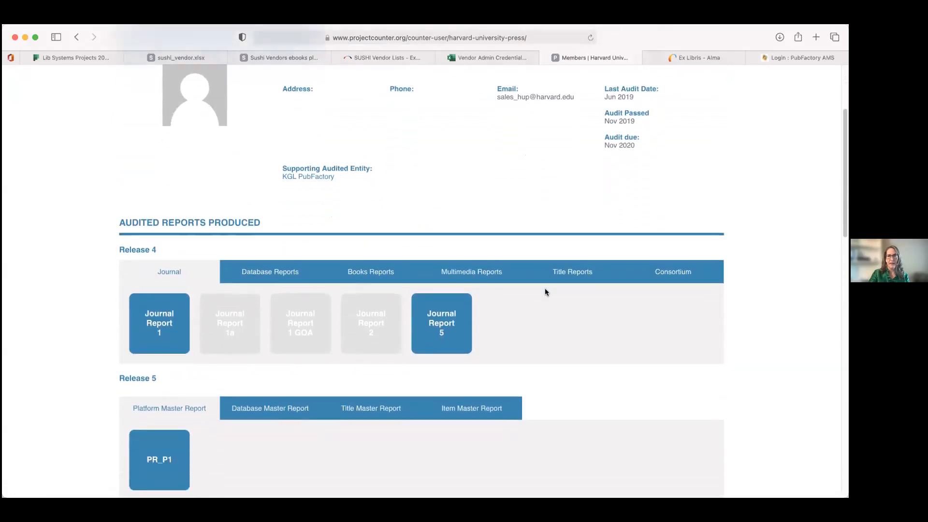
{"action": "scroll", "scroll_direction": "up", "scroll_amount": 3}
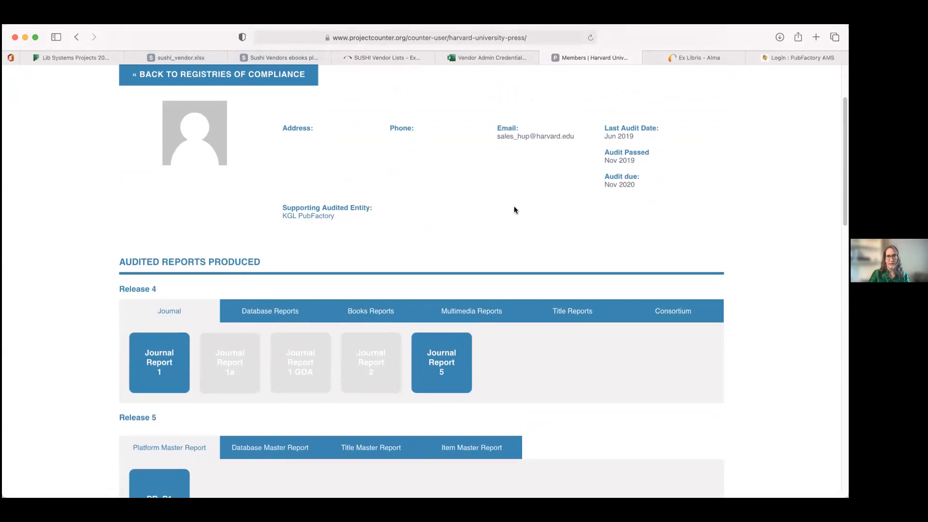
{"action": "scroll", "scroll_direction": "down", "scroll_amount": 3}
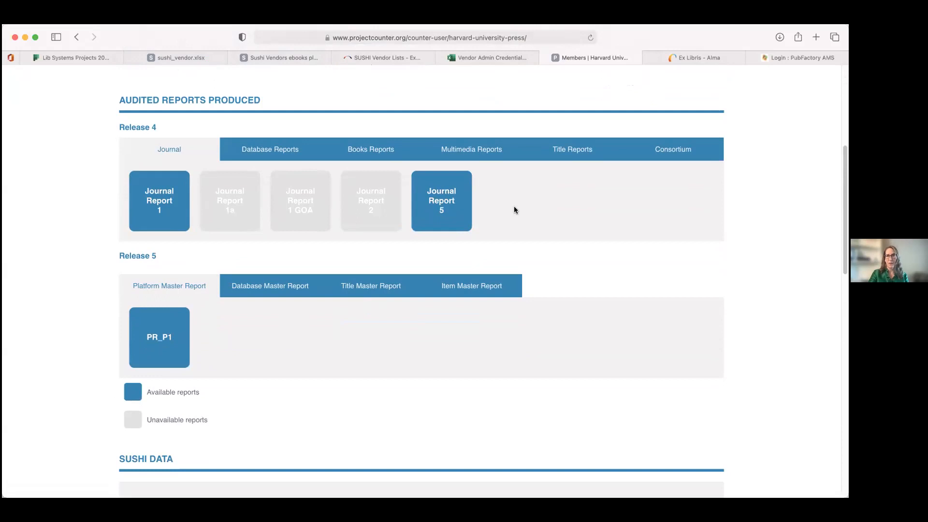
{"action": "scroll", "scroll_direction": "down", "scroll_amount": 3}
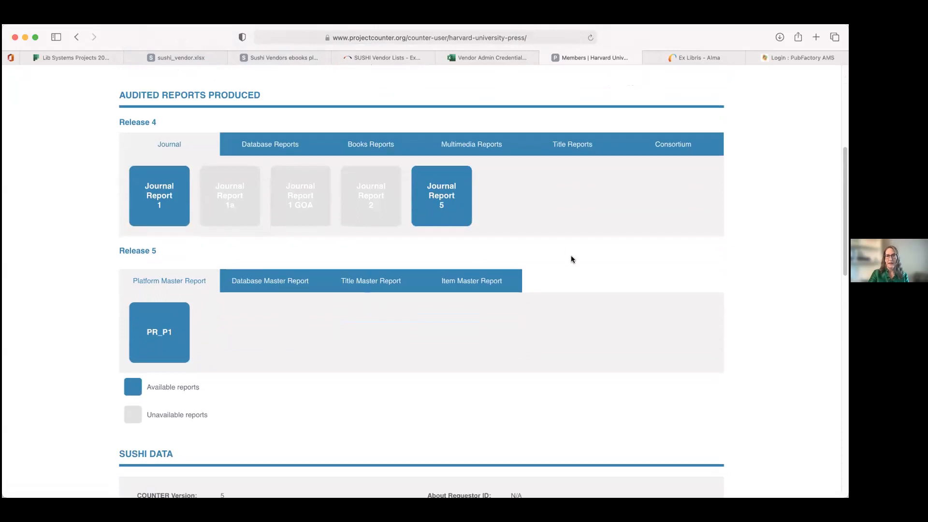
{"action": "scroll", "scroll_direction": "down", "scroll_amount": 3}
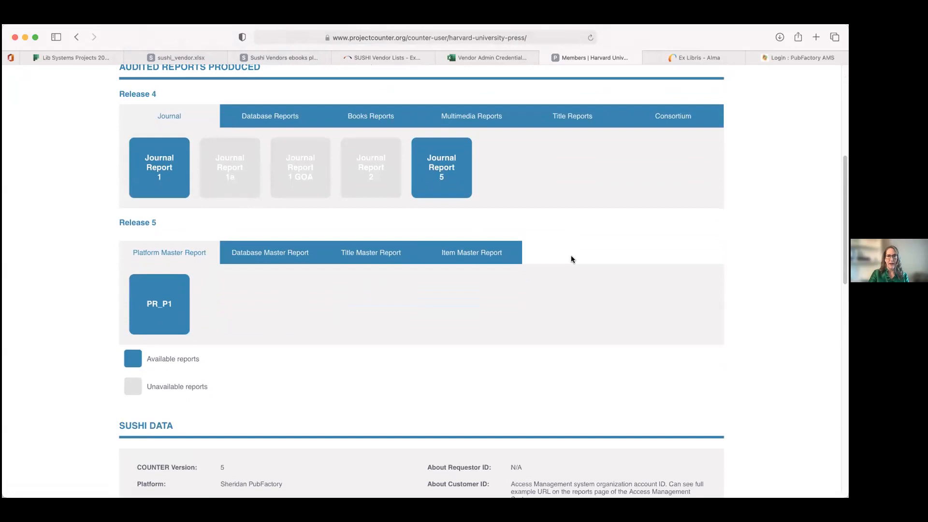
{"action": "mouse_move", "coordinate": [182, 393]}
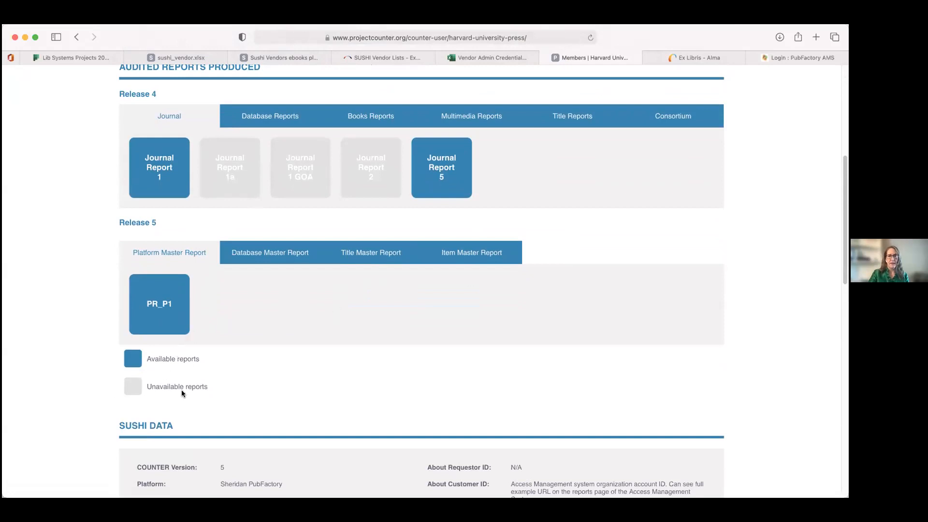
{"action": "mouse_move", "coordinate": [188, 356]}
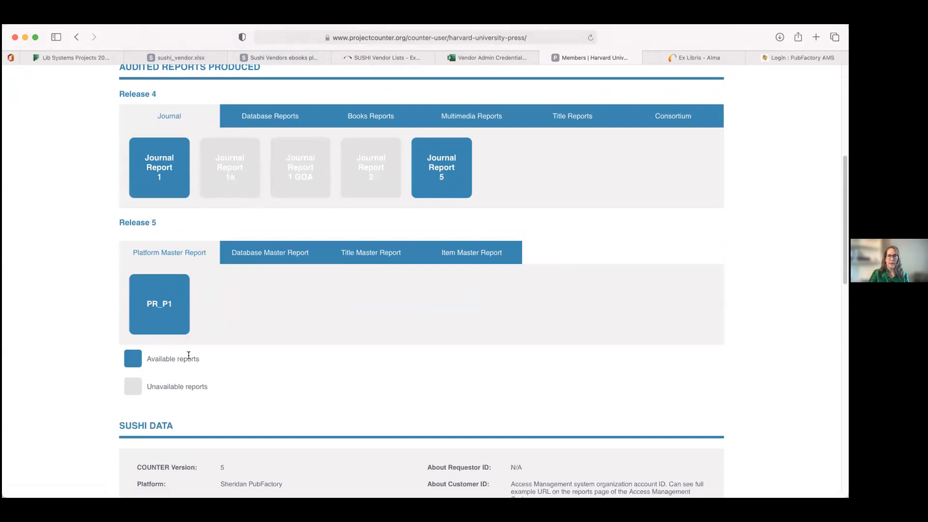
View the Database, Title and Item Master Reports, then the SUSHI Data server URLs
{"action": "left_click", "coordinate": [269, 252]}
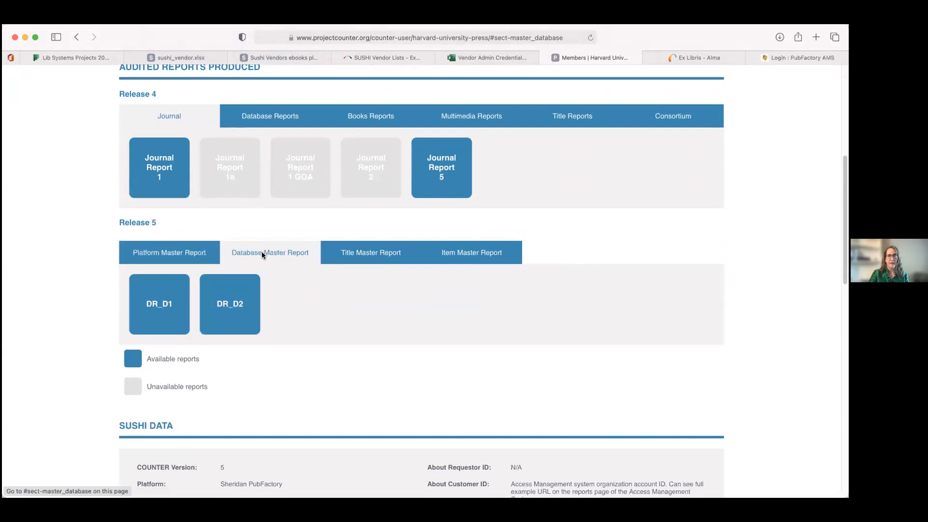
{"action": "left_click", "coordinate": [370, 252]}
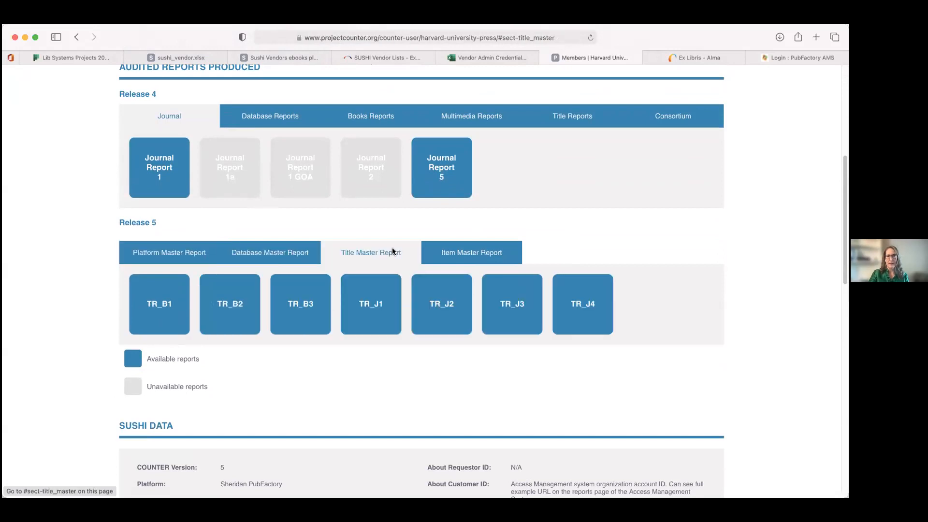
{"action": "left_click", "coordinate": [471, 253]}
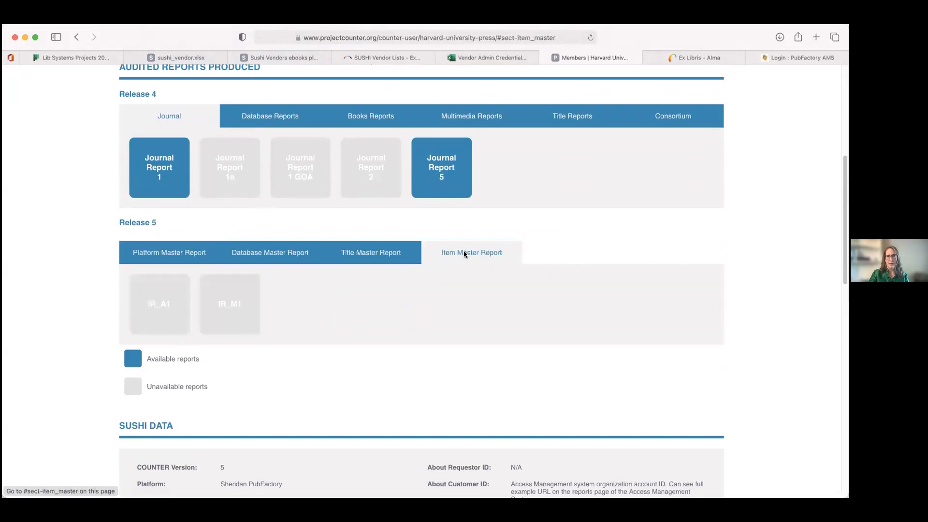
{"action": "scroll", "scroll_direction": "down", "scroll_amount": 3}
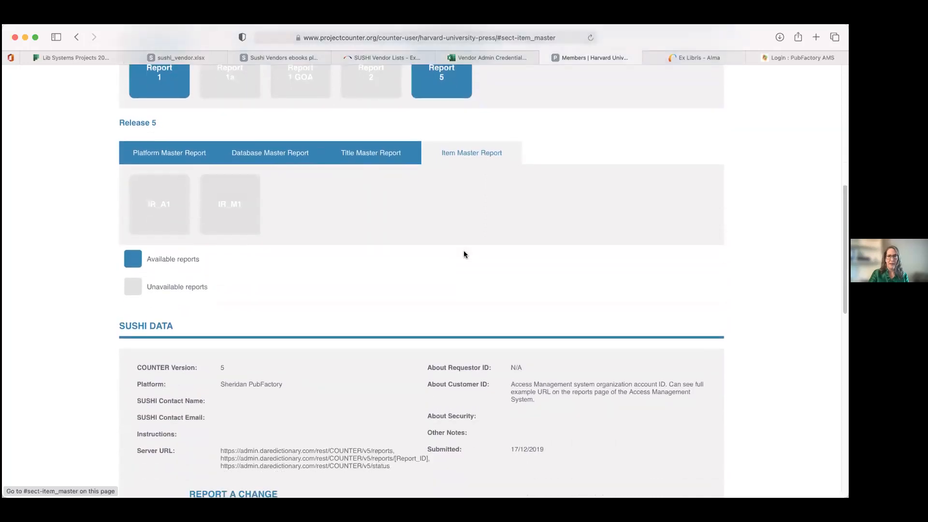
{"action": "scroll", "scroll_direction": "down", "scroll_amount": 3}
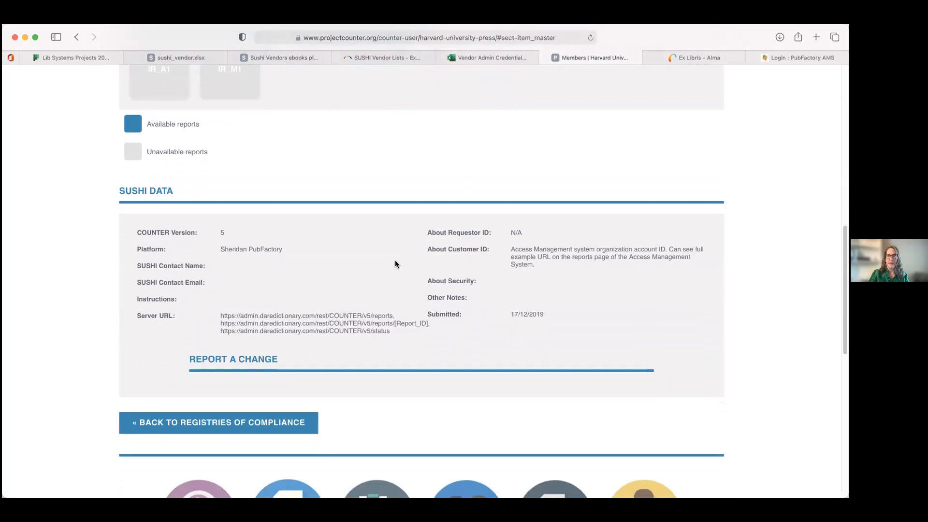
{"action": "mouse_move", "coordinate": [431, 232]}
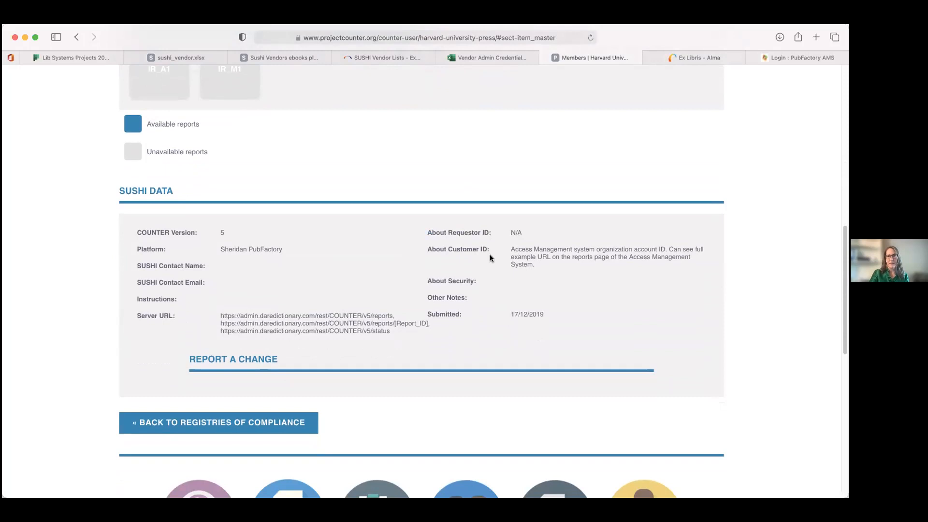
{"action": "mouse_move", "coordinate": [506, 184]}
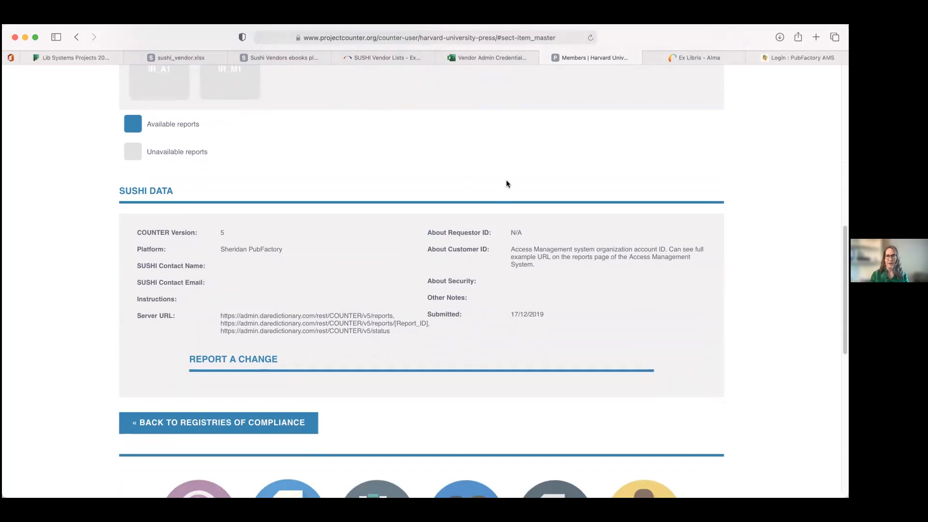
{"action": "mouse_move", "coordinate": [773, 57]}
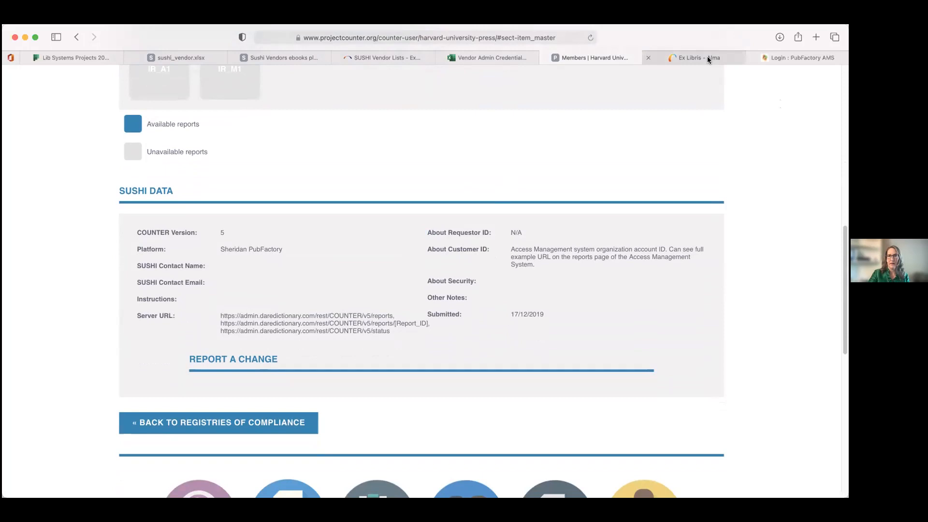
In Alma, go to Acquisitions > Vendors to list the 139 active vendors
{"action": "left_click", "coordinate": [694, 58]}
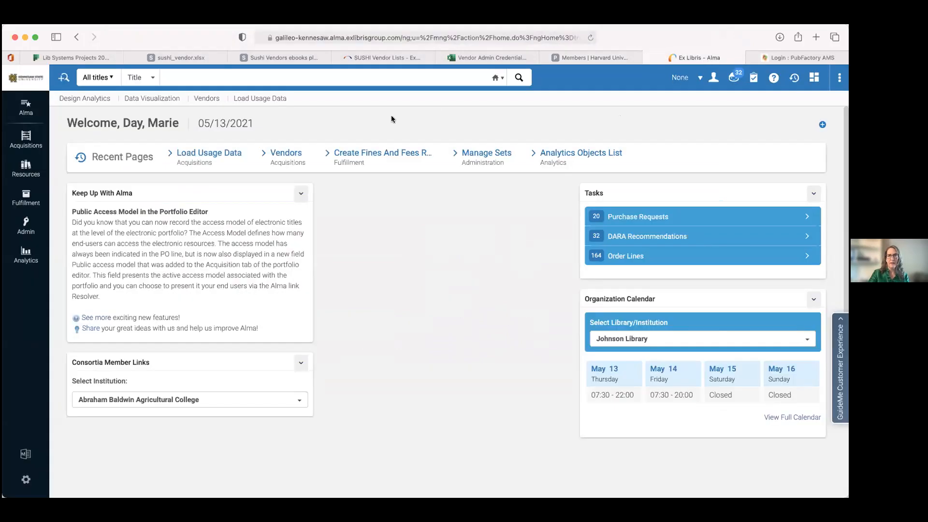
{"action": "mouse_move", "coordinate": [327, 130]}
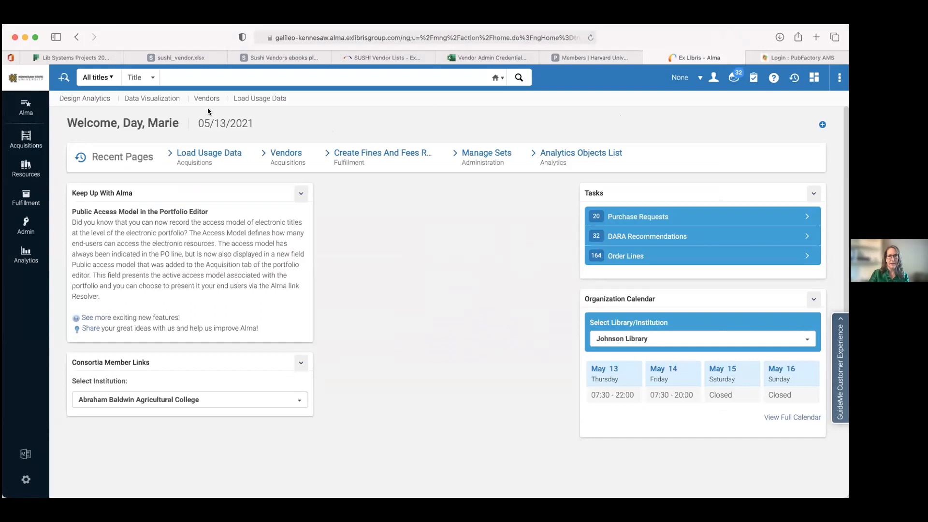
{"action": "mouse_move", "coordinate": [58, 154]}
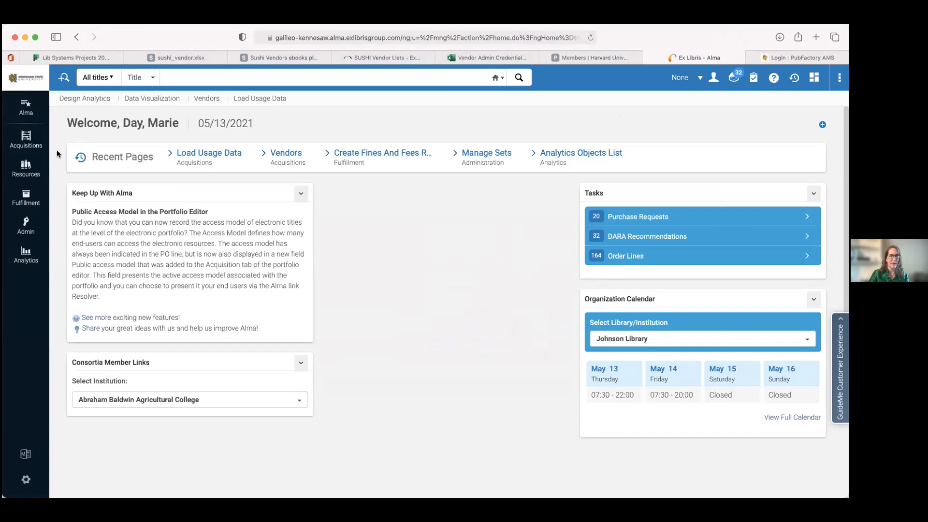
{"action": "left_click", "coordinate": [25, 139]}
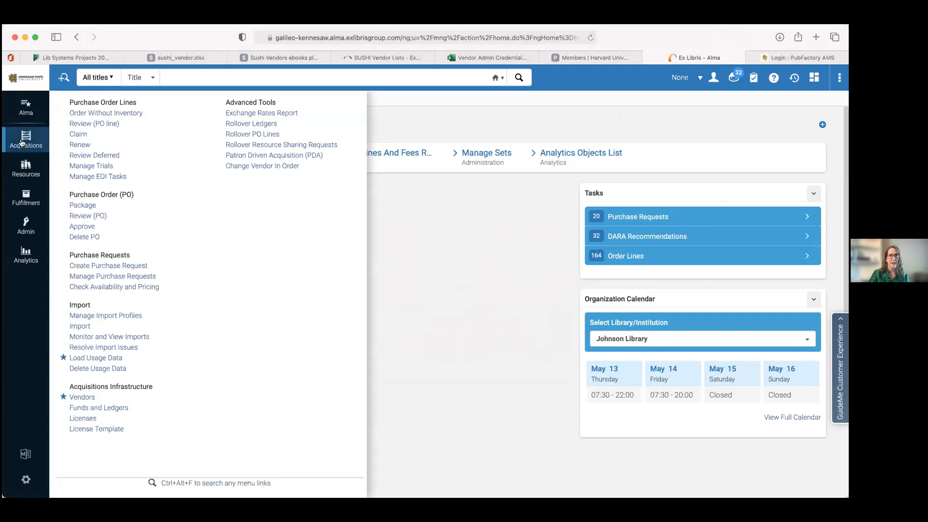
{"action": "mouse_move", "coordinate": [99, 384]}
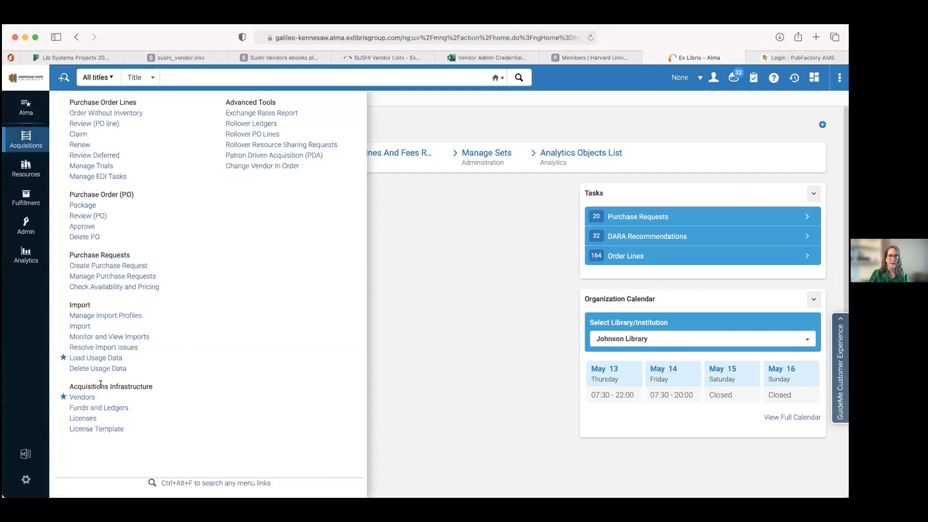
{"action": "left_click", "coordinate": [82, 396]}
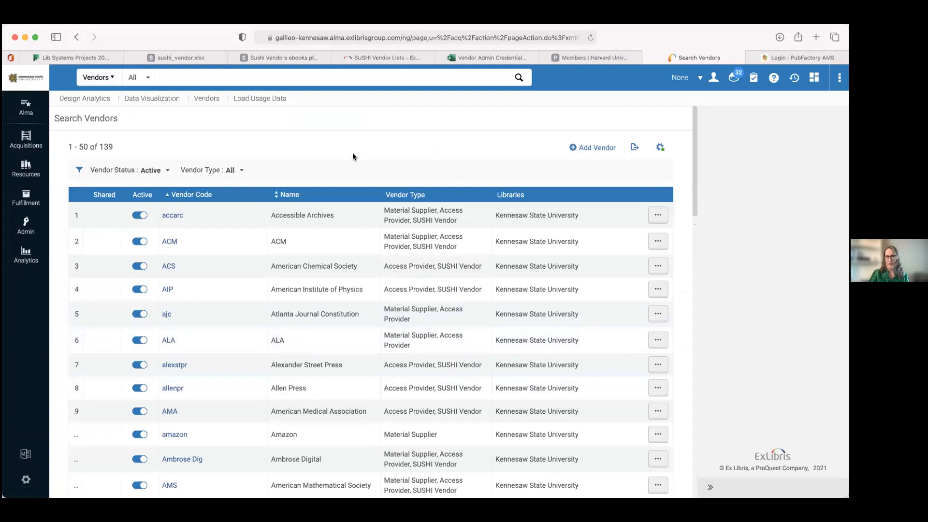
Check the Vendor Type filter options and browse the vendor list to the Lyrasis vendor record
{"action": "left_click", "coordinate": [236, 169]}
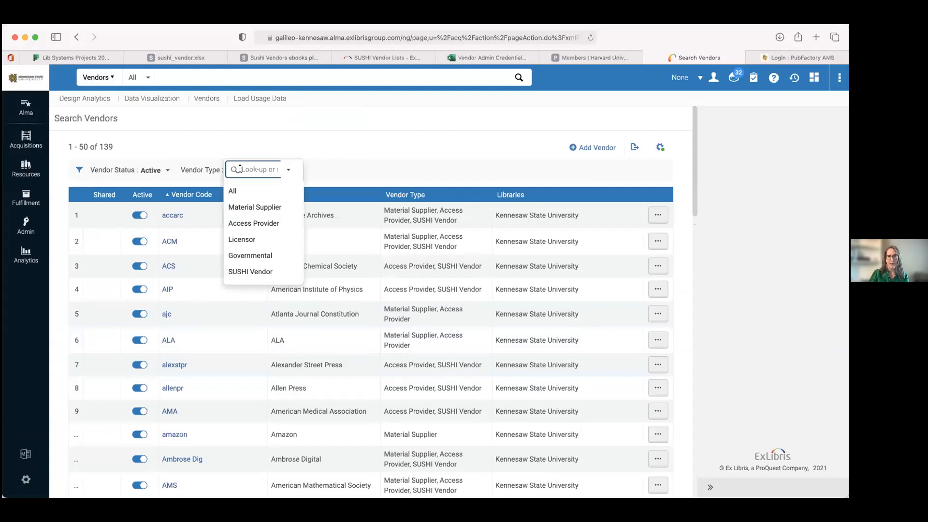
{"action": "mouse_move", "coordinate": [262, 271]}
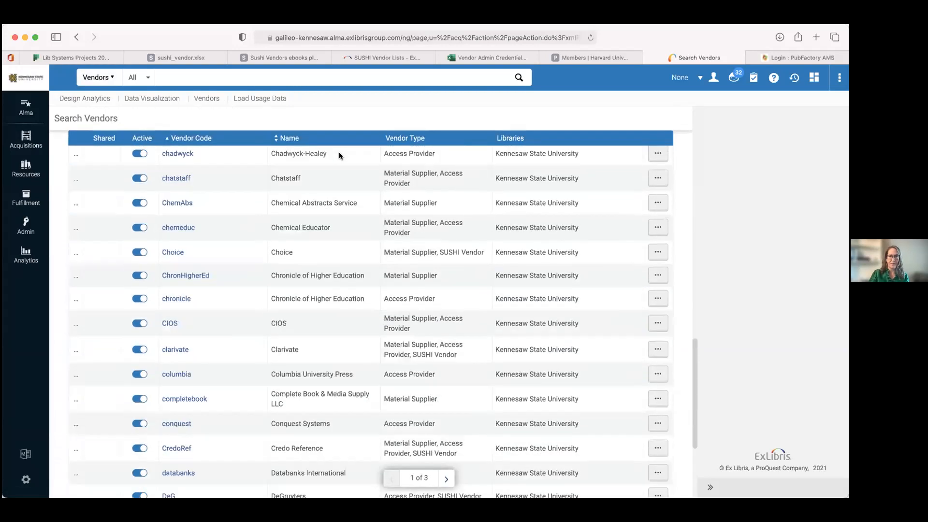
{"action": "scroll", "scroll_direction": "down", "scroll_amount": 3}
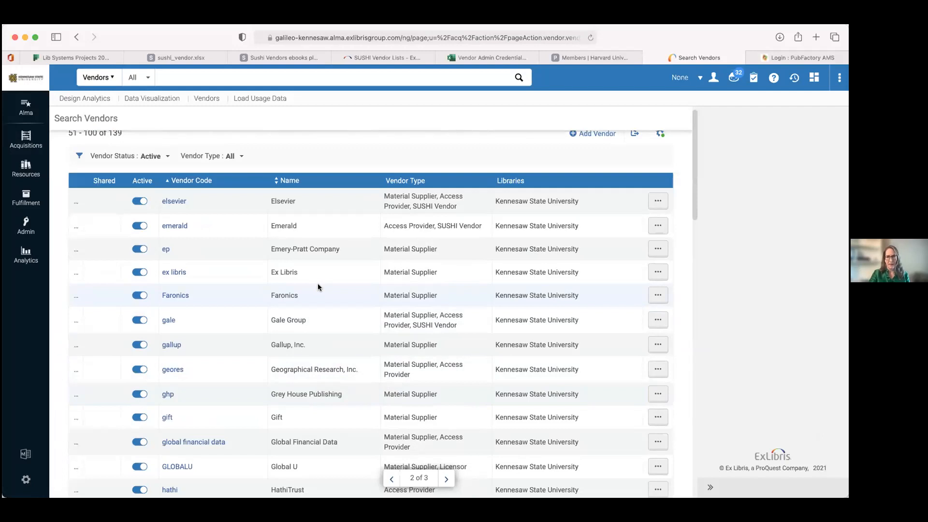
{"action": "scroll", "scroll_direction": "down", "scroll_amount": 3}
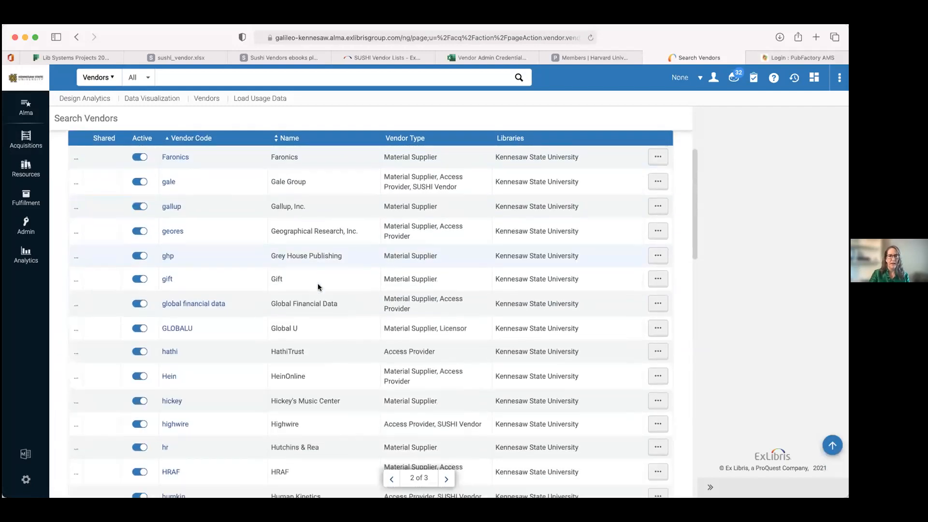
{"action": "scroll", "scroll_direction": "down", "scroll_amount": 3}
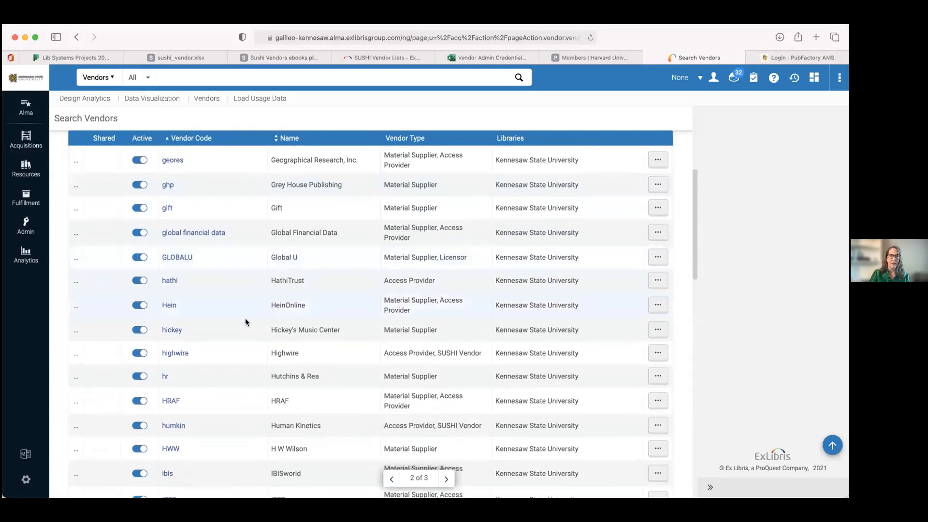
{"action": "scroll", "scroll_direction": "down", "scroll_amount": 3}
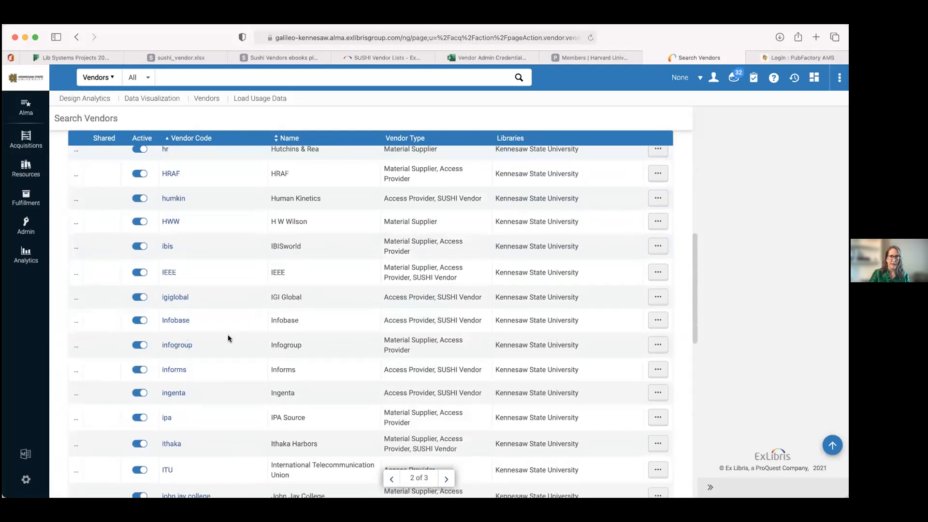
{"action": "scroll", "scroll_direction": "down", "scroll_amount": 3}
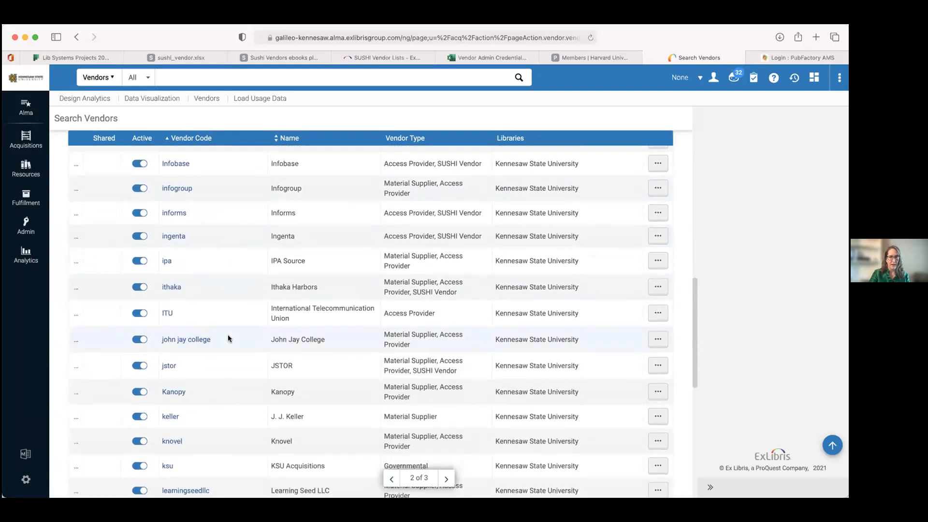
{"action": "scroll", "scroll_direction": "down", "scroll_amount": 3}
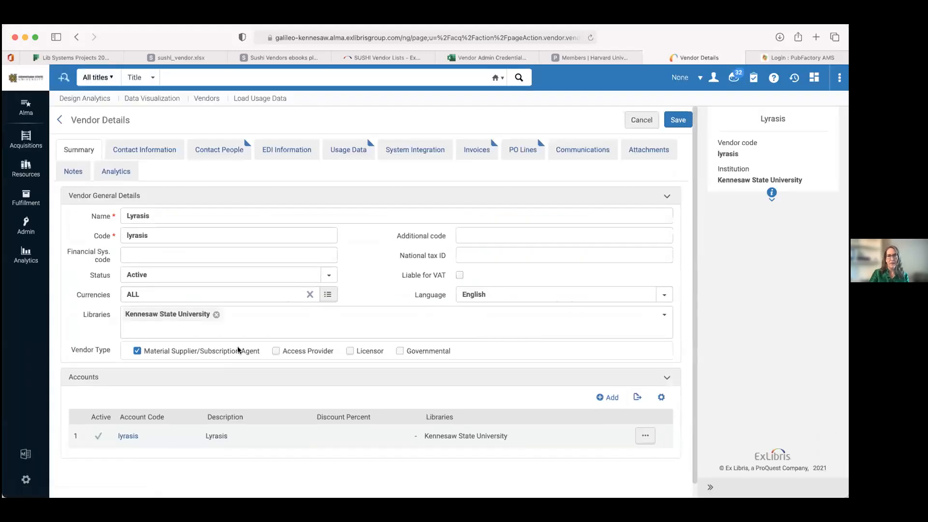
{"action": "mouse_move", "coordinate": [348, 149]}
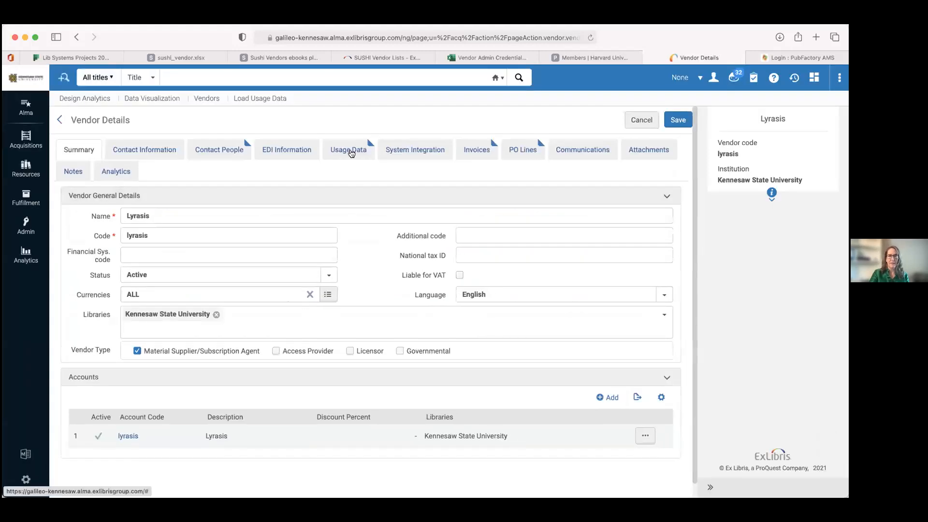
{"action": "mouse_move", "coordinate": [348, 149]}
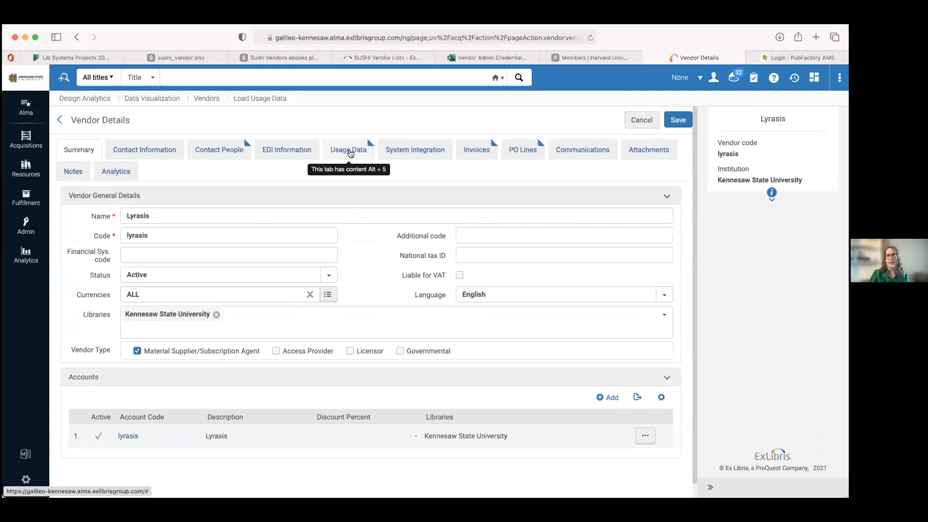
Add a Release 5 SUSHI account from the Lyrasis vendor's Usage Data
{"action": "left_click", "coordinate": [348, 149]}
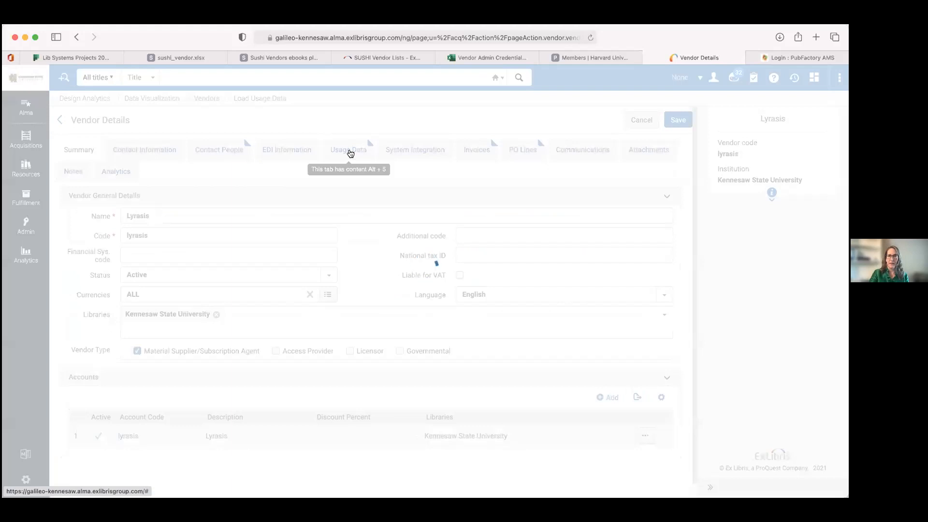
{"action": "left_click", "coordinate": [348, 149]}
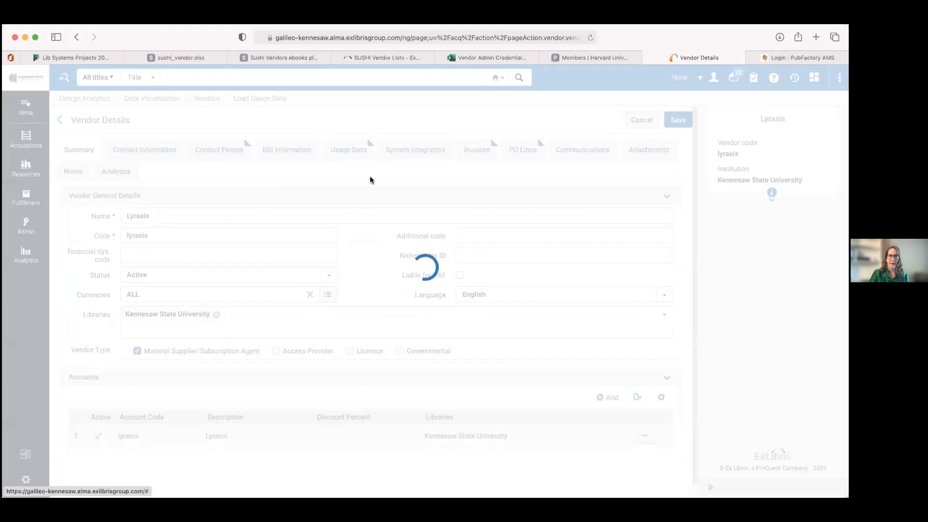
{"action": "left_click", "coordinate": [348, 149]}
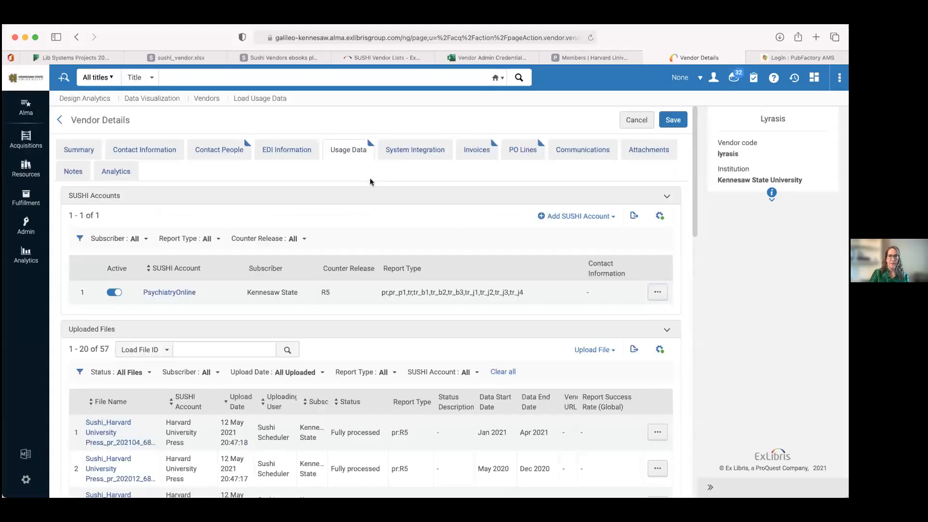
{"action": "mouse_move", "coordinate": [361, 238]}
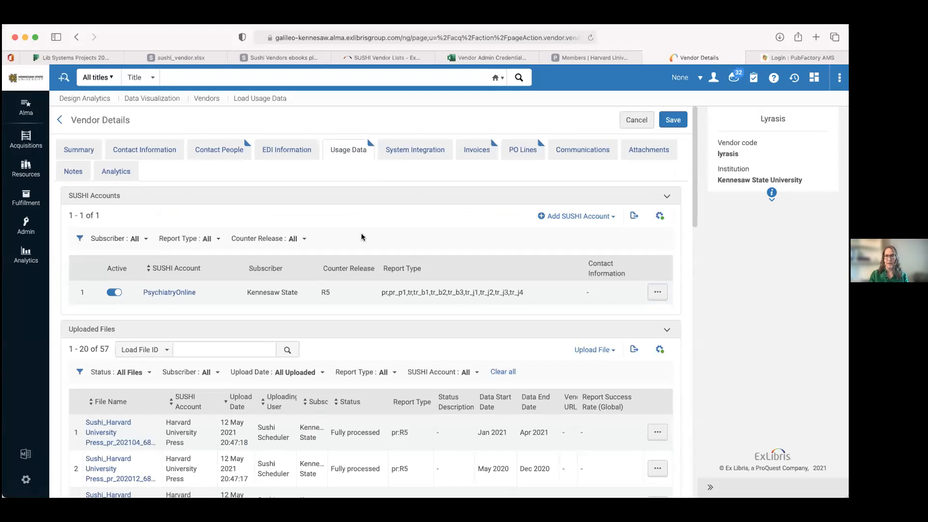
{"action": "mouse_move", "coordinate": [451, 238]}
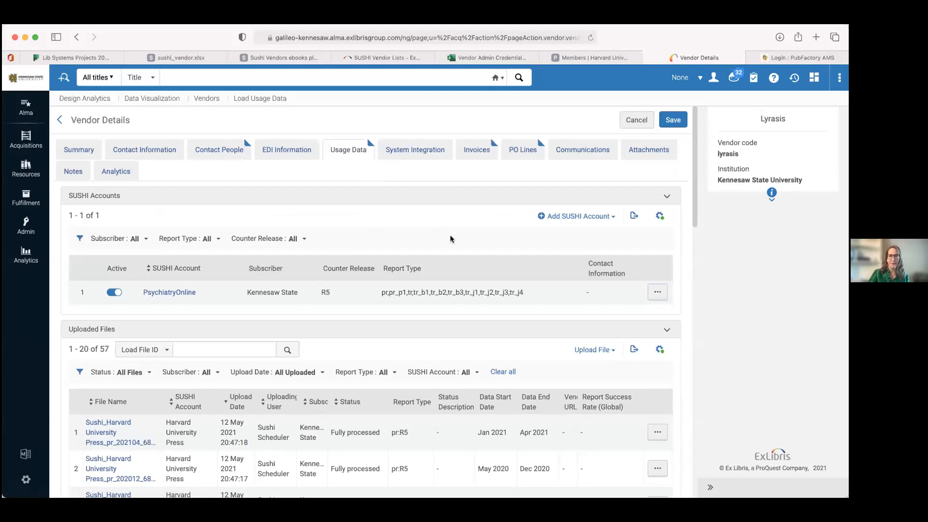
{"action": "mouse_move", "coordinate": [577, 216]}
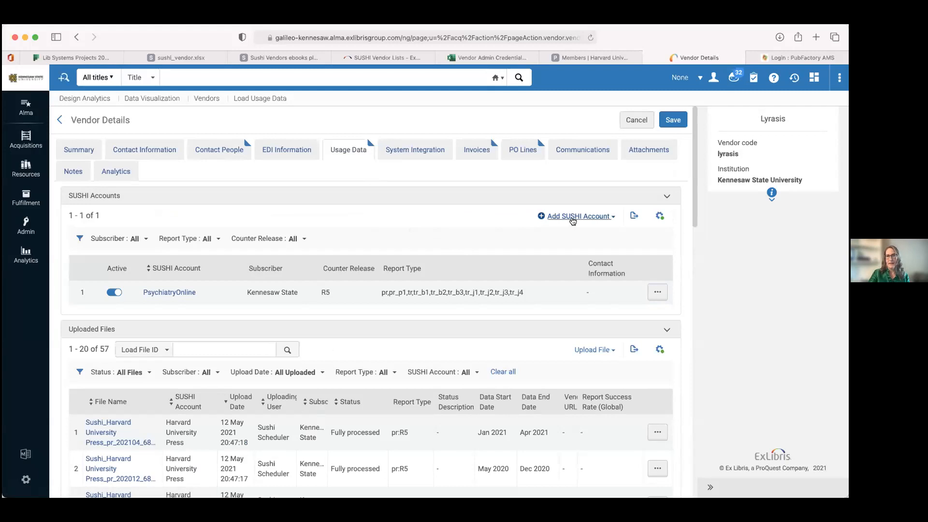
{"action": "left_click", "coordinate": [576, 215]}
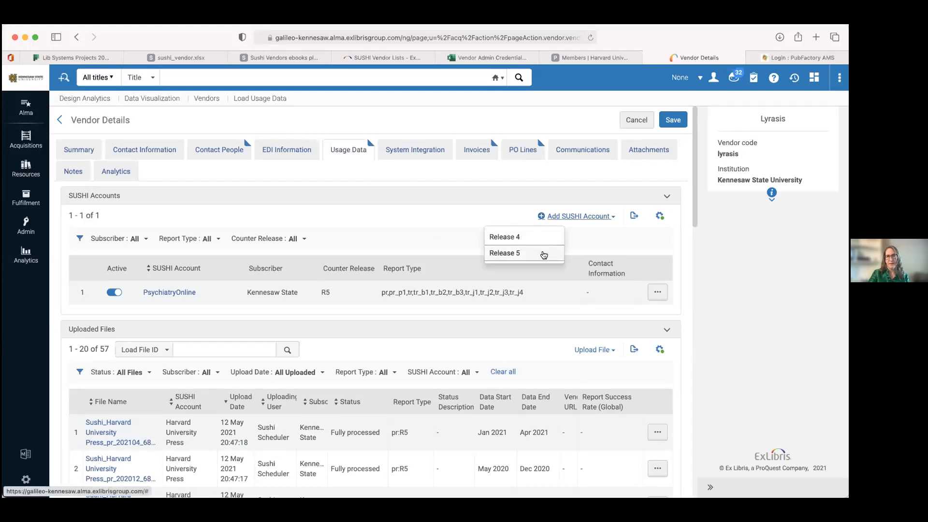
{"action": "left_click", "coordinate": [504, 252]}
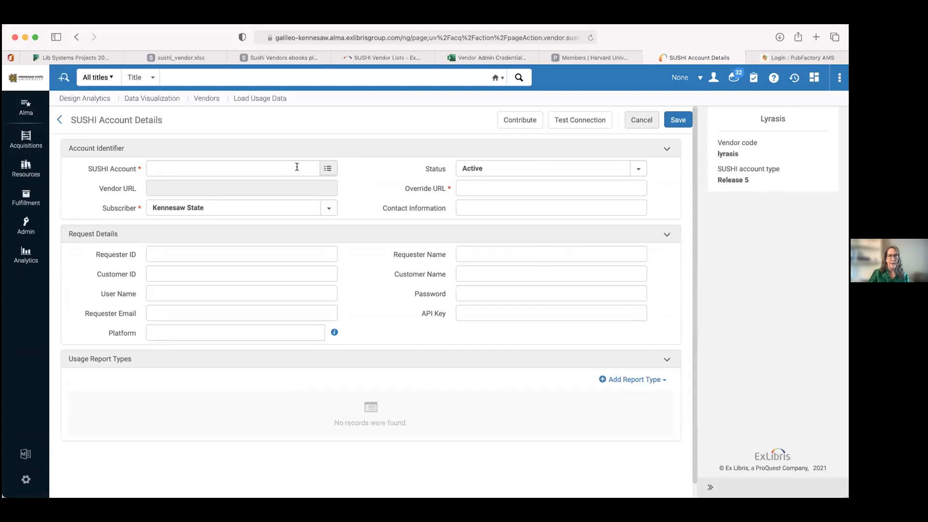
Open the Release 5 SUSHI vendor lookup from the SUSHI Account field
{"action": "left_click", "coordinate": [231, 168]}
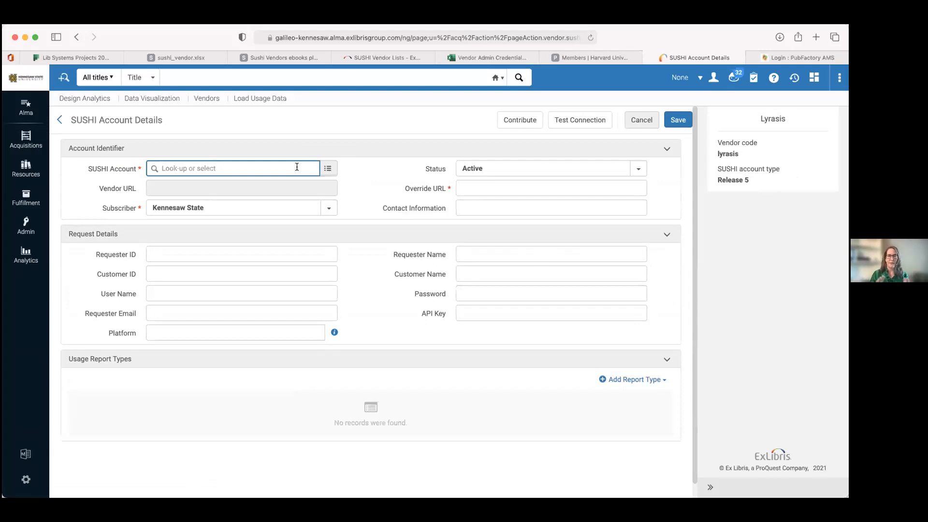
{"action": "left_click", "coordinate": [328, 168]}
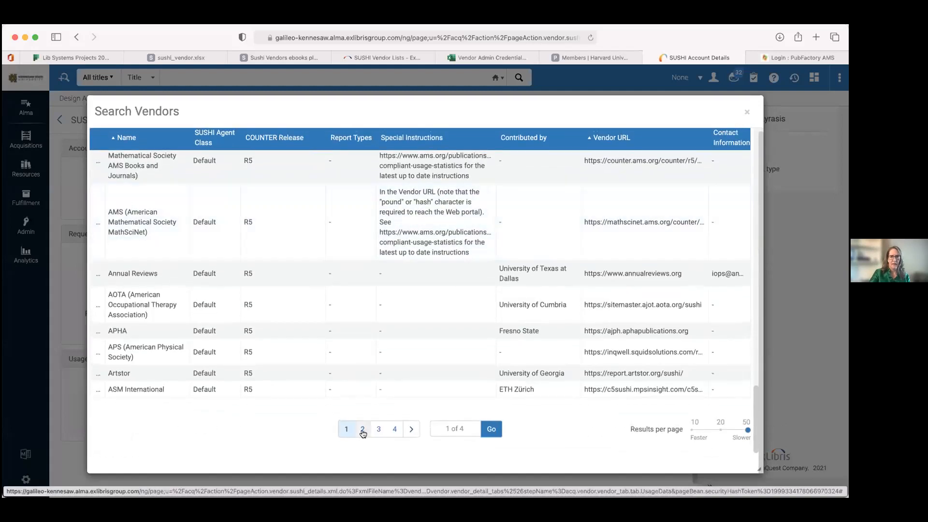
Go to page 2 of the SUSHI vendor list and locate Harvard University Press
{"action": "left_click", "coordinate": [361, 428]}
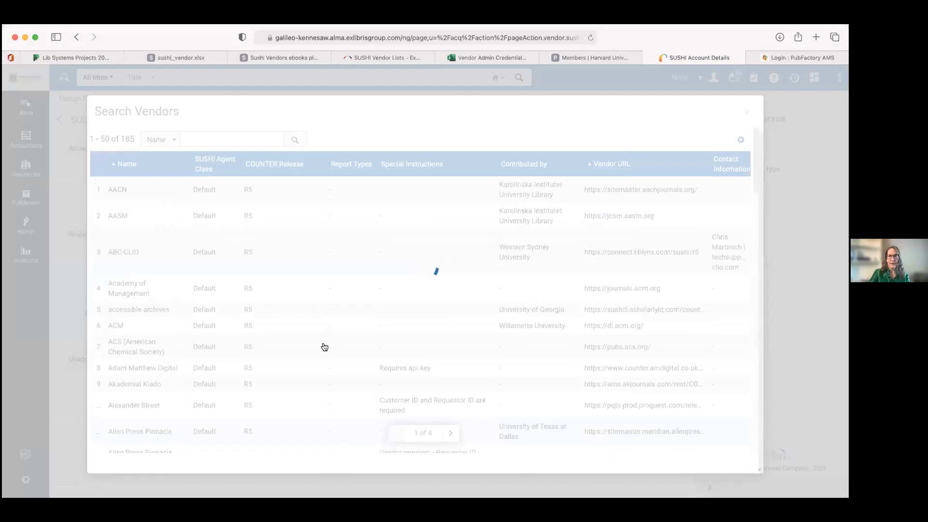
{"action": "left_click", "coordinate": [449, 433]}
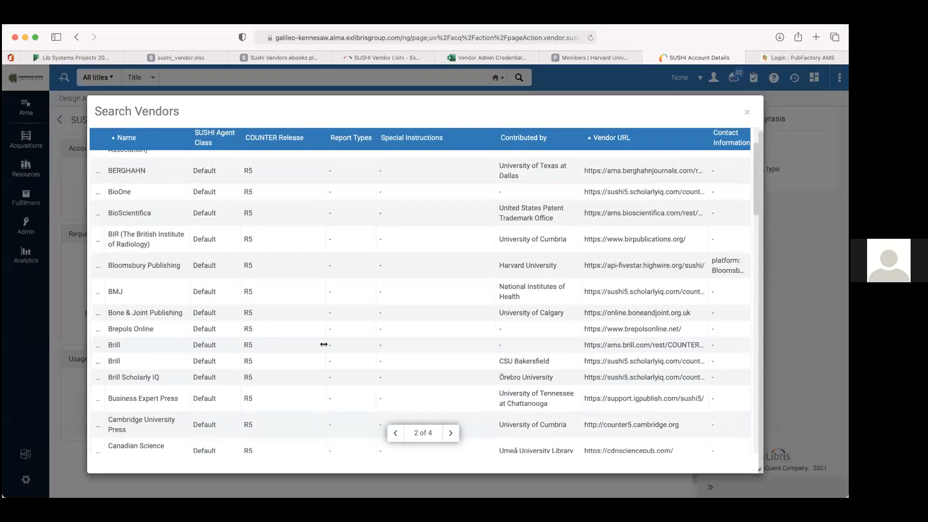
{"action": "scroll", "scroll_direction": "down", "scroll_amount": 3}
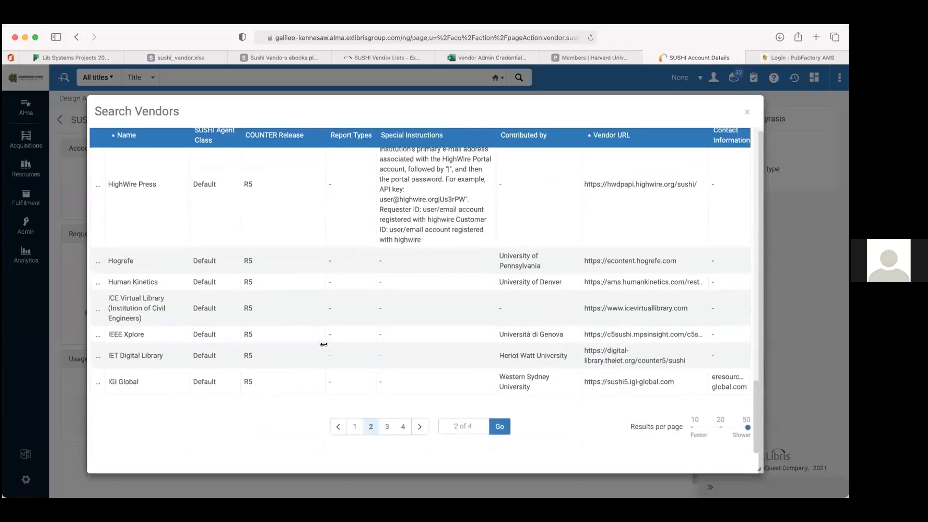
{"action": "scroll", "scroll_direction": "up", "scroll_amount": 3}
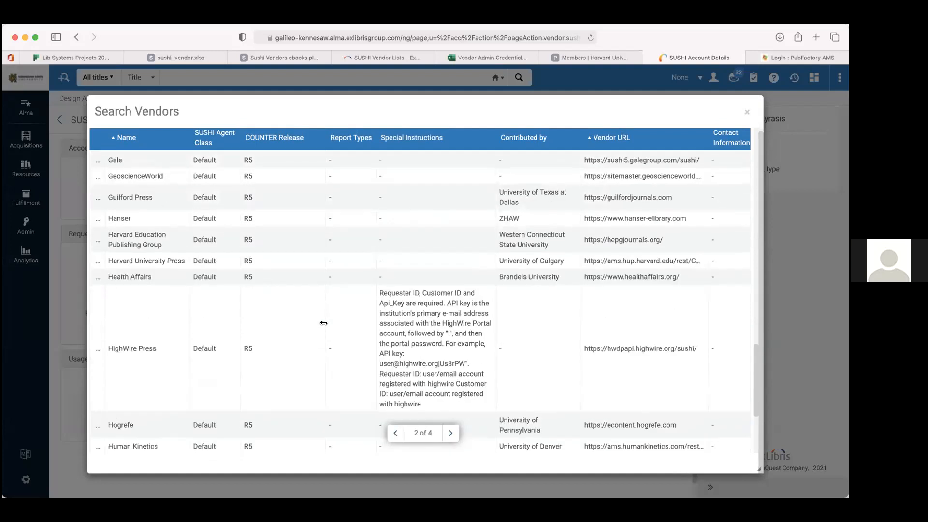
{"action": "mouse_move", "coordinate": [342, 264]}
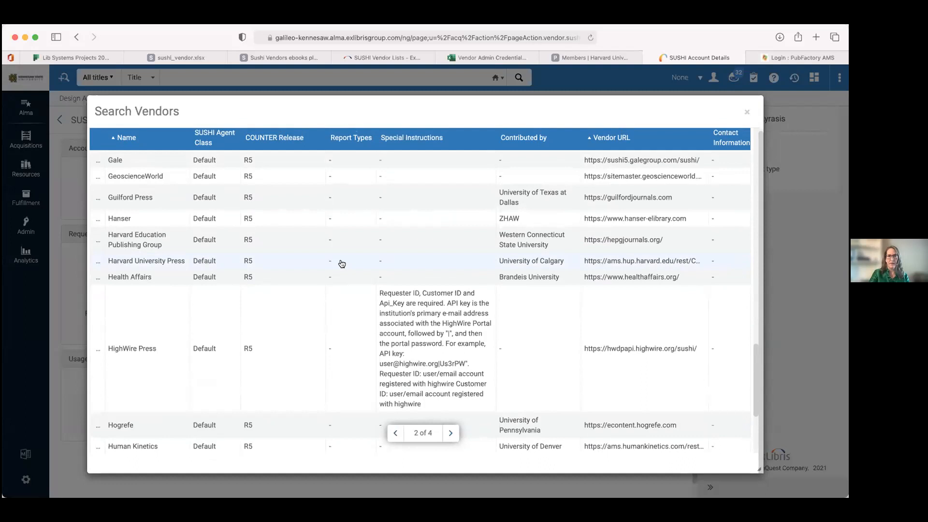
Choose Harvard University Press as the SUSHI account vendor
{"action": "left_click", "coordinate": [146, 260]}
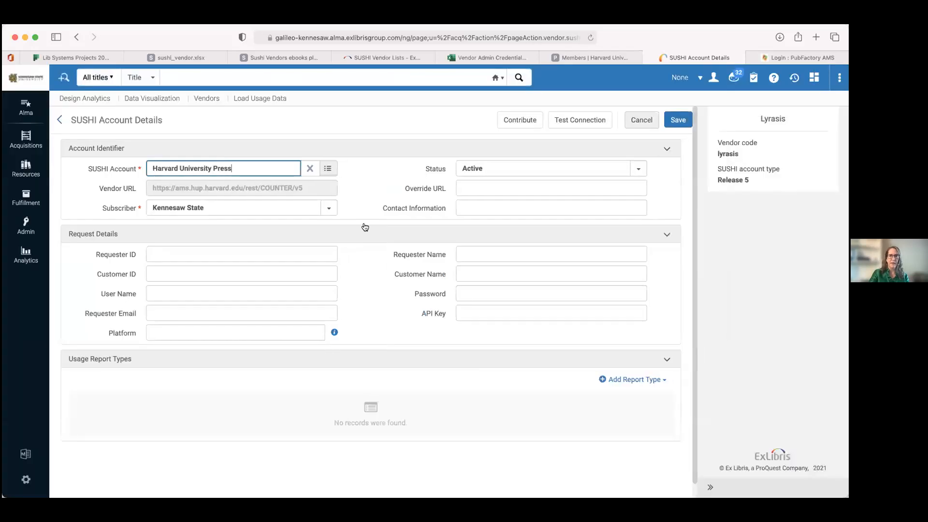
{"action": "mouse_move", "coordinate": [319, 190]}
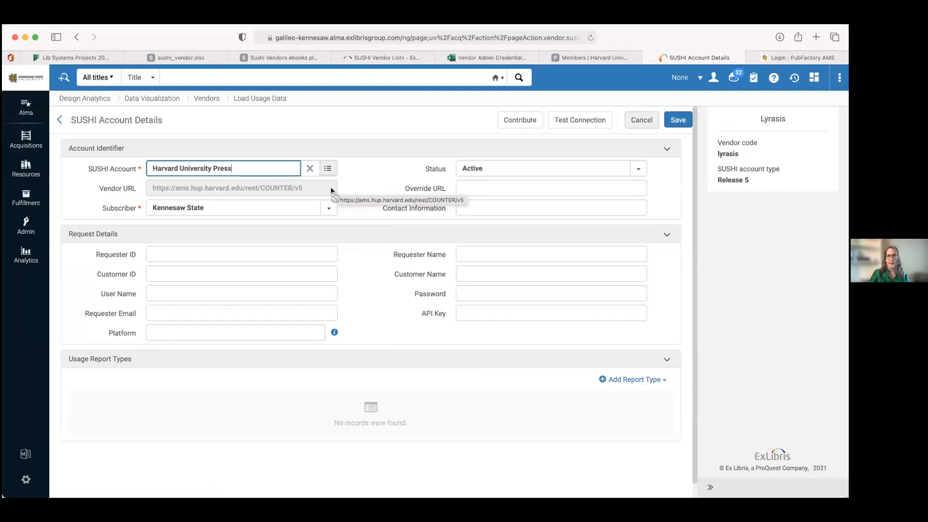
{"action": "mouse_move", "coordinate": [350, 191]}
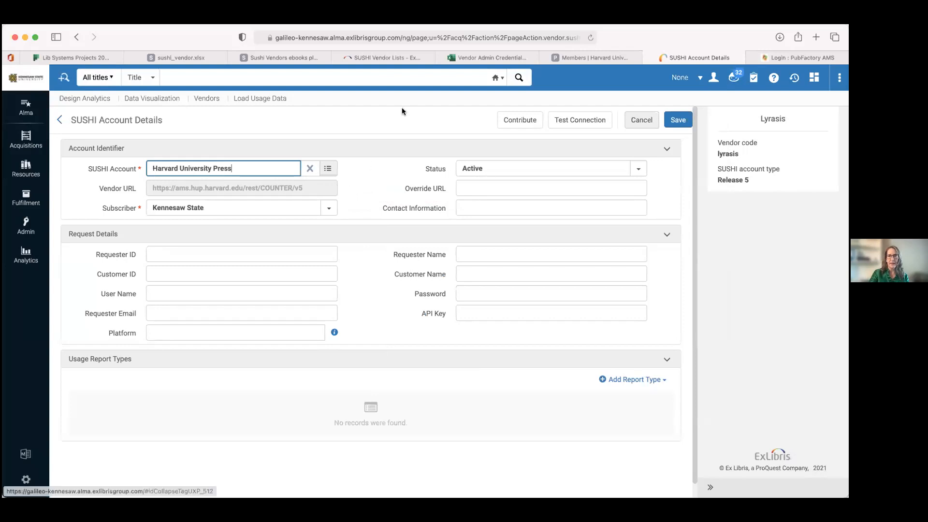
Verify Harvard University Press's COUNTER v5 URL in the vendor list and COUNTER registry, then return to Alma
{"action": "left_click", "coordinate": [384, 57]}
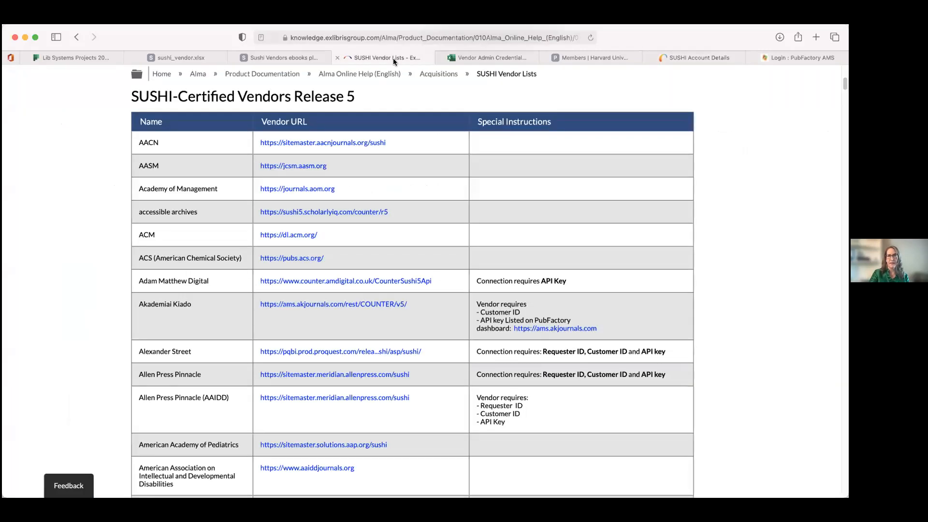
{"action": "scroll", "scroll_direction": "down", "scroll_amount": 3}
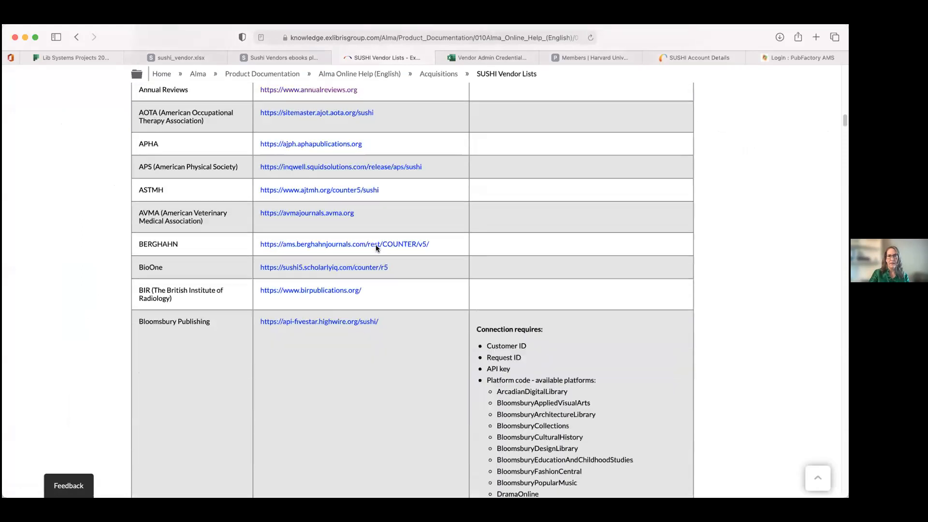
{"action": "scroll", "scroll_direction": "down", "scroll_amount": 3}
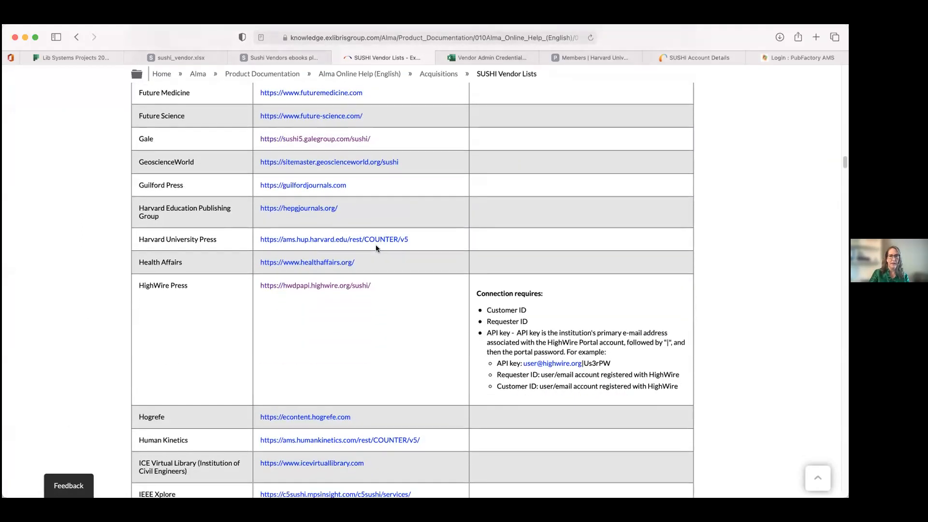
{"action": "scroll", "scroll_direction": "up", "scroll_amount": 3}
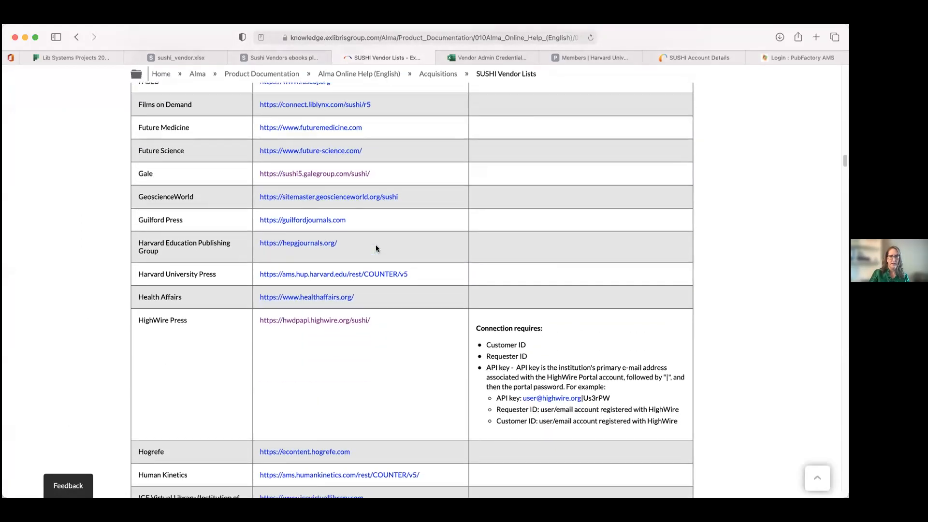
{"action": "mouse_move", "coordinate": [241, 279]}
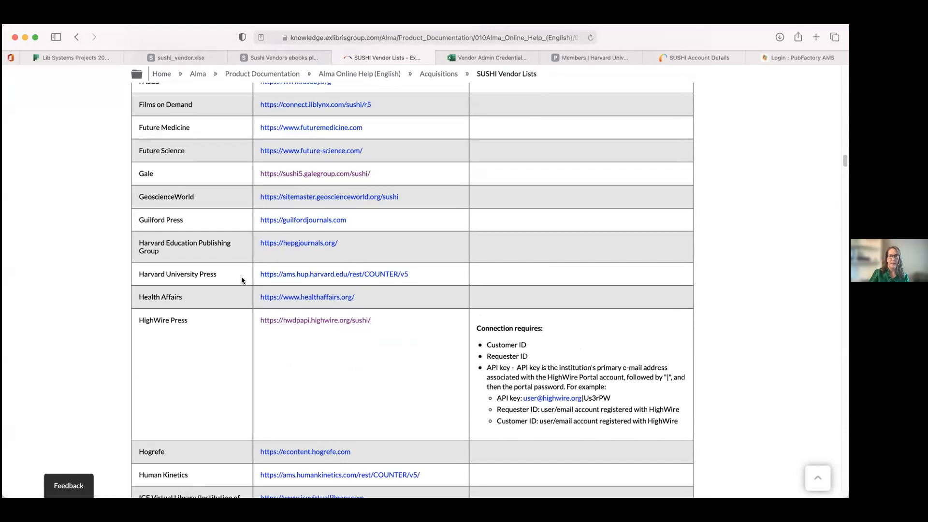
{"action": "mouse_move", "coordinate": [314, 222]}
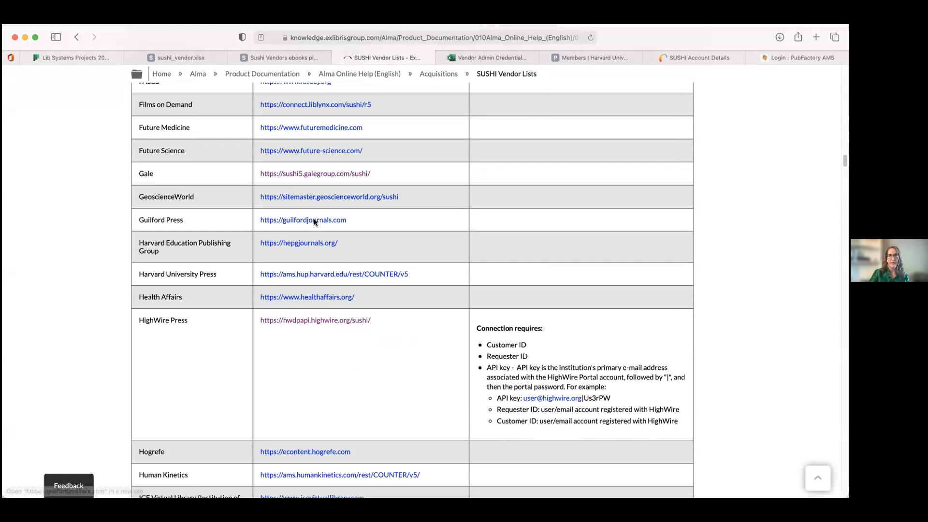
{"action": "left_click", "coordinate": [591, 58]}
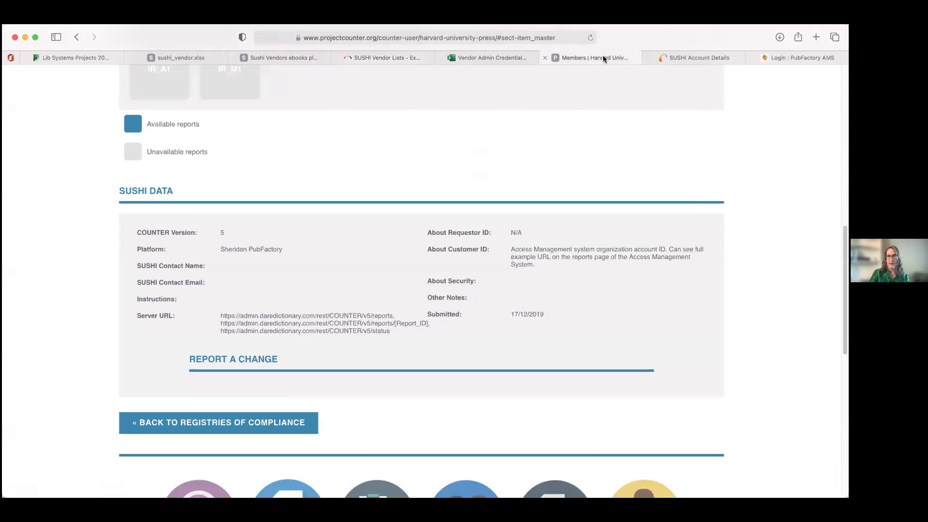
{"action": "left_click", "coordinate": [698, 57]}
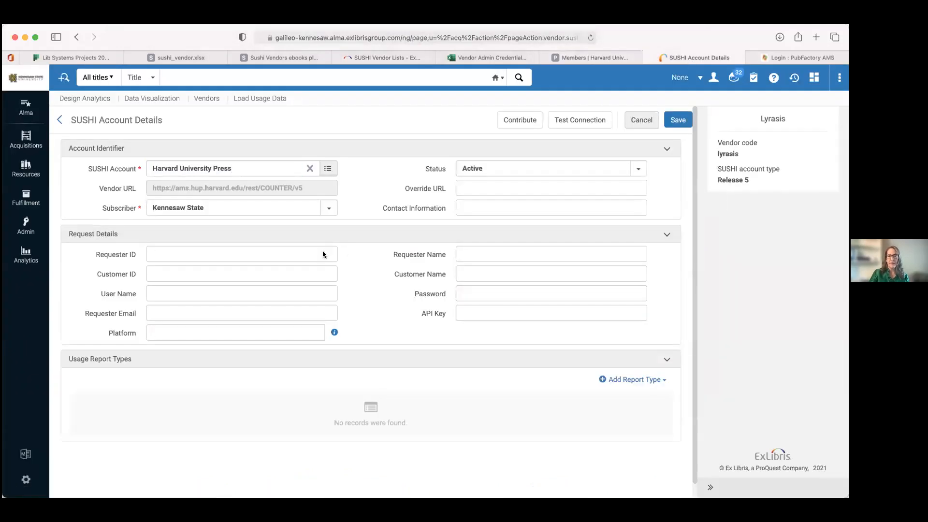
{"action": "mouse_move", "coordinate": [362, 278]}
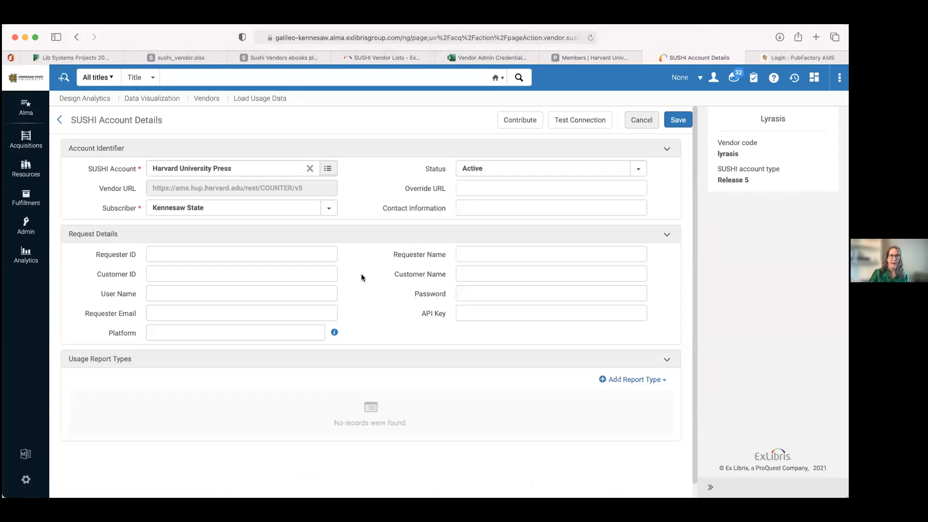
{"action": "mouse_move", "coordinate": [290, 262]}
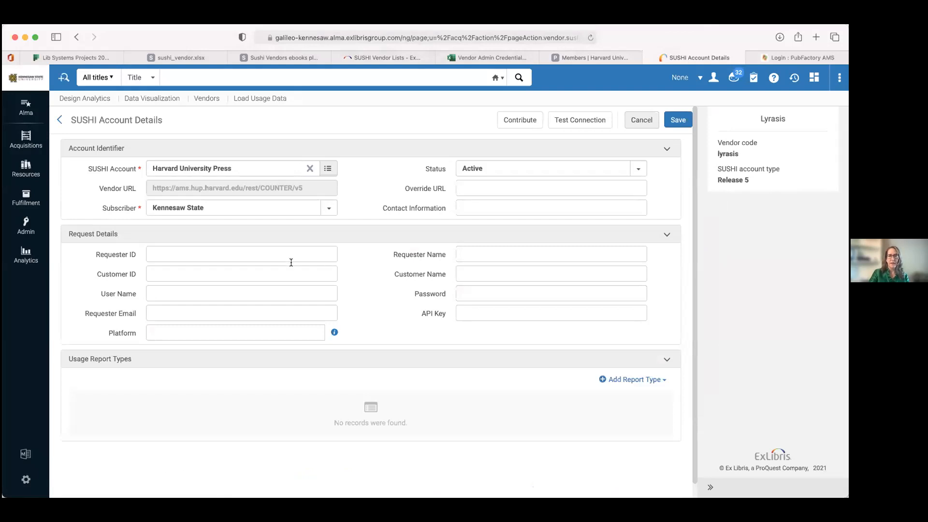
{"action": "mouse_move", "coordinate": [350, 233]}
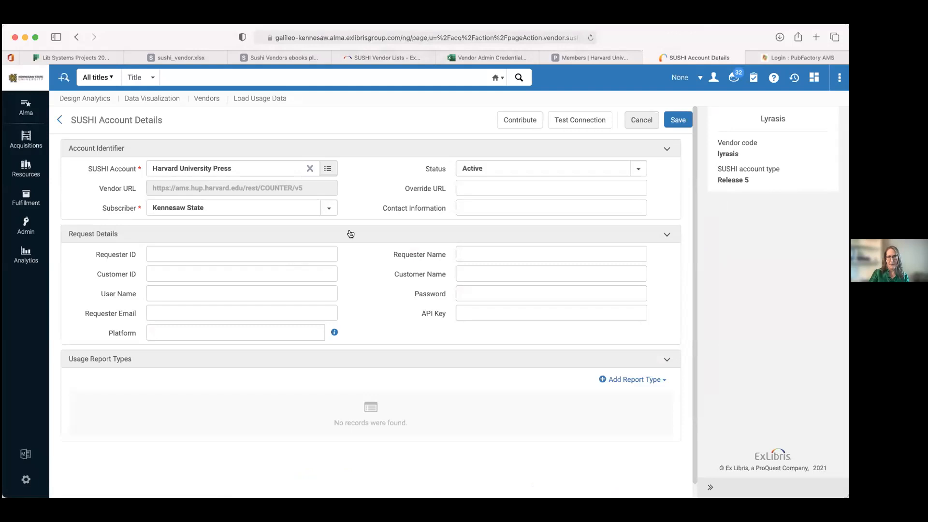
{"action": "mouse_move", "coordinate": [775, 58]}
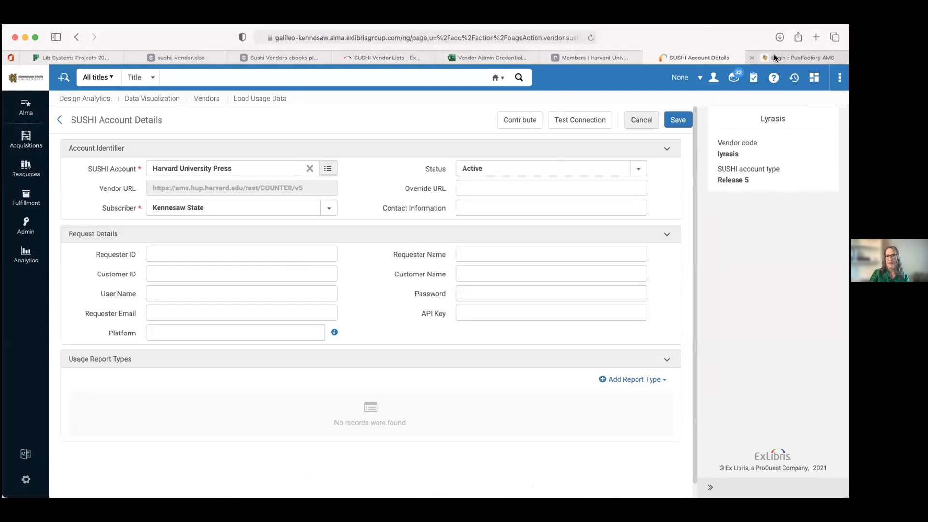
Log into PubFactory AMS with saved credentials and open the Kennesaw State University account
{"action": "left_click", "coordinate": [798, 58]}
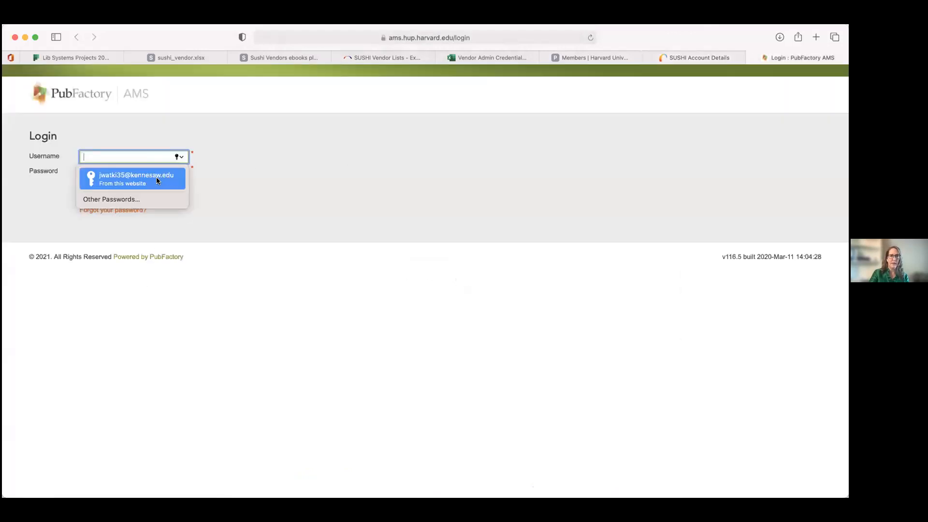
{"action": "left_click", "coordinate": [135, 177]}
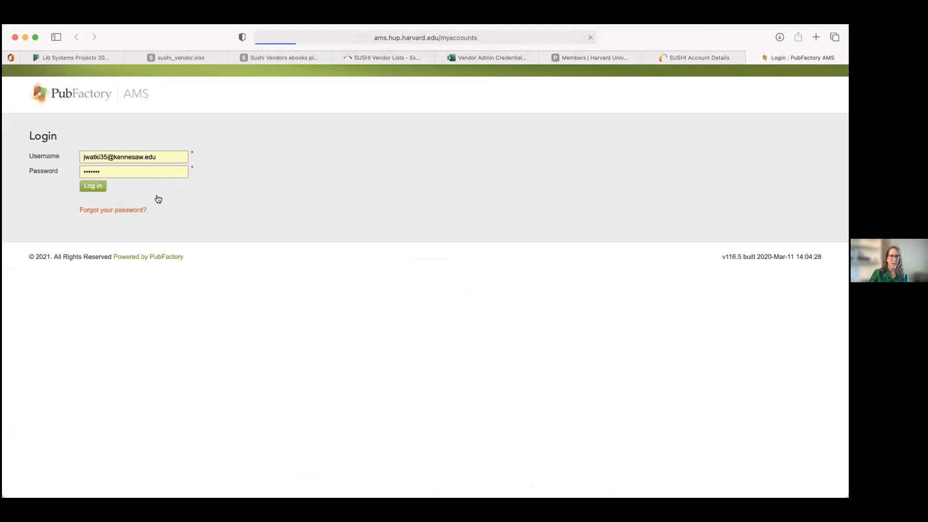
{"action": "left_click", "coordinate": [92, 186]}
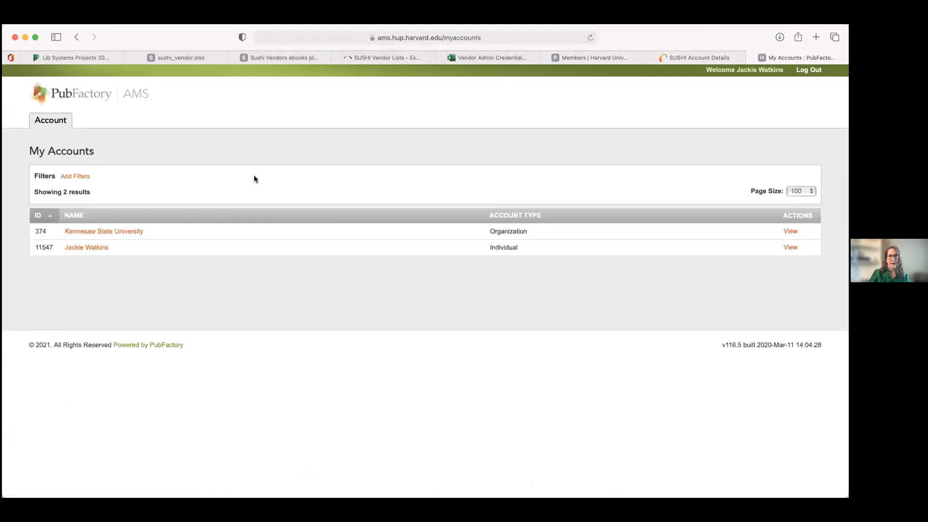
{"action": "mouse_move", "coordinate": [169, 255]}
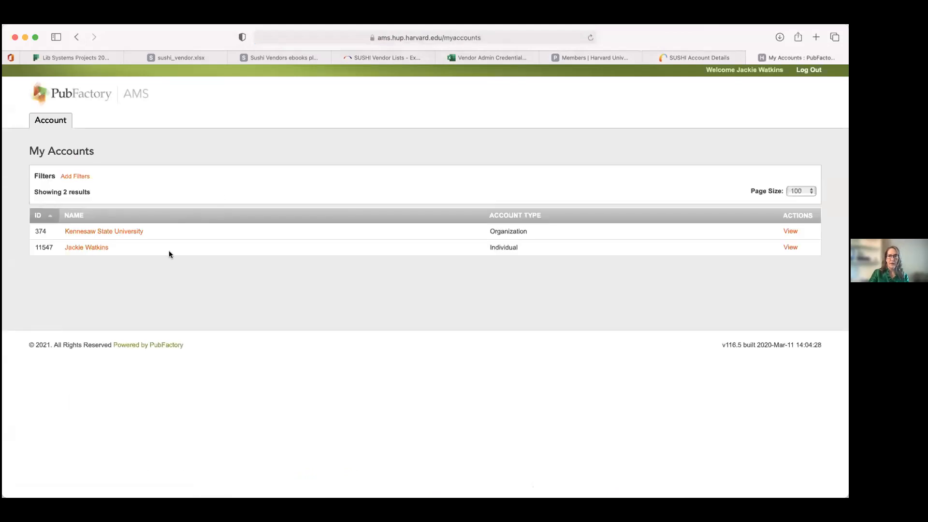
{"action": "left_click", "coordinate": [103, 230]}
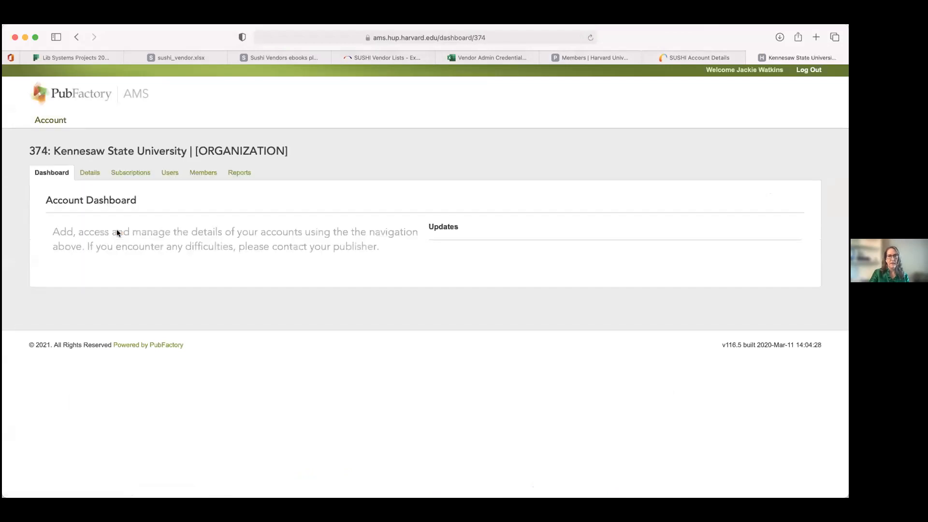
{"action": "mouse_move", "coordinate": [258, 240]}
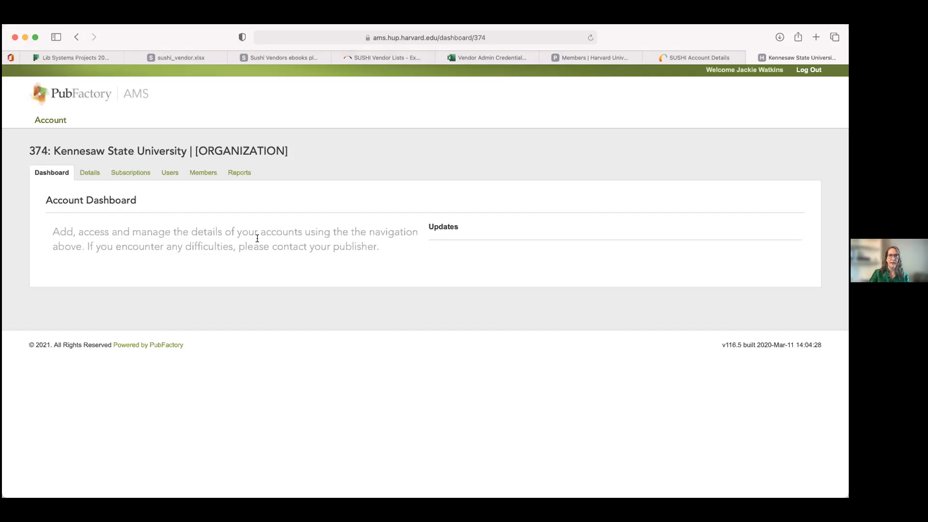
{"action": "left_click", "coordinate": [238, 172]}
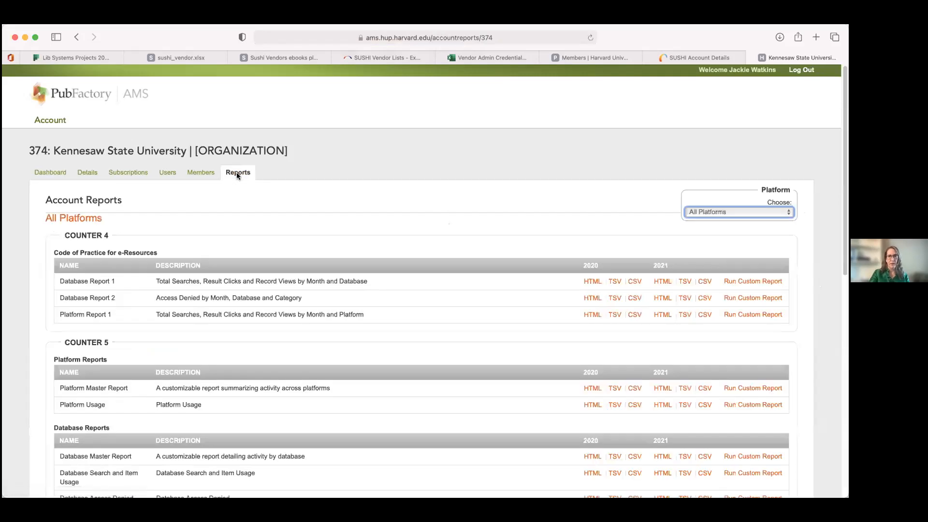
{"action": "scroll", "scroll_direction": "down", "scroll_amount": 3}
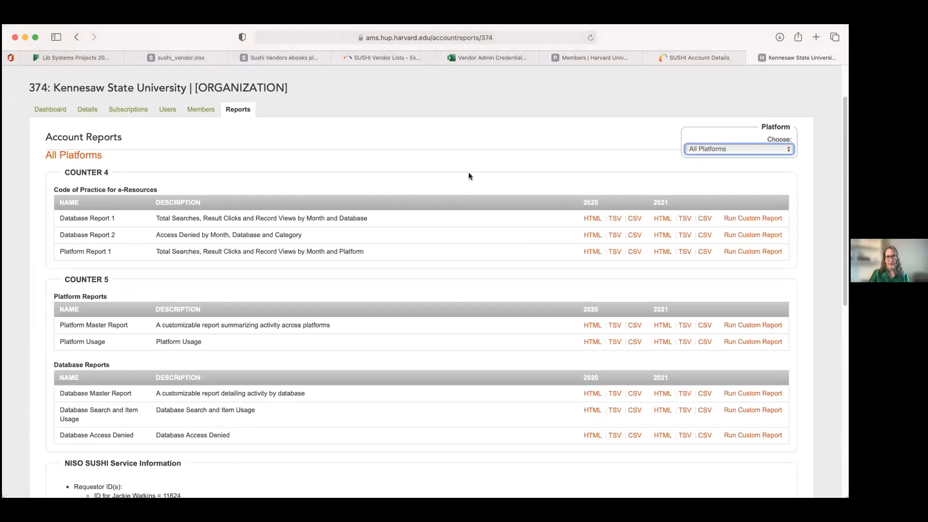
{"action": "mouse_move", "coordinate": [491, 172]}
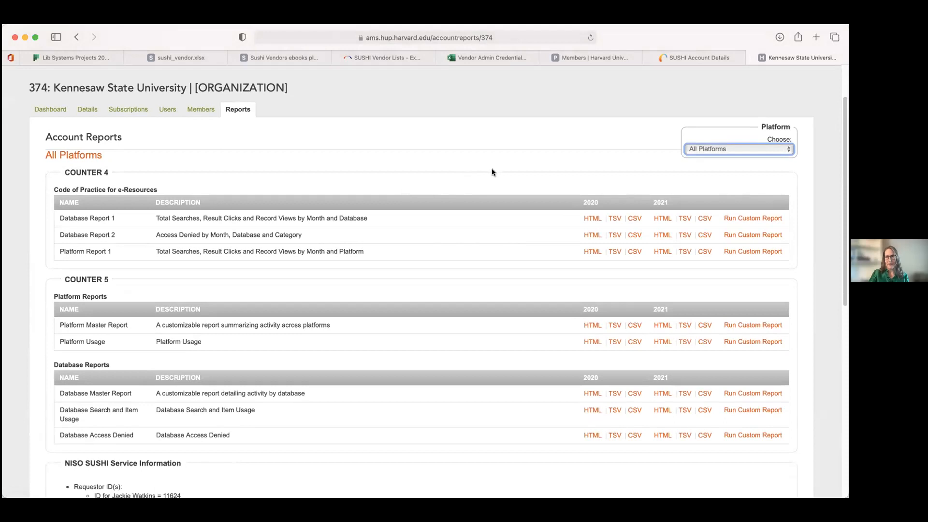
{"action": "mouse_move", "coordinate": [775, 176]}
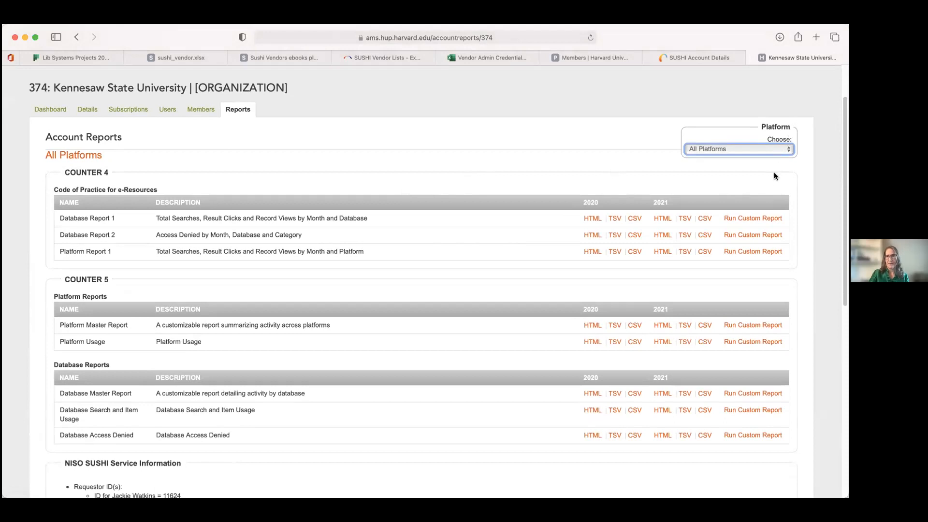
{"action": "mouse_move", "coordinate": [772, 151]}
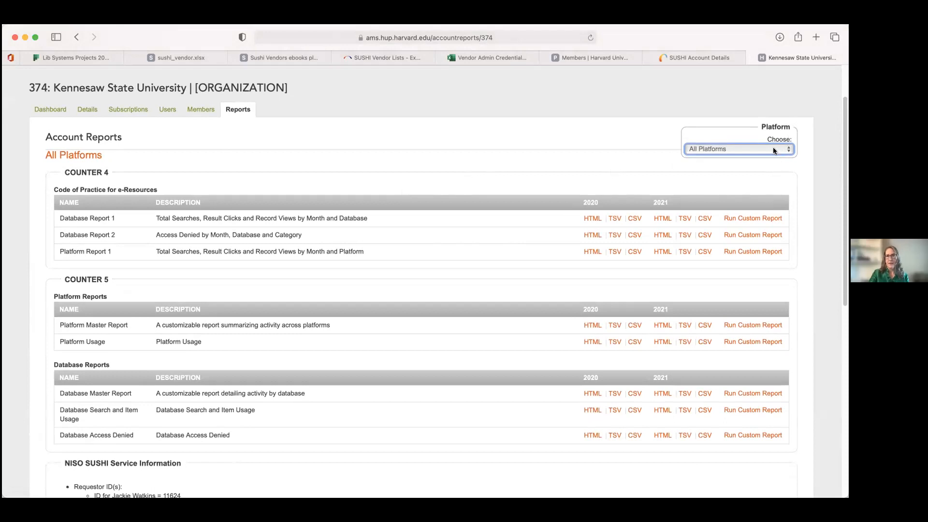
{"action": "left_click", "coordinate": [738, 148]}
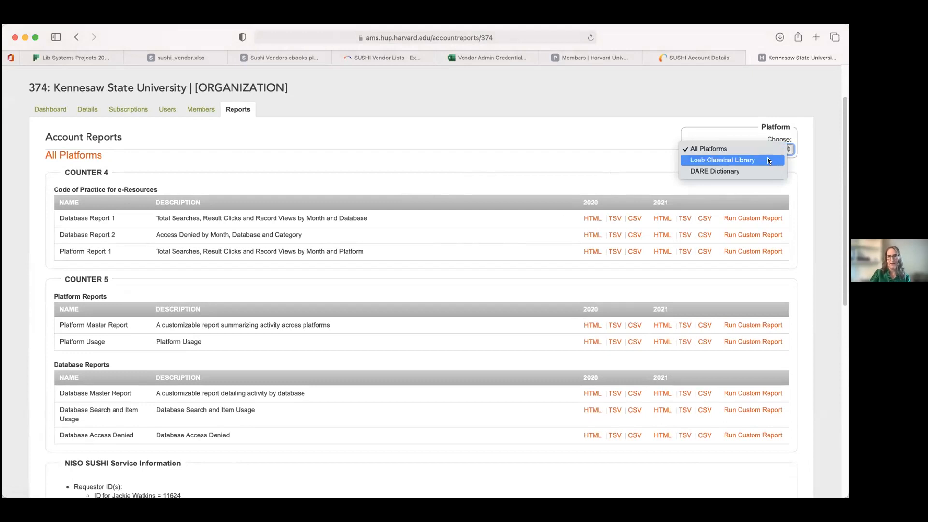
{"action": "left_click", "coordinate": [722, 160]}
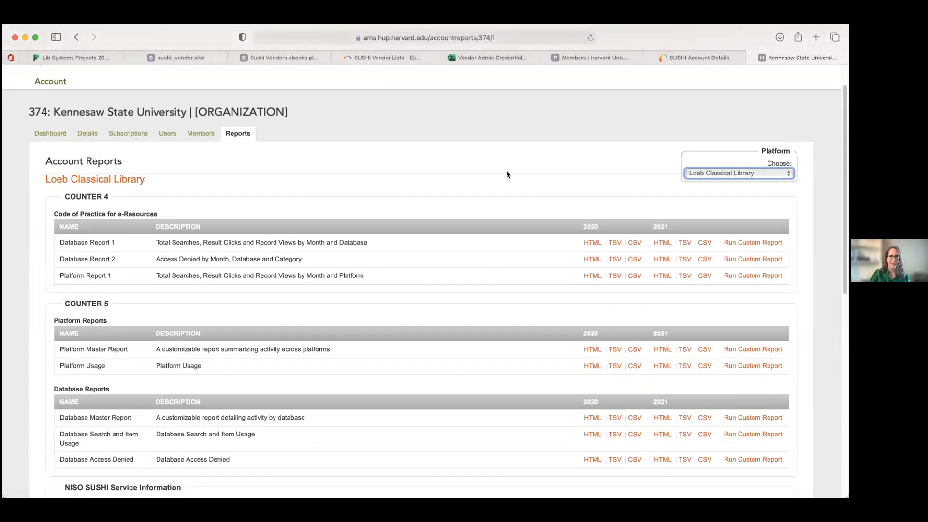
Find the NISO SUSHI Service Information and select requester ID 11624
{"action": "scroll", "scroll_direction": "down", "scroll_amount": 3}
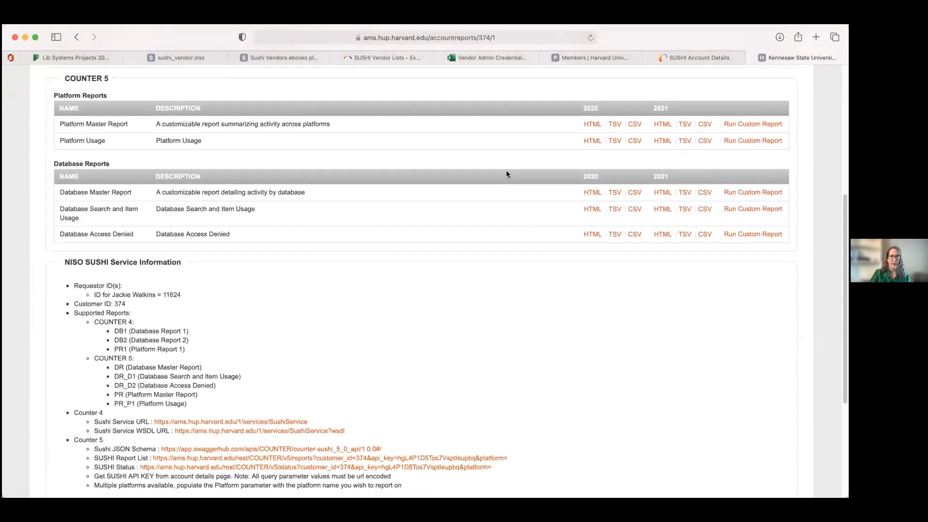
{"action": "scroll", "scroll_direction": "down", "scroll_amount": 3}
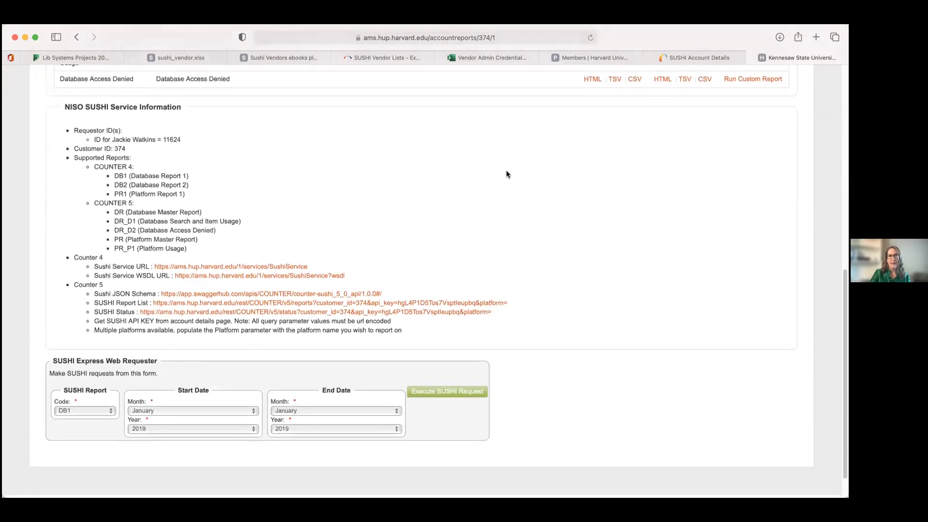
{"action": "scroll", "scroll_direction": "down", "scroll_amount": 3}
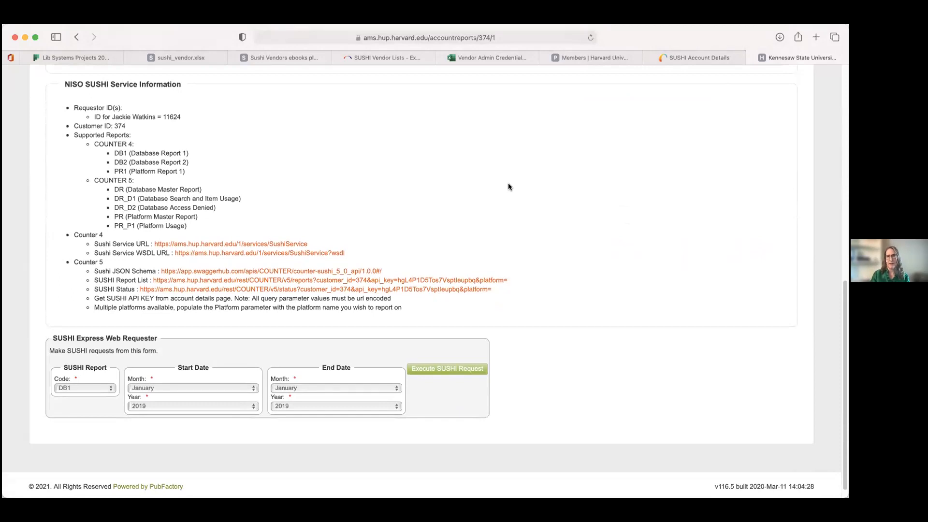
{"action": "mouse_move", "coordinate": [139, 113]}
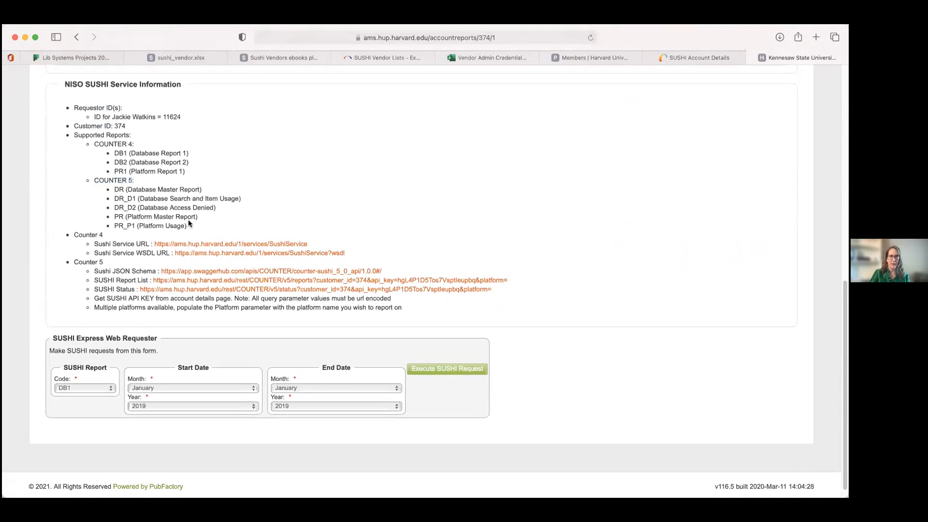
{"action": "mouse_move", "coordinate": [112, 280]}
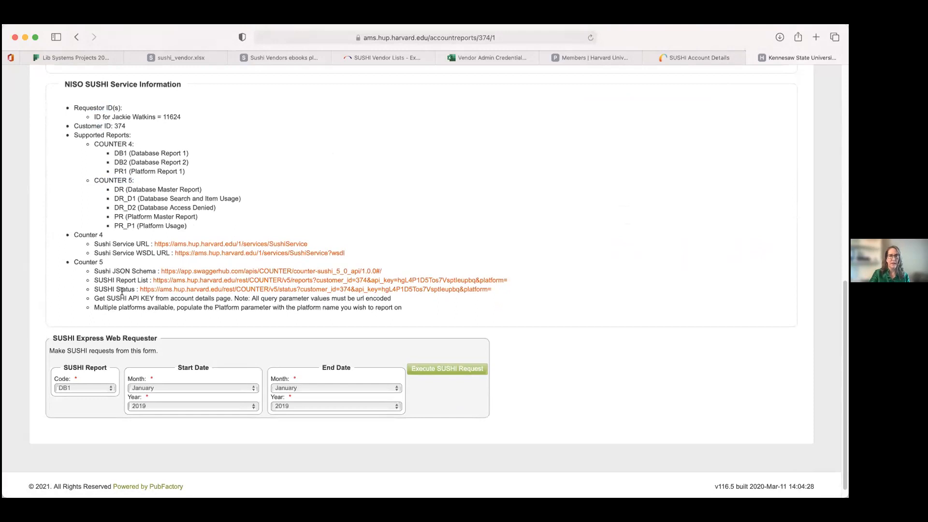
{"action": "mouse_move", "coordinate": [125, 296]}
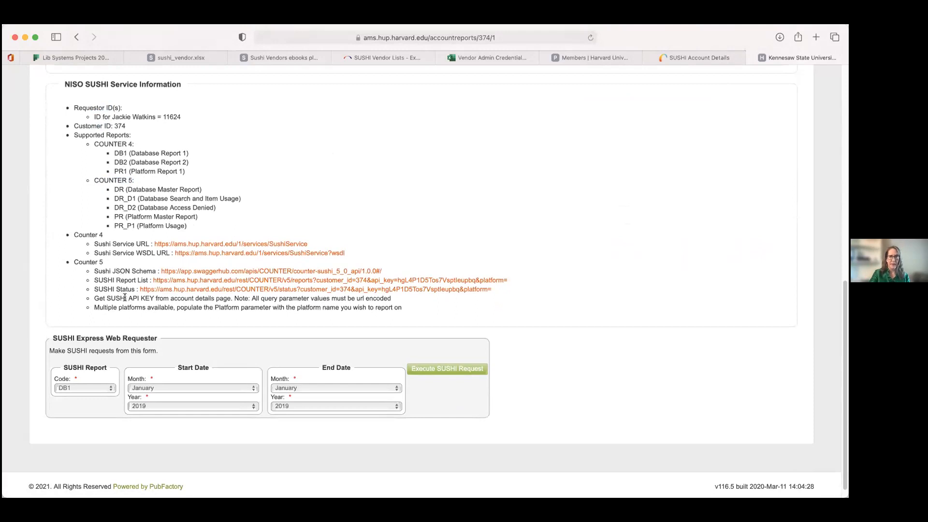
{"action": "double_click", "coordinate": [137, 298]}
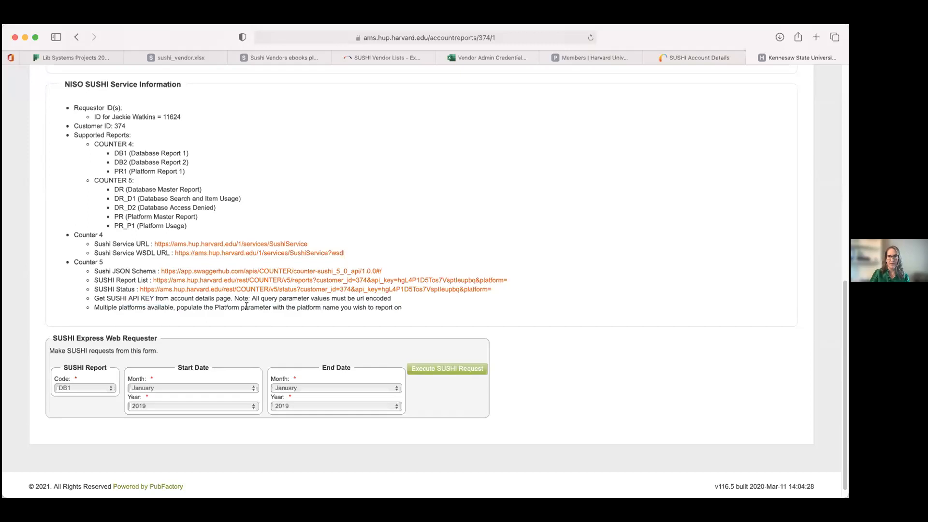
{"action": "mouse_move", "coordinate": [380, 207]}
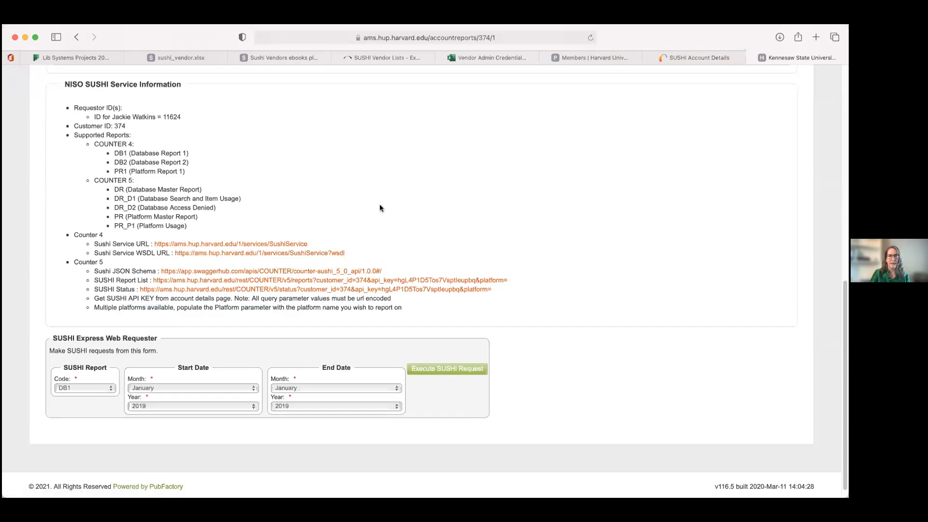
{"action": "scroll", "scroll_direction": "up", "scroll_amount": 3}
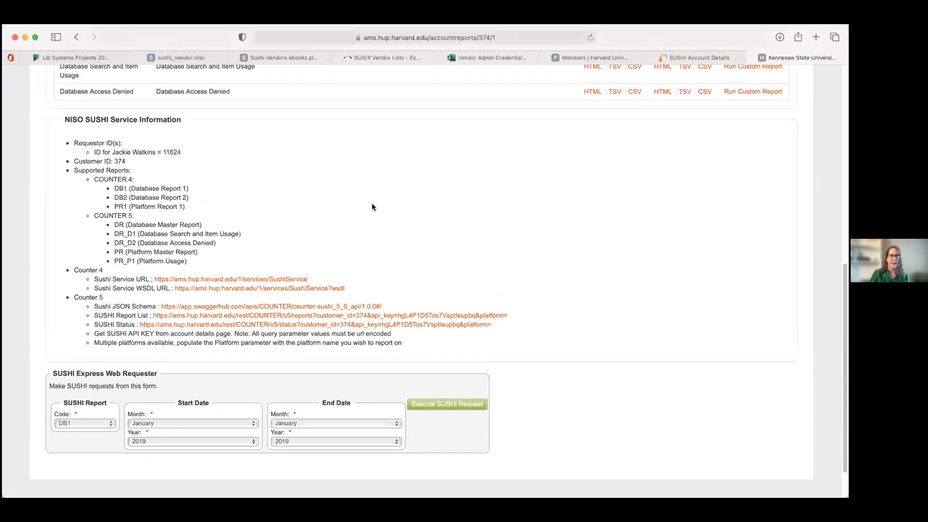
{"action": "double_click", "coordinate": [171, 152]}
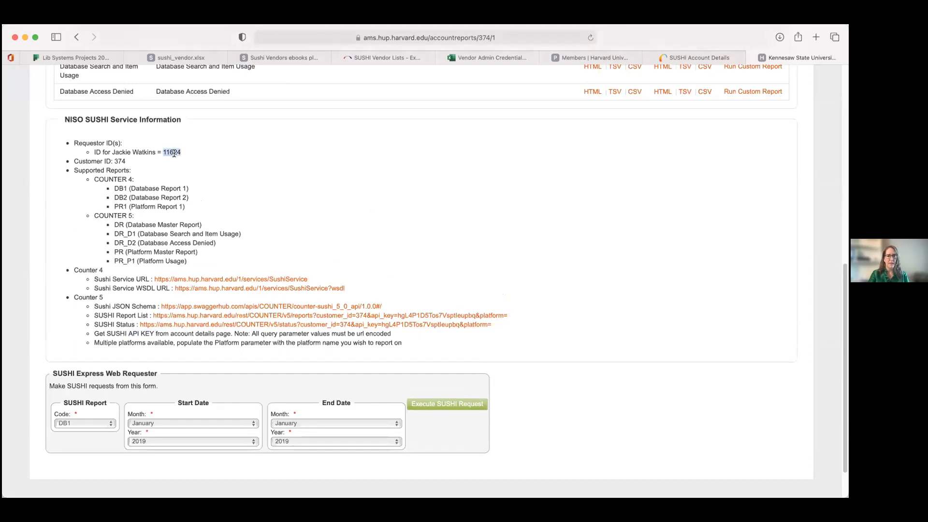
{"action": "mouse_move", "coordinate": [614, 91]}
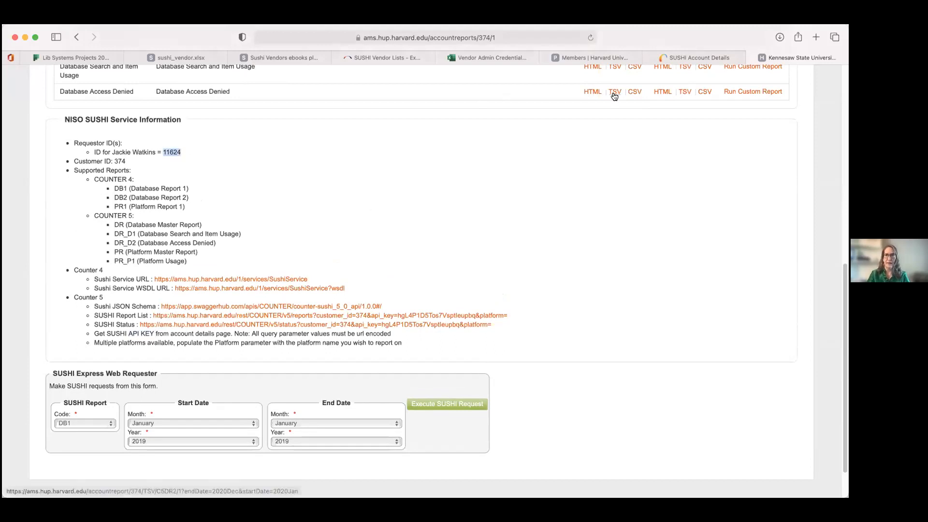
Enter Requester ID 11624 and Customer ID 374 in the Alma SUSHI account
{"action": "left_click", "coordinate": [699, 57]}
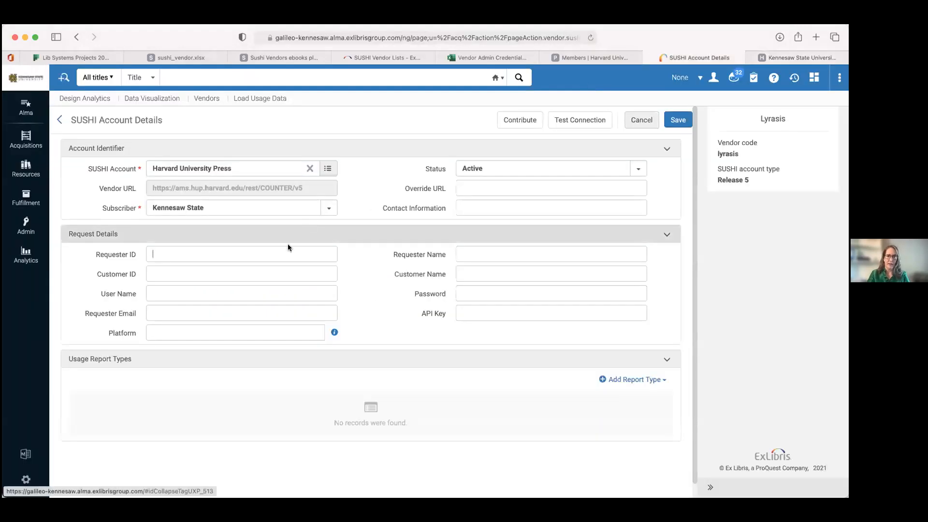
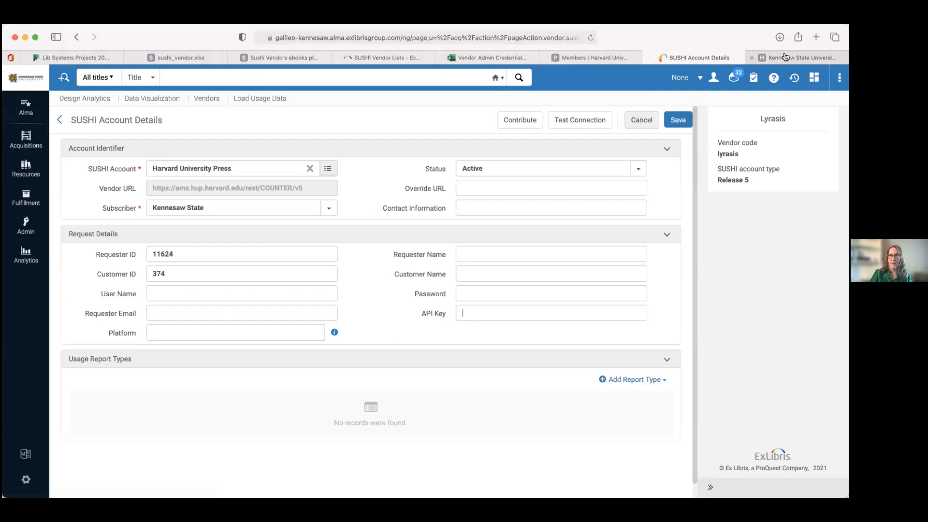
{"action": "left_click", "coordinate": [796, 58]}
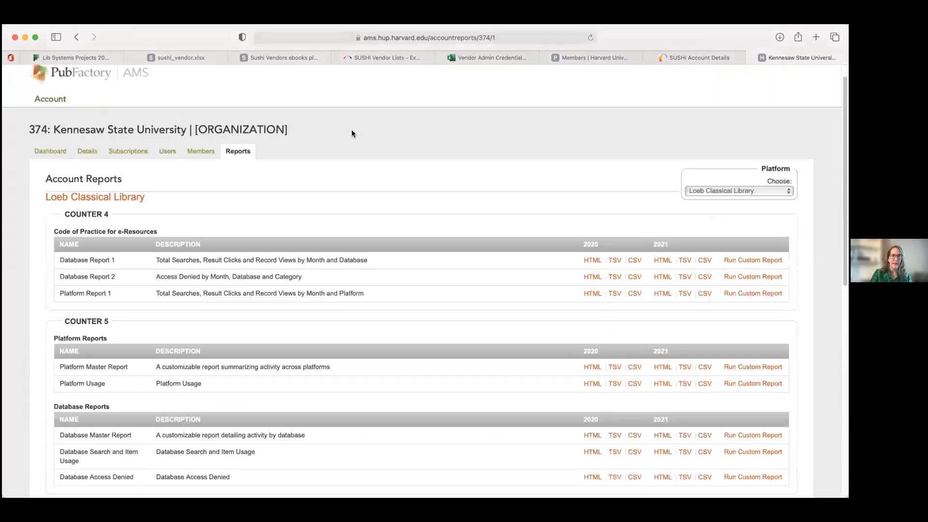
{"action": "left_click", "coordinate": [87, 171]}
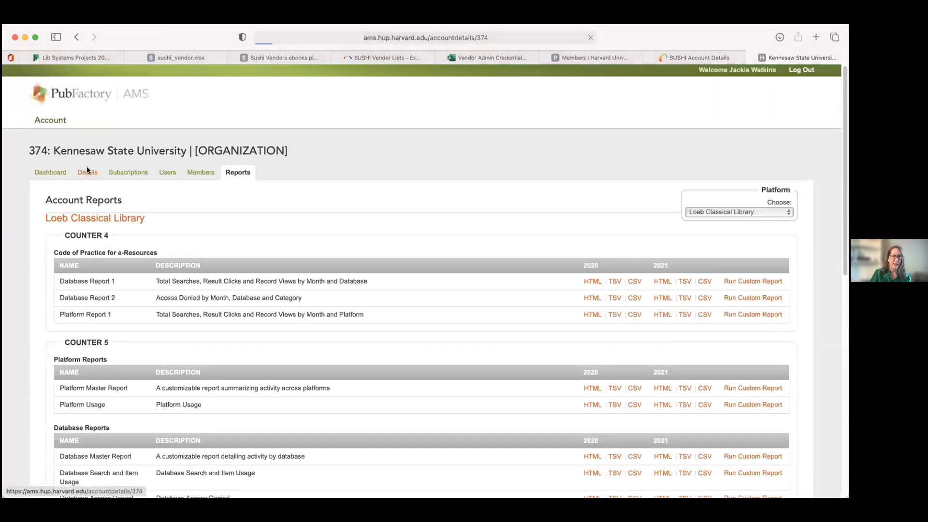
{"action": "left_click", "coordinate": [87, 172]}
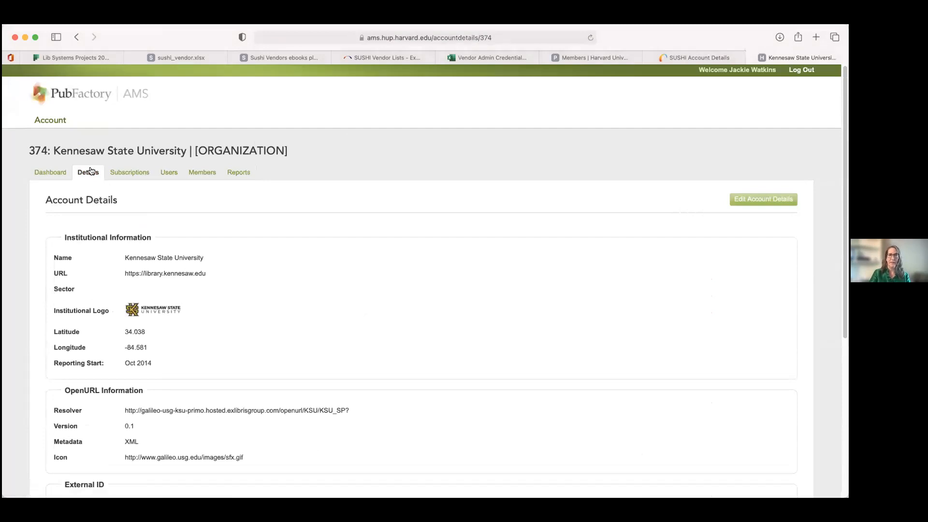
{"action": "scroll", "scroll_direction": "down", "scroll_amount": 3}
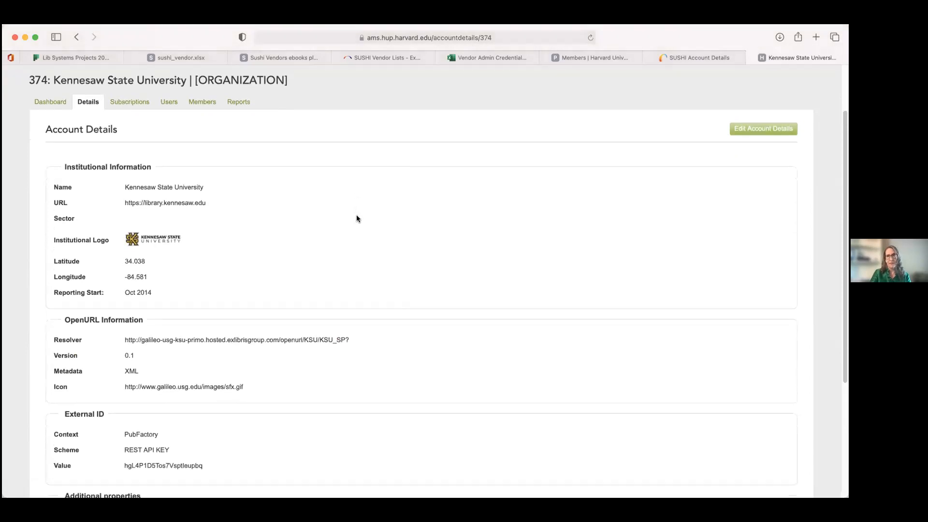
{"action": "scroll", "scroll_direction": "down", "scroll_amount": 3}
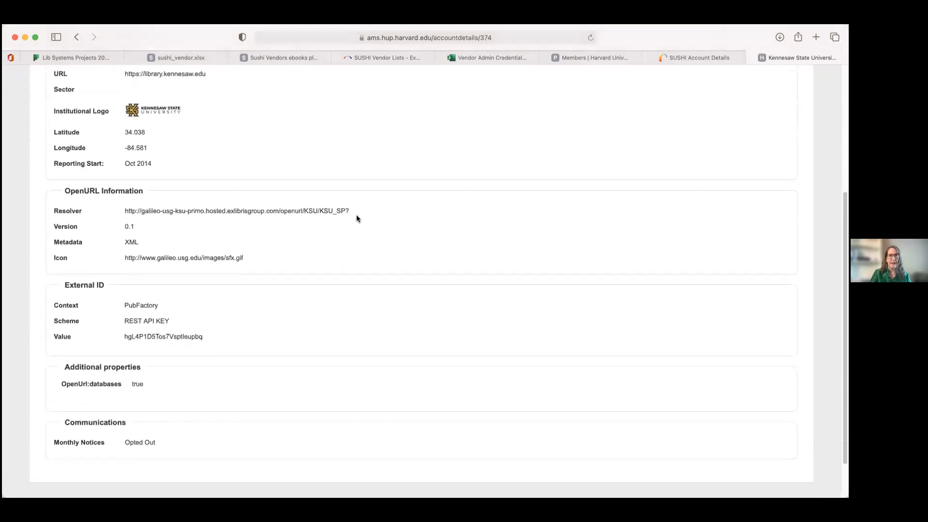
{"action": "mouse_move", "coordinate": [247, 310]}
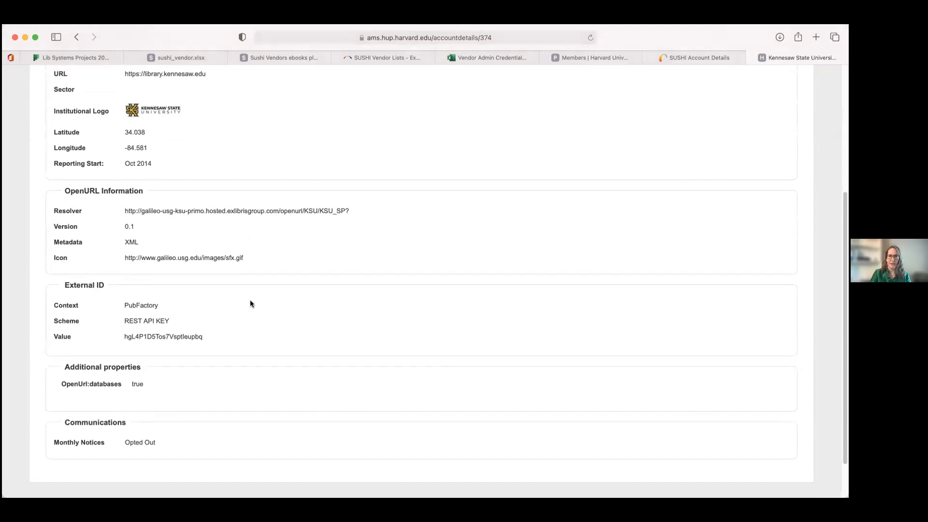
{"action": "scroll", "scroll_direction": "down", "scroll_amount": 3}
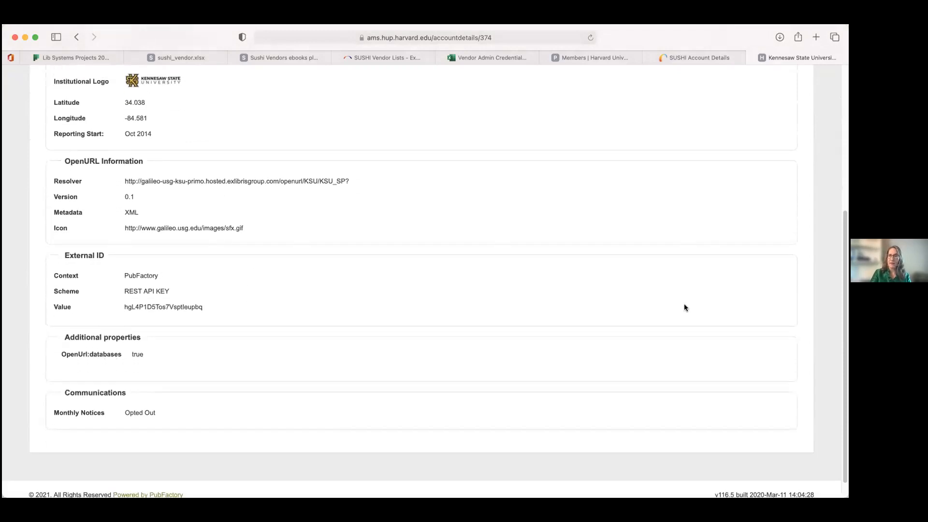
{"action": "mouse_move", "coordinate": [677, 298]}
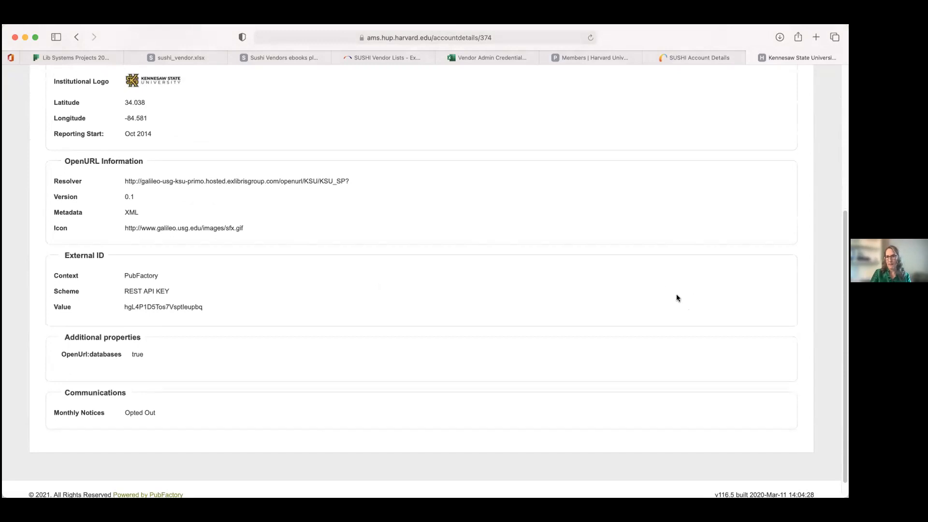
{"action": "mouse_move", "coordinate": [633, 289]}
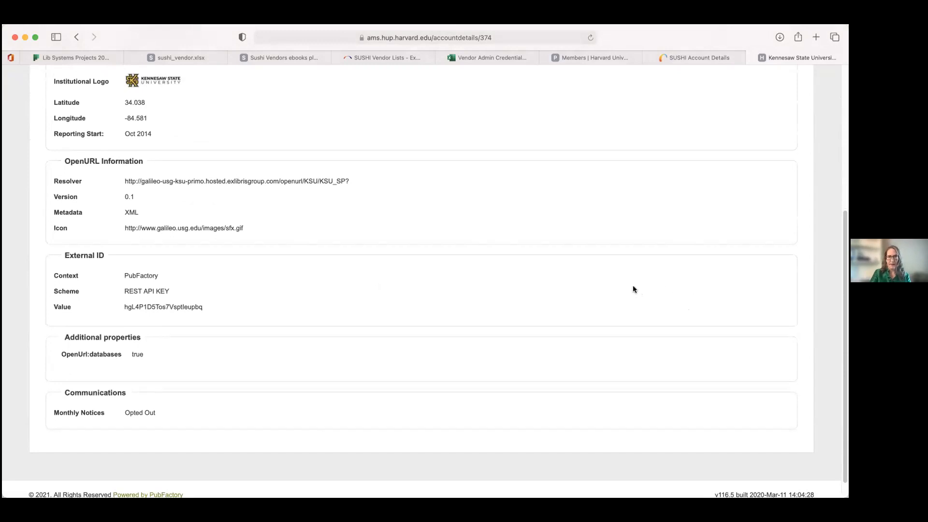
{"action": "mouse_move", "coordinate": [630, 290]}
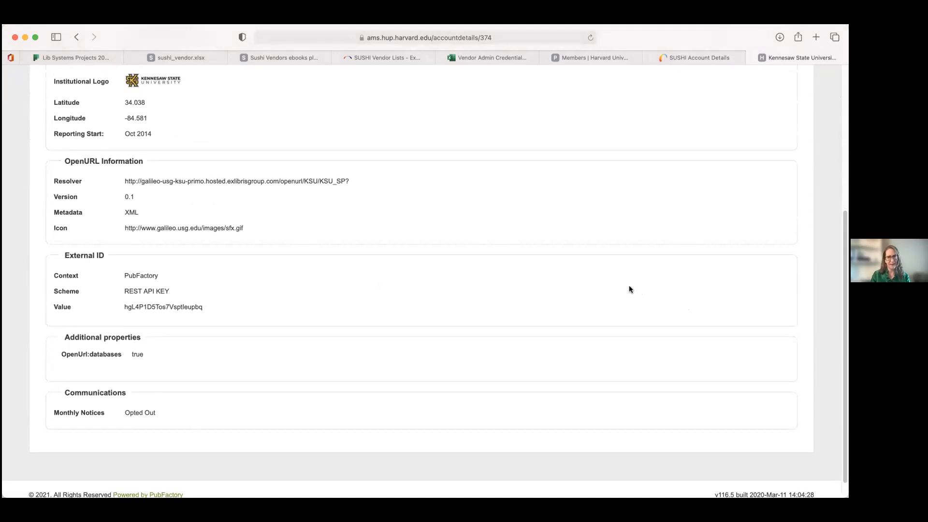
{"action": "mouse_move", "coordinate": [214, 310]}
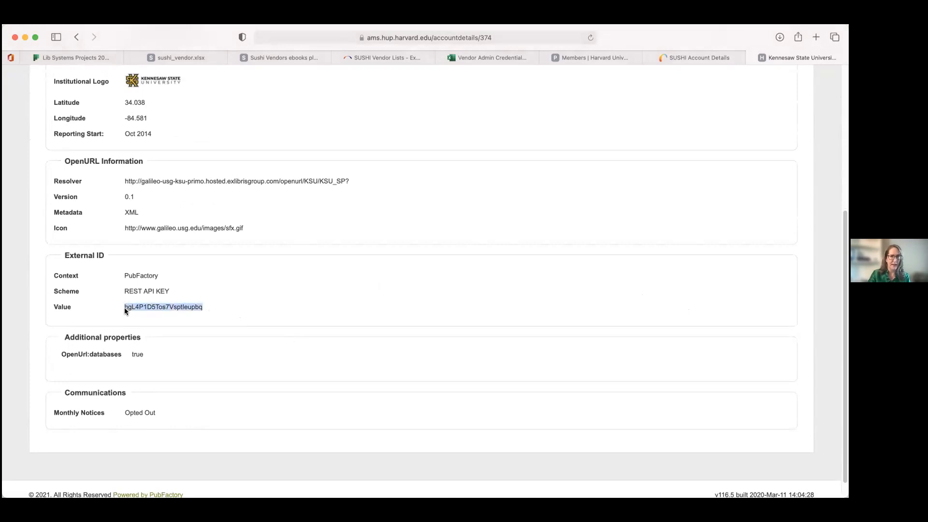
{"action": "mouse_move", "coordinate": [251, 280]}
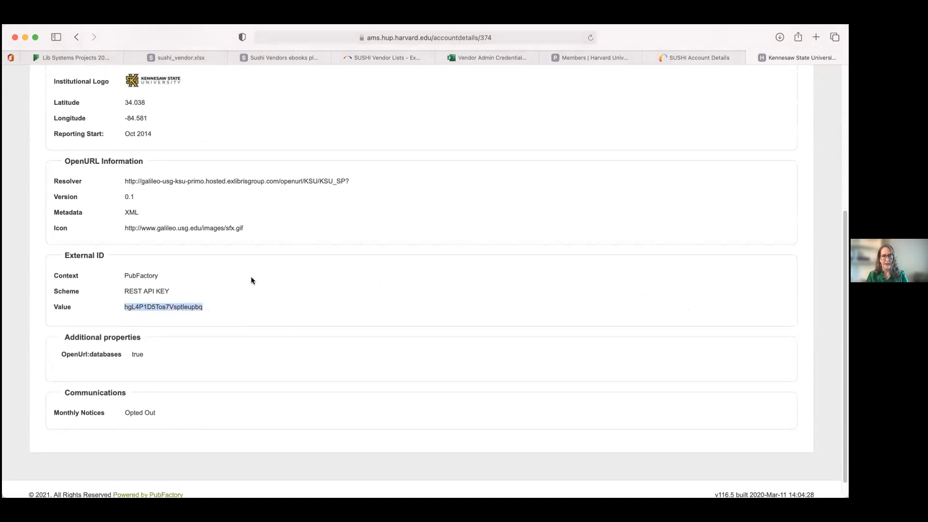
{"action": "mouse_move", "coordinate": [667, 69]}
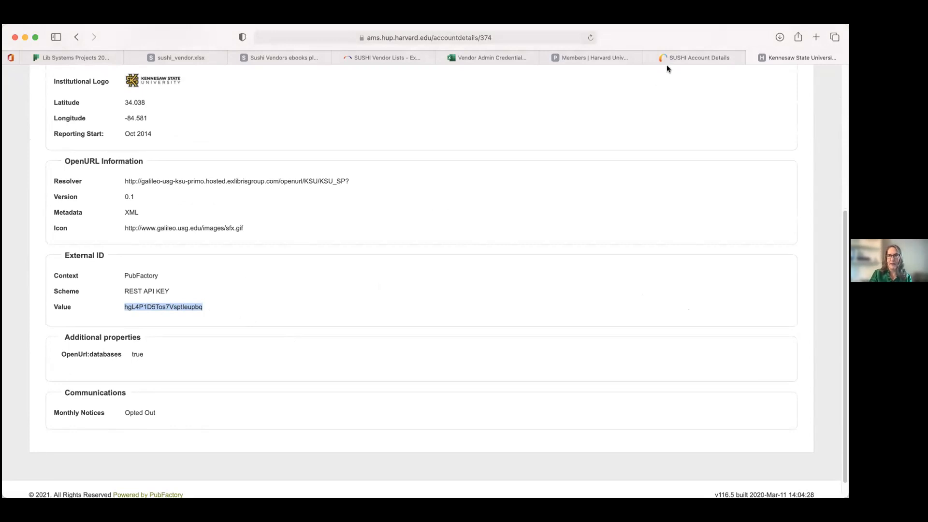
{"action": "left_click", "coordinate": [695, 57]}
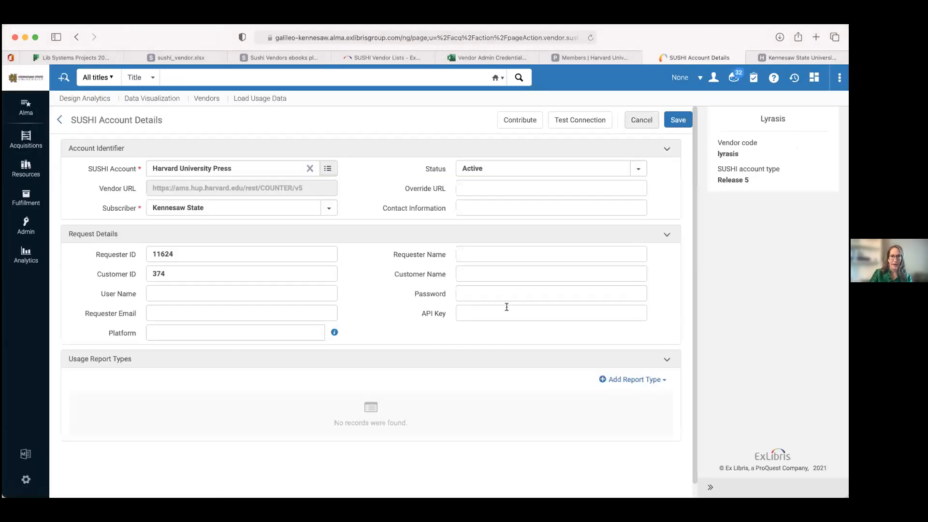
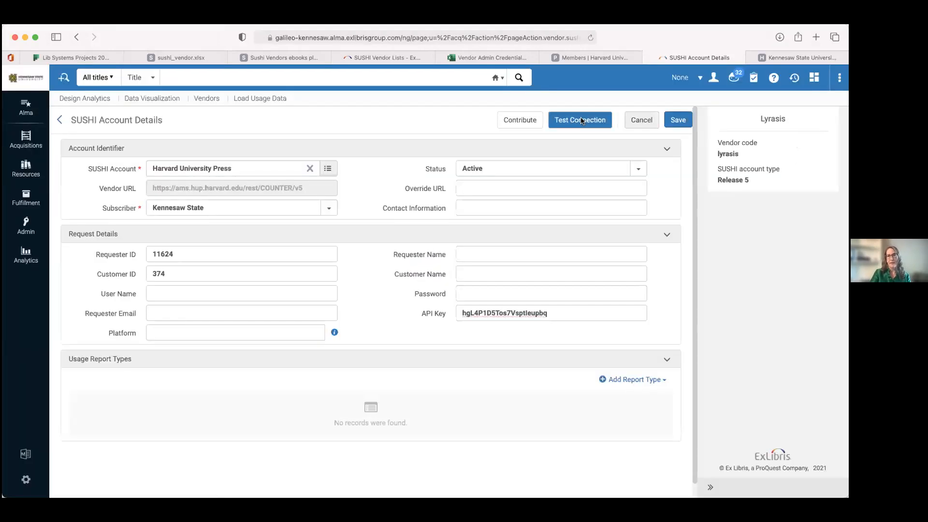
{"action": "mouse_move", "coordinate": [668, 308]}
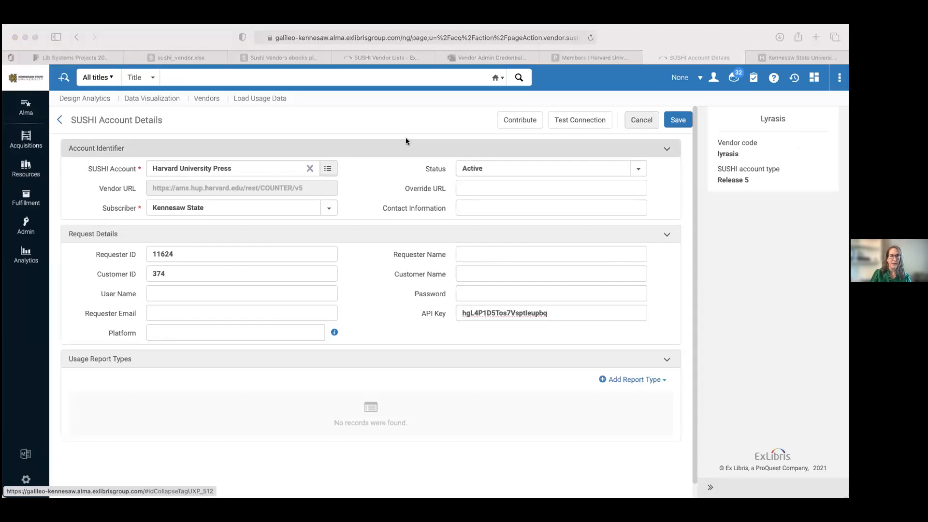
{"action": "mouse_move", "coordinate": [354, 172]}
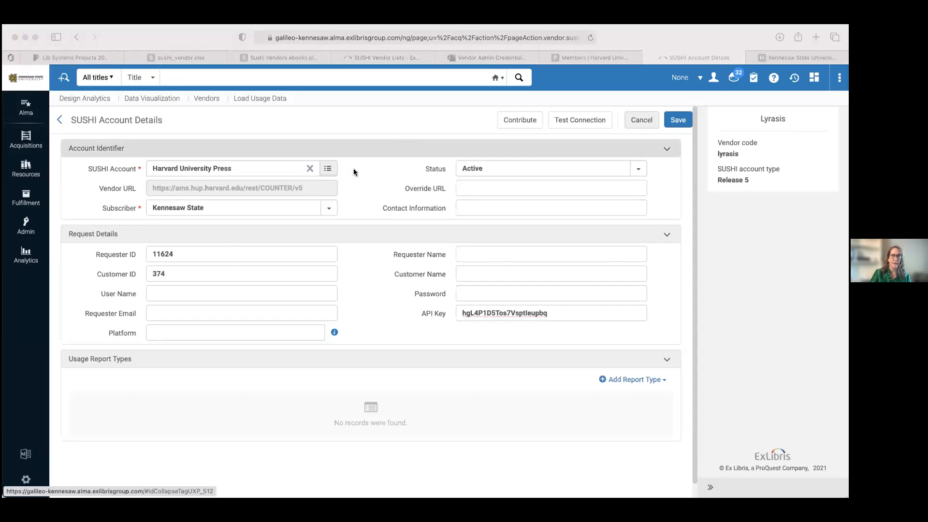
{"action": "mouse_move", "coordinate": [605, 314]}
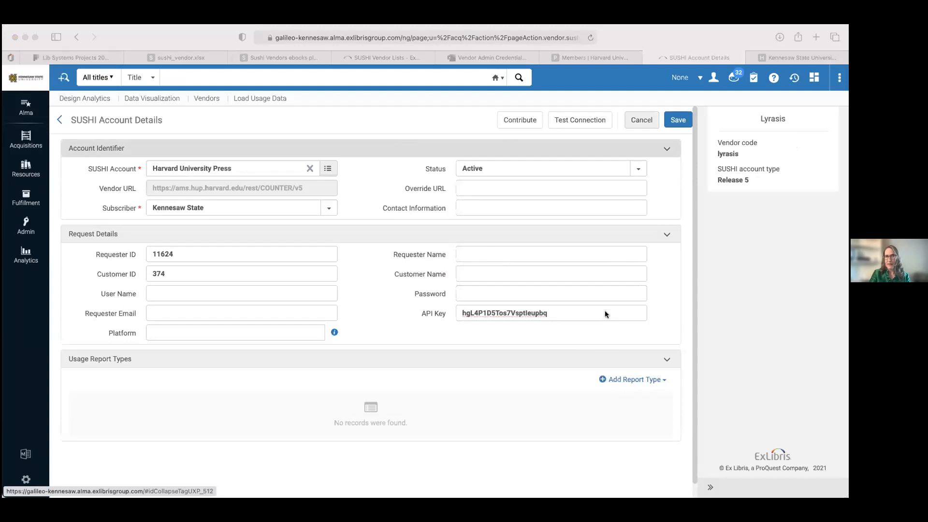
{"action": "mouse_move", "coordinate": [477, 214]}
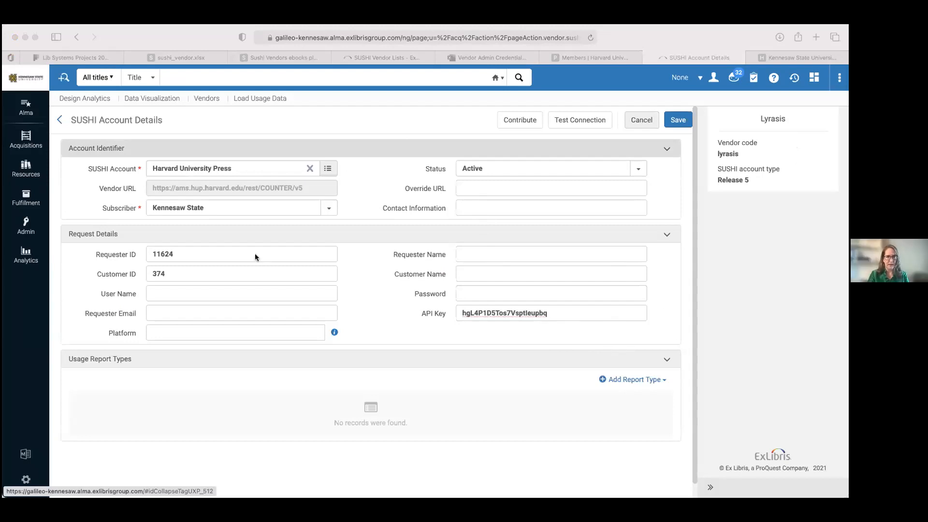
{"action": "mouse_move", "coordinate": [571, 424]}
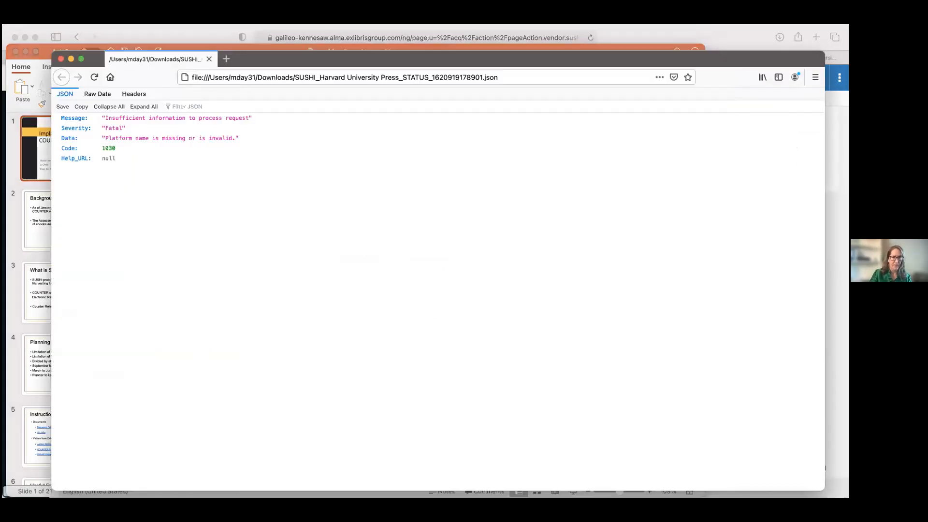
{"action": "mouse_move", "coordinate": [198, 403]}
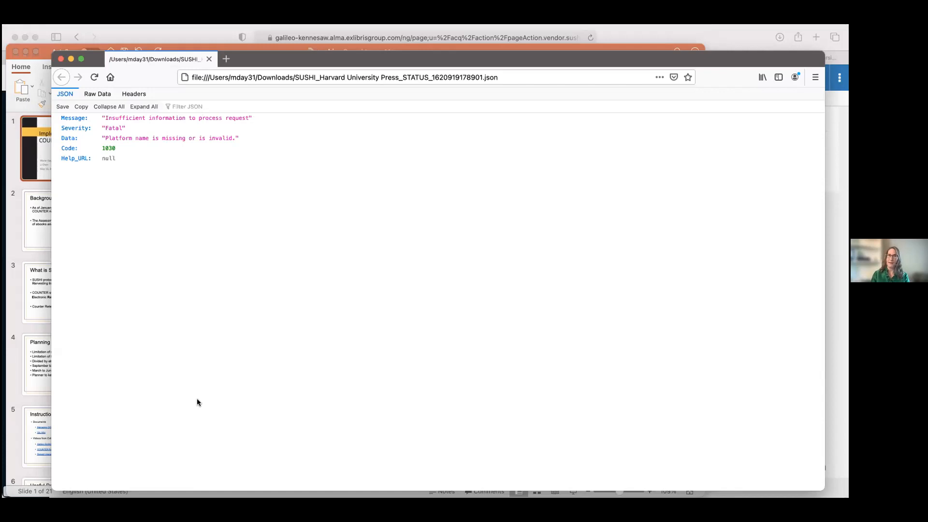
{"action": "mouse_move", "coordinate": [69, 66]}
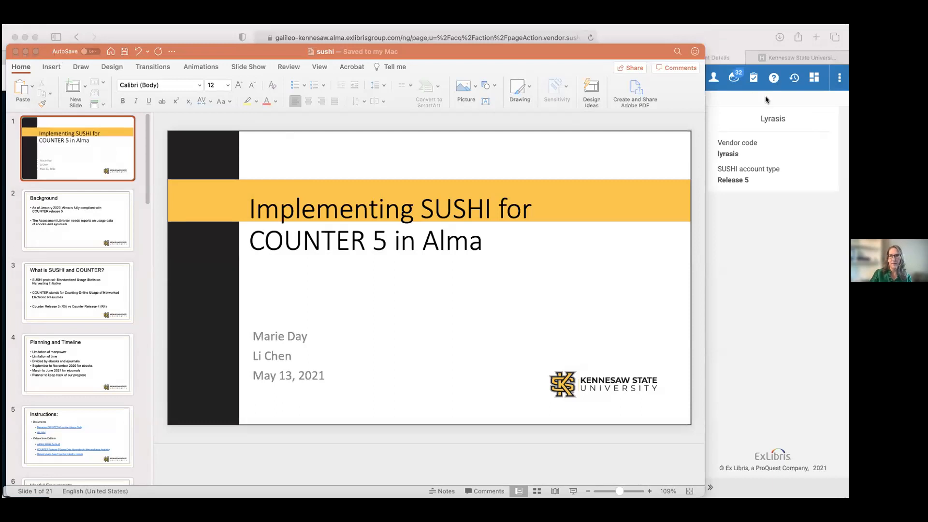
Filter Kennesaw State's PubFactory account reports to the Loeb Classical Library platform again
{"action": "left_click", "coordinate": [695, 57]}
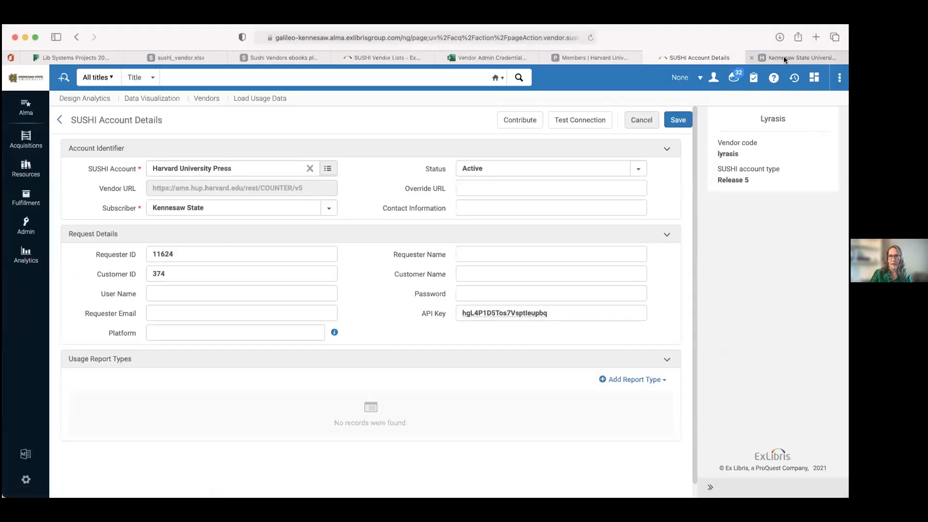
{"action": "left_click", "coordinate": [798, 58]}
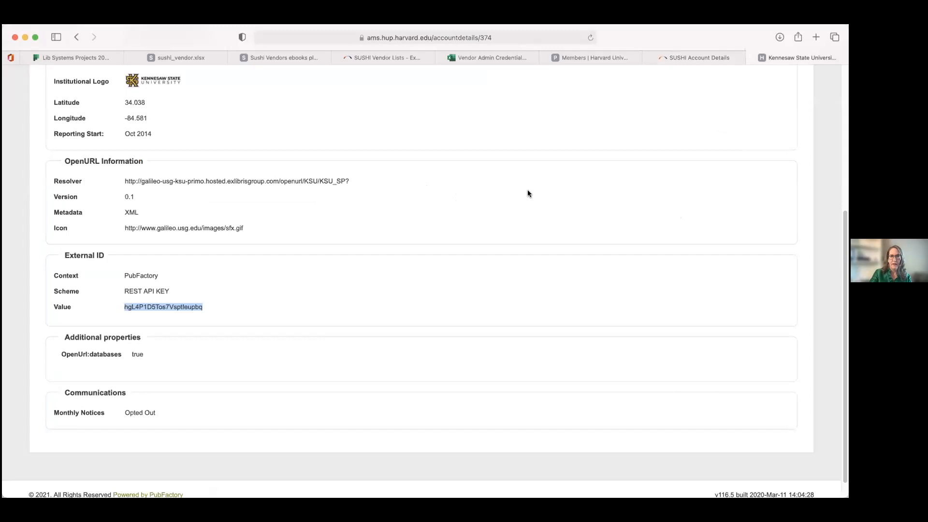
{"action": "scroll", "scroll_direction": "up", "scroll_amount": 3}
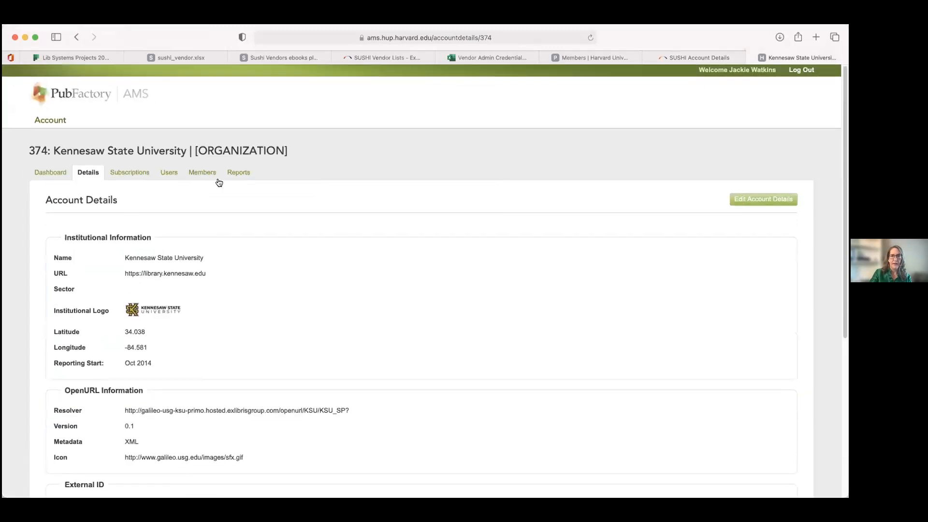
{"action": "left_click", "coordinate": [238, 172]}
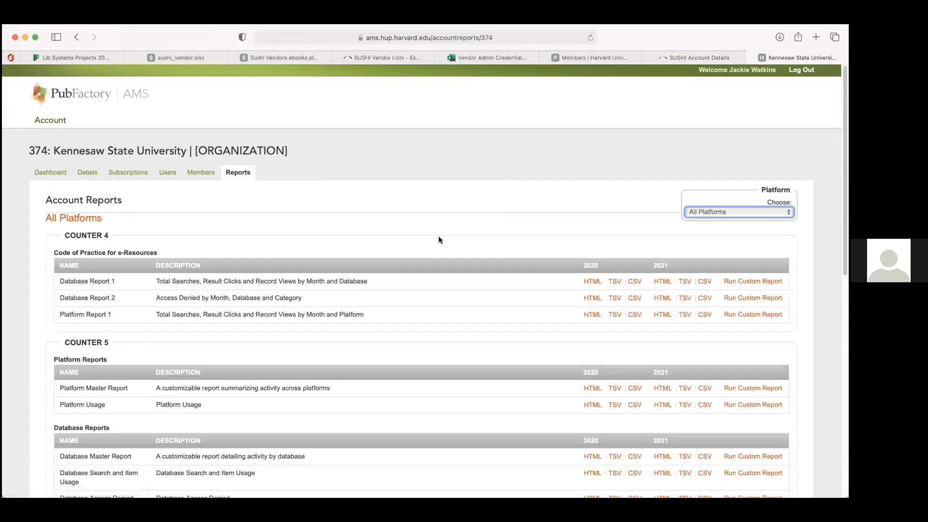
{"action": "left_click", "coordinate": [736, 211]}
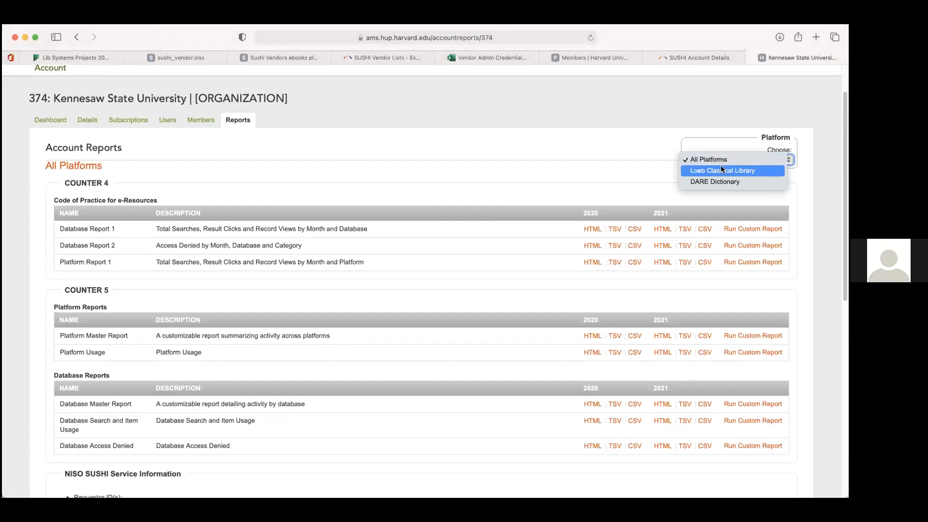
{"action": "left_click", "coordinate": [722, 171]}
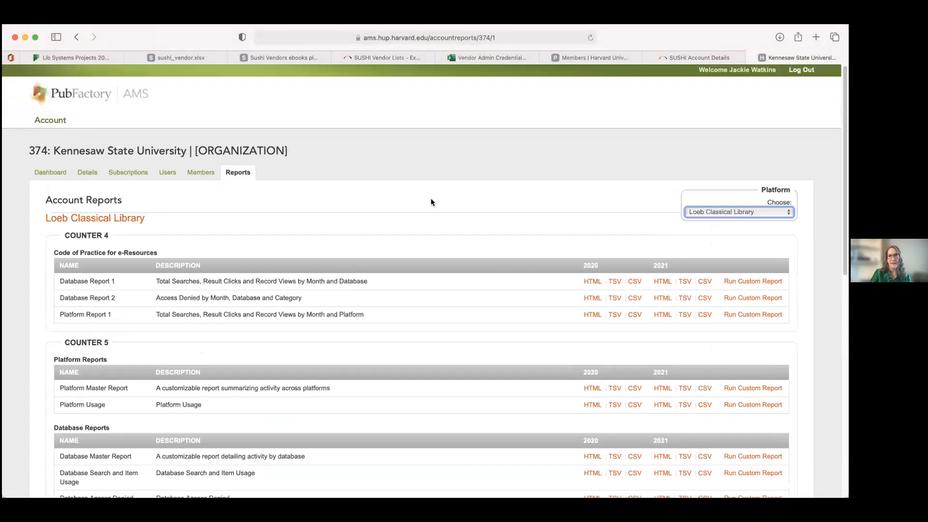
{"action": "scroll", "scroll_direction": "down", "scroll_amount": 3}
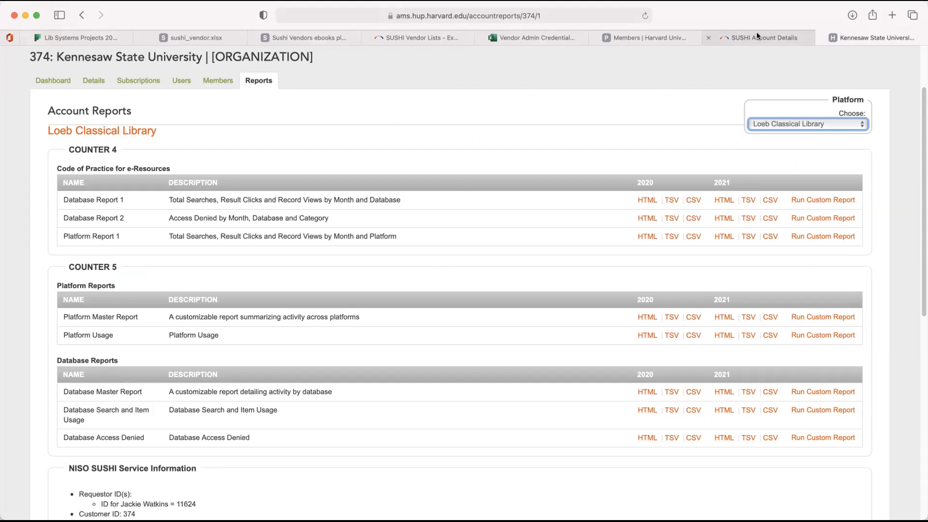
On the SUSHI Account Details form, enter 'Loeb Classical Library' as the Platform
{"action": "left_click", "coordinate": [763, 37]}
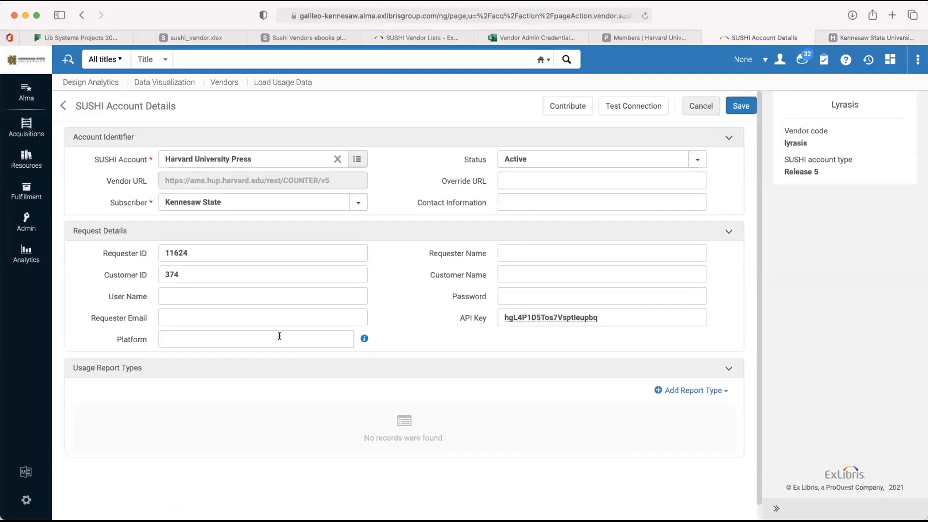
{"action": "type", "text": "Loeb"}
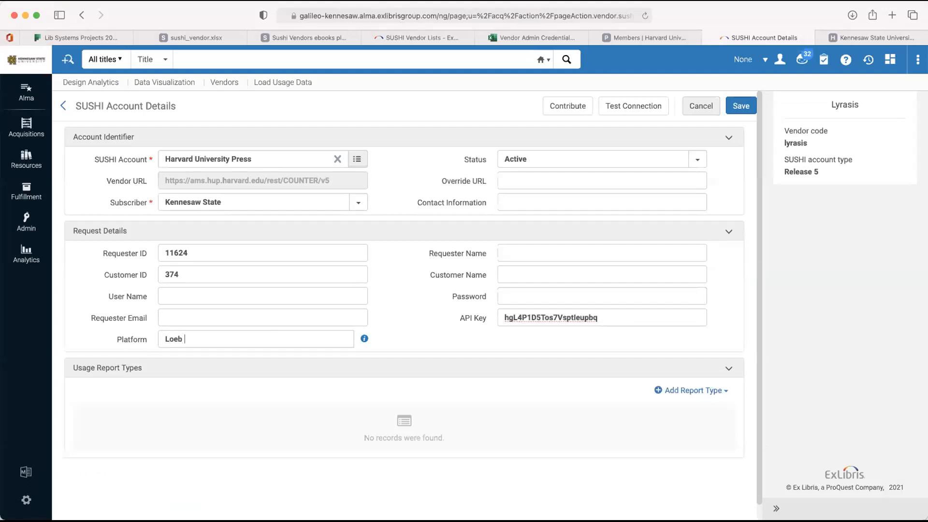
{"action": "type", "text": "Clas"}
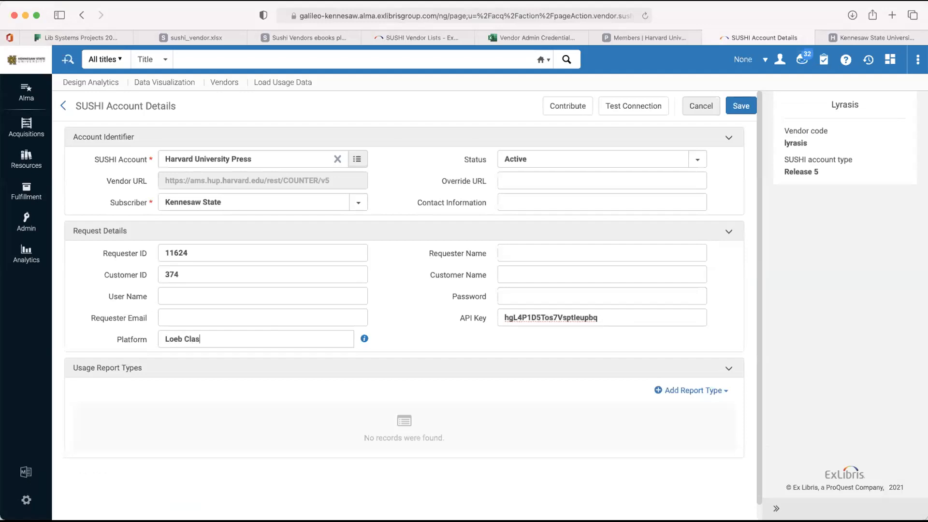
{"action": "type", "text": "sical"}
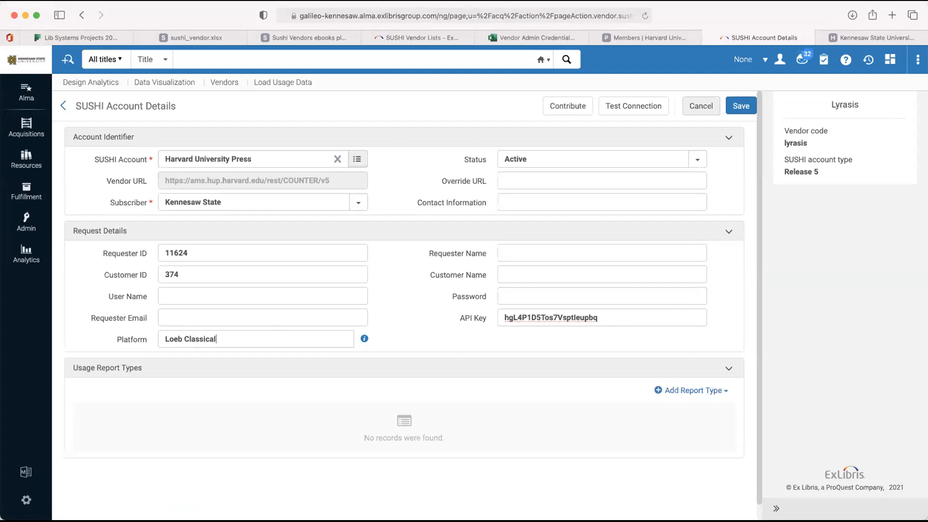
{"action": "type", "text": "Lib"}
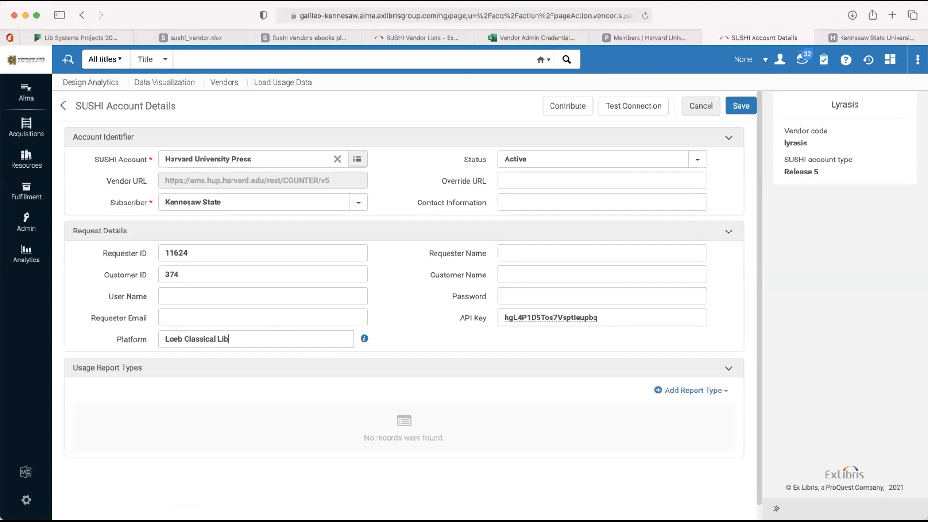
{"action": "type", "text": "rary"}
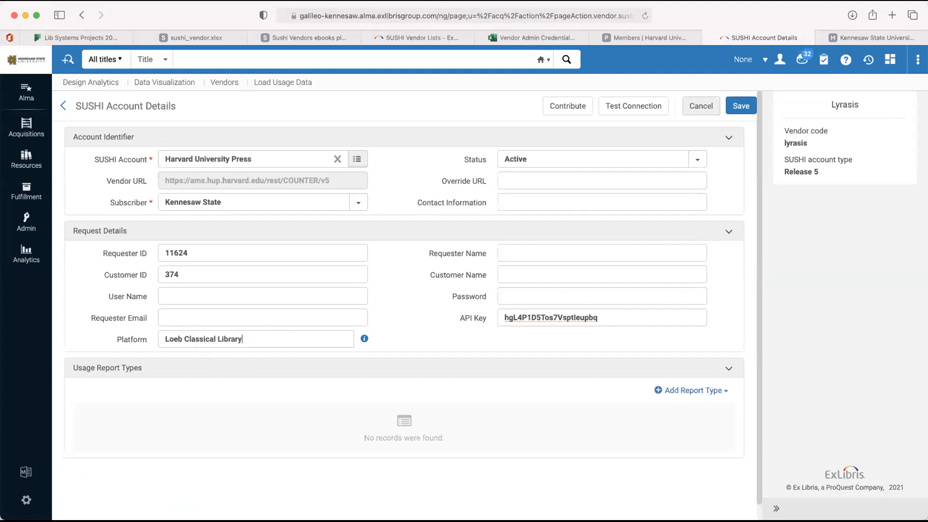
{"action": "mouse_move", "coordinate": [338, 442]}
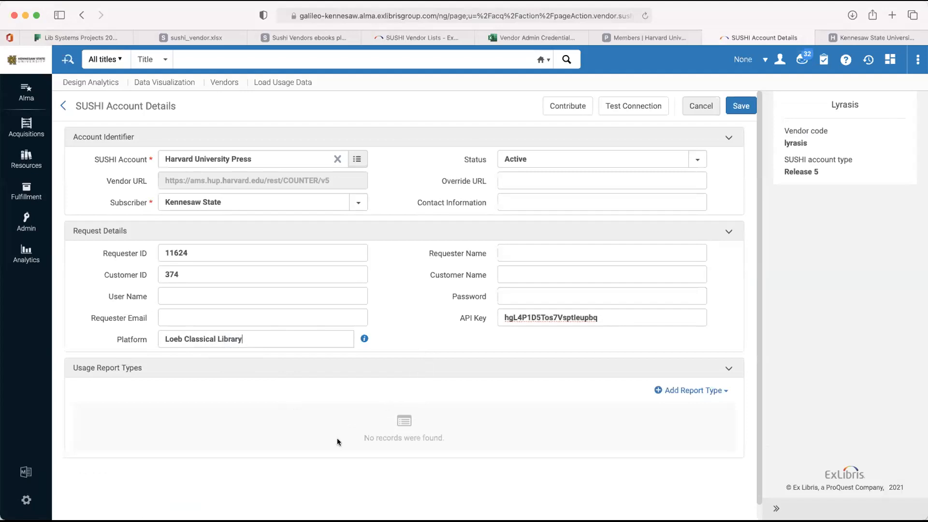
{"action": "mouse_move", "coordinate": [632, 105]}
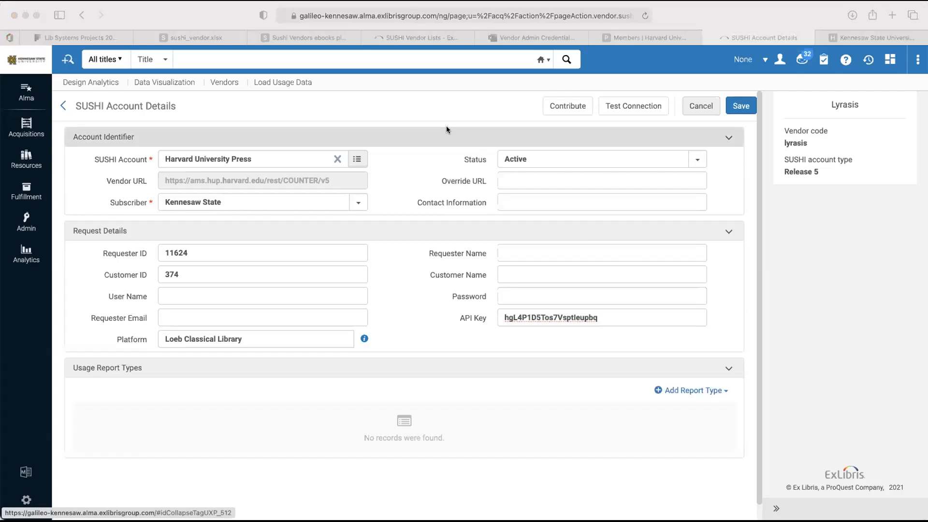
{"action": "mouse_move", "coordinate": [572, 451]}
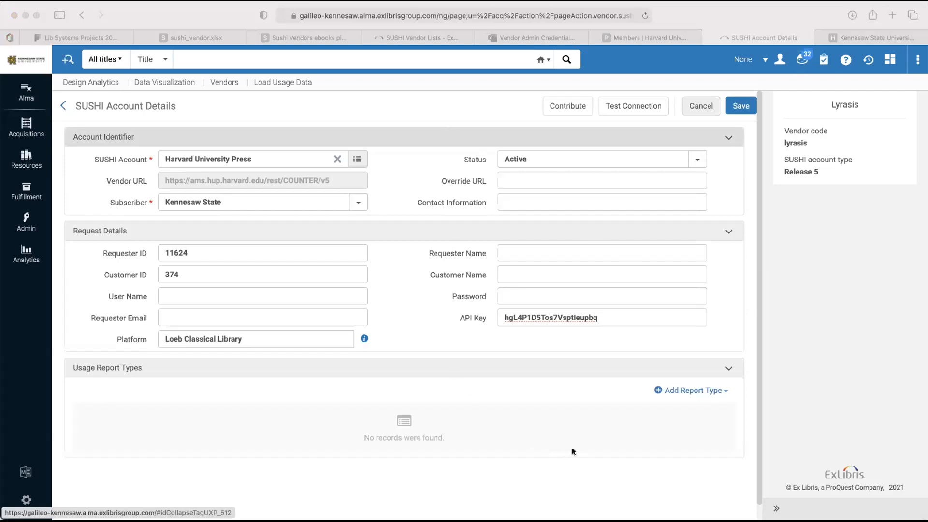
{"action": "mouse_move", "coordinate": [243, 268]}
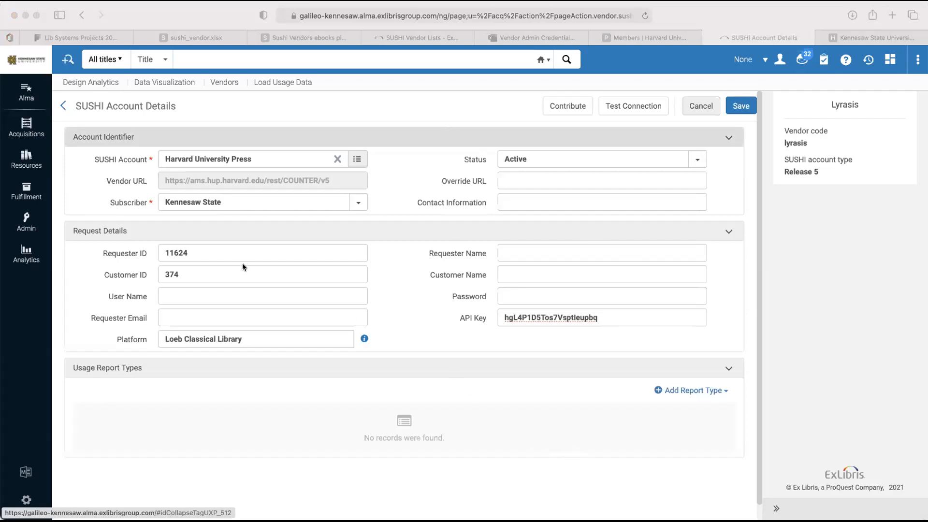
{"action": "mouse_move", "coordinate": [423, 412]}
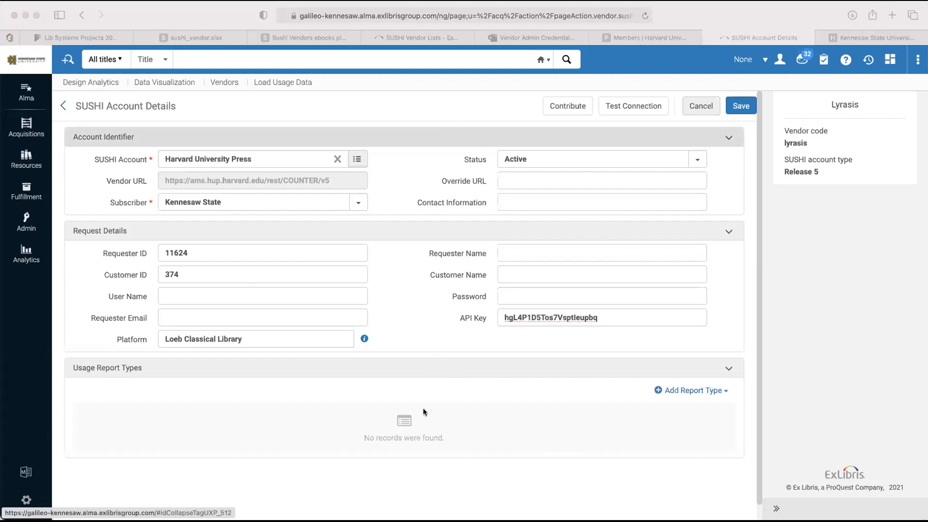
{"action": "mouse_move", "coordinate": [268, 487]}
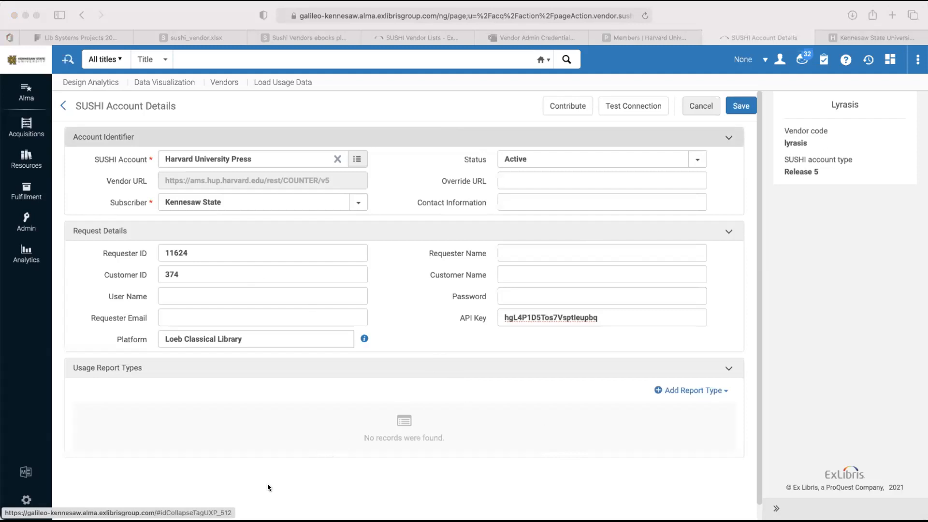
{"action": "mouse_move", "coordinate": [543, 273]}
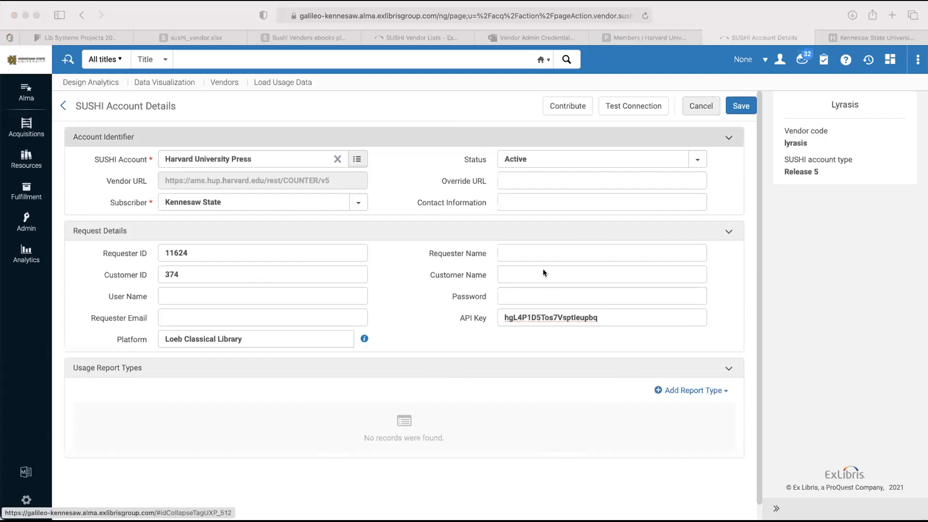
{"action": "mouse_move", "coordinate": [651, 285]}
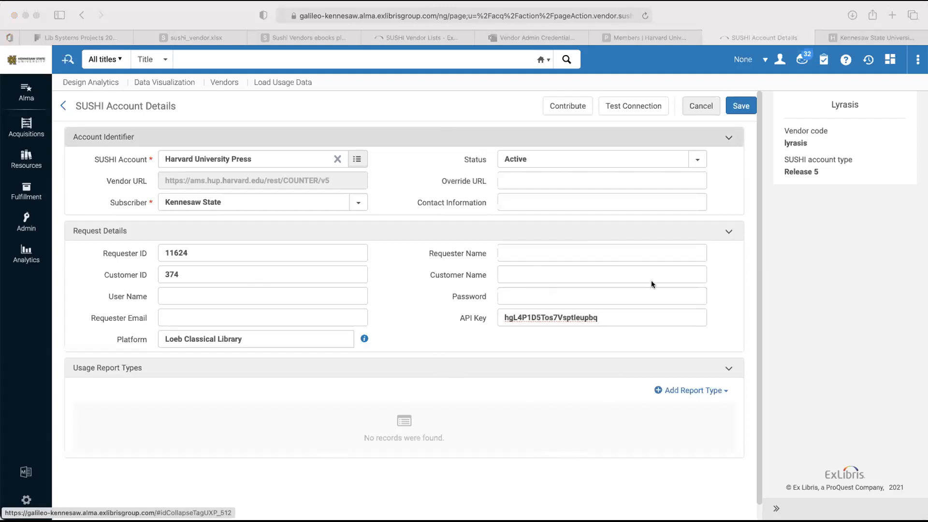
{"action": "mouse_move", "coordinate": [538, 275]}
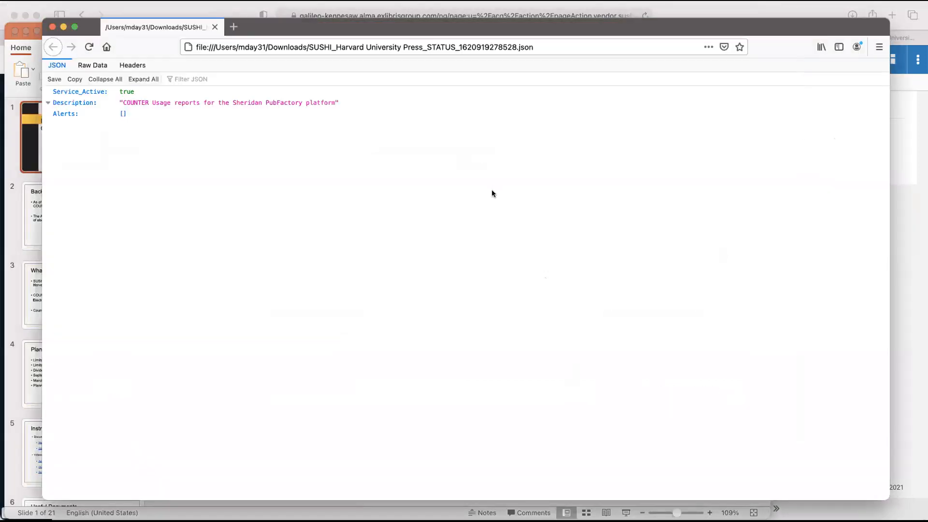
{"action": "mouse_move", "coordinate": [511, 413]}
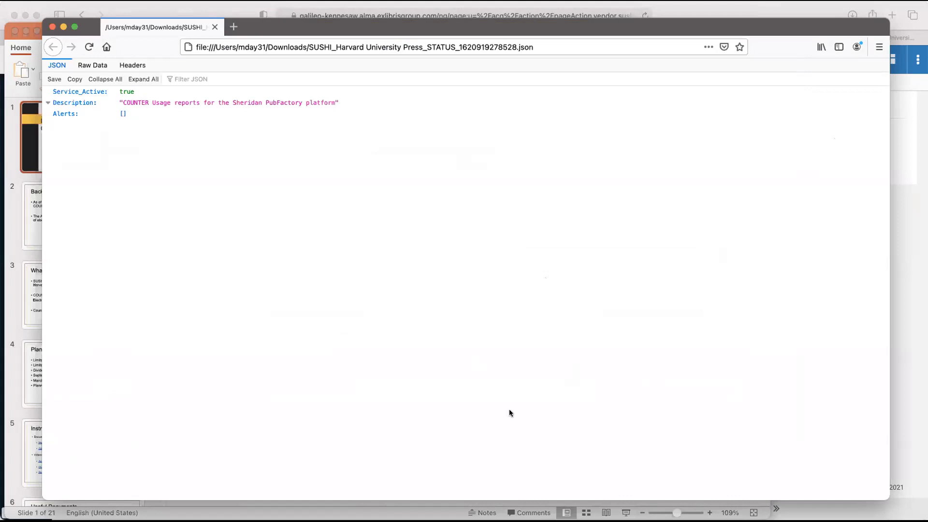
{"action": "mouse_move", "coordinate": [498, 329]}
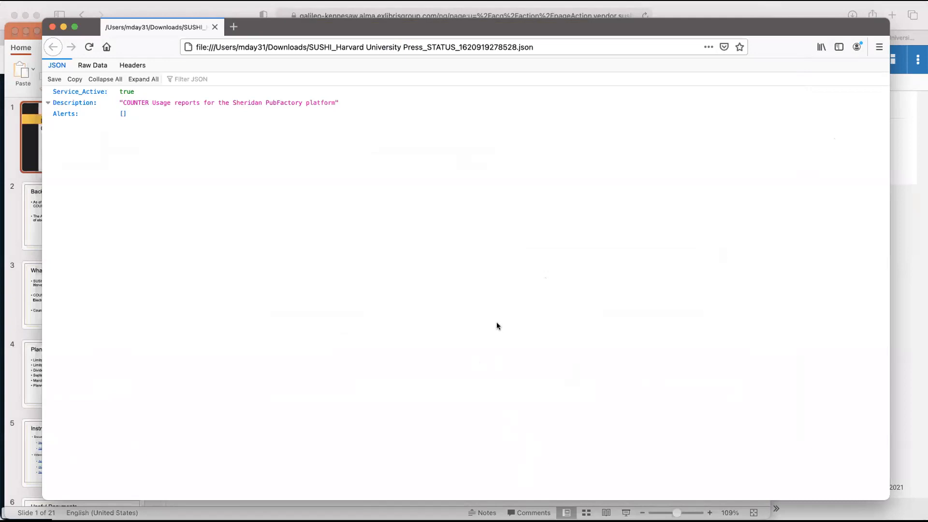
{"action": "mouse_move", "coordinate": [252, 166]}
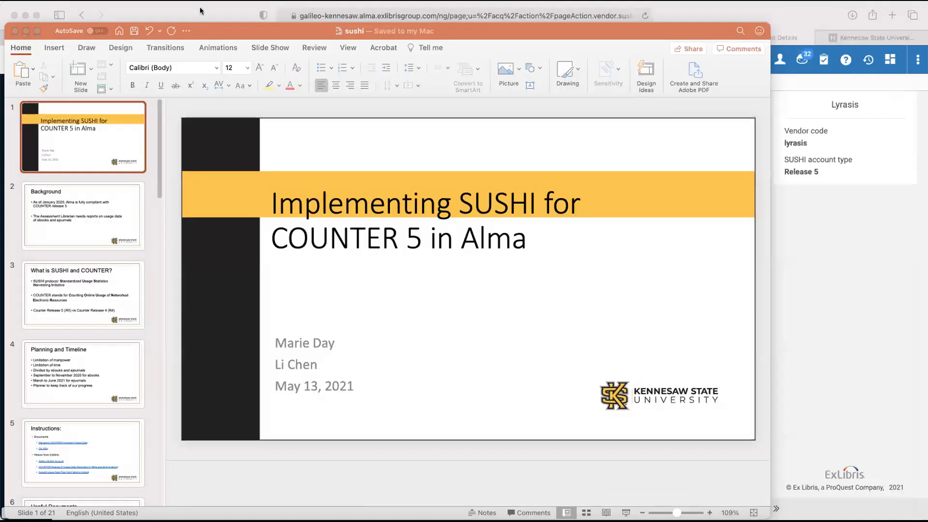
Save the Harvard University Press SUSHI account and reopen it from the vendor summary
{"action": "left_click", "coordinate": [762, 37]}
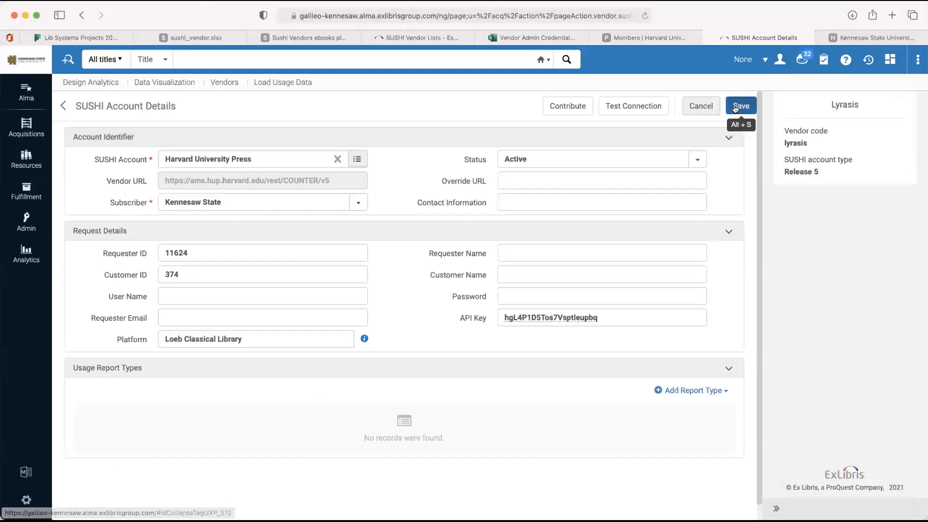
{"action": "left_click", "coordinate": [741, 105]}
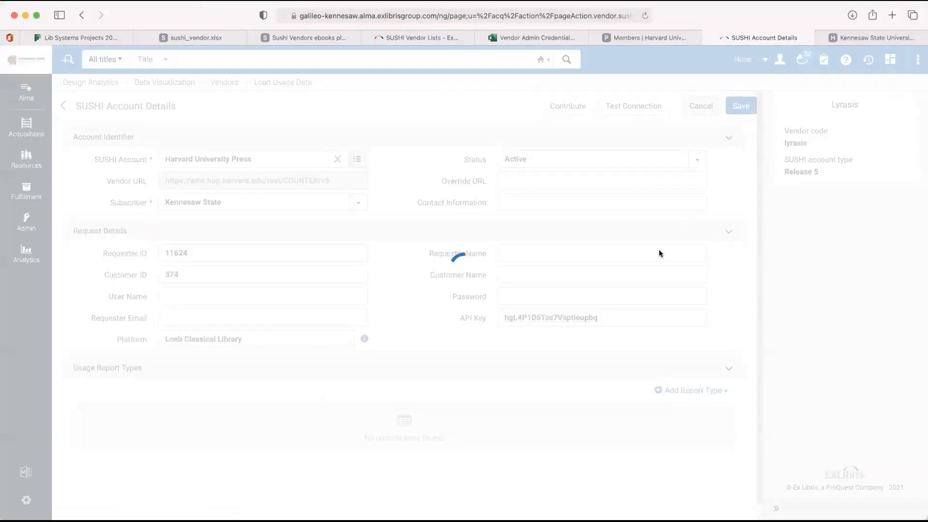
{"action": "left_click", "coordinate": [740, 105]}
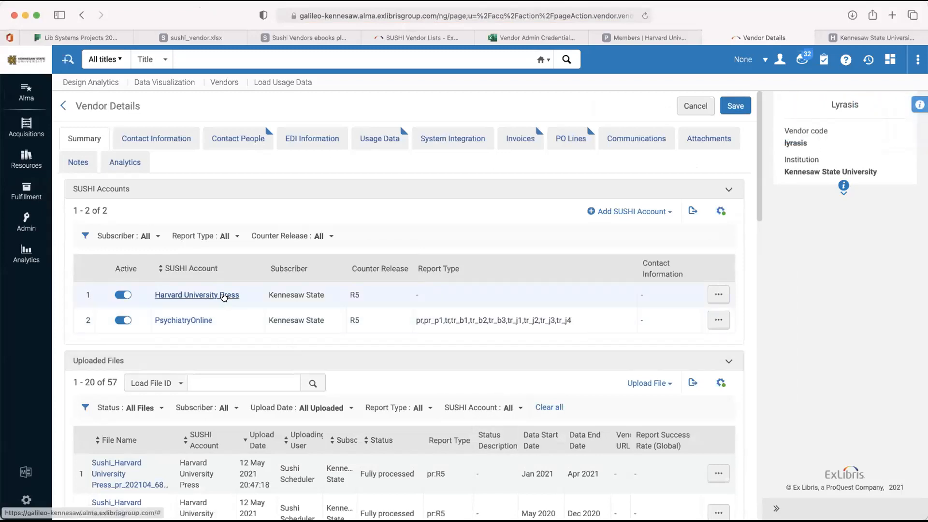
{"action": "left_click", "coordinate": [196, 294]}
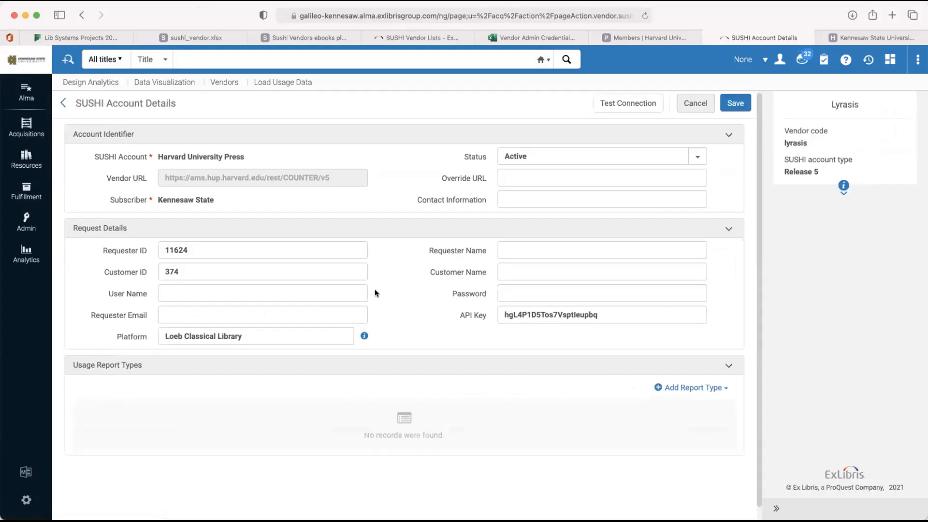
Add the dr and dr_d1 report types to the account
{"action": "scroll", "scroll_direction": "down", "scroll_amount": 3}
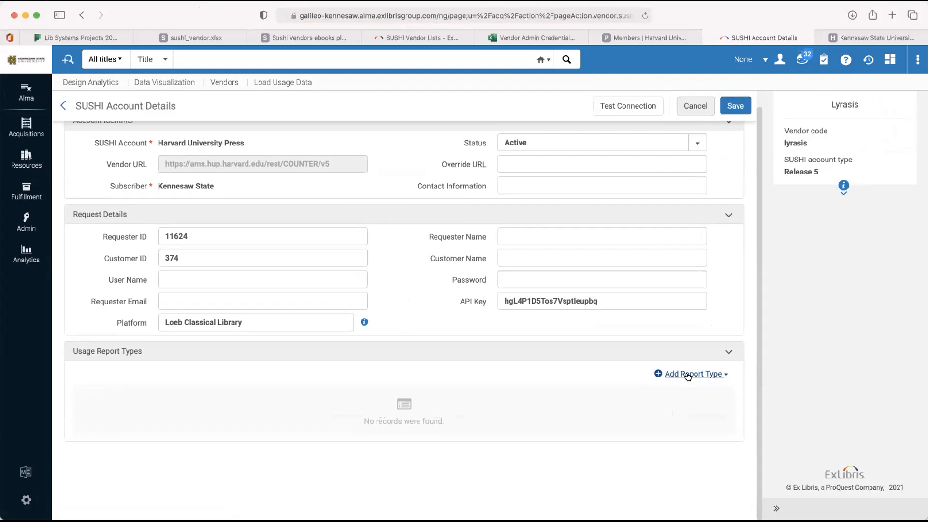
{"action": "left_click", "coordinate": [691, 374]}
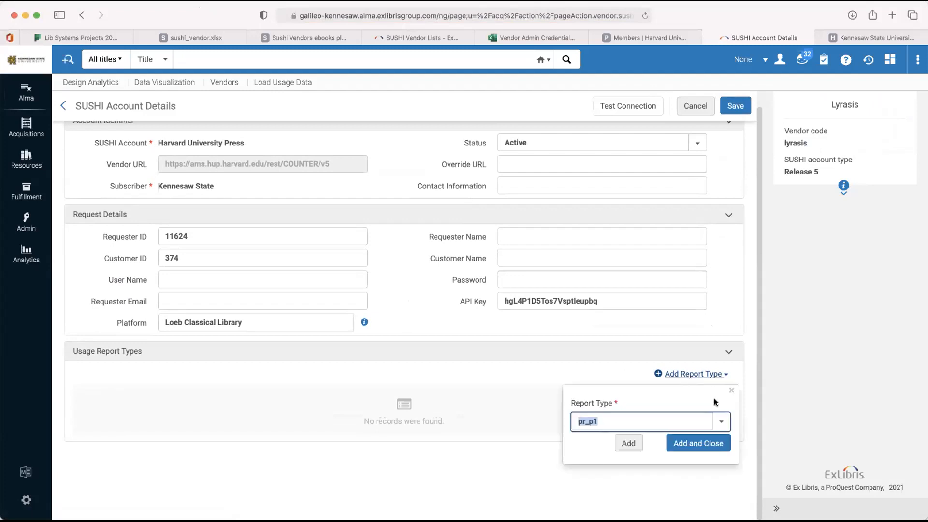
{"action": "left_click", "coordinate": [720, 421]}
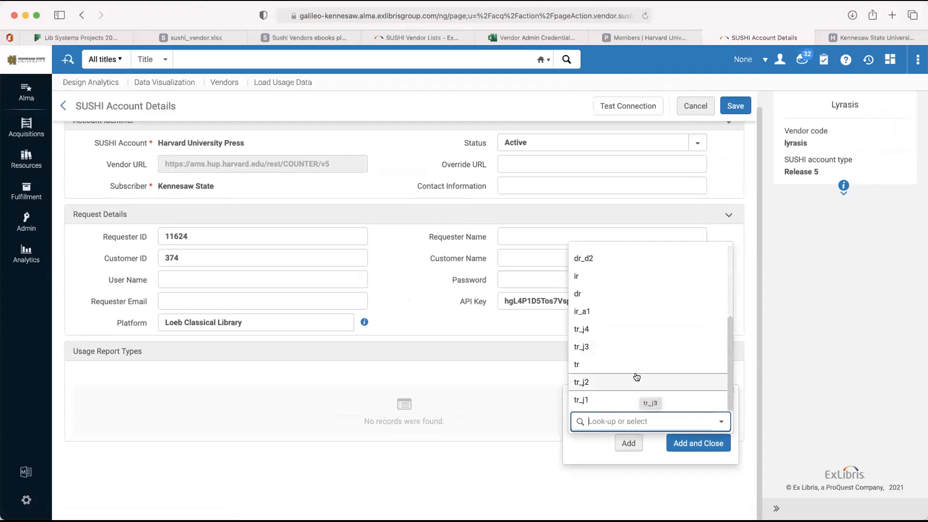
{"action": "left_click", "coordinate": [577, 294]}
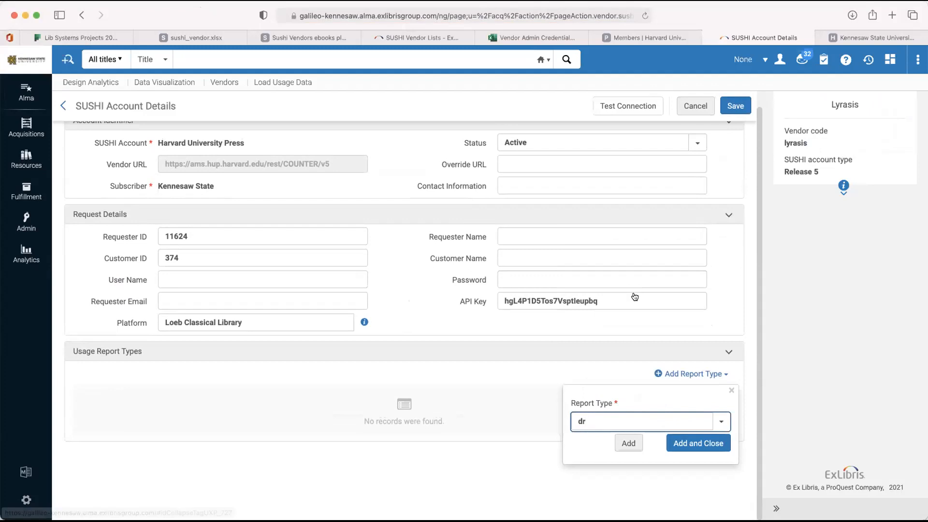
{"action": "left_click", "coordinate": [697, 442]}
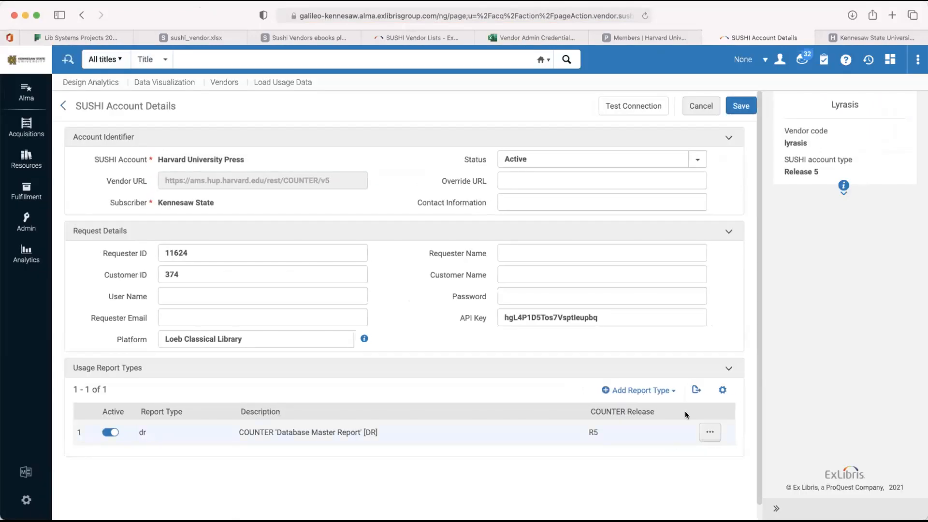
{"action": "left_click", "coordinate": [638, 390]}
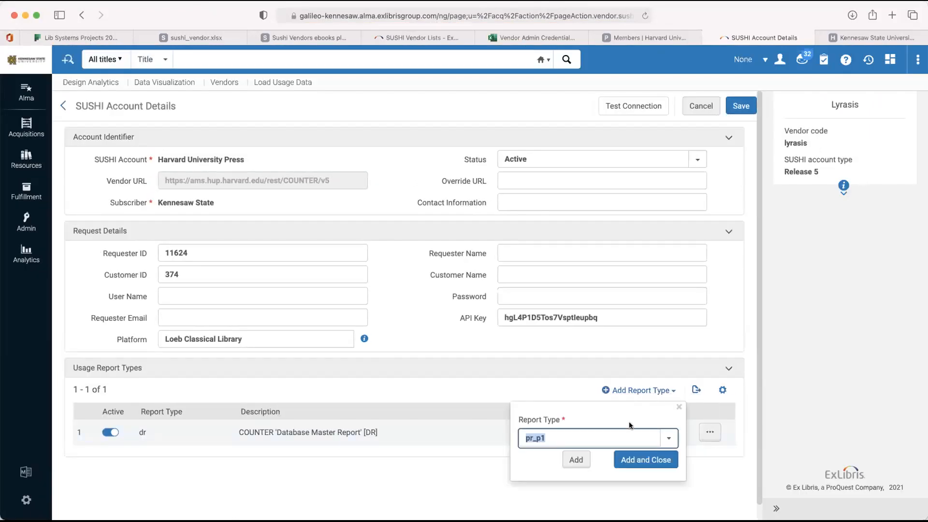
{"action": "left_click", "coordinate": [668, 438]}
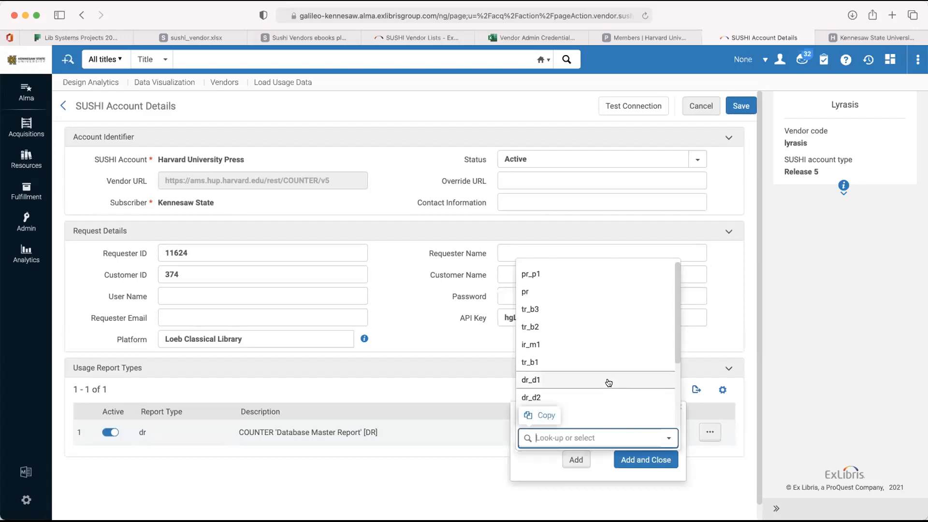
{"action": "left_click", "coordinate": [531, 379]}
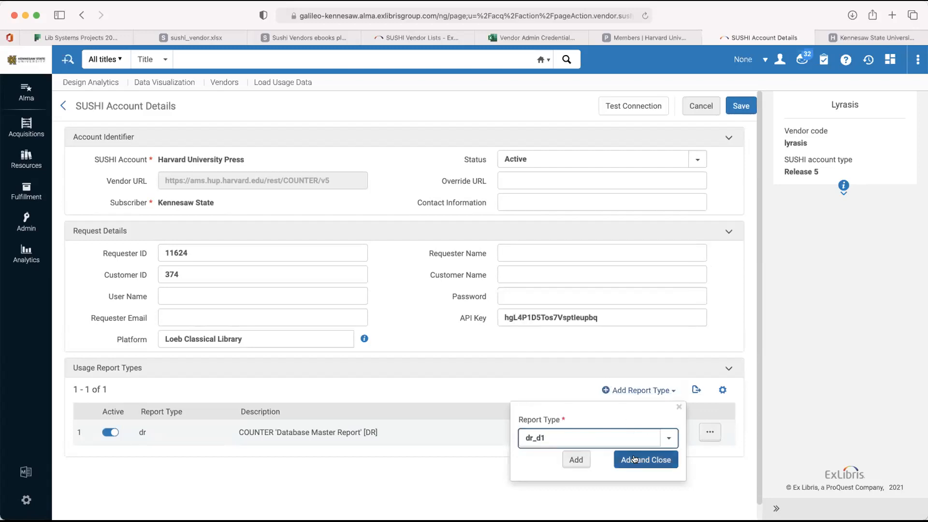
{"action": "left_click", "coordinate": [644, 459]}
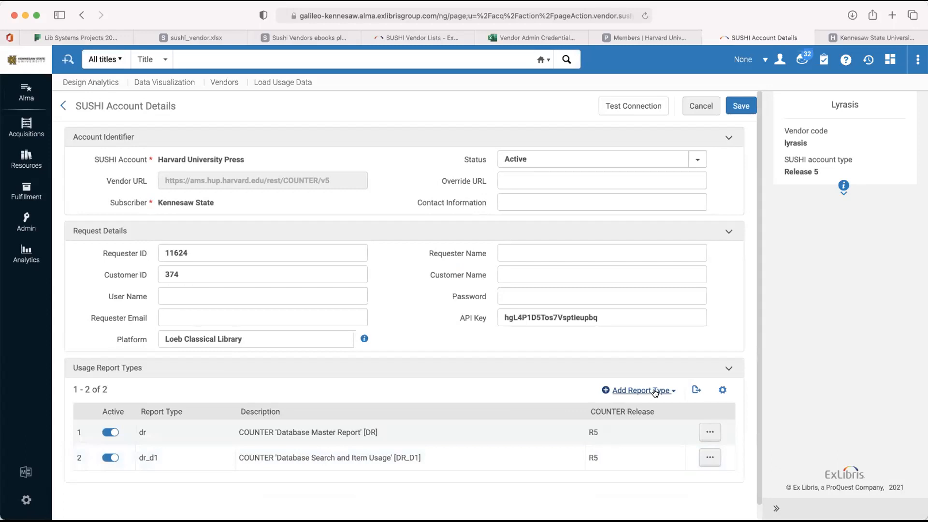
Add the dr_d2 and ir_a1 report types to the account
{"action": "left_click", "coordinate": [637, 390]}
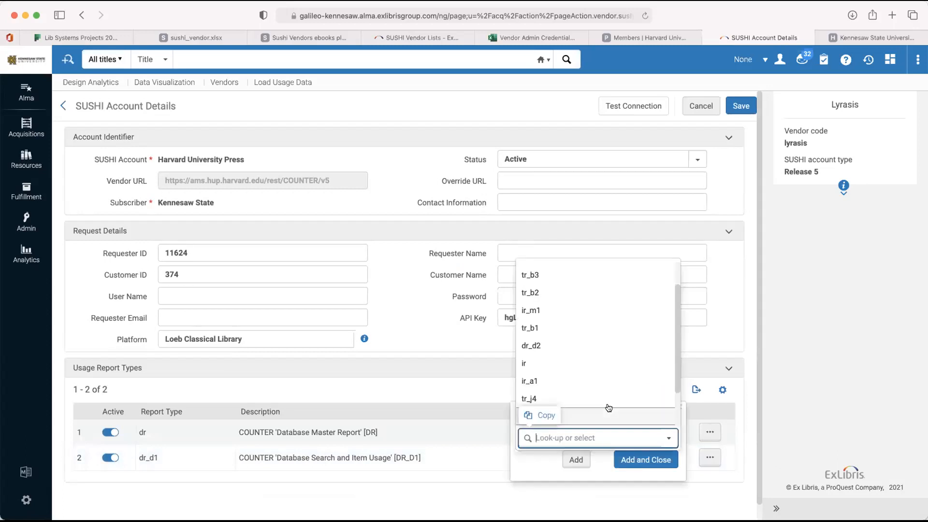
{"action": "scroll", "scroll_direction": "down", "scroll_amount": 3}
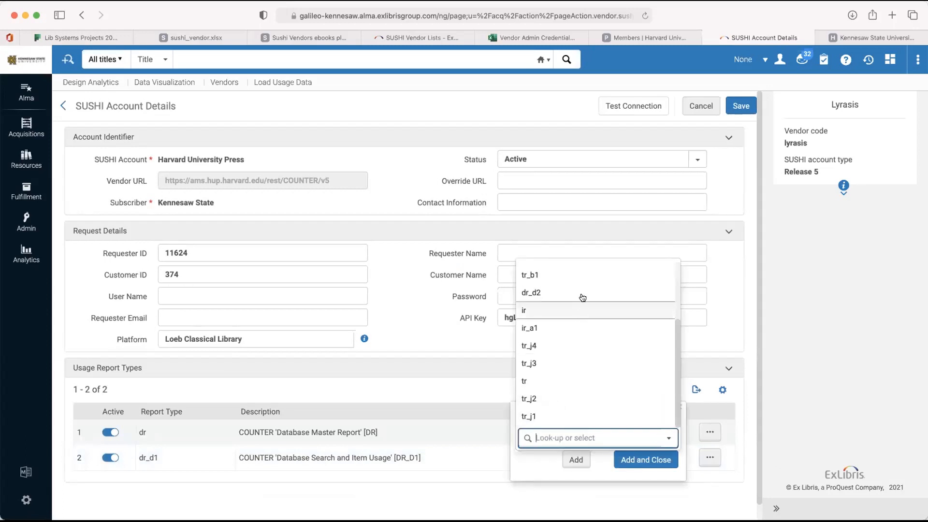
{"action": "left_click", "coordinate": [530, 292]}
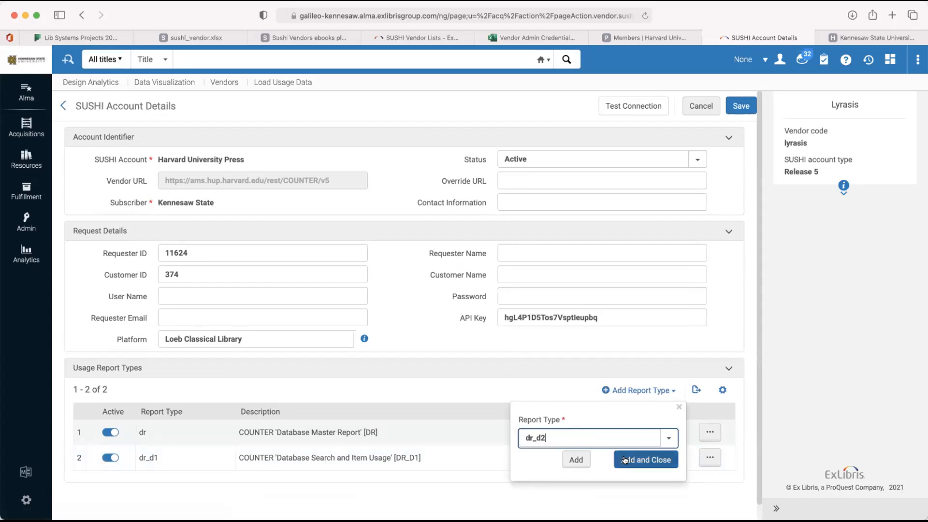
{"action": "left_click", "coordinate": [644, 459]}
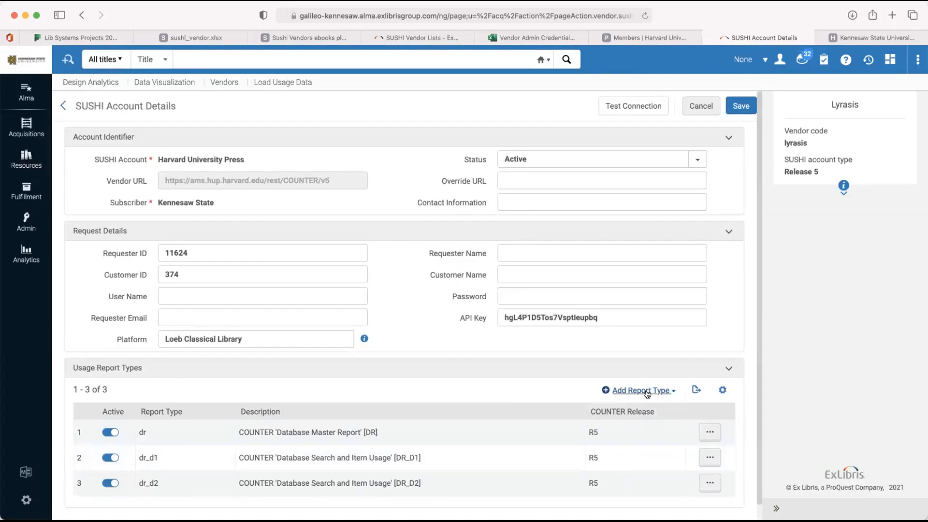
{"action": "left_click", "coordinate": [639, 390]}
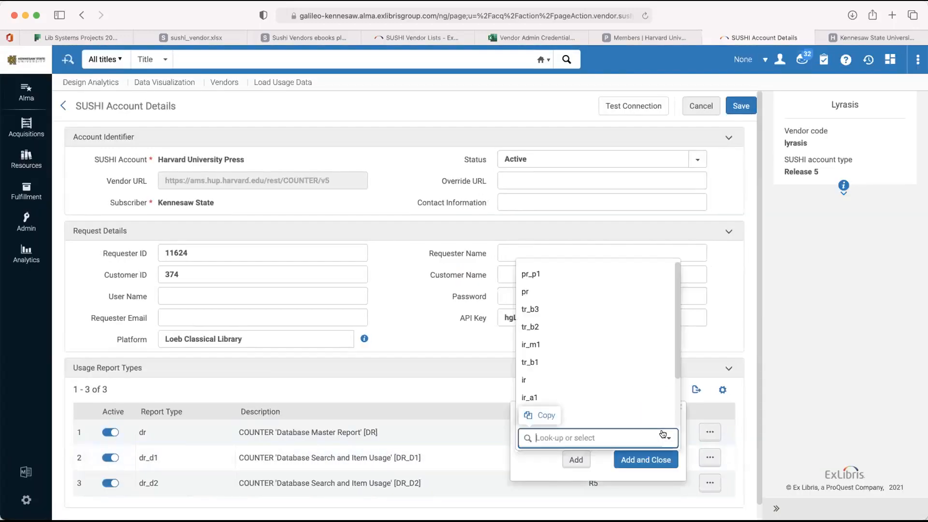
{"action": "left_click", "coordinate": [528, 397]}
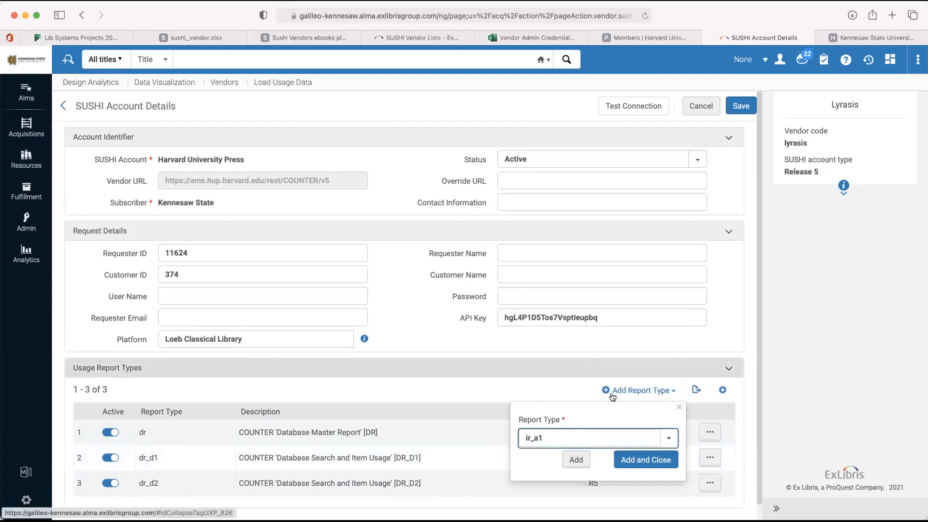
{"action": "left_click", "coordinate": [645, 459]}
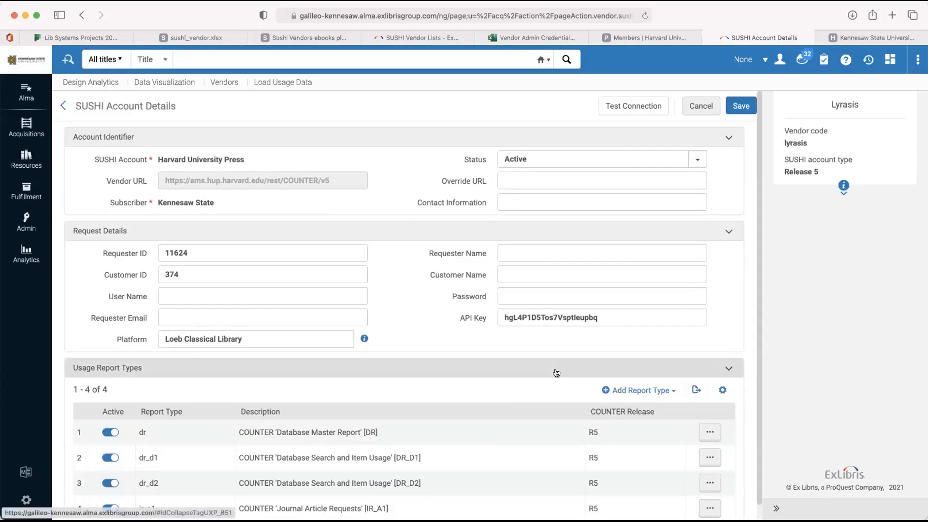
{"action": "scroll", "scroll_direction": "down", "scroll_amount": 3}
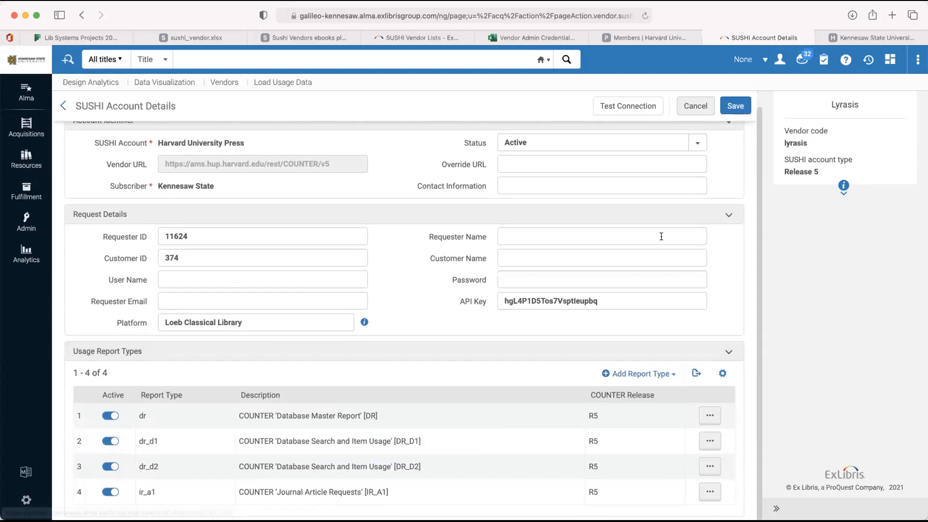
Save the account with dr, dr_d1, dr_d2 and ir_a1, and dismiss the update notice
{"action": "left_click", "coordinate": [735, 105]}
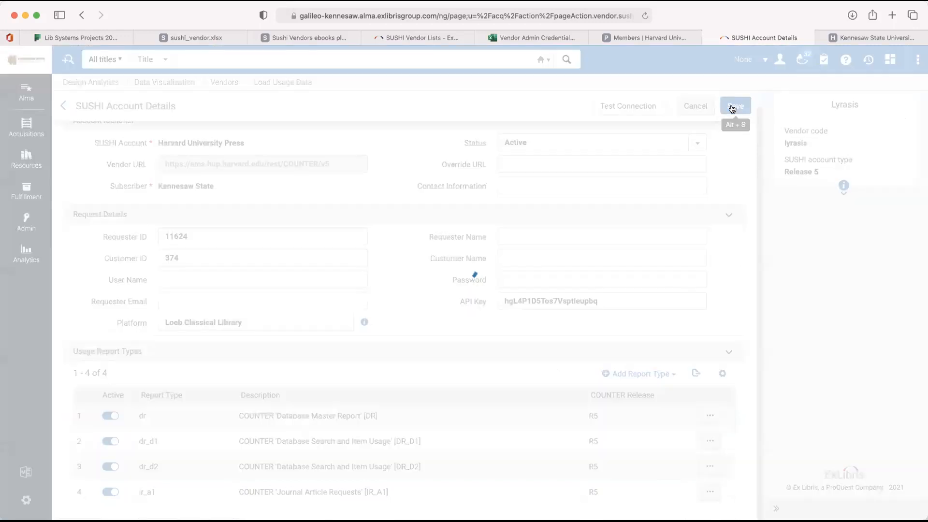
{"action": "left_click", "coordinate": [735, 105]}
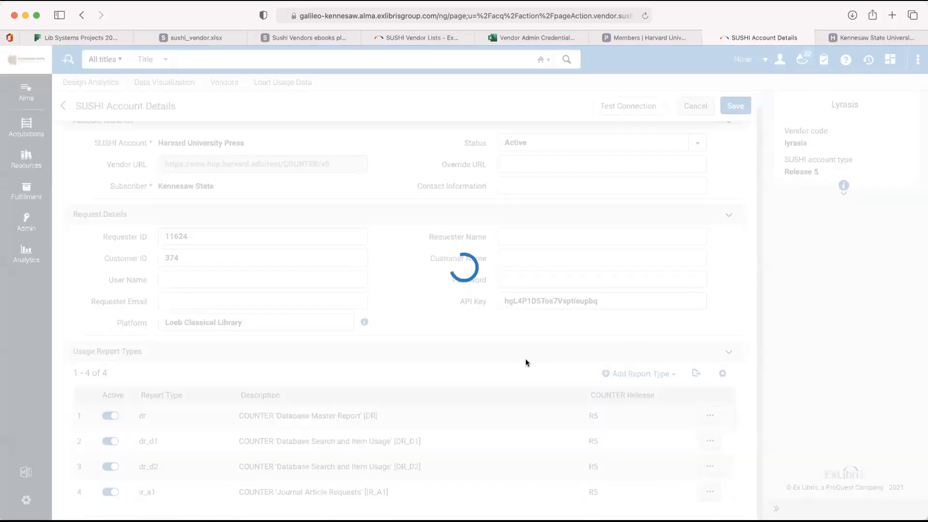
{"action": "left_click", "coordinate": [735, 105]}
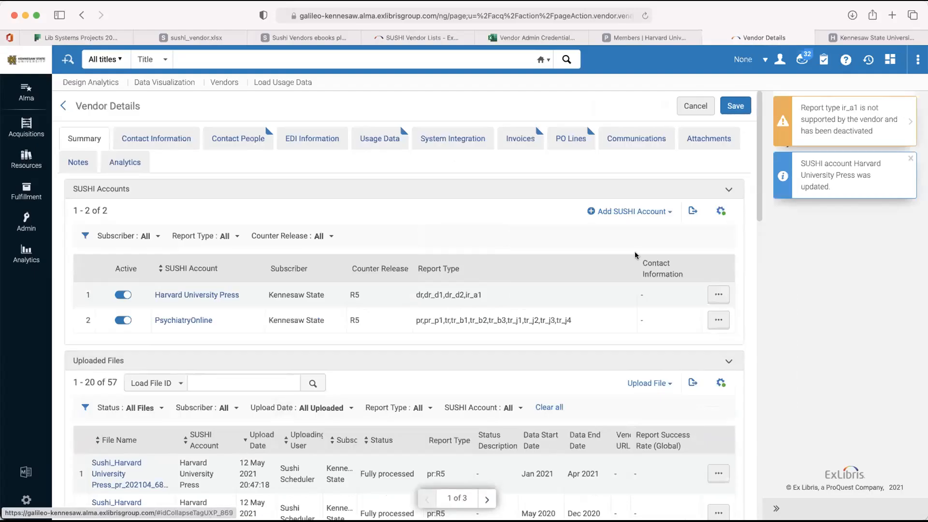
{"action": "mouse_move", "coordinate": [770, 238]}
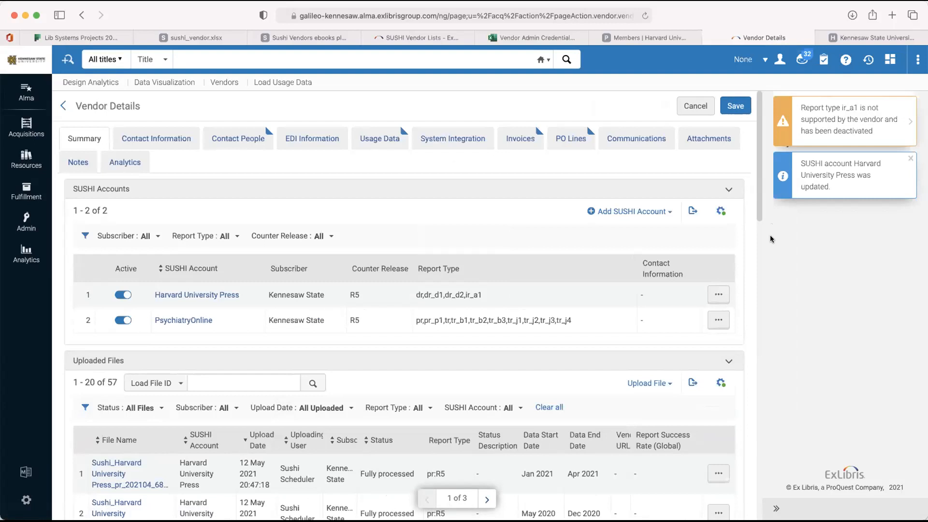
{"action": "left_click", "coordinate": [910, 158]}
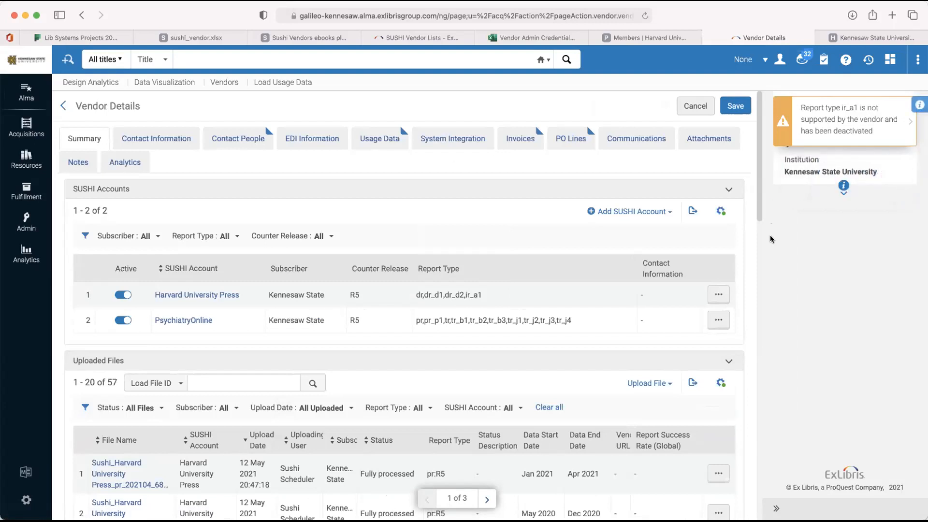
{"action": "mouse_move", "coordinate": [288, 258]}
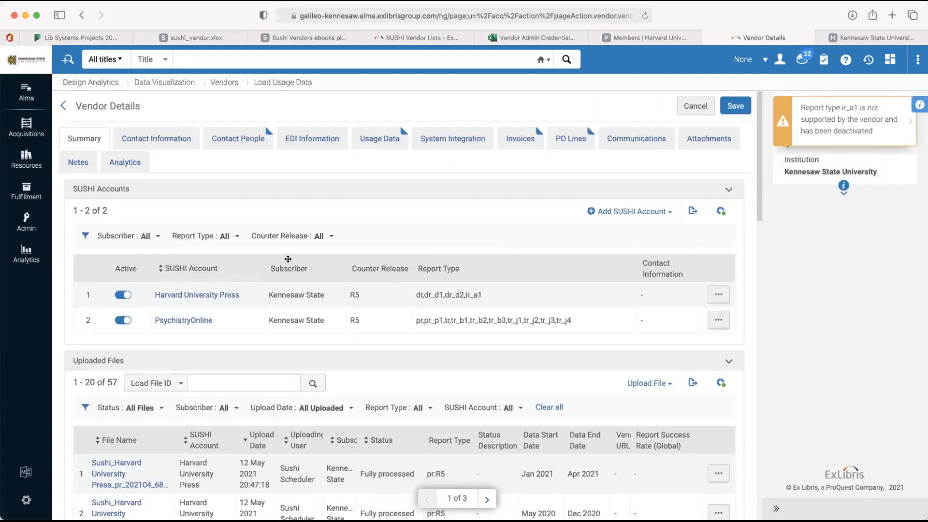
Reopen the Harvard University Press account and confirm deleting the ir_a1 report type
{"action": "left_click", "coordinate": [197, 294]}
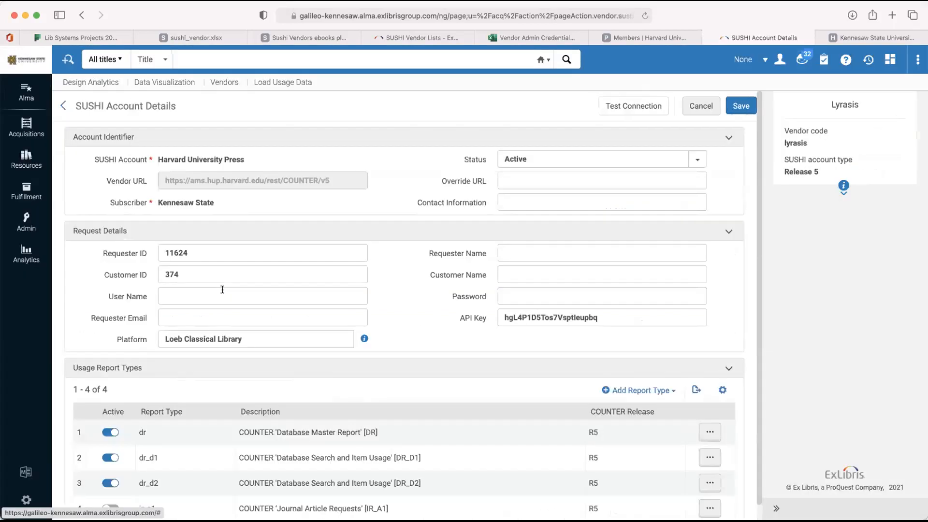
{"action": "scroll", "scroll_direction": "down", "scroll_amount": 3}
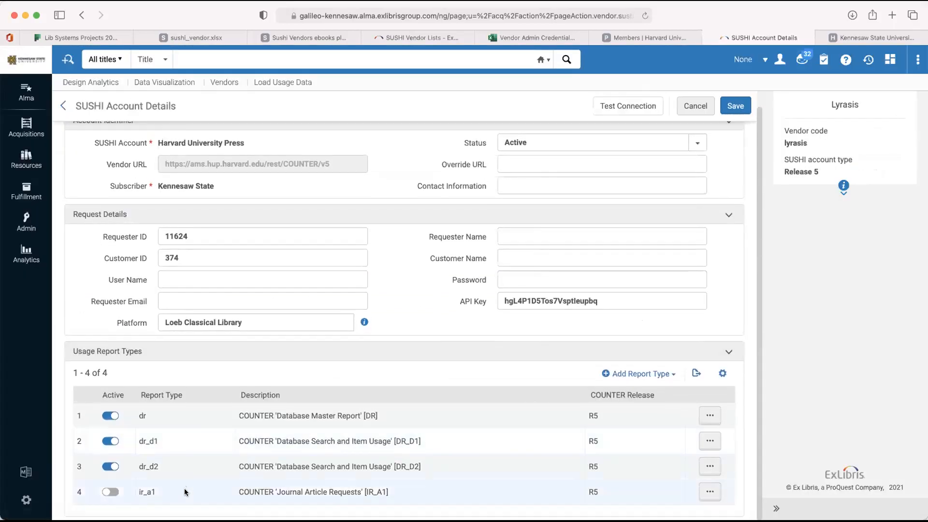
{"action": "mouse_move", "coordinate": [206, 492]}
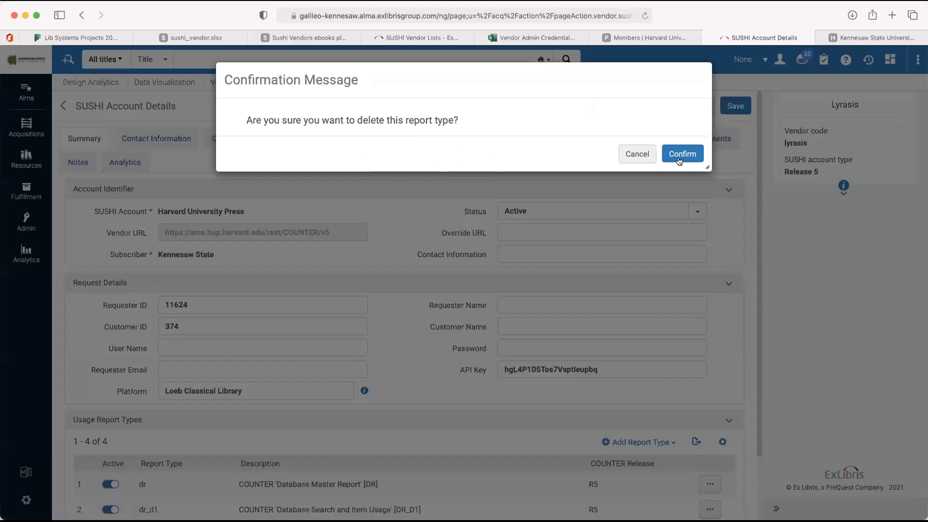
{"action": "left_click", "coordinate": [682, 153]}
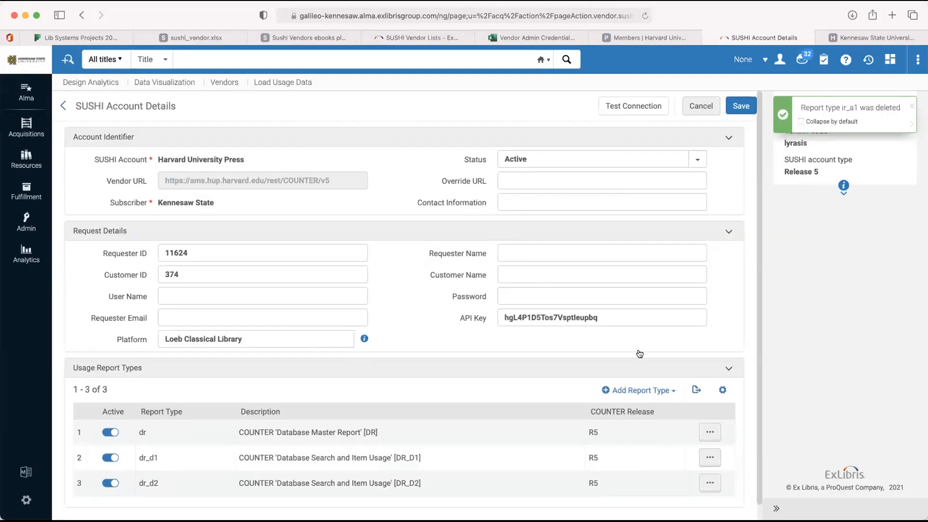
Add the pr and pr_p1 report types, then save the account
{"action": "left_click", "coordinate": [638, 389]}
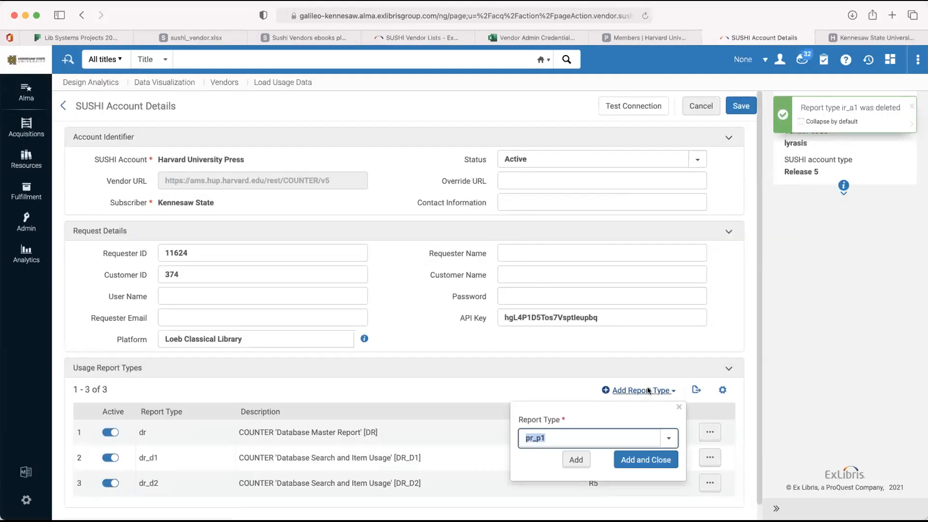
{"action": "left_click", "coordinate": [667, 438]}
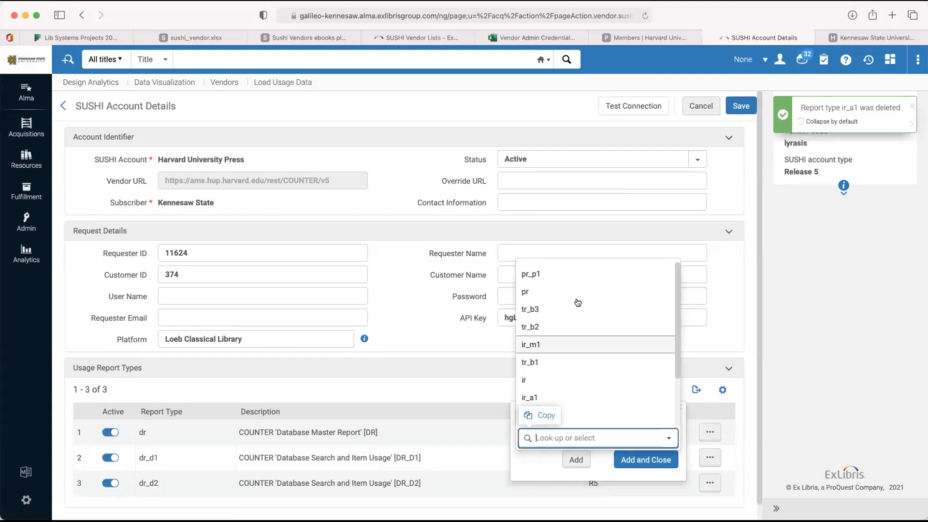
{"action": "left_click", "coordinate": [524, 292]}
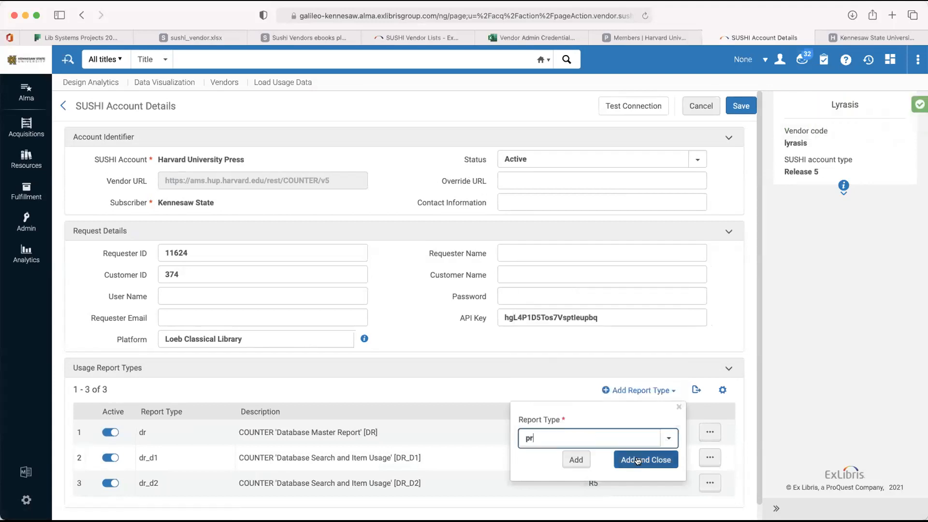
{"action": "left_click", "coordinate": [645, 460]}
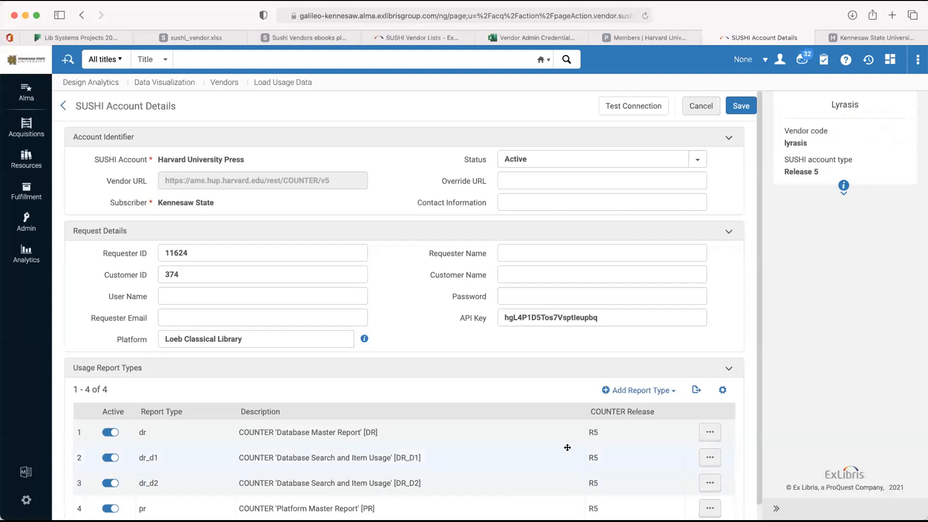
{"action": "left_click", "coordinate": [637, 390]}
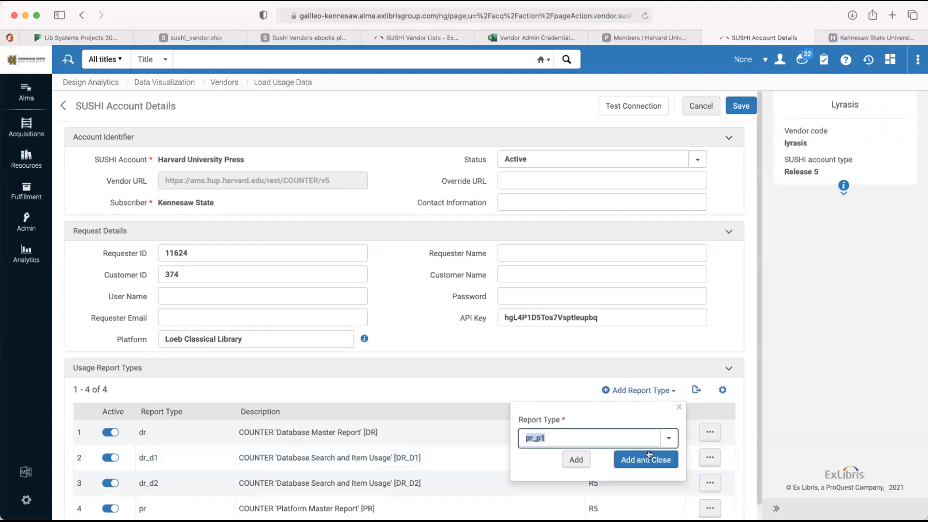
{"action": "left_click", "coordinate": [645, 459]}
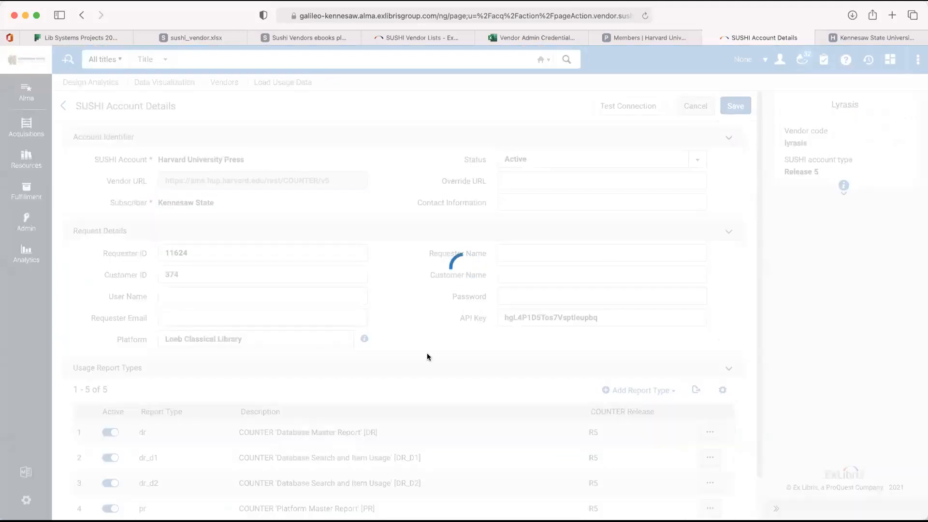
{"action": "left_click", "coordinate": [735, 105]}
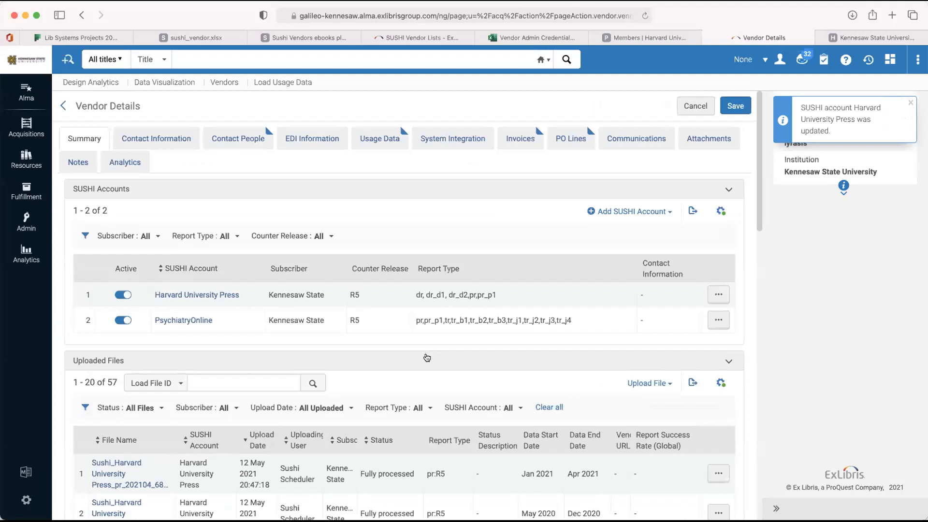
Reopen the account and confirm Harvest Now for the dr_d1 report type
{"action": "left_click", "coordinate": [197, 295]}
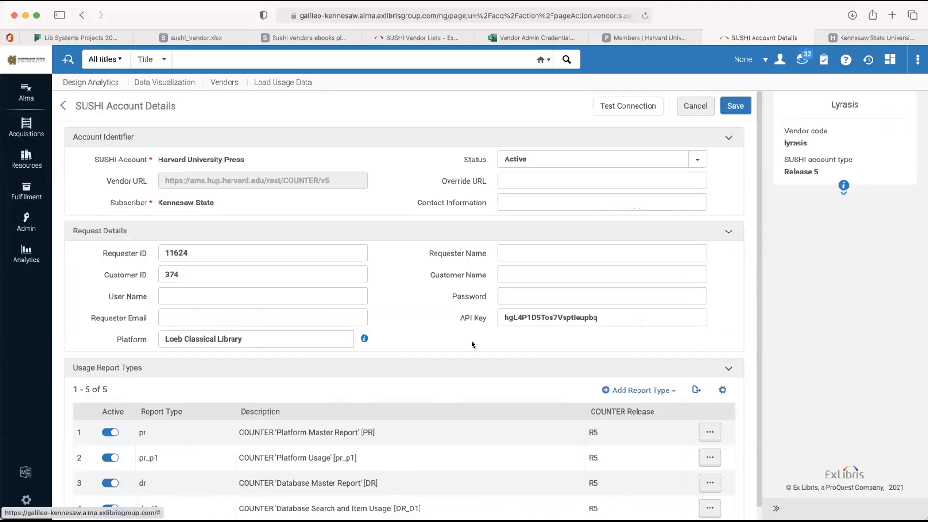
{"action": "scroll", "scroll_direction": "down", "scroll_amount": 3}
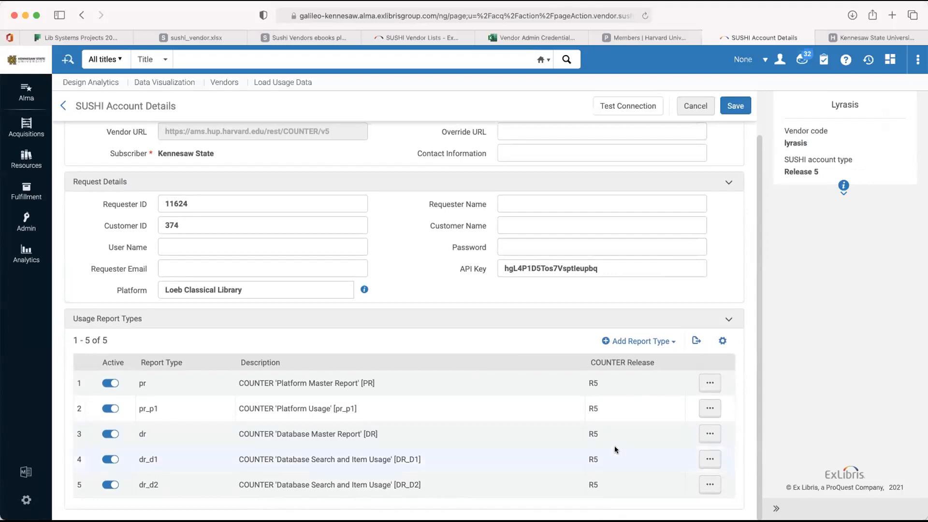
{"action": "left_click", "coordinate": [709, 460]}
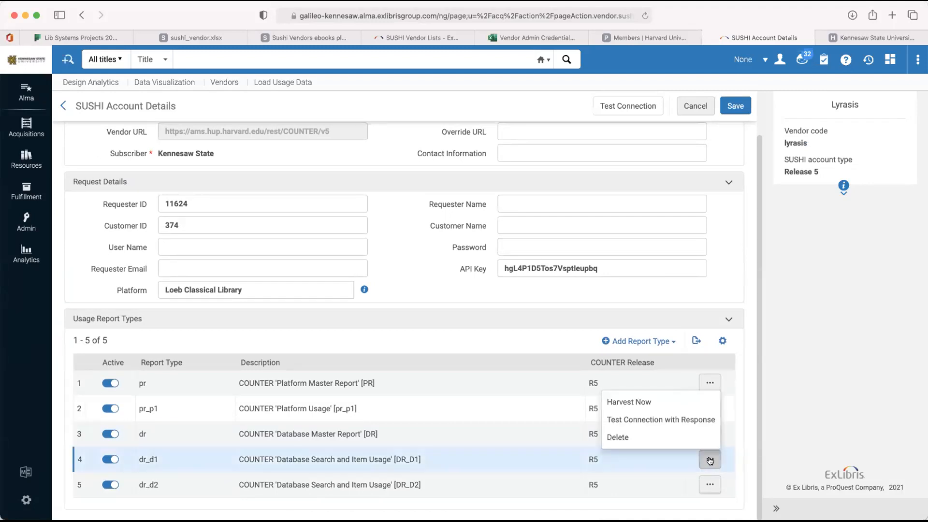
{"action": "mouse_move", "coordinate": [657, 406]}
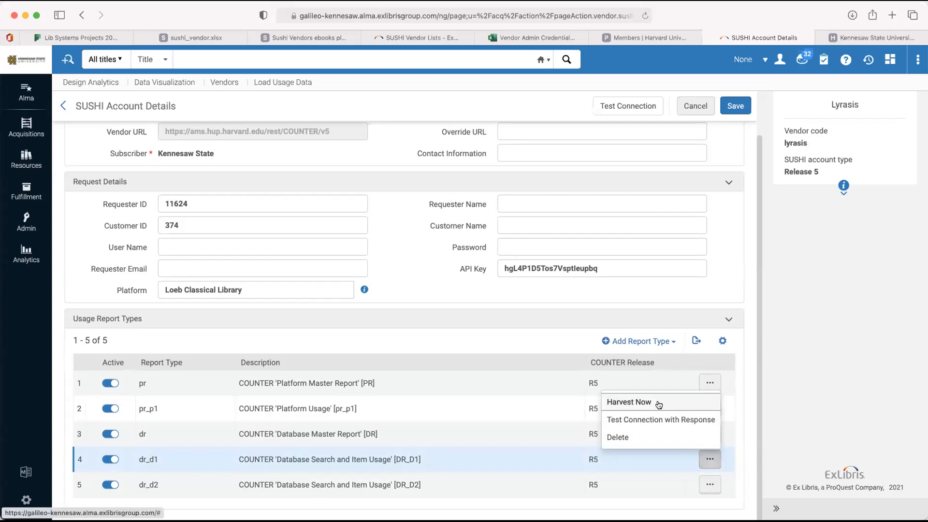
{"action": "left_click", "coordinate": [628, 402]}
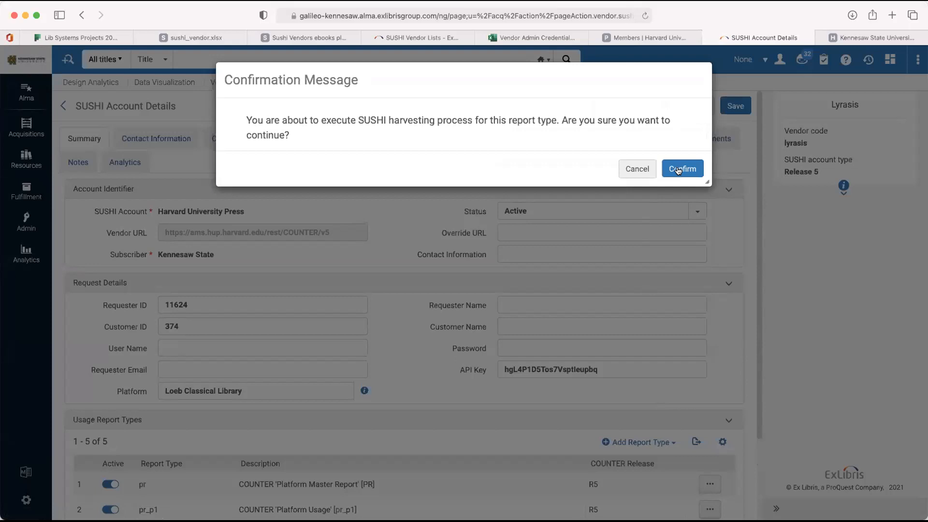
{"action": "left_click", "coordinate": [681, 168]}
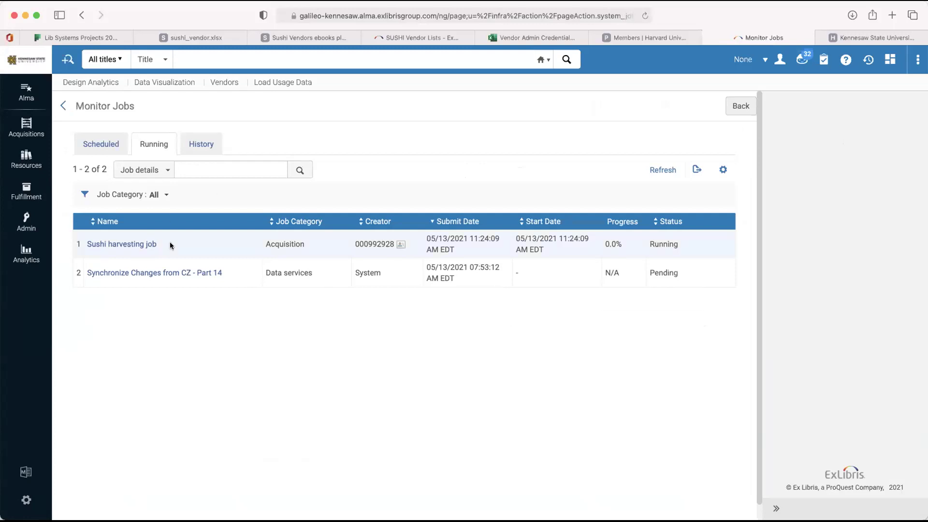
{"action": "mouse_move", "coordinate": [369, 240]}
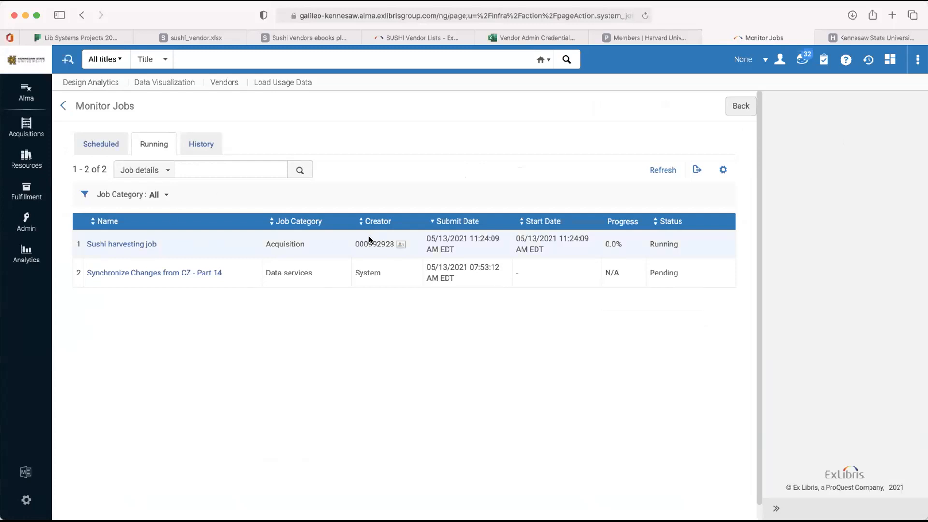
{"action": "mouse_move", "coordinate": [481, 245]}
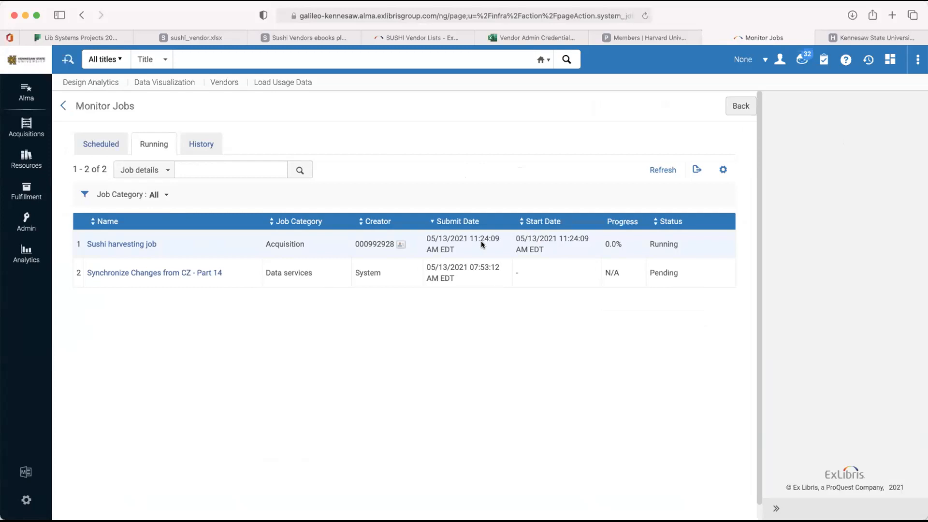
{"action": "mouse_move", "coordinate": [153, 144]}
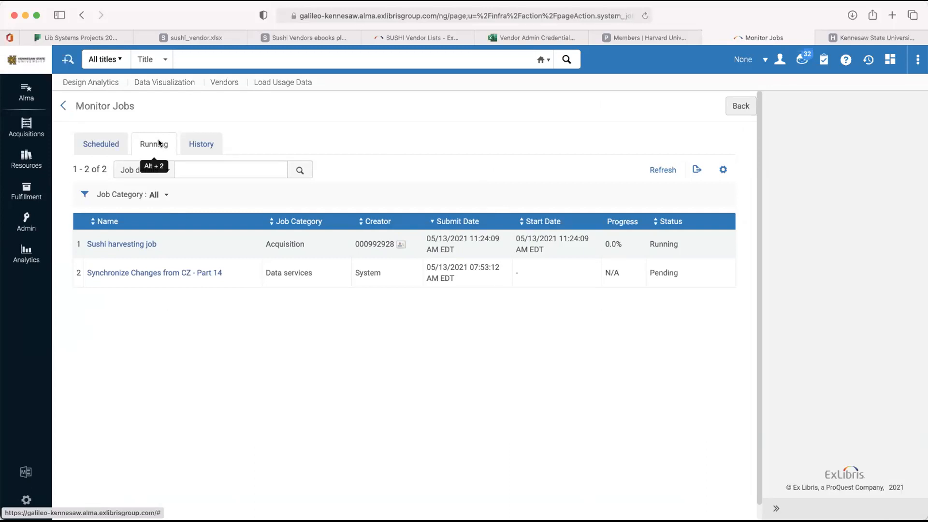
{"action": "mouse_move", "coordinate": [621, 248]}
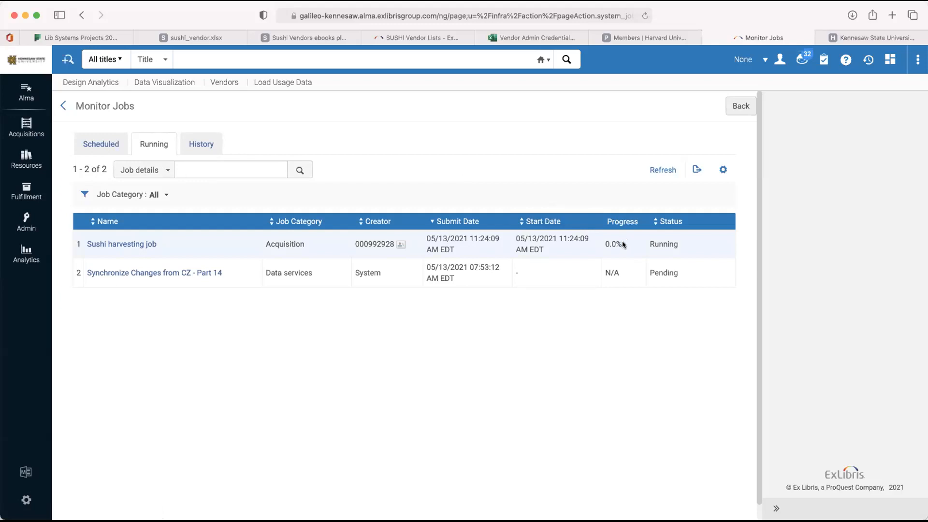
{"action": "mouse_move", "coordinate": [201, 144]}
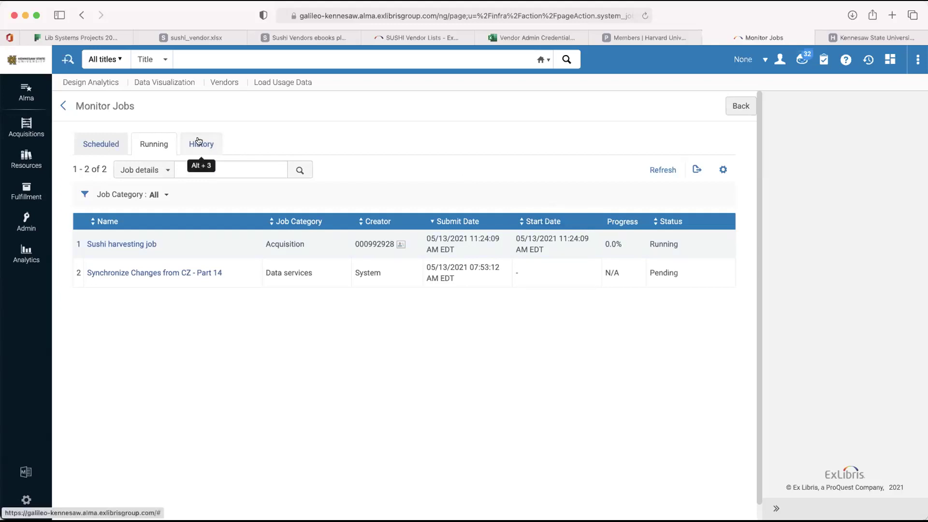
Check the finished harvest in job History, then go to the Usage Data Loader
{"action": "left_click", "coordinate": [200, 144]}
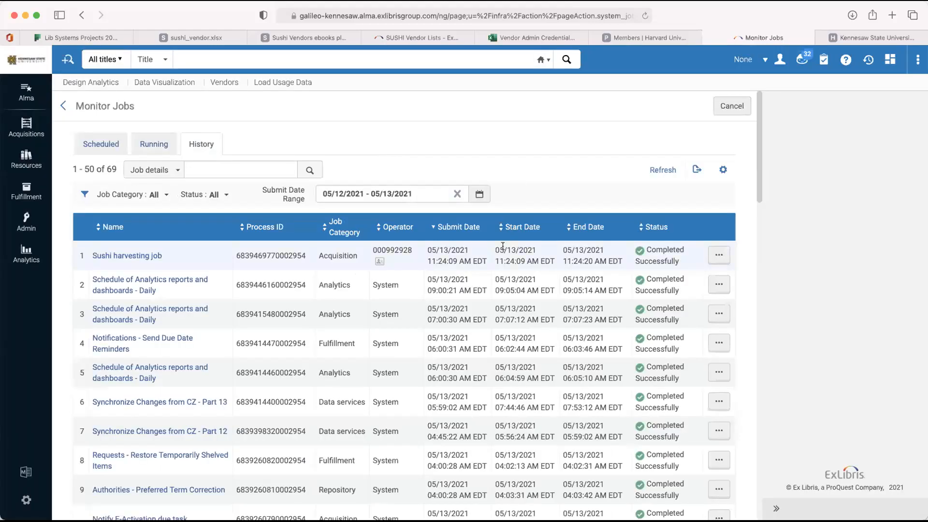
{"action": "mouse_move", "coordinate": [666, 256]}
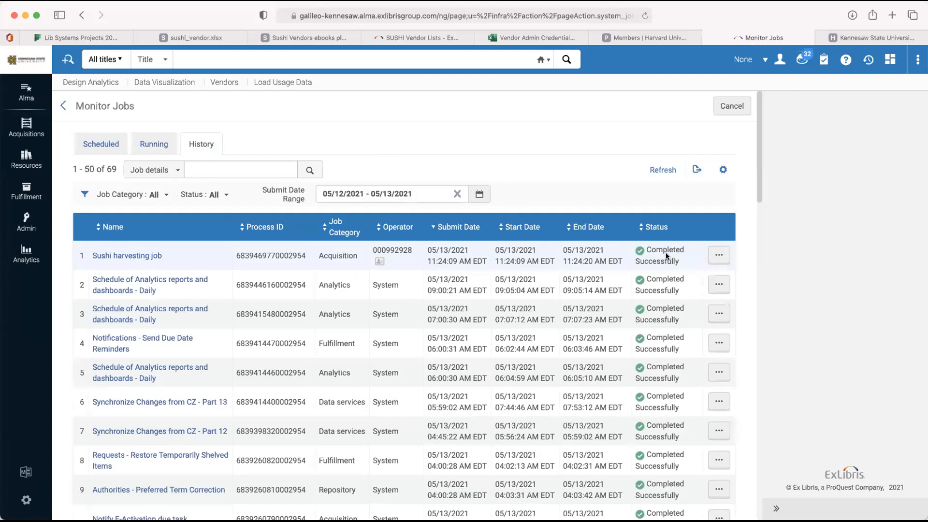
{"action": "mouse_move", "coordinate": [532, 171]}
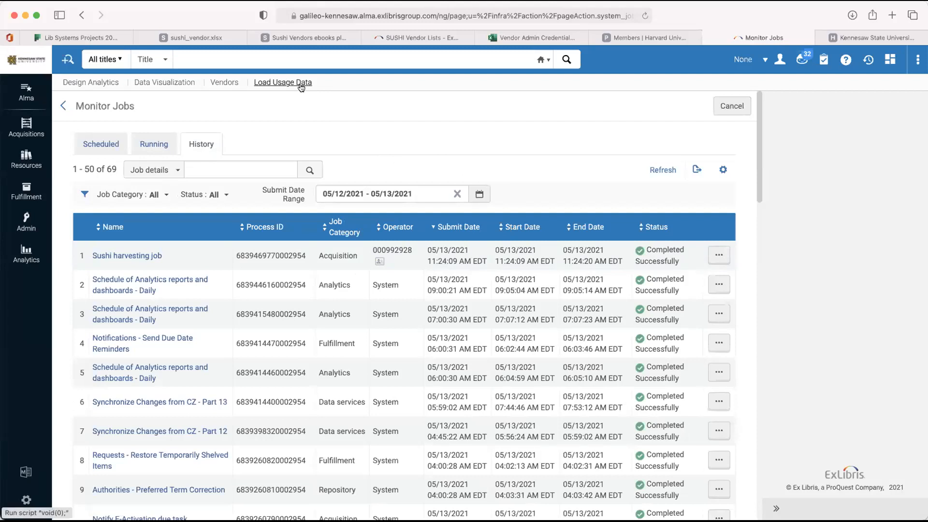
{"action": "left_click", "coordinate": [282, 82]}
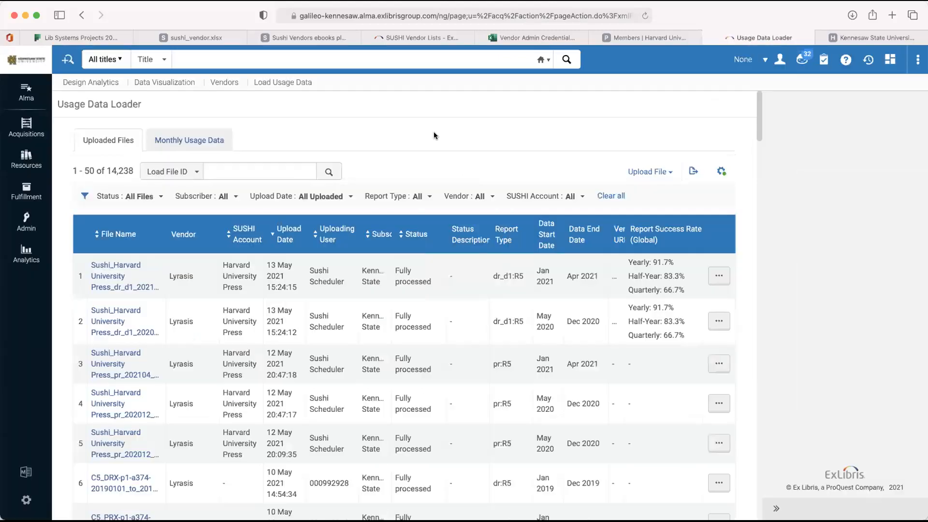
{"action": "mouse_move", "coordinate": [26, 127]}
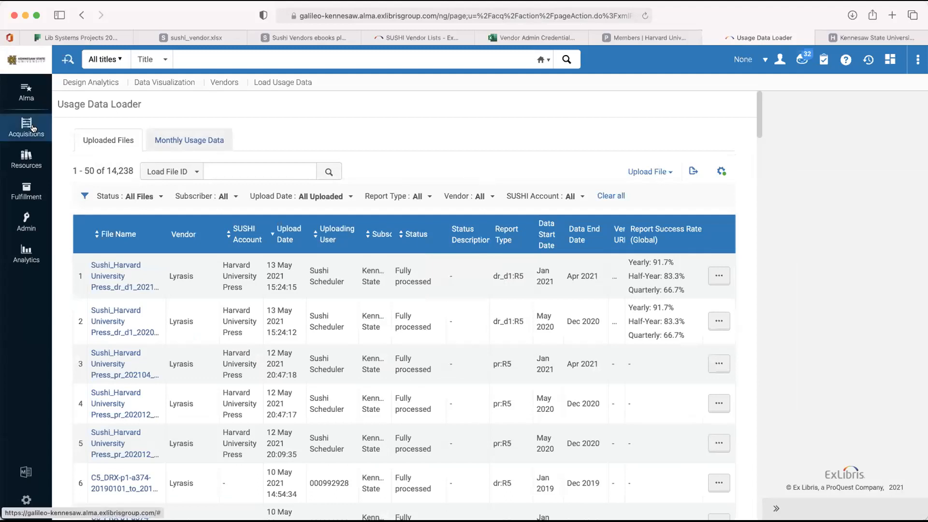
{"action": "left_click", "coordinate": [26, 128]}
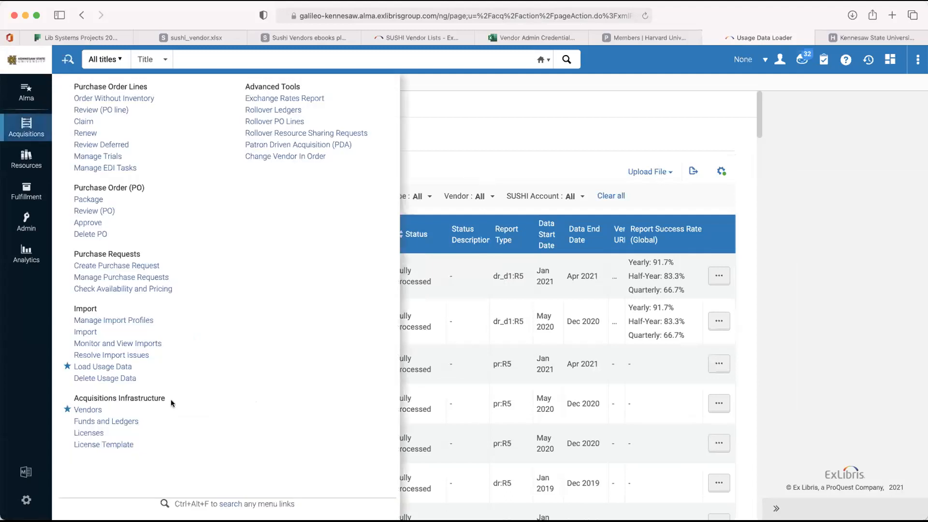
{"action": "mouse_move", "coordinate": [506, 155]}
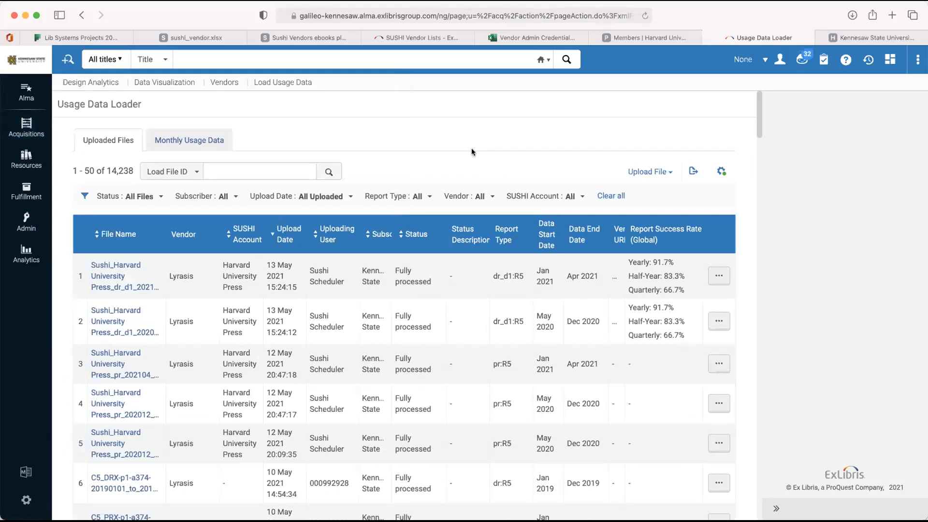
{"action": "mouse_move", "coordinate": [463, 179]}
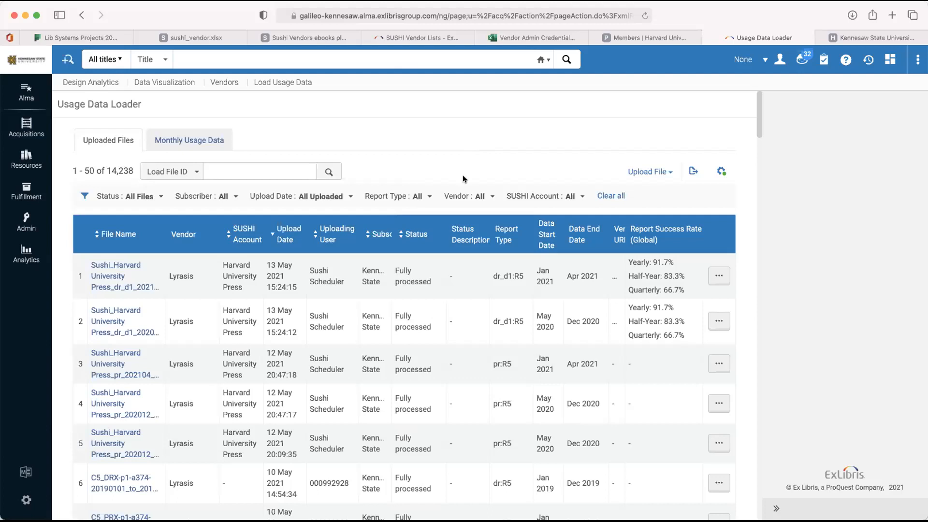
{"action": "scroll", "scroll_direction": "down", "scroll_amount": 3}
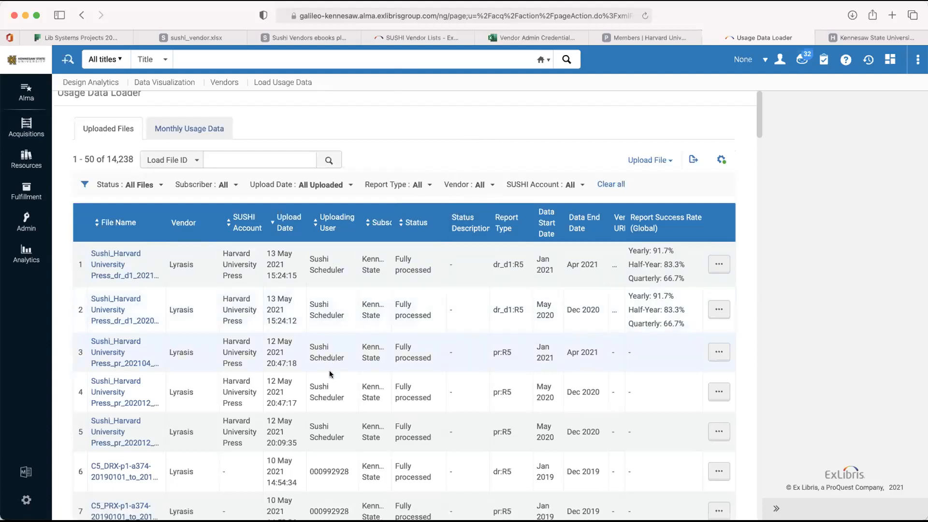
{"action": "scroll", "scroll_direction": "down", "scroll_amount": 3}
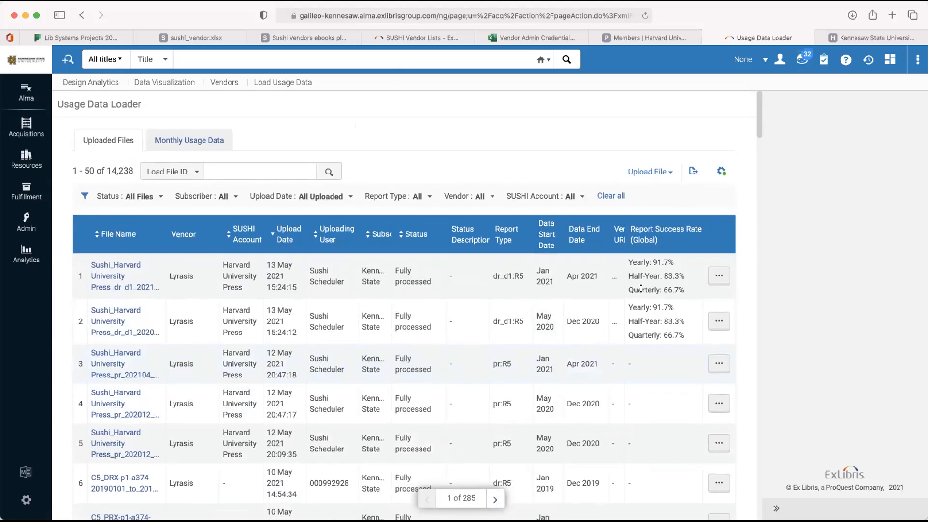
{"action": "mouse_move", "coordinate": [558, 187]}
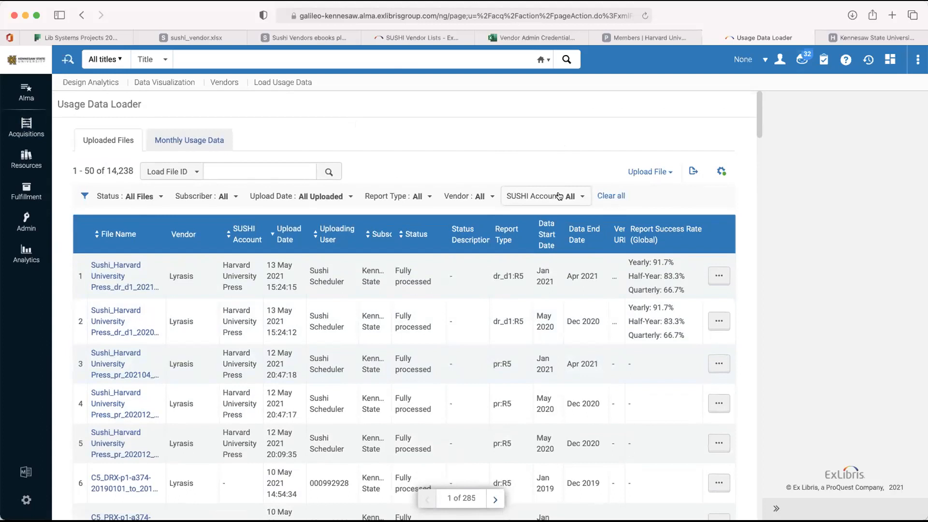
{"action": "left_click", "coordinate": [581, 196]}
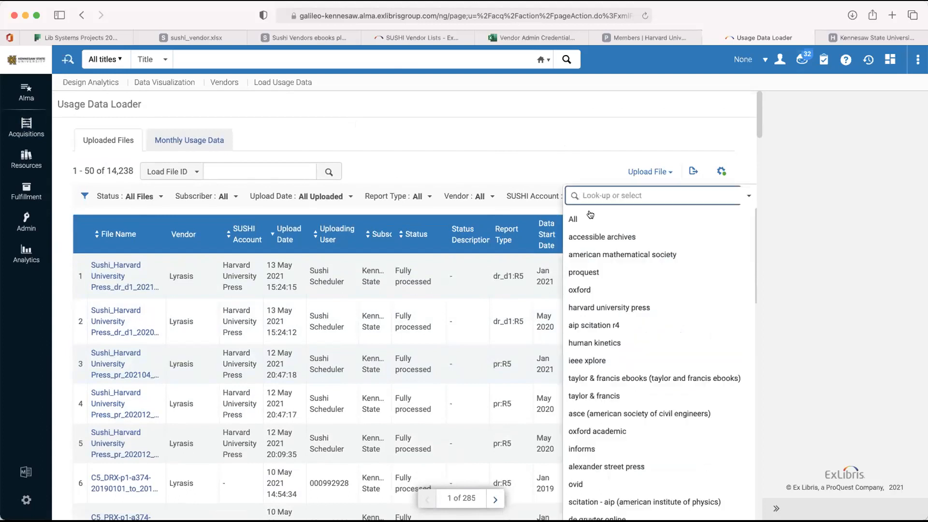
{"action": "mouse_move", "coordinate": [552, 140]}
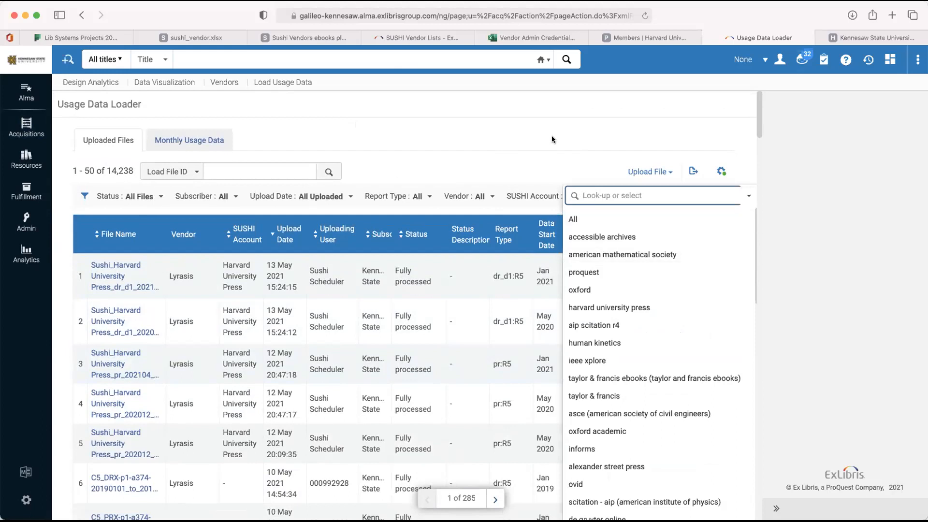
{"action": "left_click", "coordinate": [468, 196]}
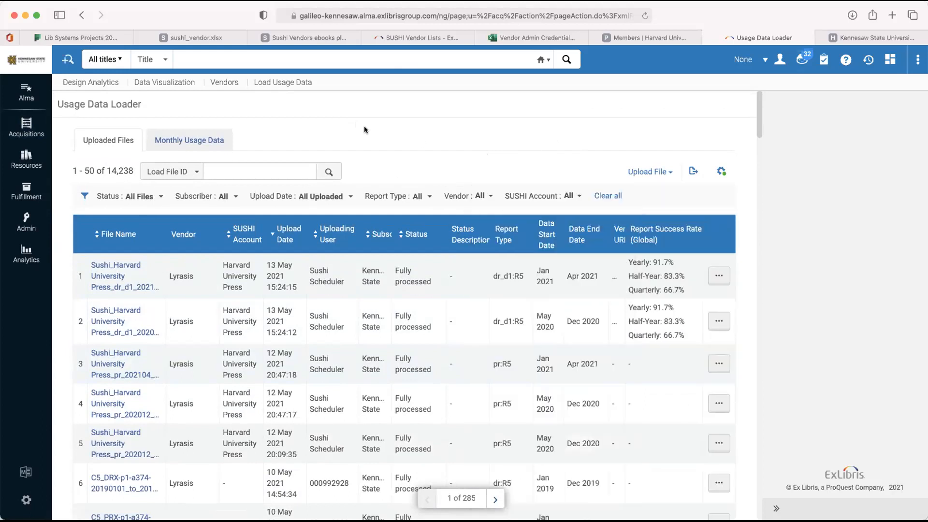
{"action": "mouse_move", "coordinate": [189, 140]}
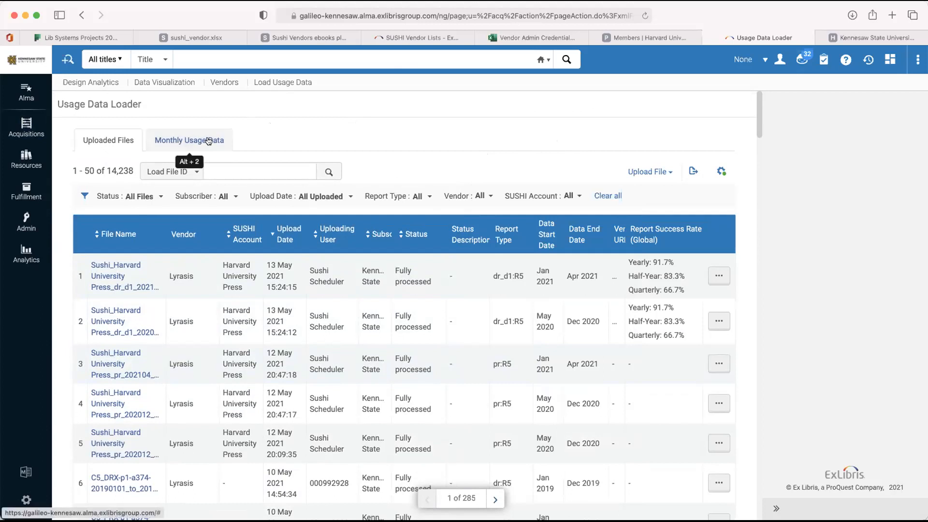
Show the Monthly Usage Data grid filtered to year 2020
{"action": "left_click", "coordinate": [189, 140]}
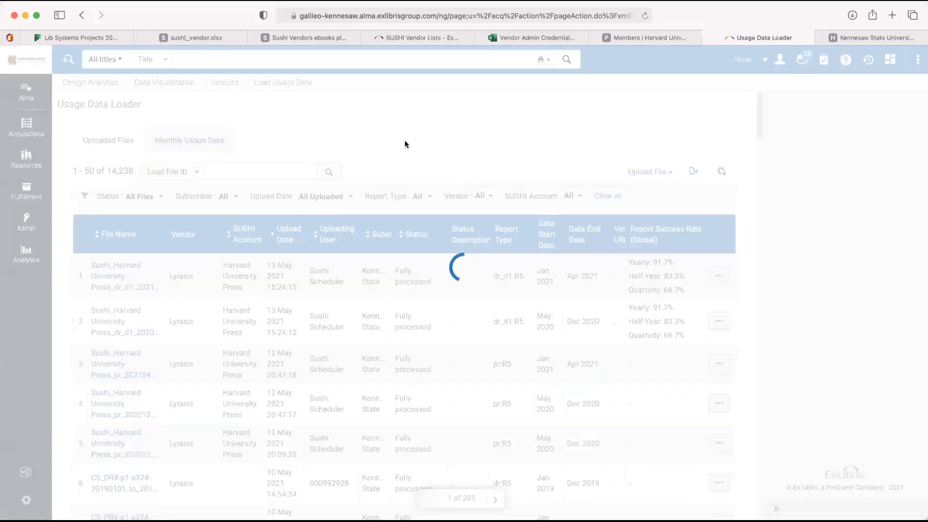
{"action": "left_click", "coordinate": [189, 140]}
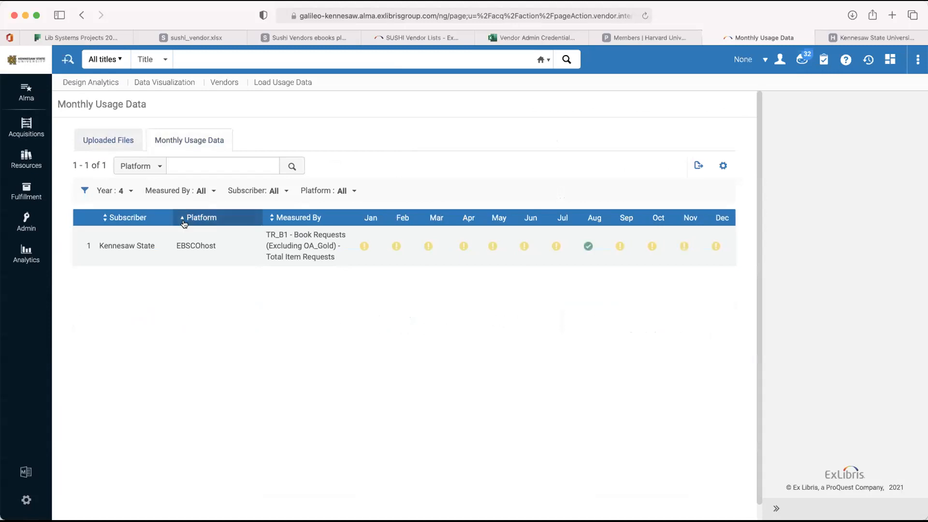
{"action": "left_click", "coordinate": [119, 190]}
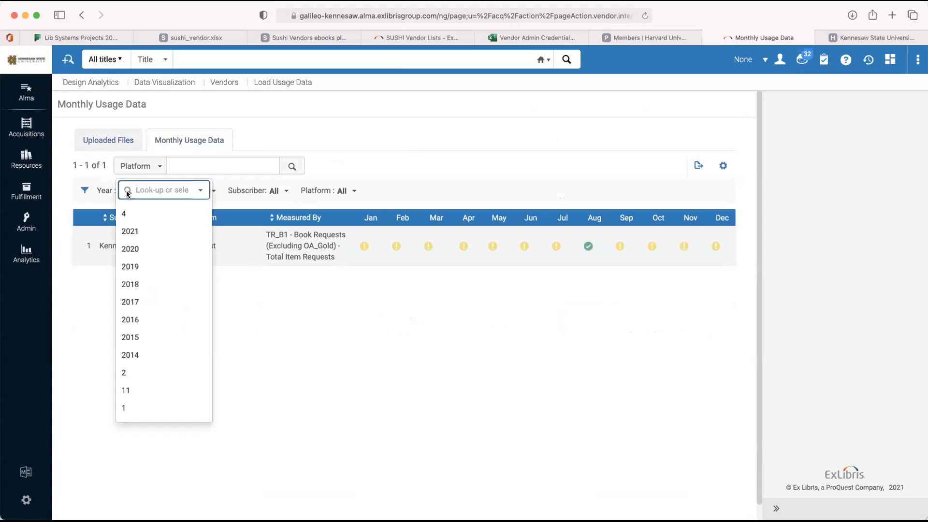
{"action": "mouse_move", "coordinate": [140, 248]}
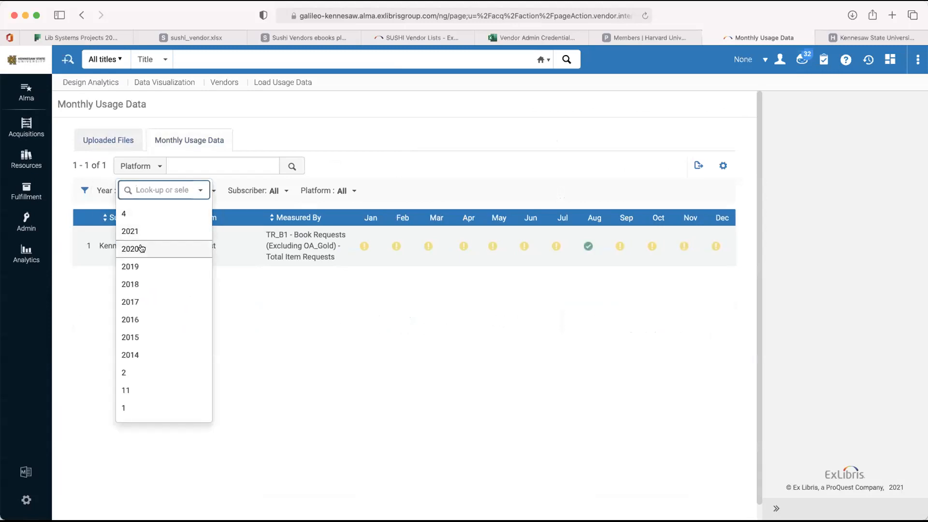
{"action": "left_click", "coordinate": [130, 248]}
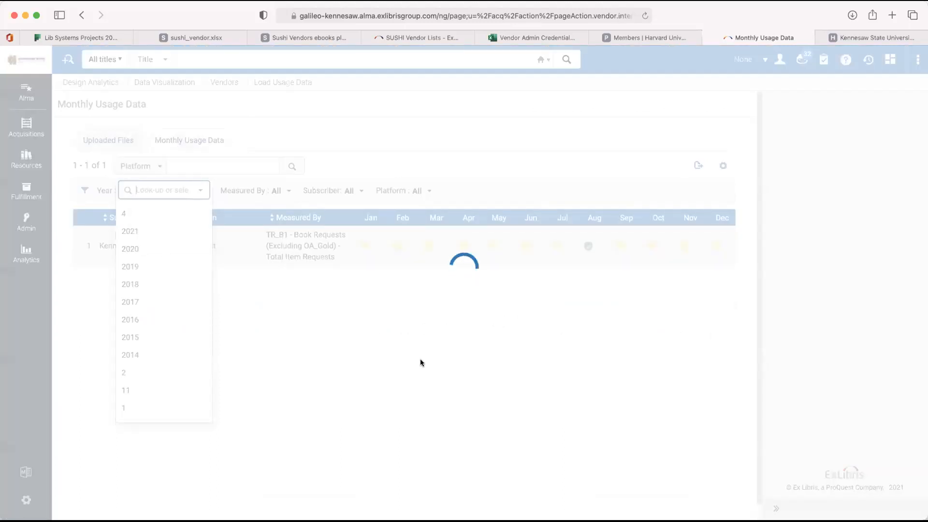
{"action": "left_click", "coordinate": [129, 248]}
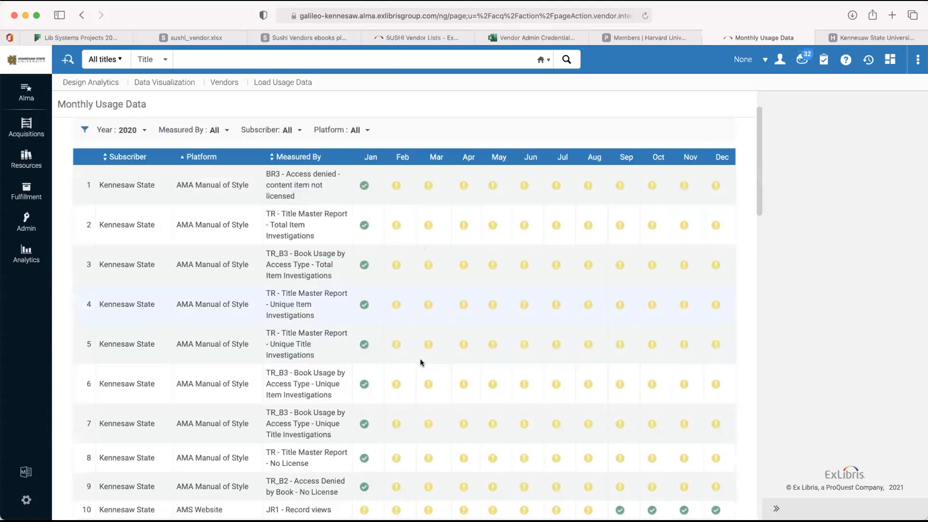
{"action": "scroll", "scroll_direction": "down", "scroll_amount": 3}
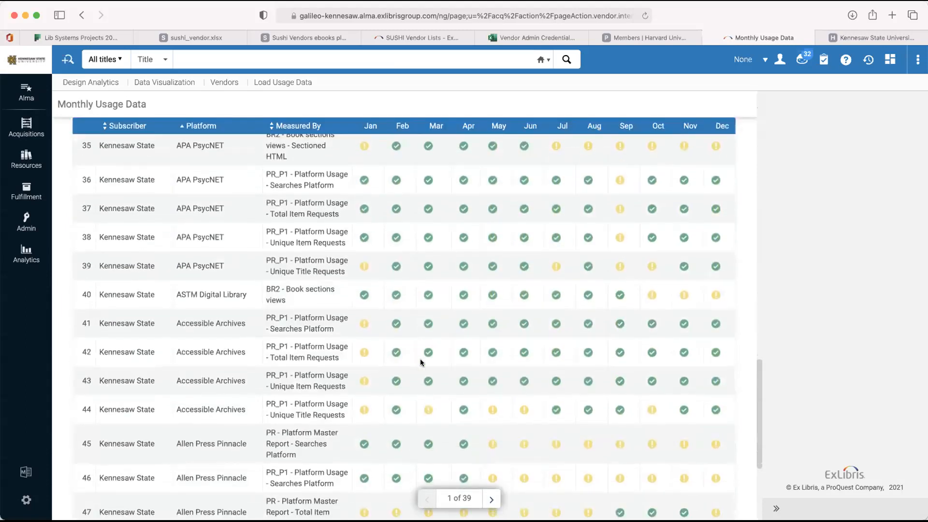
{"action": "scroll", "scroll_direction": "down", "scroll_amount": 3}
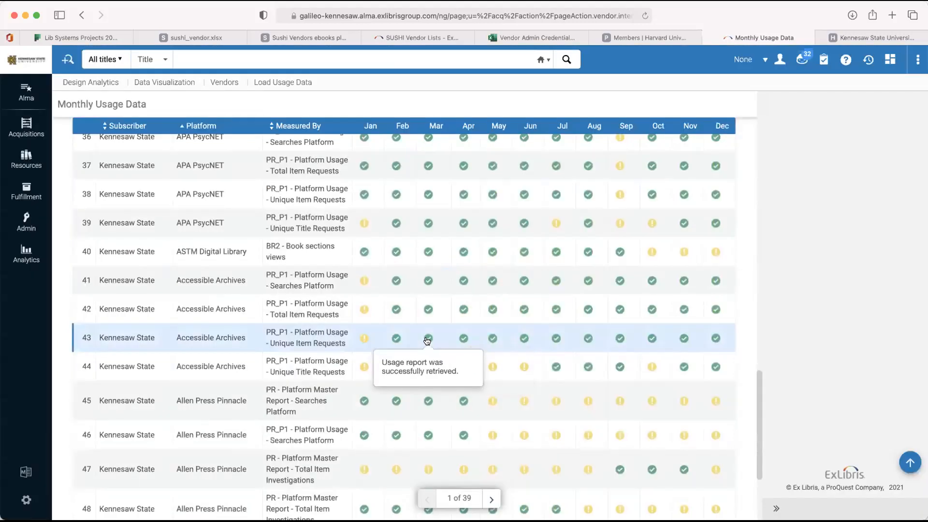
{"action": "mouse_move", "coordinate": [463, 364]}
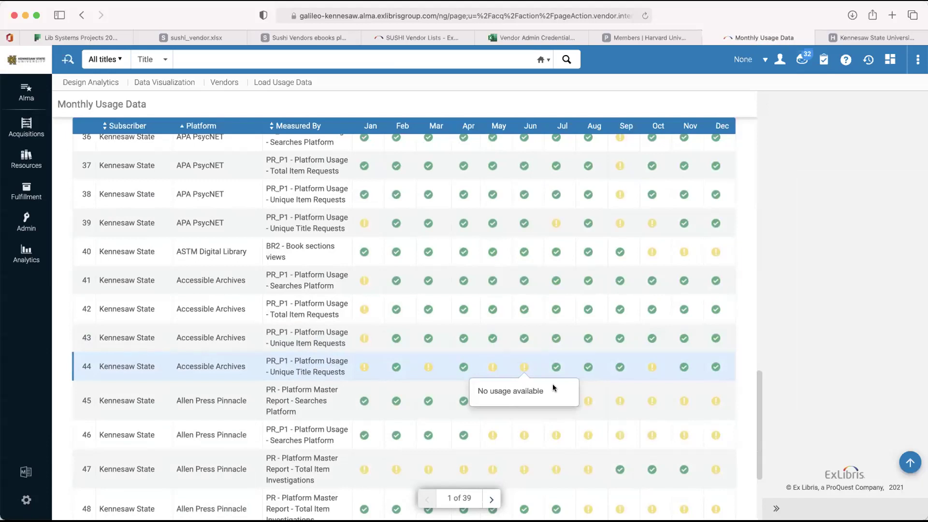
{"action": "mouse_move", "coordinate": [701, 110]}
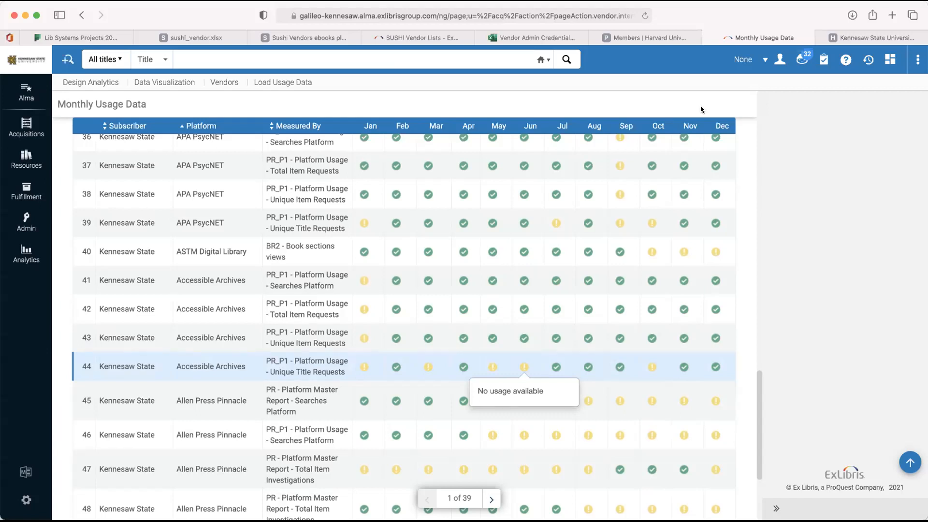
{"action": "mouse_move", "coordinate": [737, 144]}
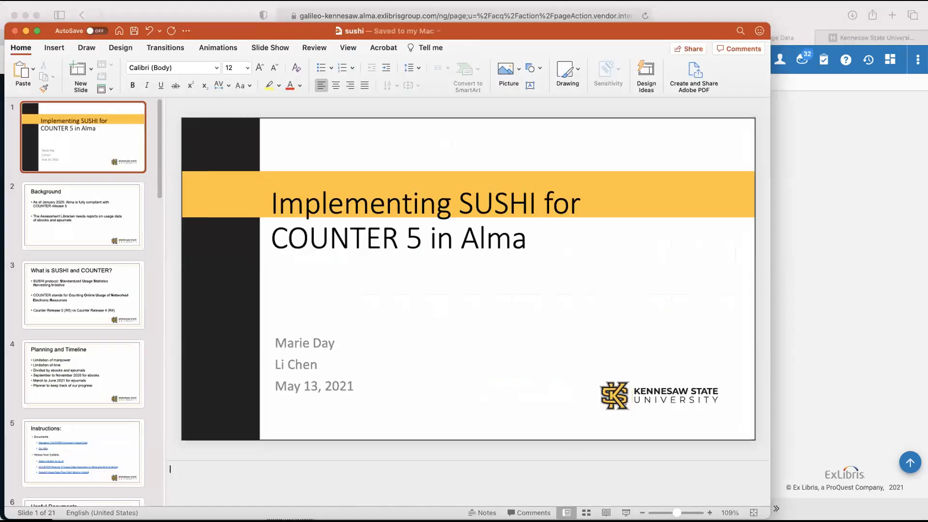
{"action": "mouse_move", "coordinate": [529, 478]}
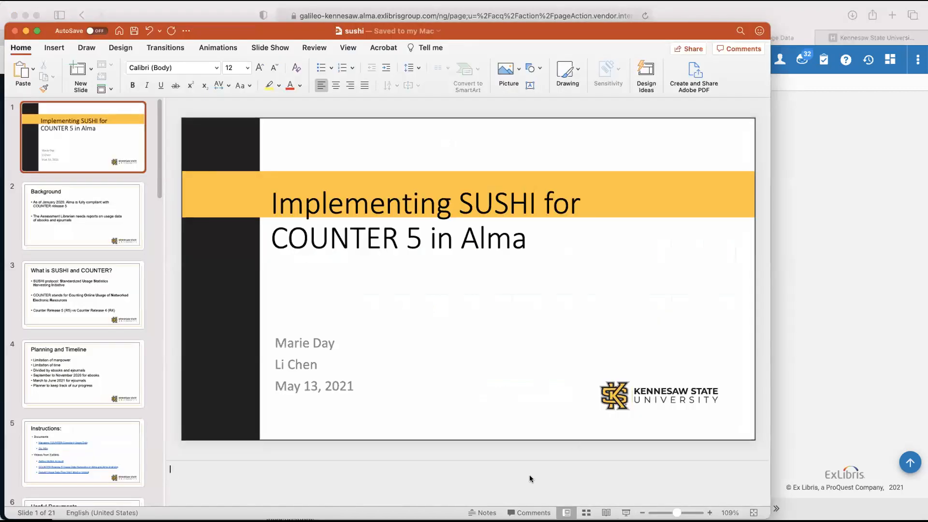
{"action": "mouse_move", "coordinate": [280, 272]}
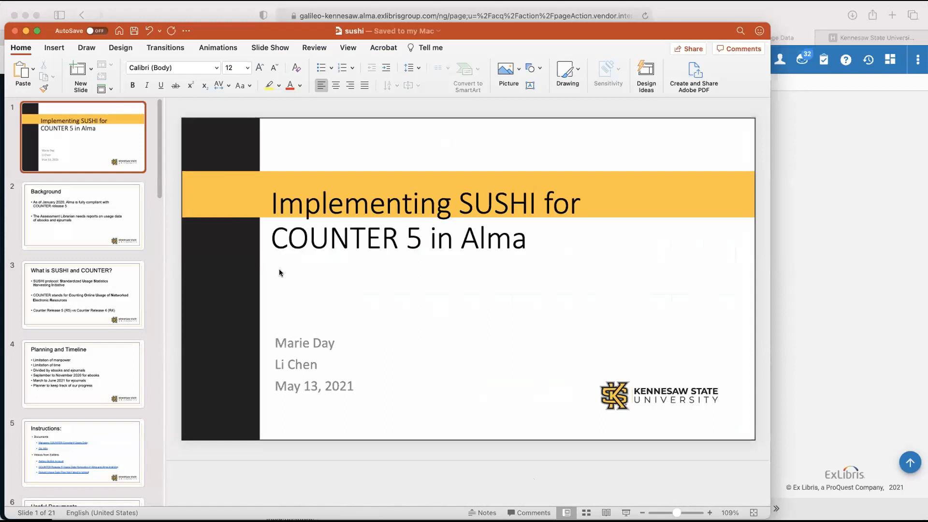
{"action": "mouse_move", "coordinate": [696, 443]}
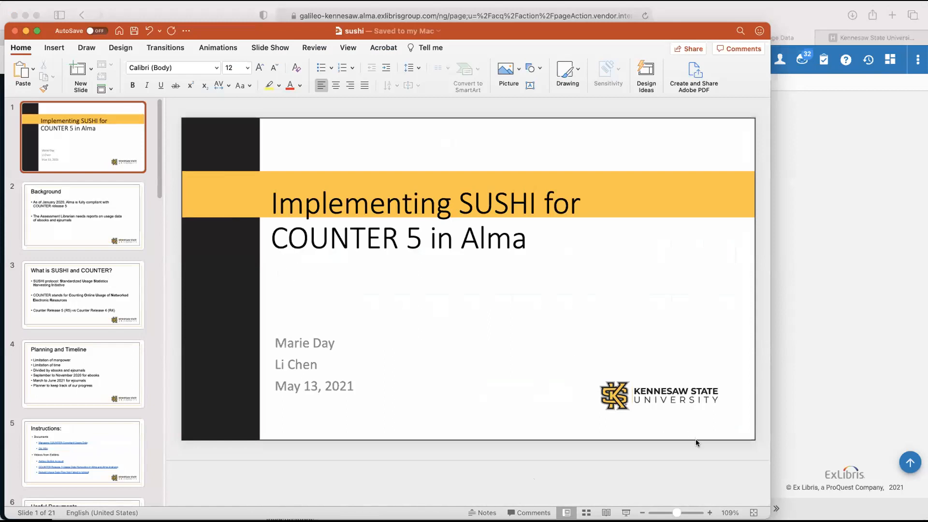
Return from the PowerPoint title slide to Alma's 2020 usage grid
{"action": "left_click", "coordinate": [762, 37]}
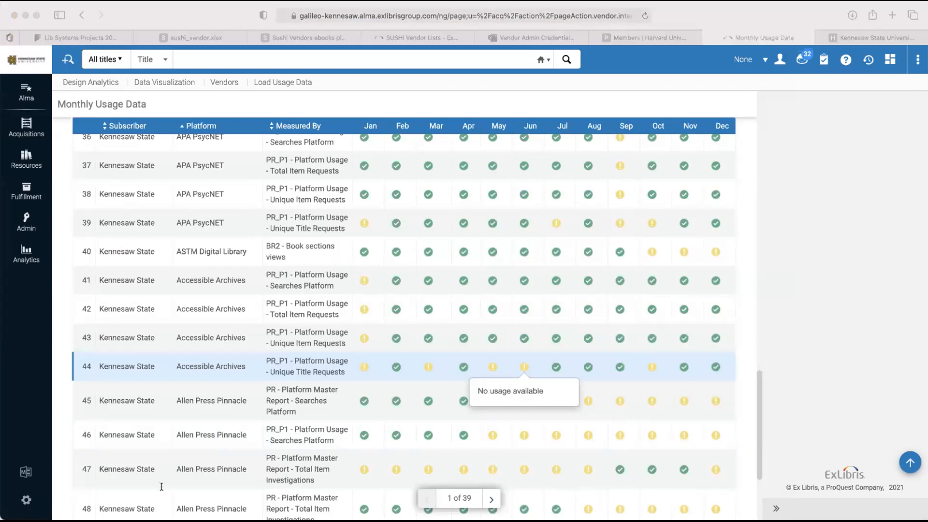
{"action": "mouse_move", "coordinate": [261, 485]}
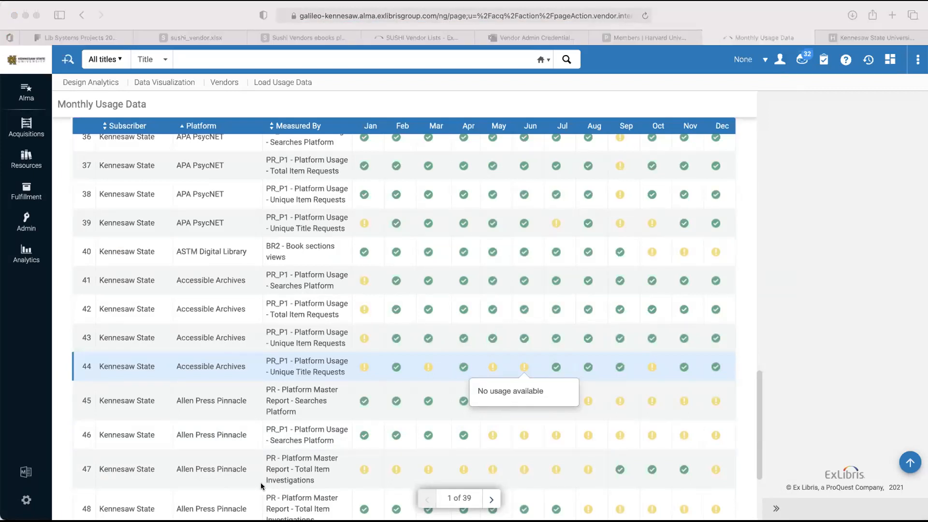
{"action": "mouse_move", "coordinate": [414, 400]}
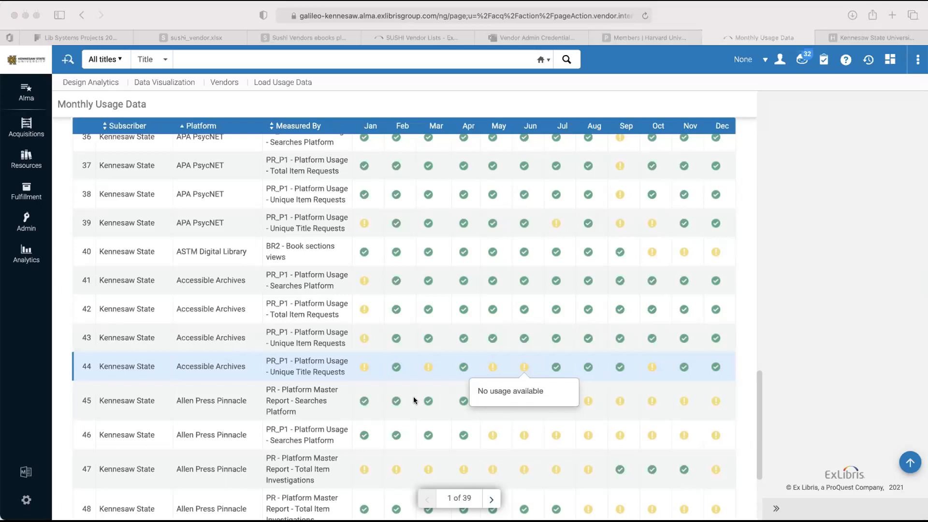
{"action": "mouse_move", "coordinate": [218, 308]}
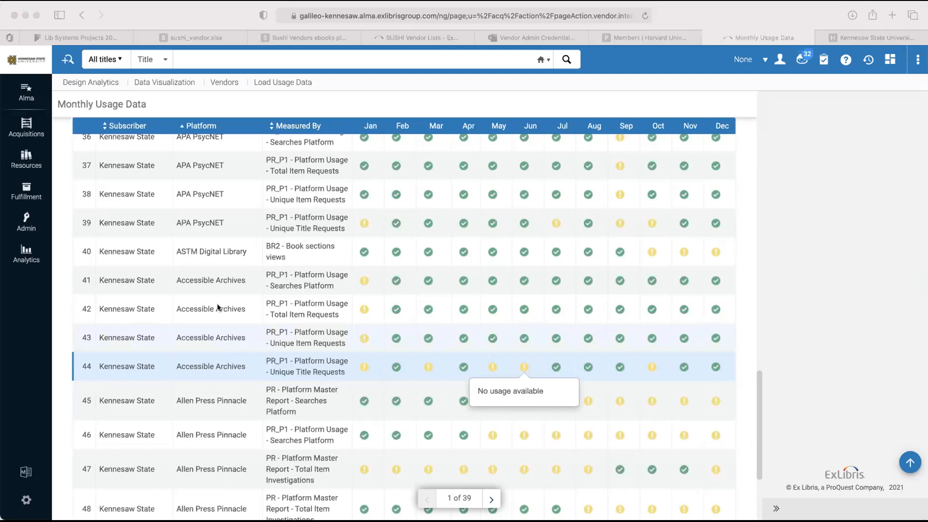
{"action": "mouse_move", "coordinate": [224, 315]}
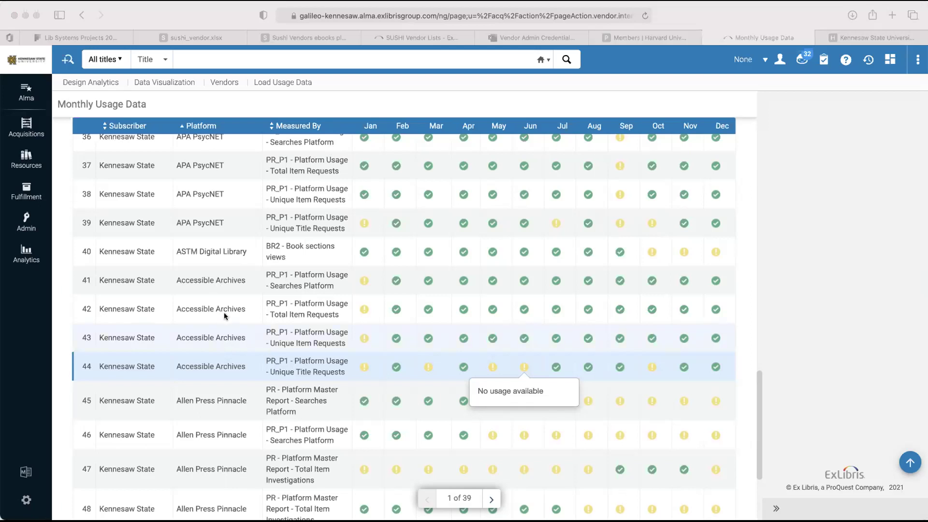
{"action": "mouse_move", "coordinate": [159, 291]}
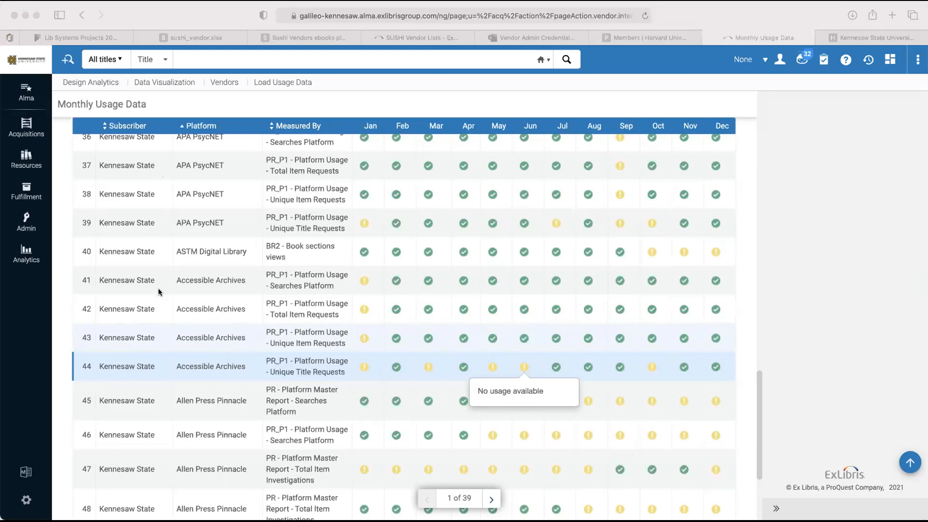
{"action": "mouse_move", "coordinate": [160, 430]}
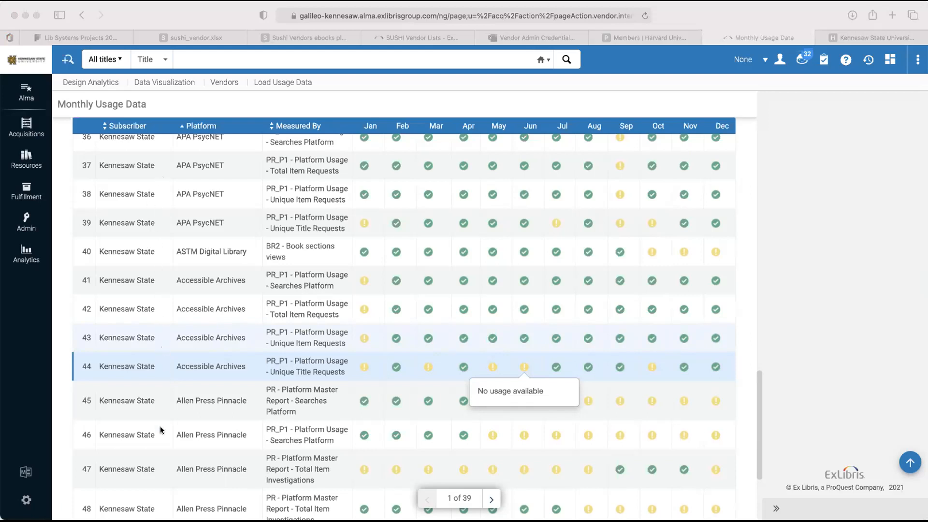
{"action": "mouse_move", "coordinate": [95, 427]}
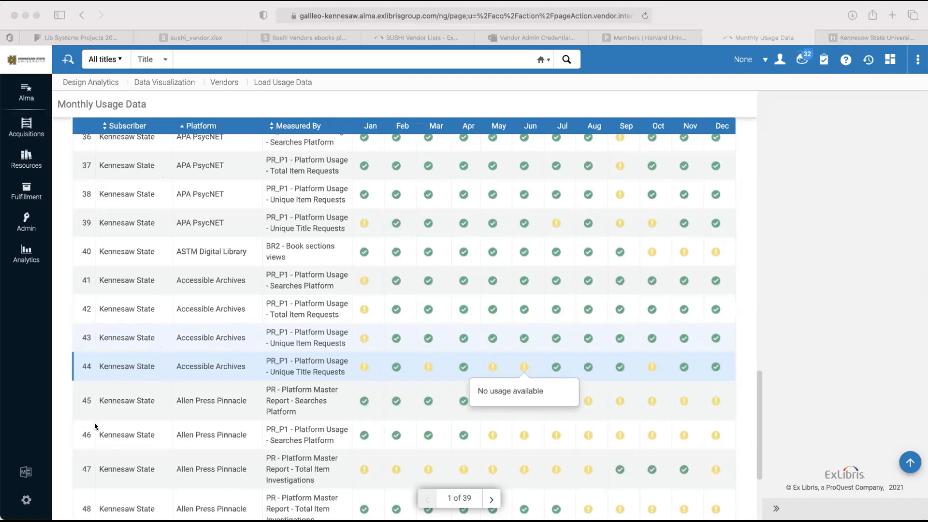
{"action": "mouse_move", "coordinate": [516, 487]}
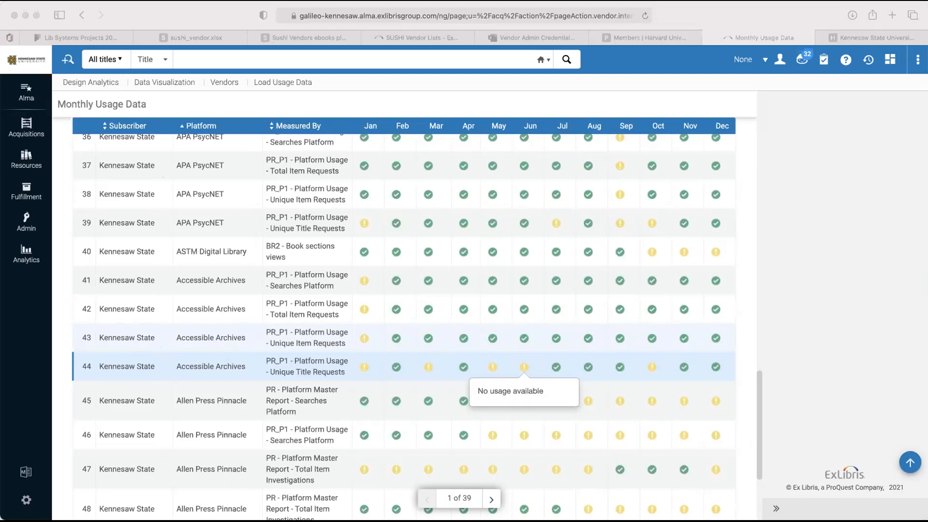
{"action": "mouse_move", "coordinate": [532, 457]}
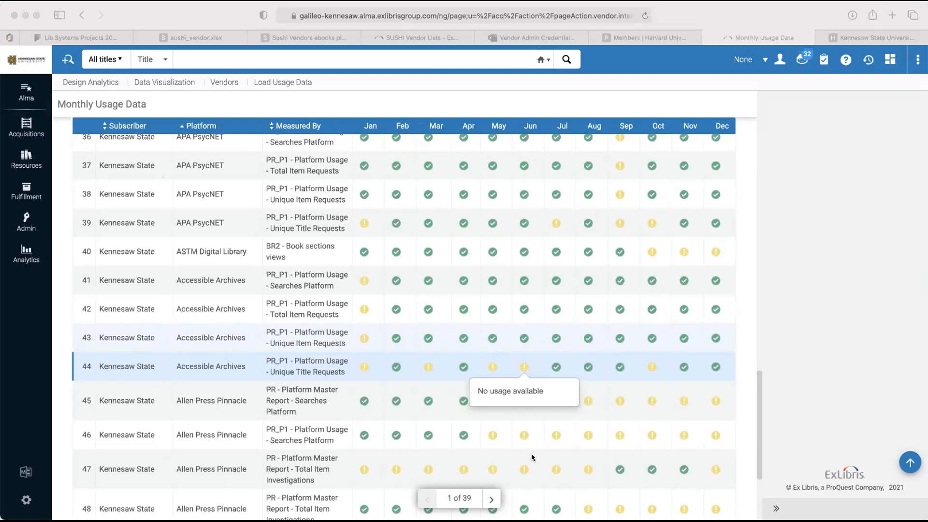
{"action": "mouse_move", "coordinate": [378, 222]}
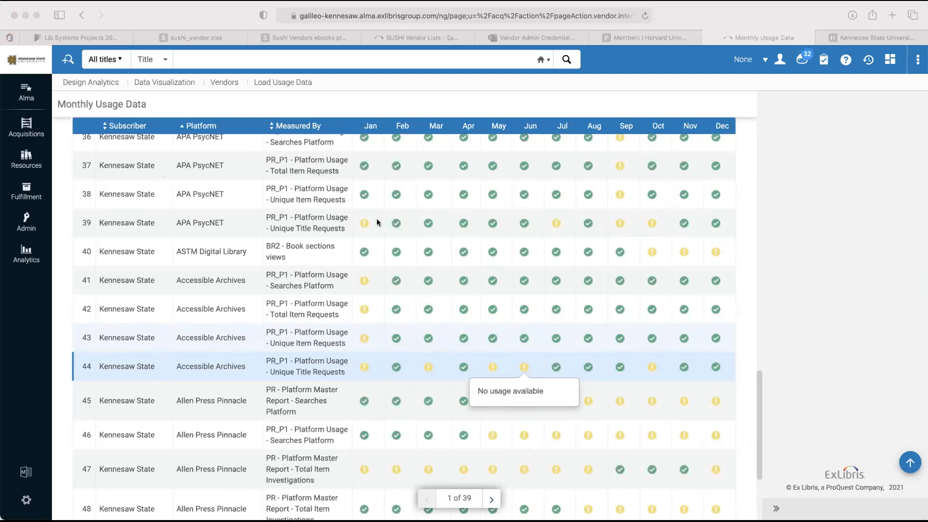
{"action": "mouse_move", "coordinate": [403, 52]}
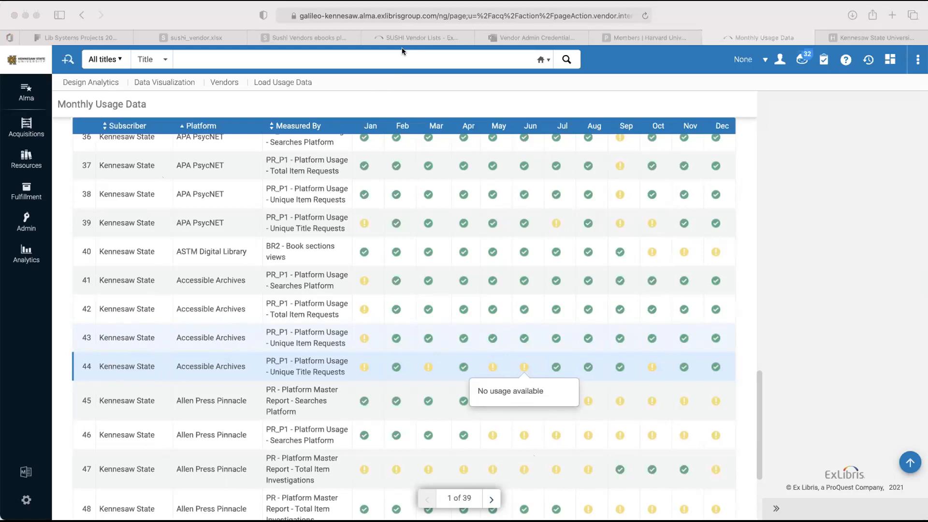
{"action": "mouse_move", "coordinate": [345, 198]}
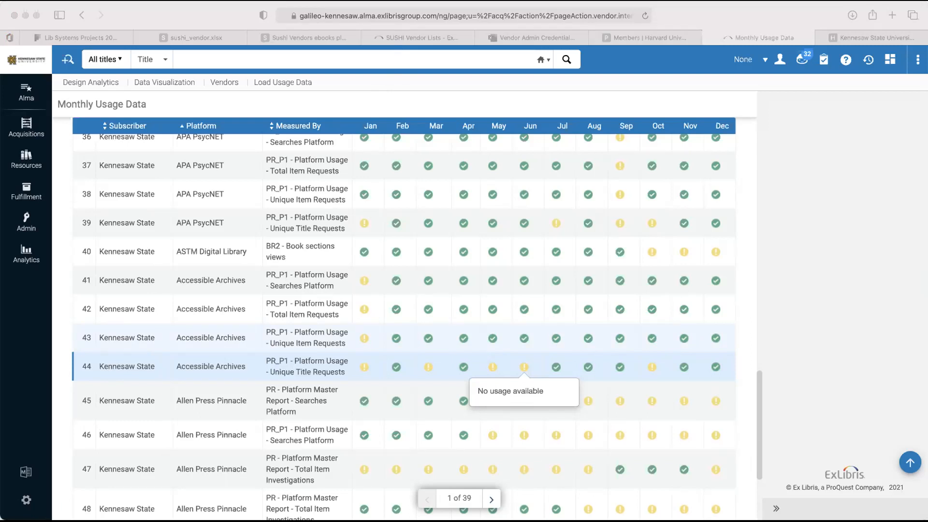
{"action": "mouse_move", "coordinate": [334, 435]}
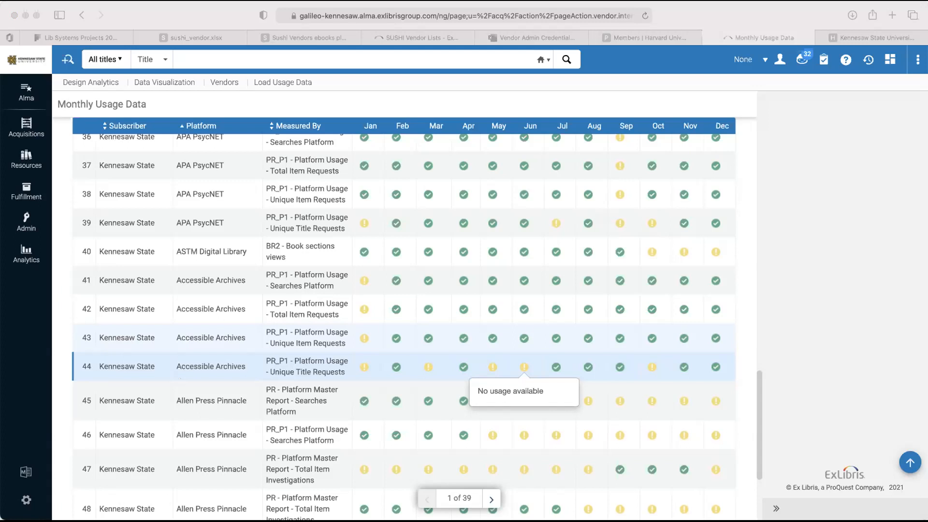
{"action": "mouse_move", "coordinate": [417, 497]}
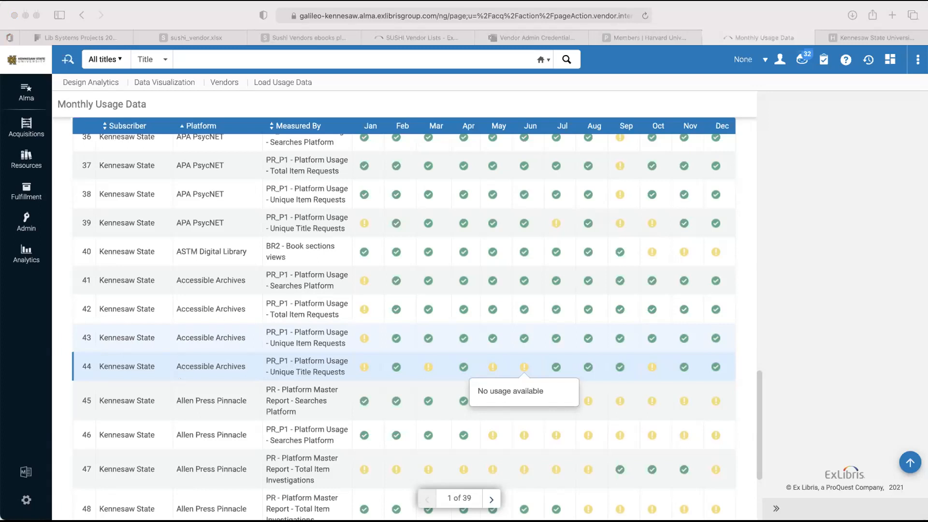
{"action": "mouse_move", "coordinate": [648, 203]}
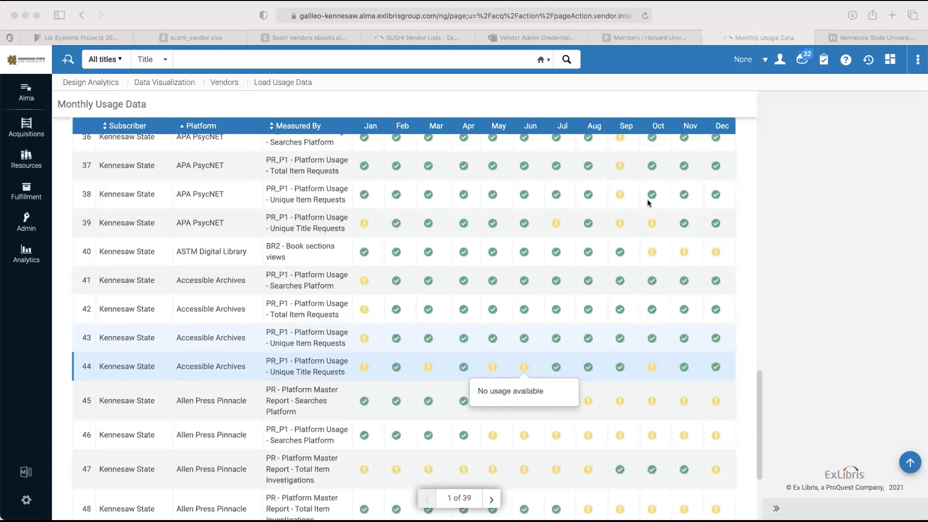
{"action": "mouse_move", "coordinate": [661, 59]}
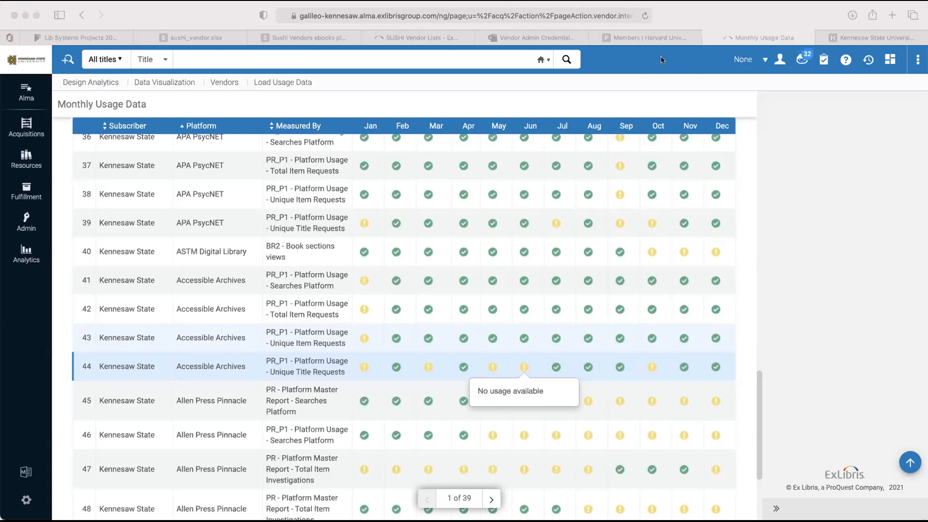
{"action": "mouse_move", "coordinate": [572, 453]}
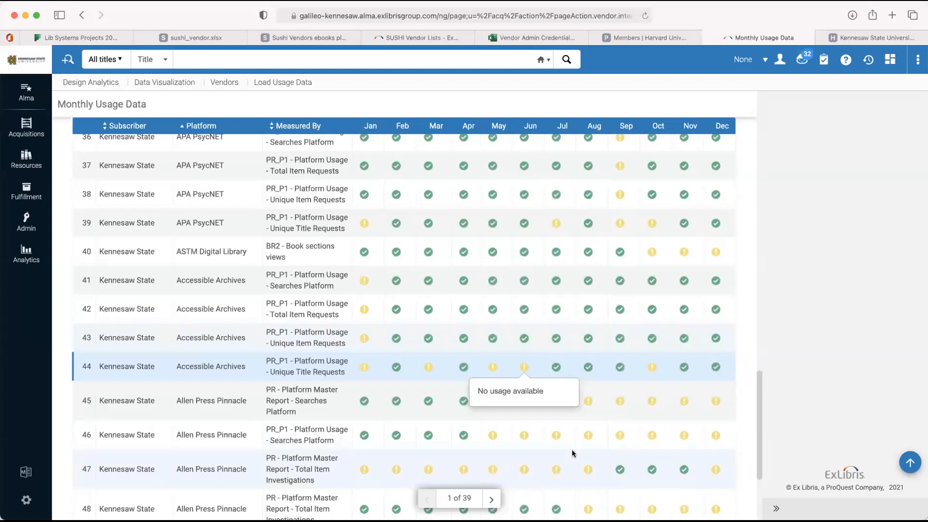
{"action": "mouse_move", "coordinate": [569, 476]}
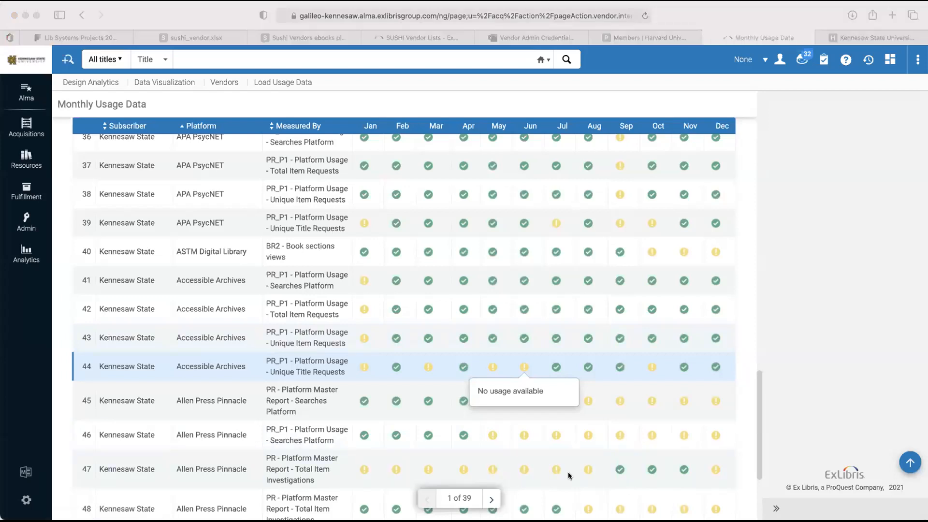
{"action": "mouse_move", "coordinate": [554, 468]}
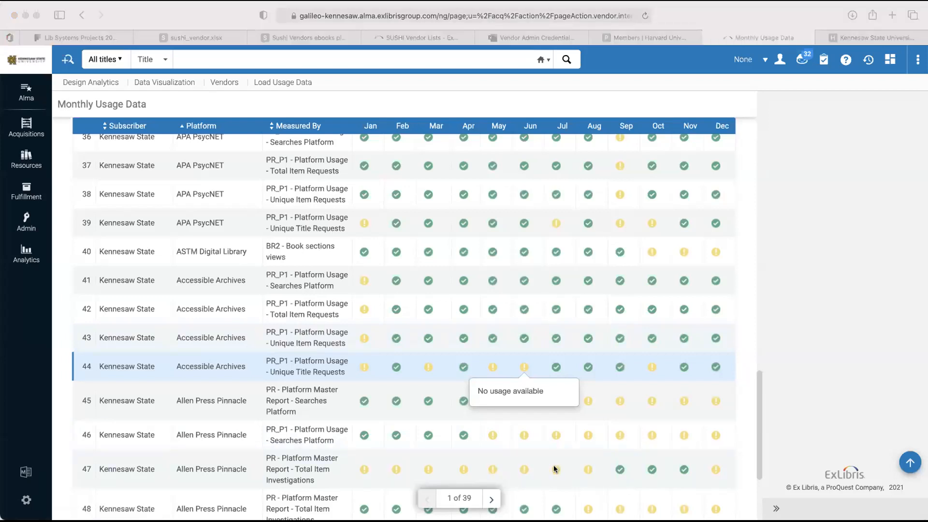
{"action": "mouse_move", "coordinate": [696, 83]}
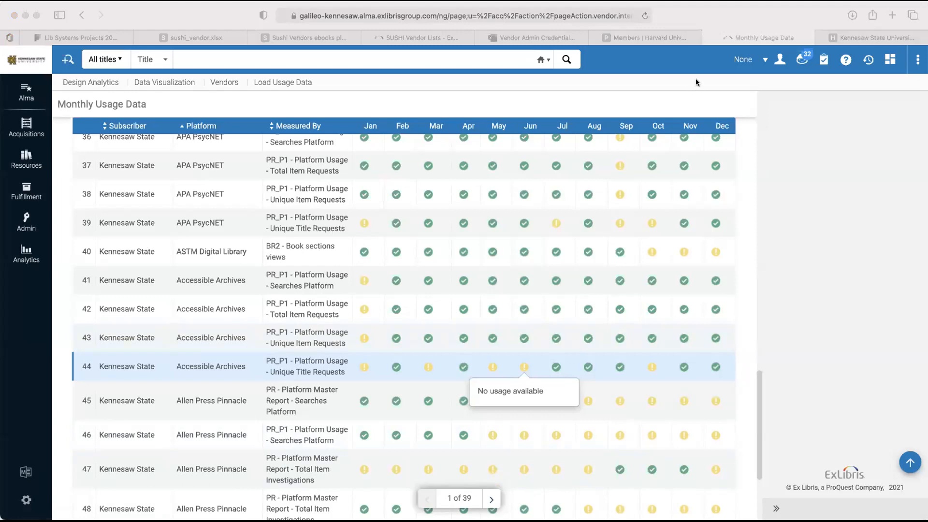